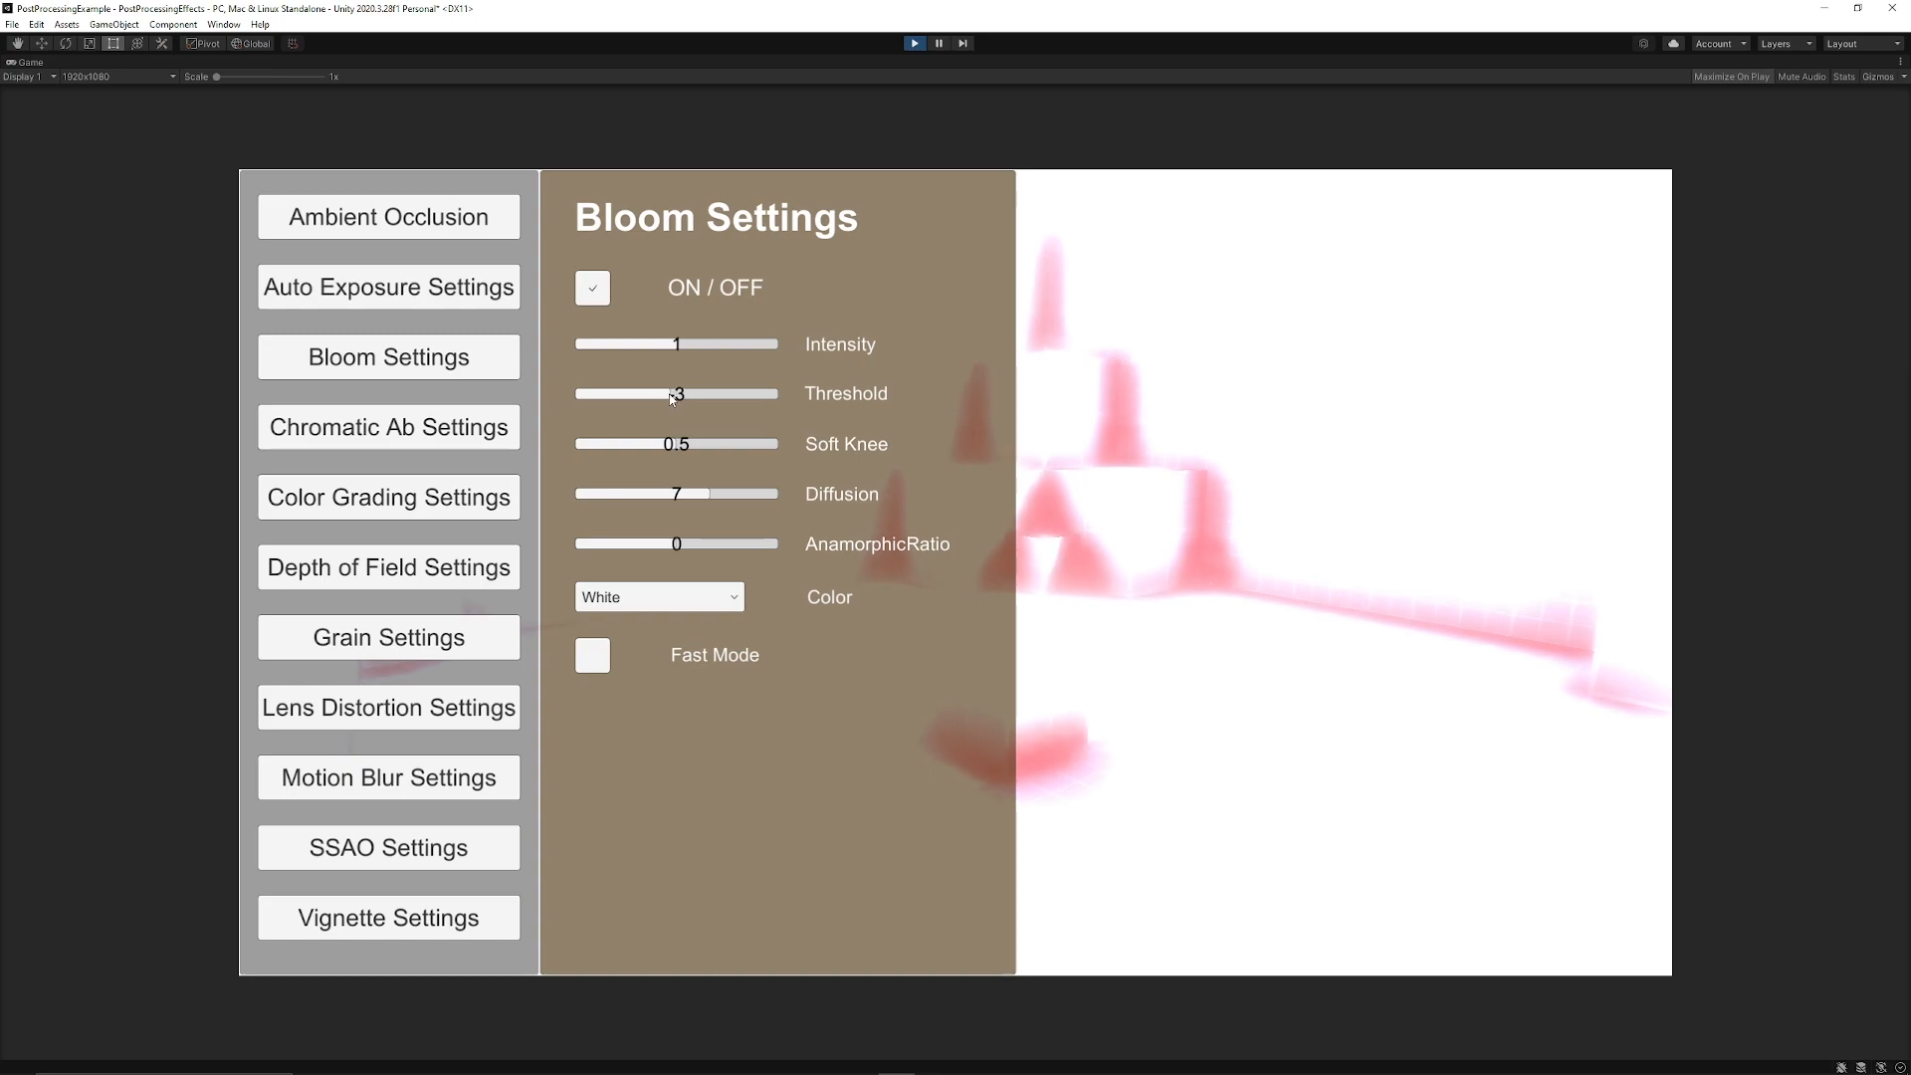
Lower the running bloom Threshold to 2 and raise Soft Knee to 1.
{"action": "left_click_drag", "start_coordinate": [676, 392], "coordinate": [664, 392]}
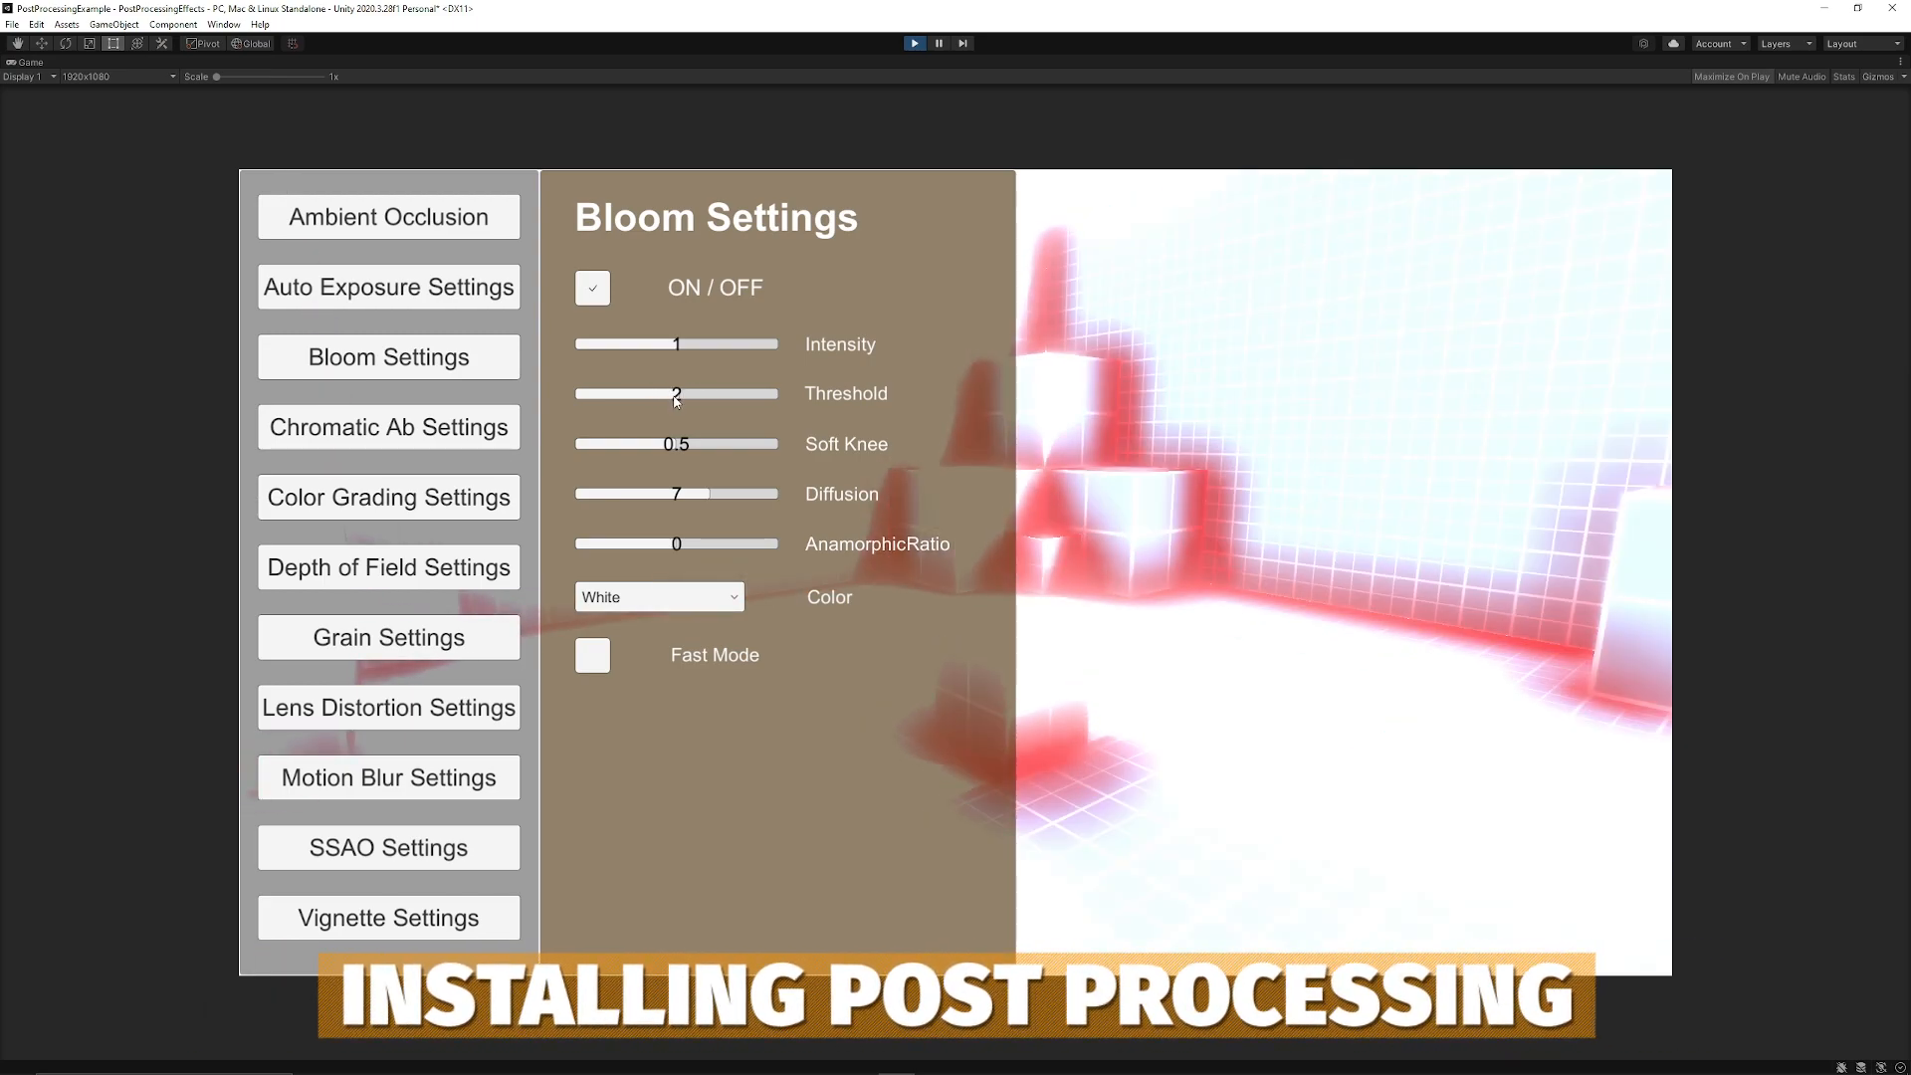
{"action": "left_click_drag", "start_coordinate": [659, 444], "coordinate": [718, 444]}
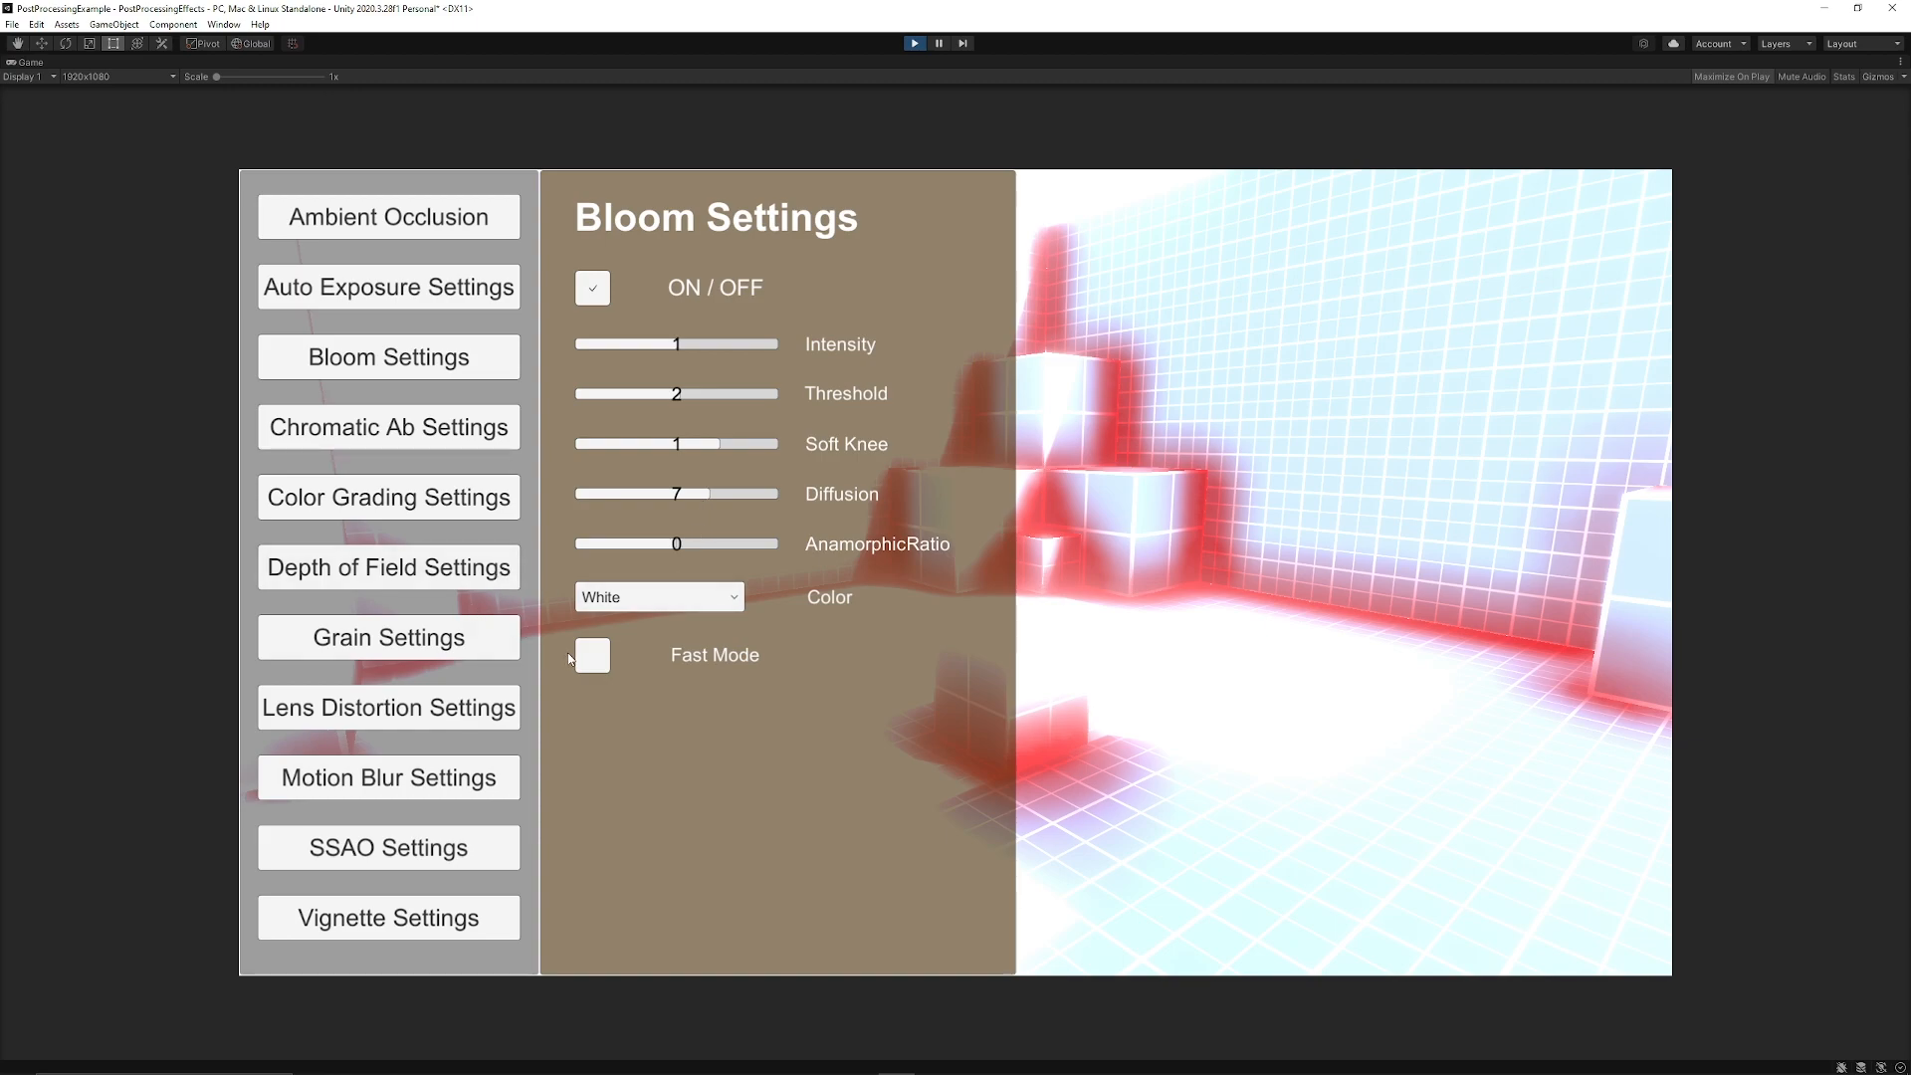
Turn on Chromatic Aberration in its settings panel, then turn on the Grain effect.
{"action": "left_click", "coordinate": [388, 426]}
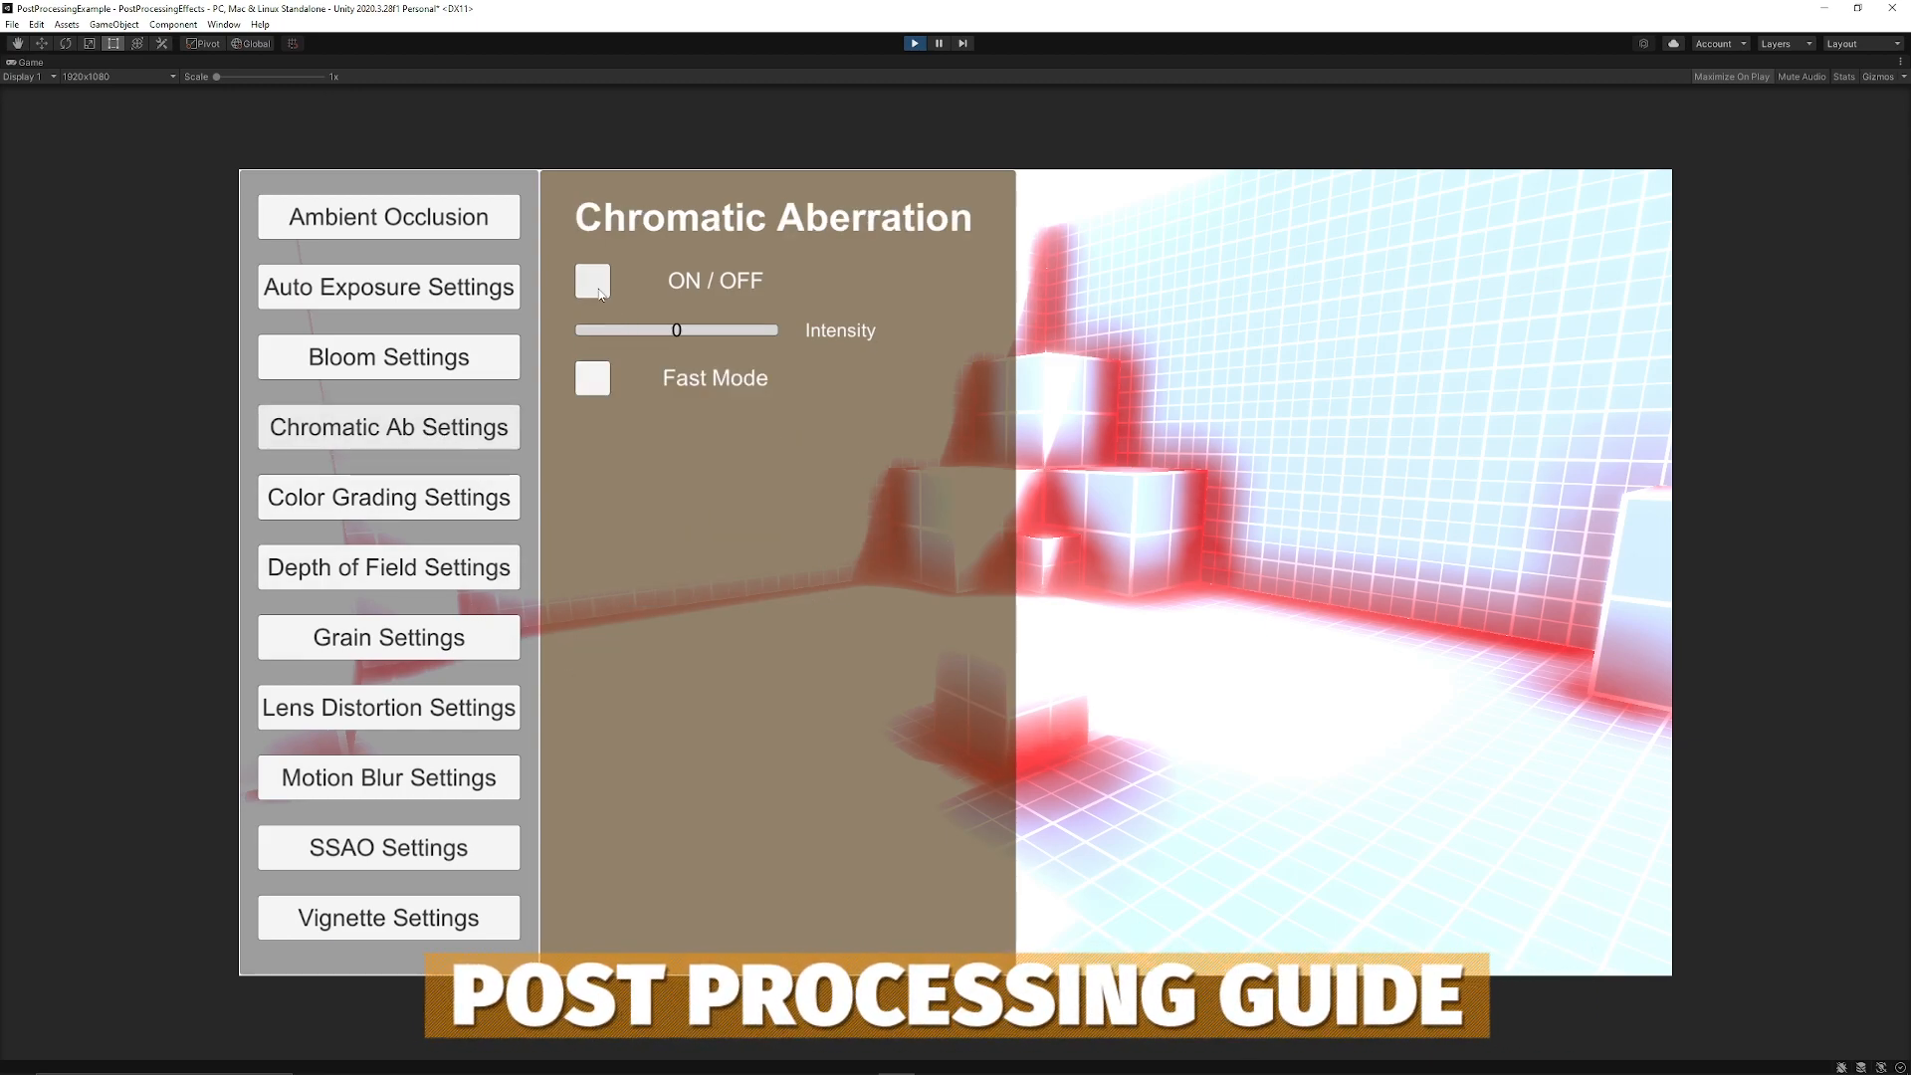
{"action": "left_click", "coordinate": [593, 281]}
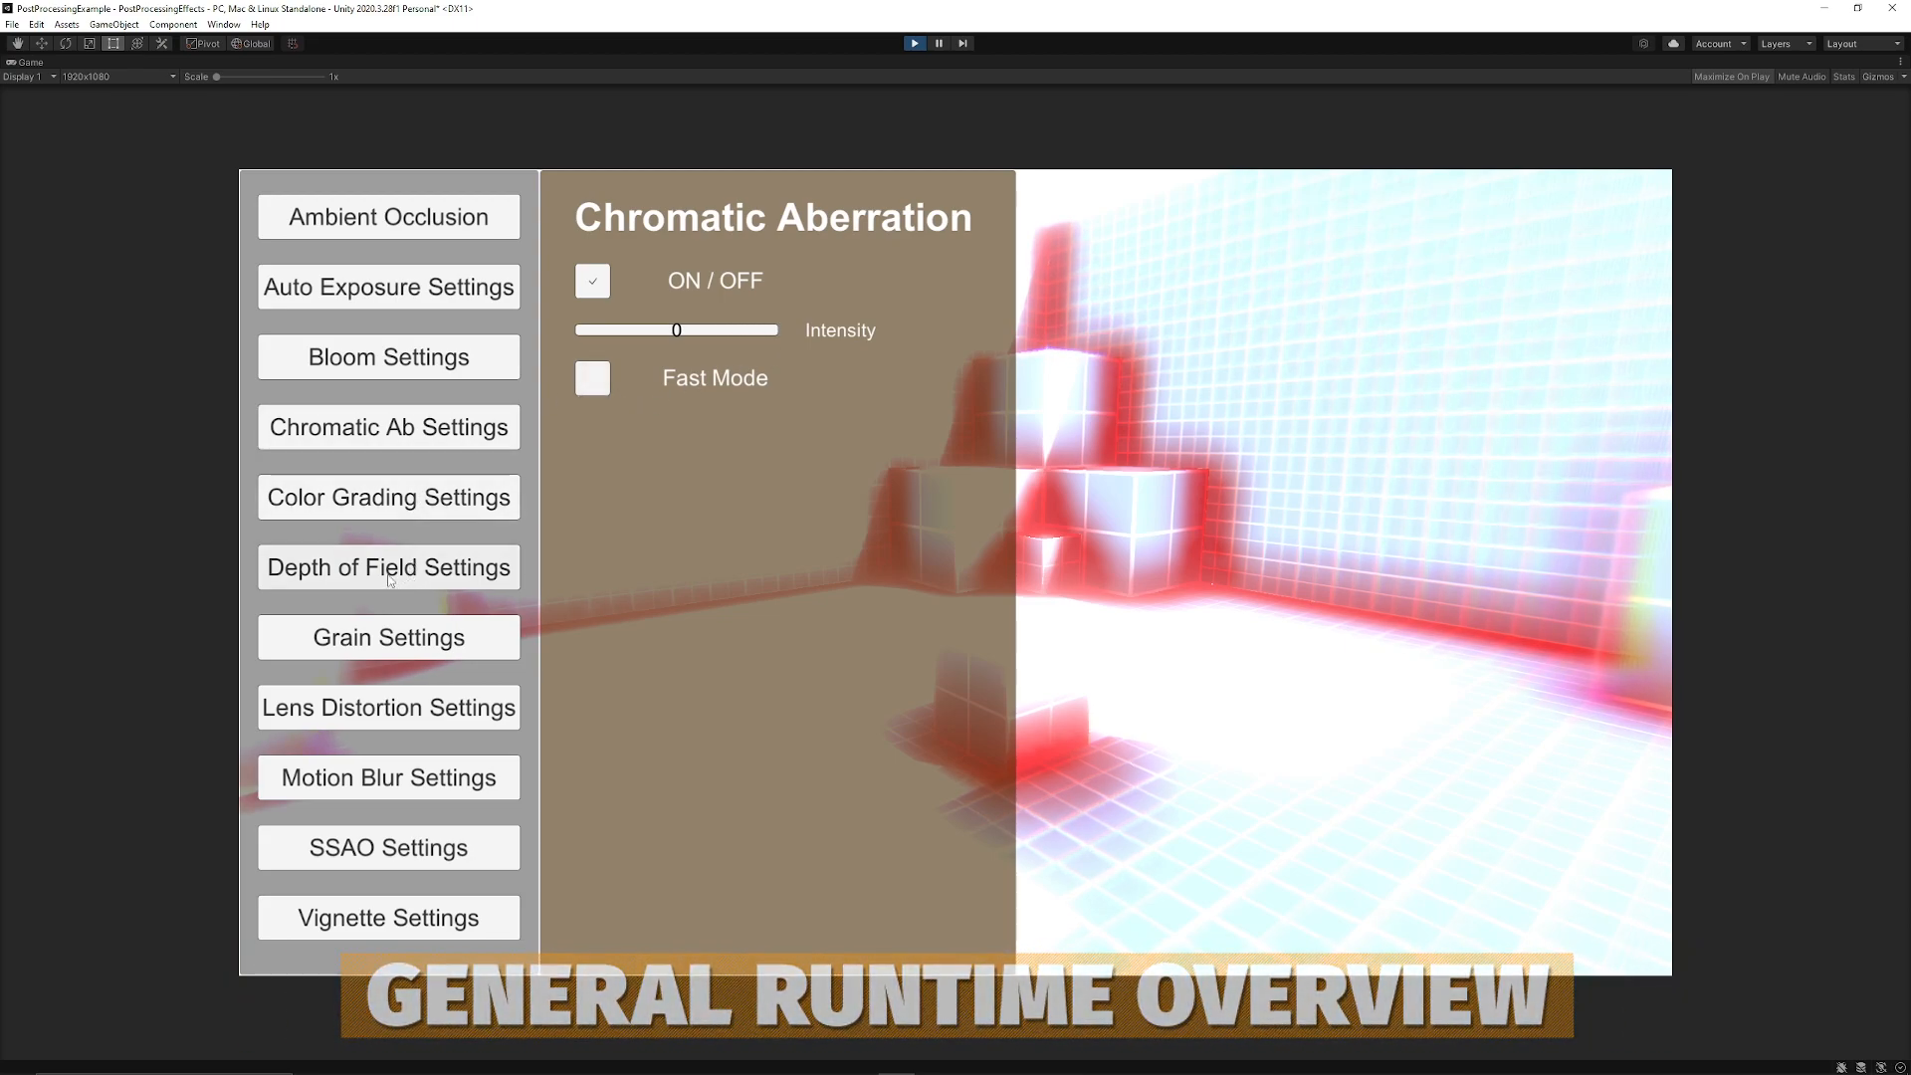
{"action": "left_click", "coordinate": [388, 637]}
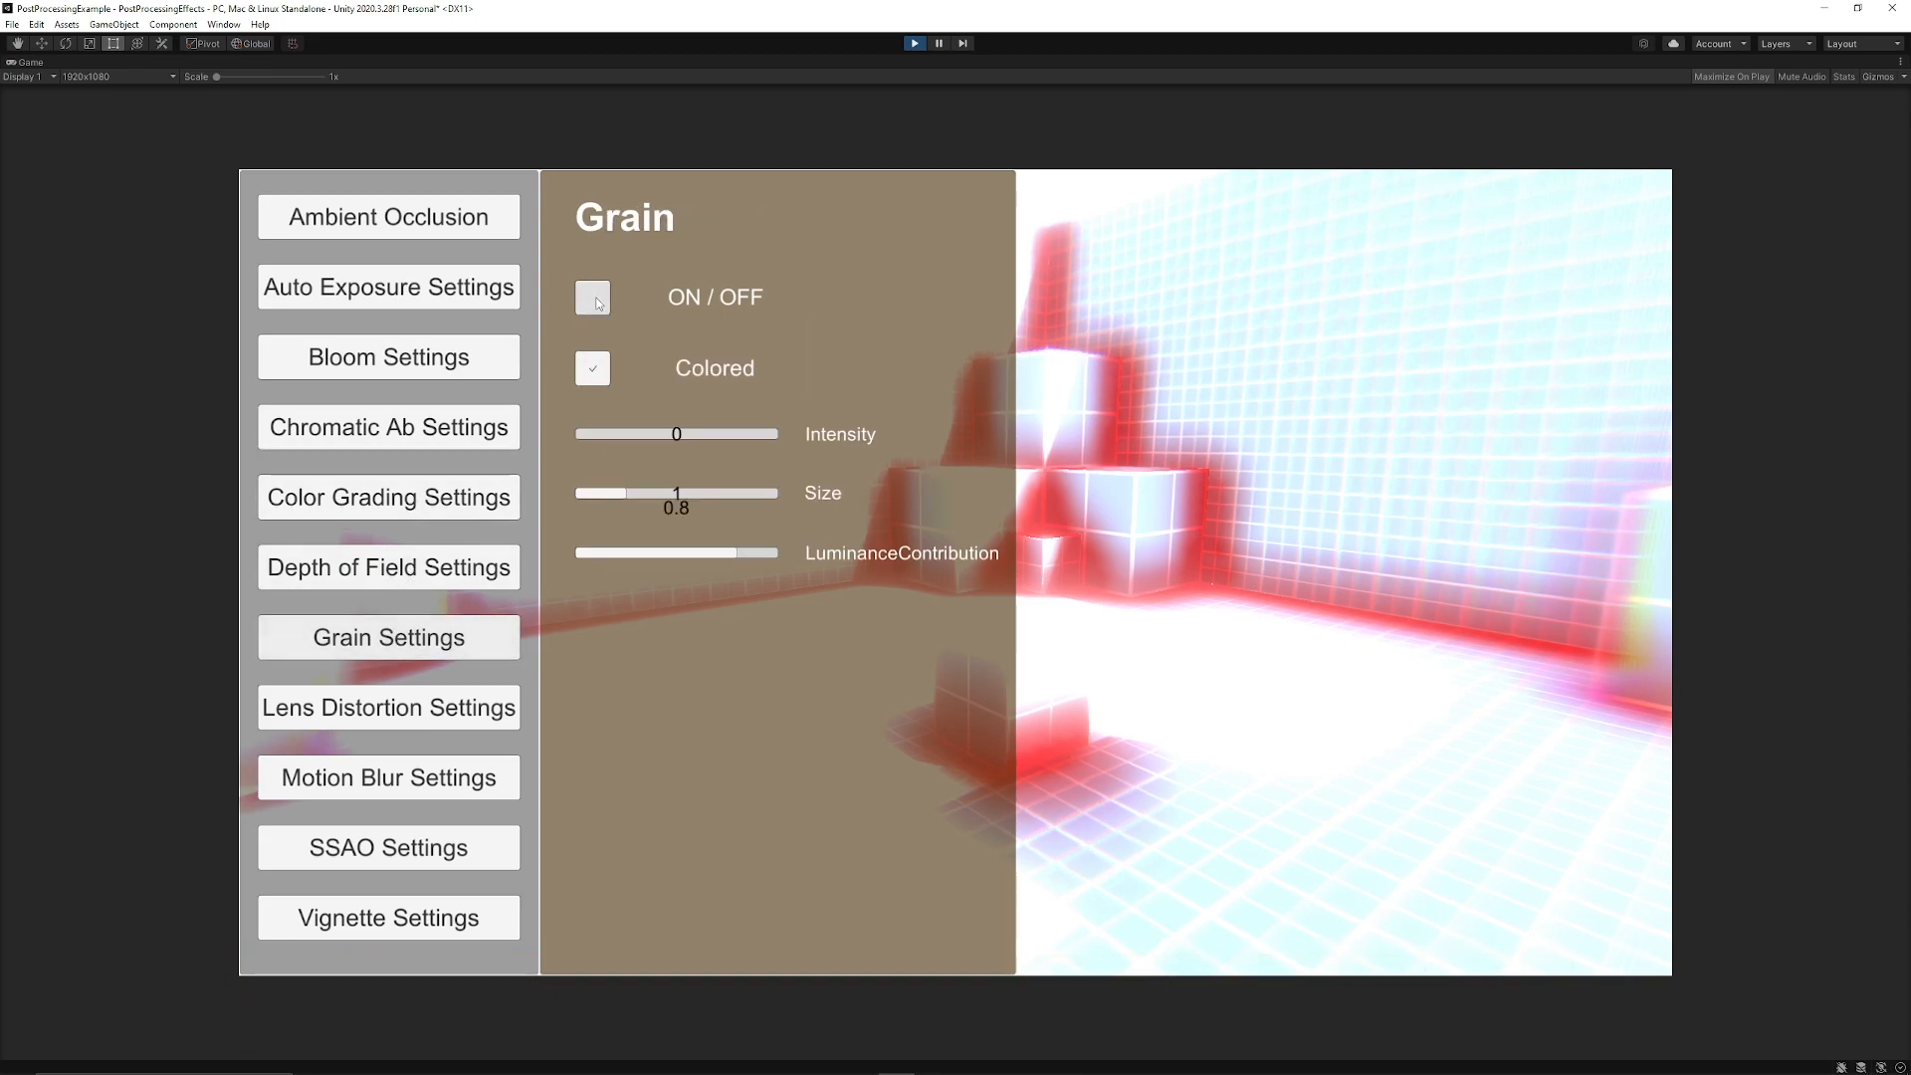
{"action": "left_click", "coordinate": [594, 299]}
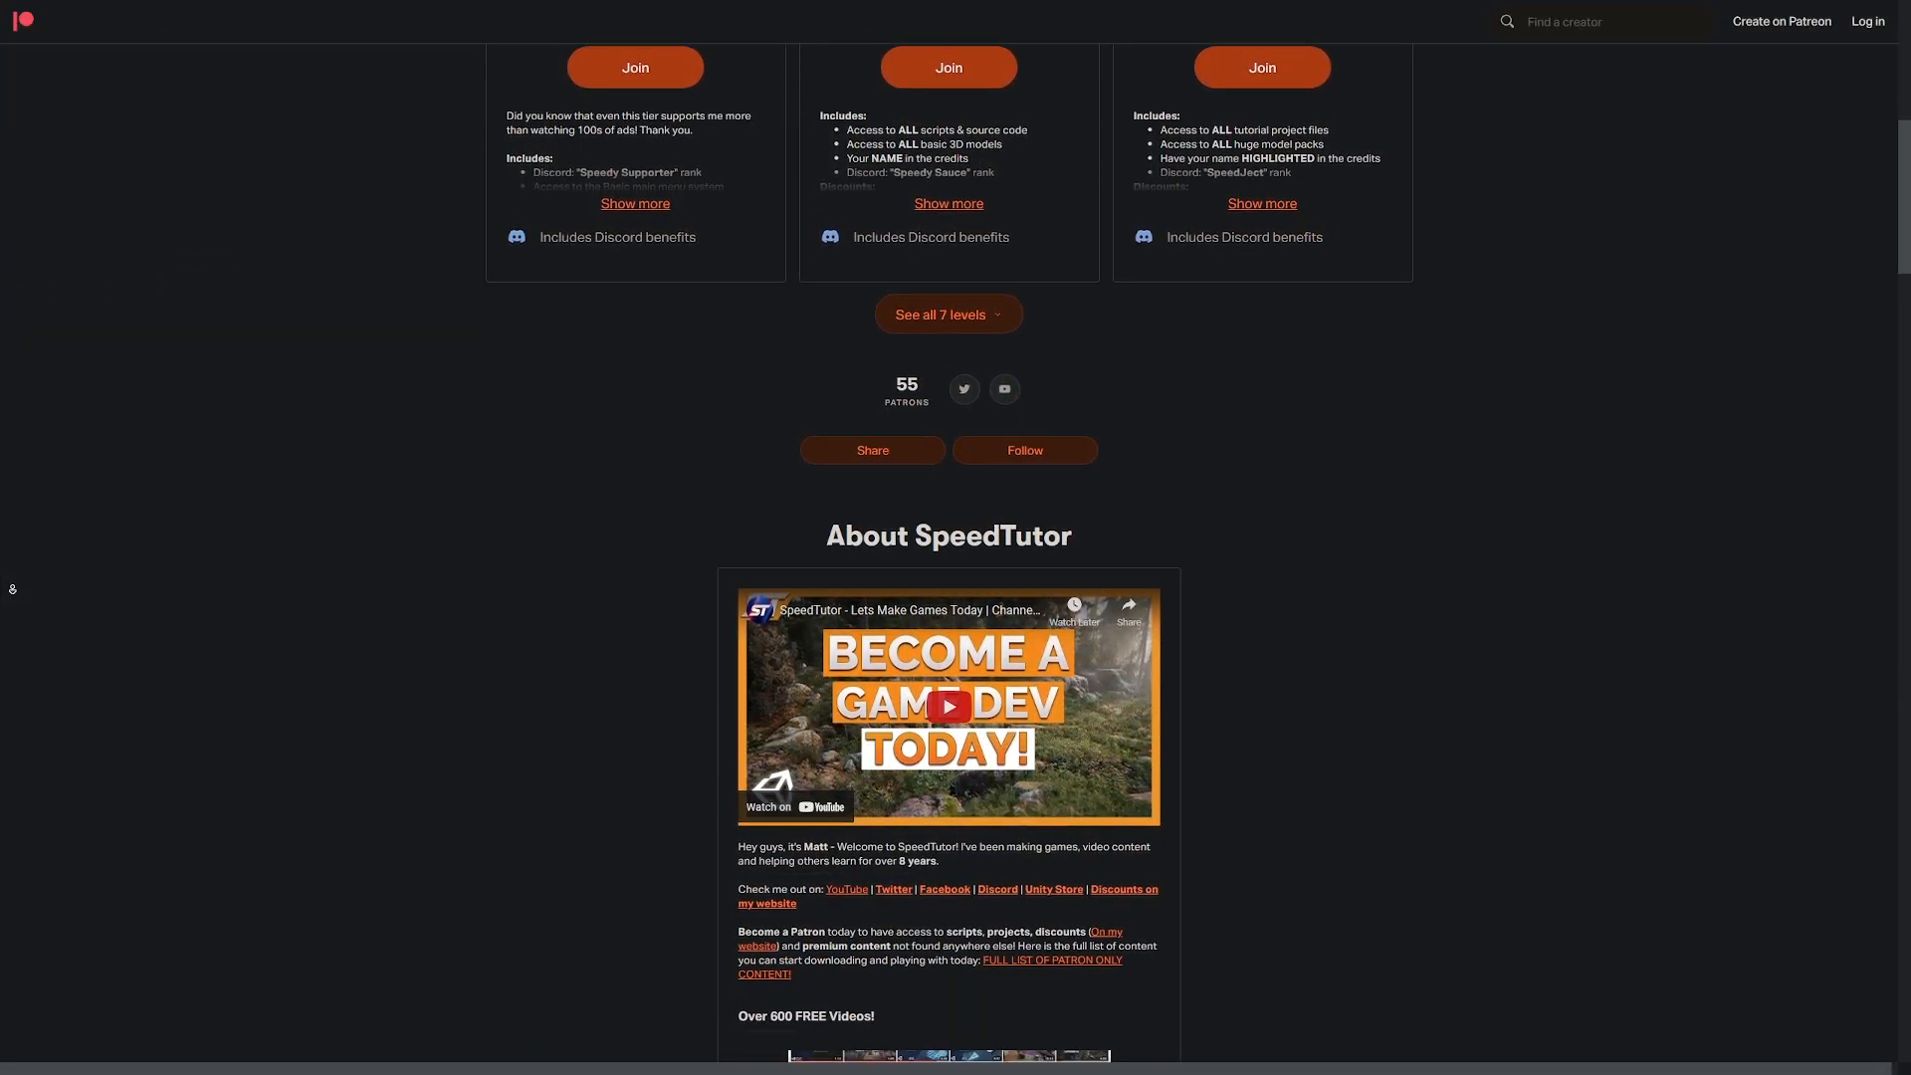
Scroll the SpeedTutor Patreon page down to the Recent posts with the locked Post Processing Runtime post.
{"action": "scroll", "scroll_direction": "down", "scroll_amount": 3}
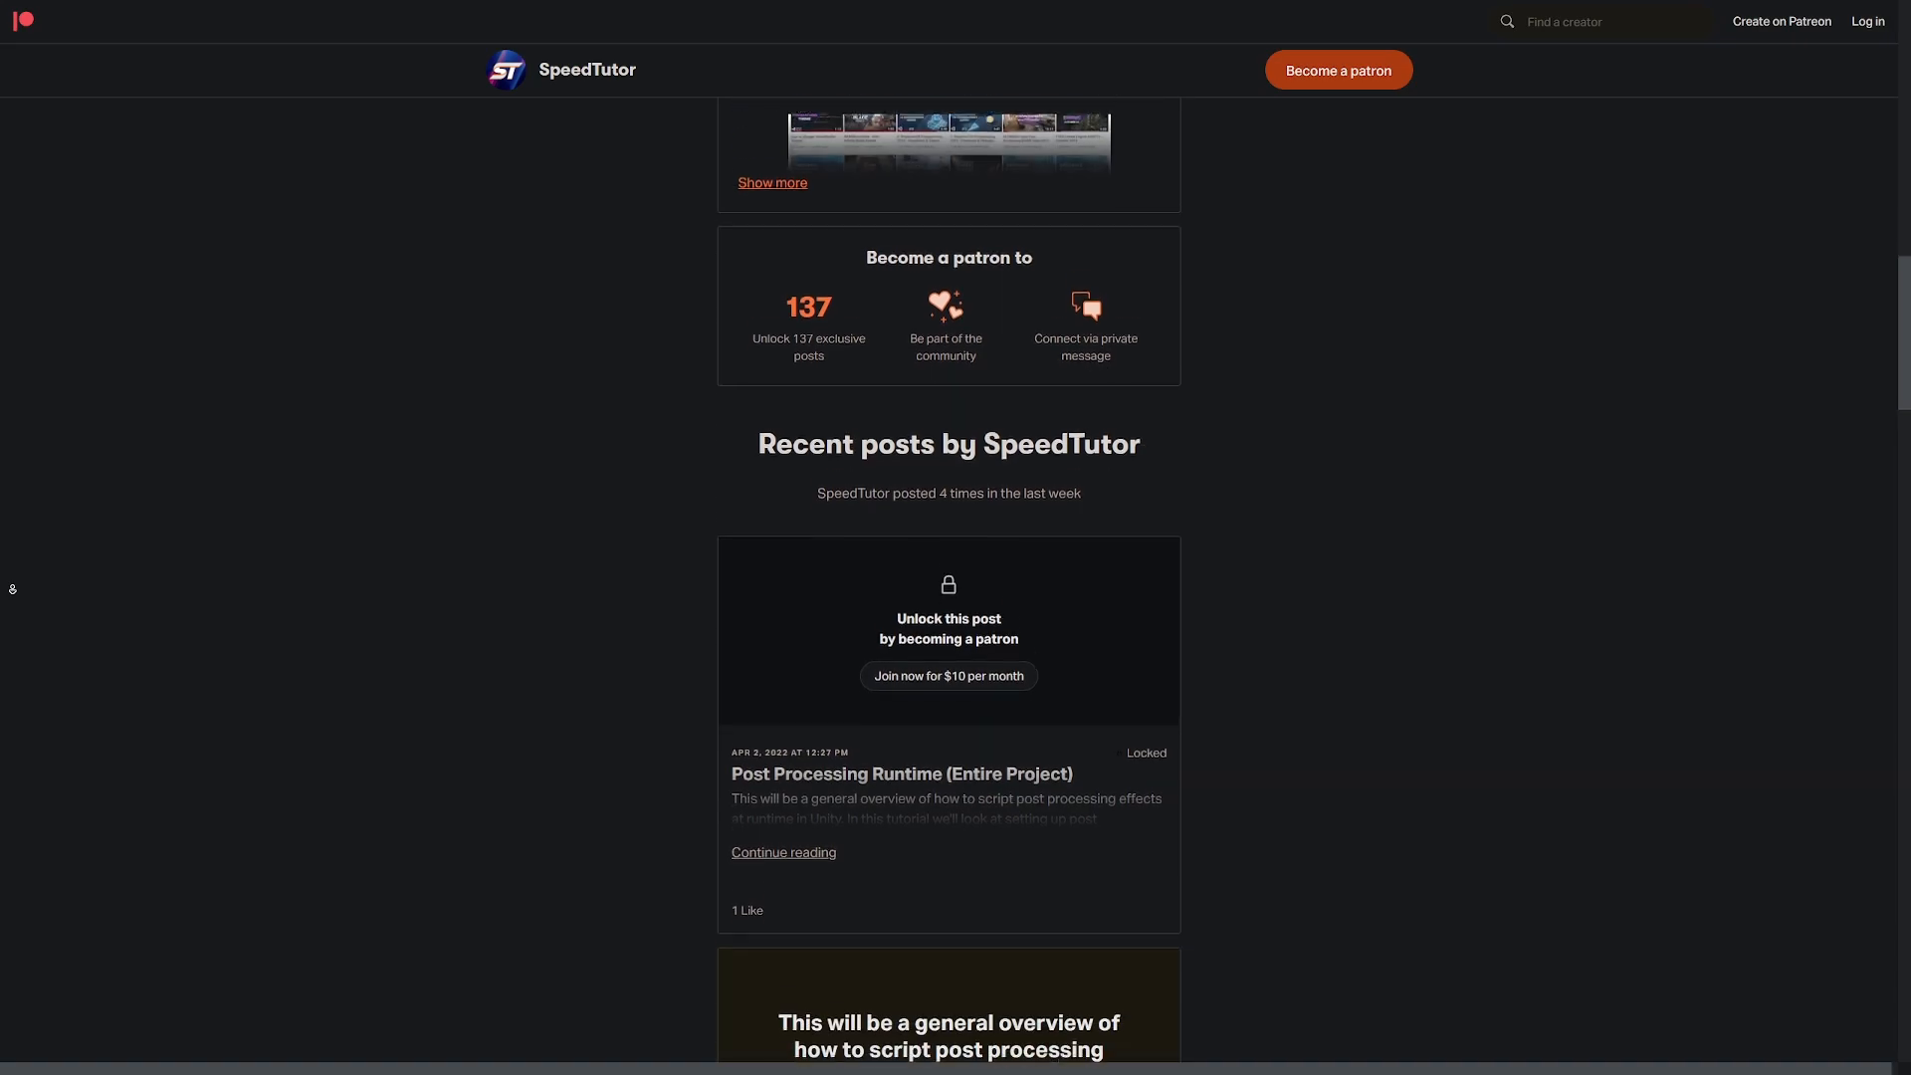
{"action": "scroll", "scroll_direction": "down", "scroll_amount": 3}
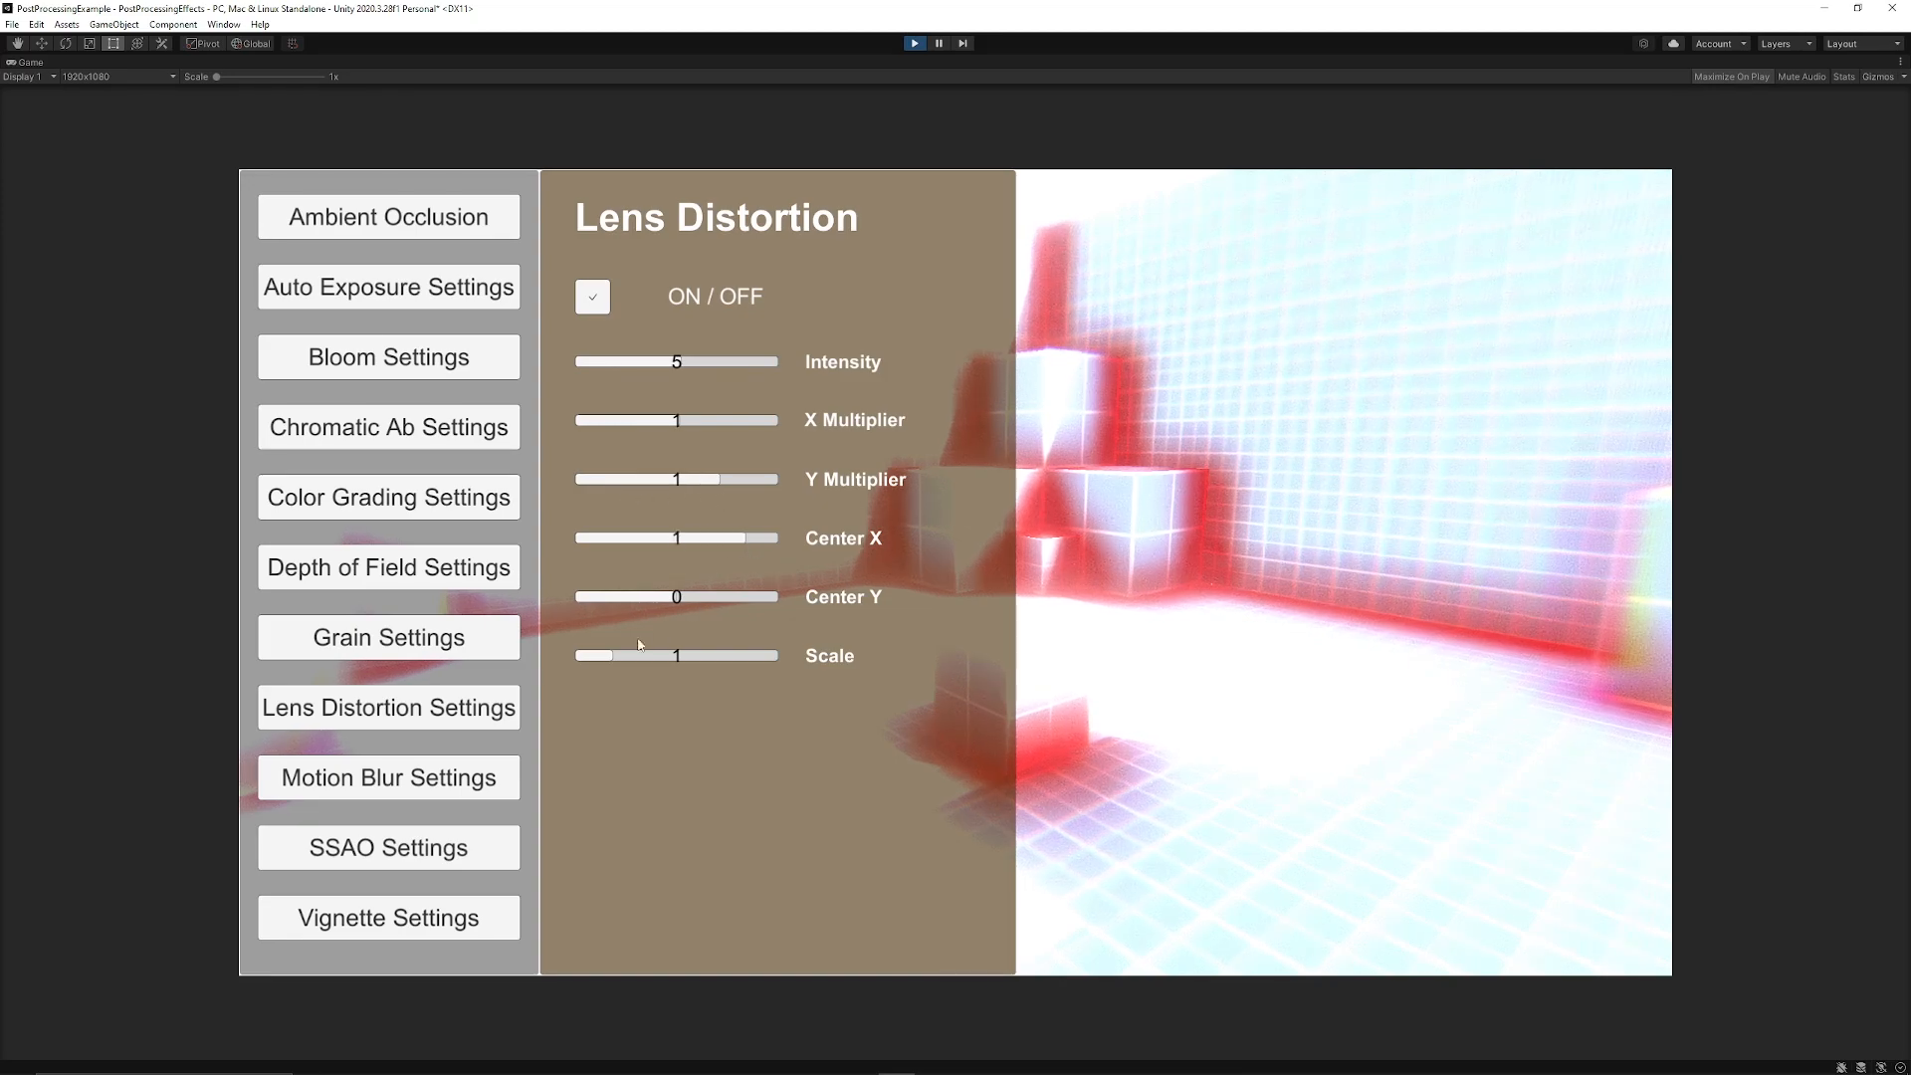
Show the Lens Distortion settings panel in the running post-processing demo.
{"action": "left_click", "coordinate": [388, 848]}
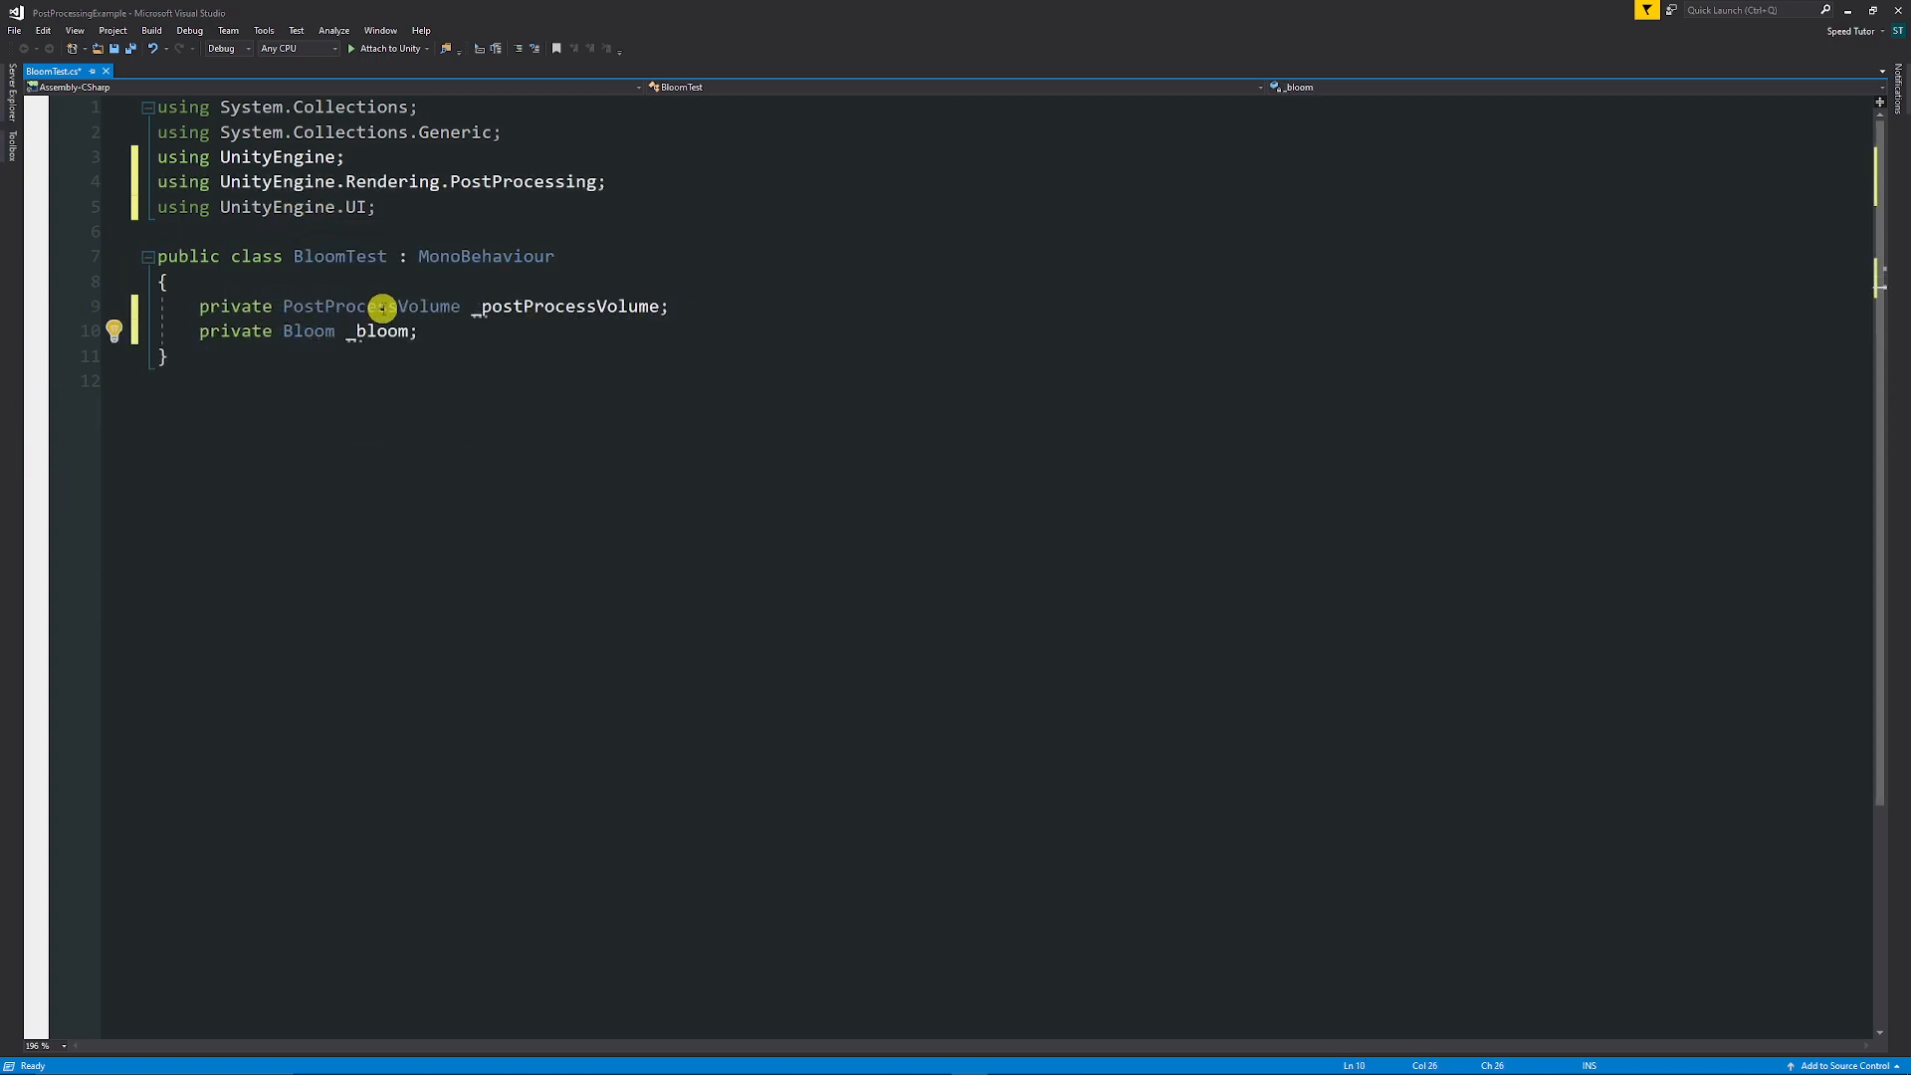
{"action": "mouse_move", "coordinate": [559, 317]}
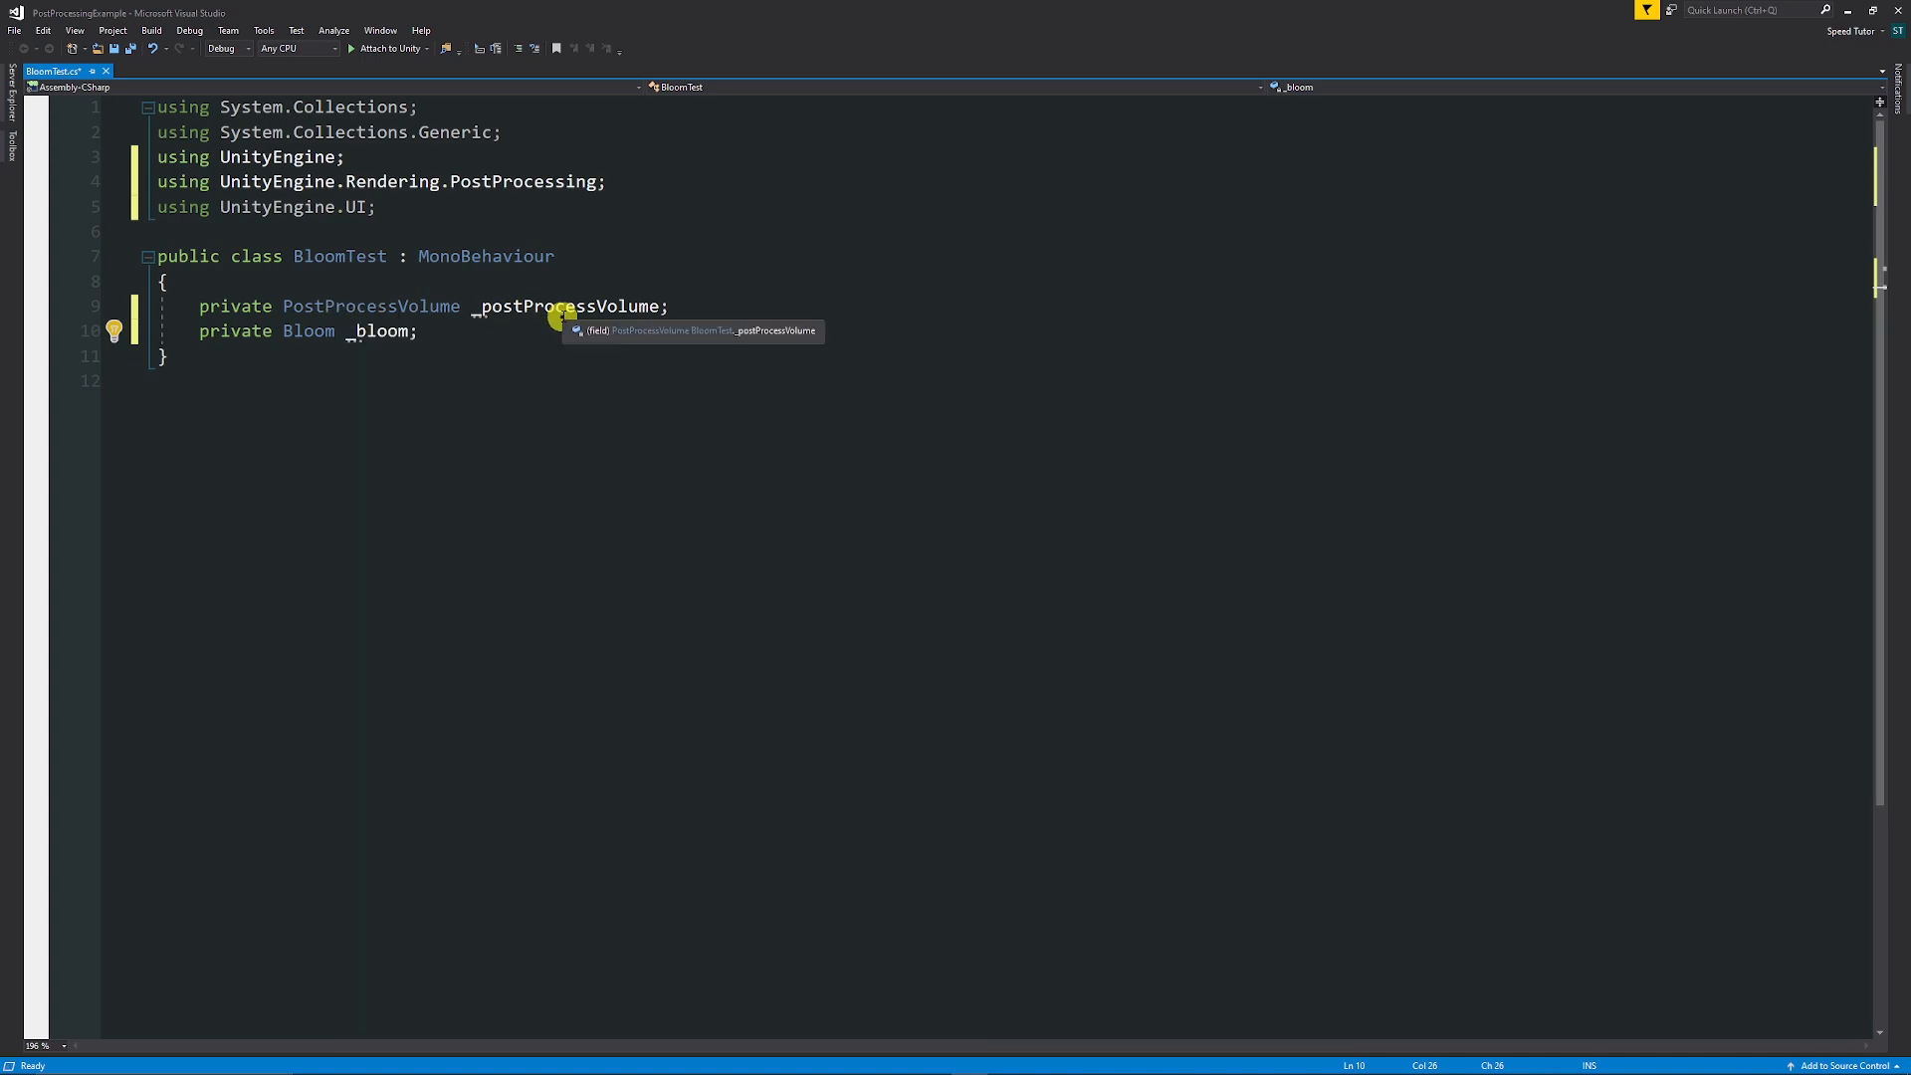
{"action": "mouse_move", "coordinate": [261, 339]}
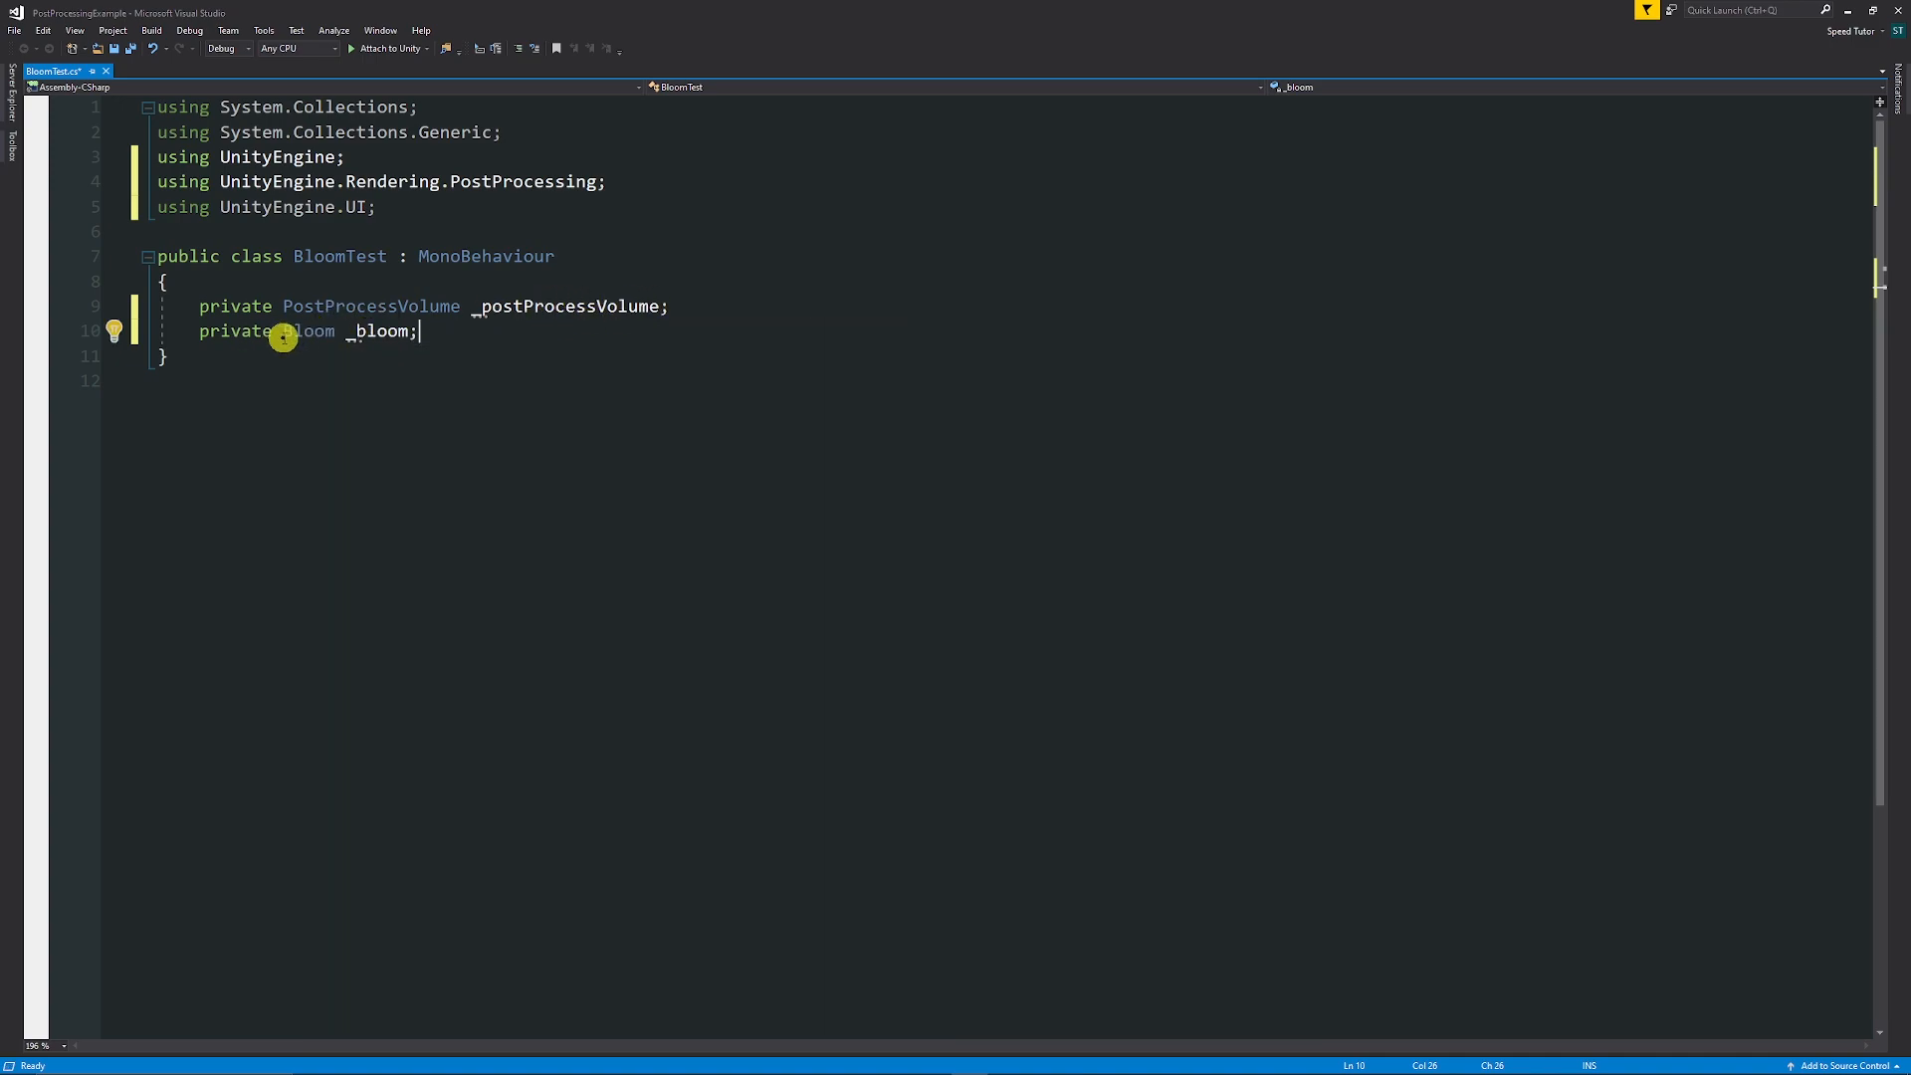
Pick out the Bloom type on the private _bloom field declaration.
{"action": "double_click", "coordinate": [306, 331]}
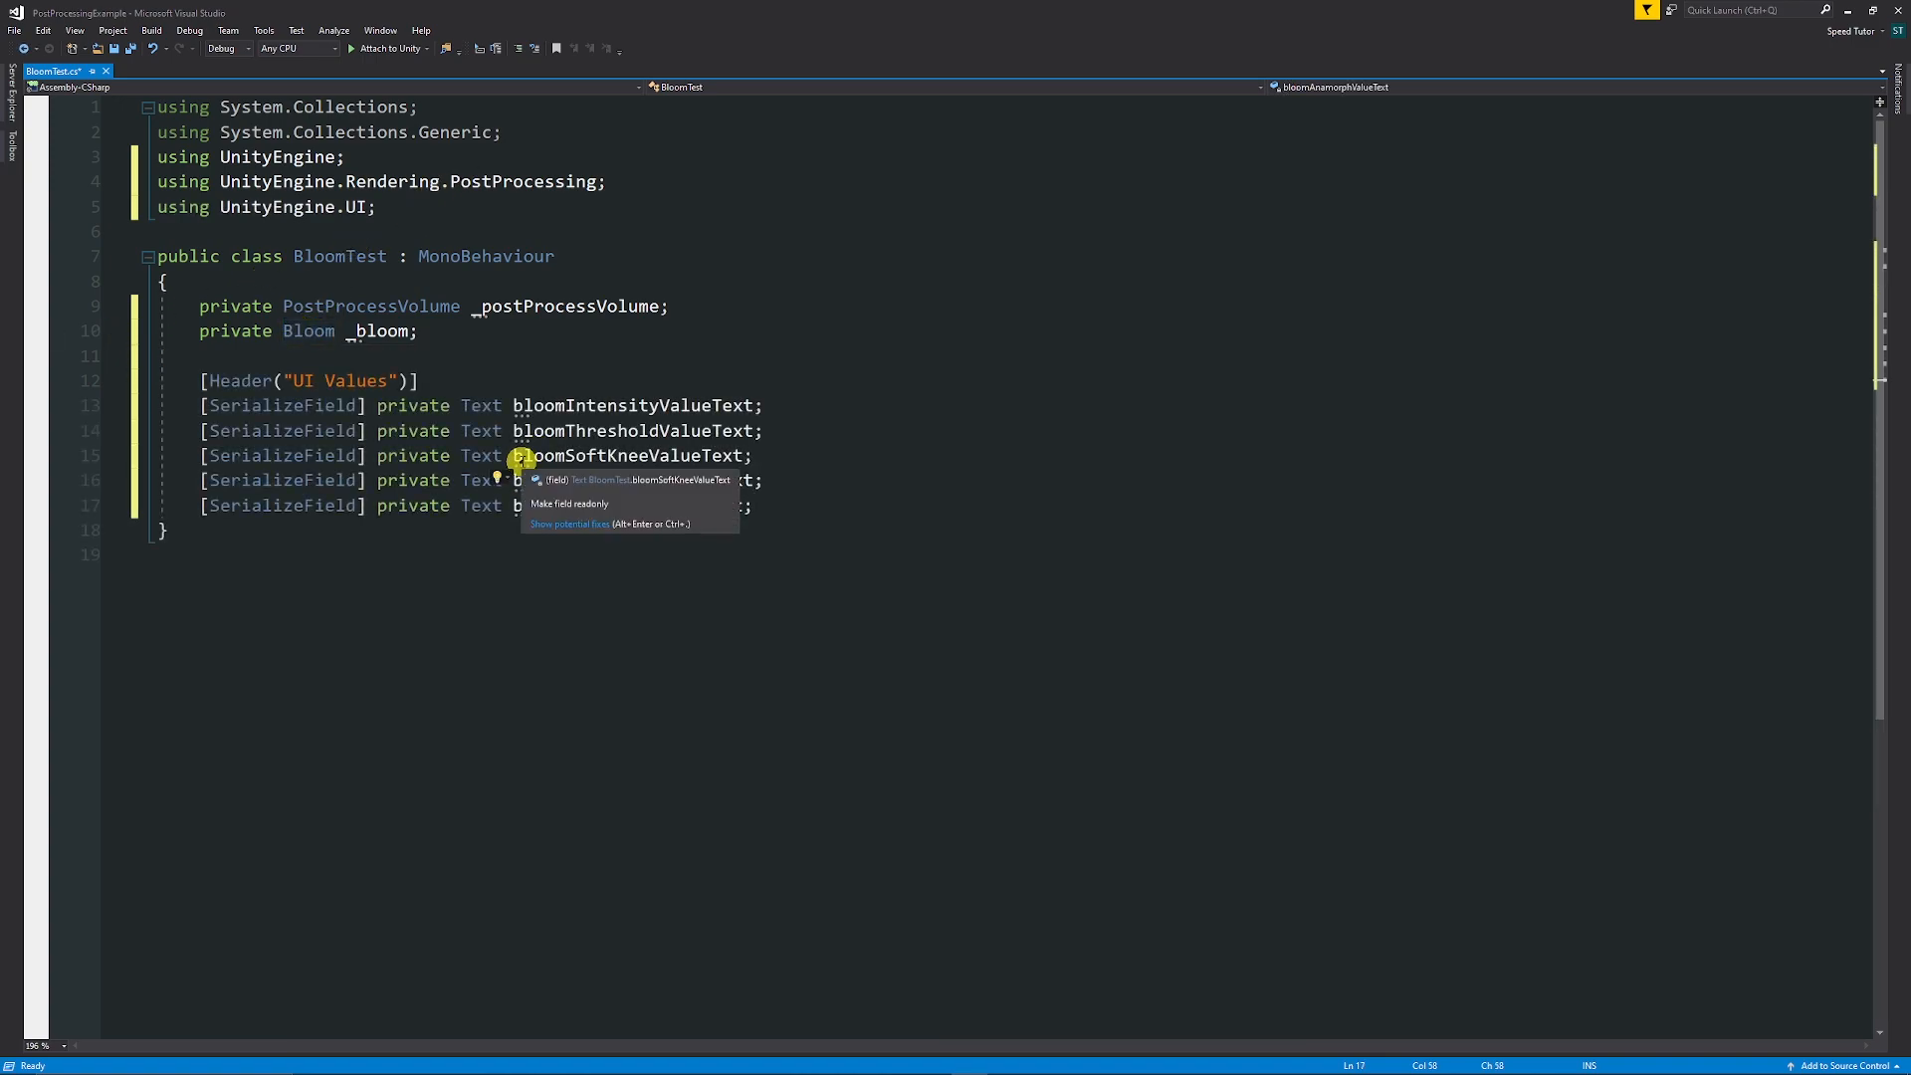
{"action": "mouse_move", "coordinate": [645, 442]}
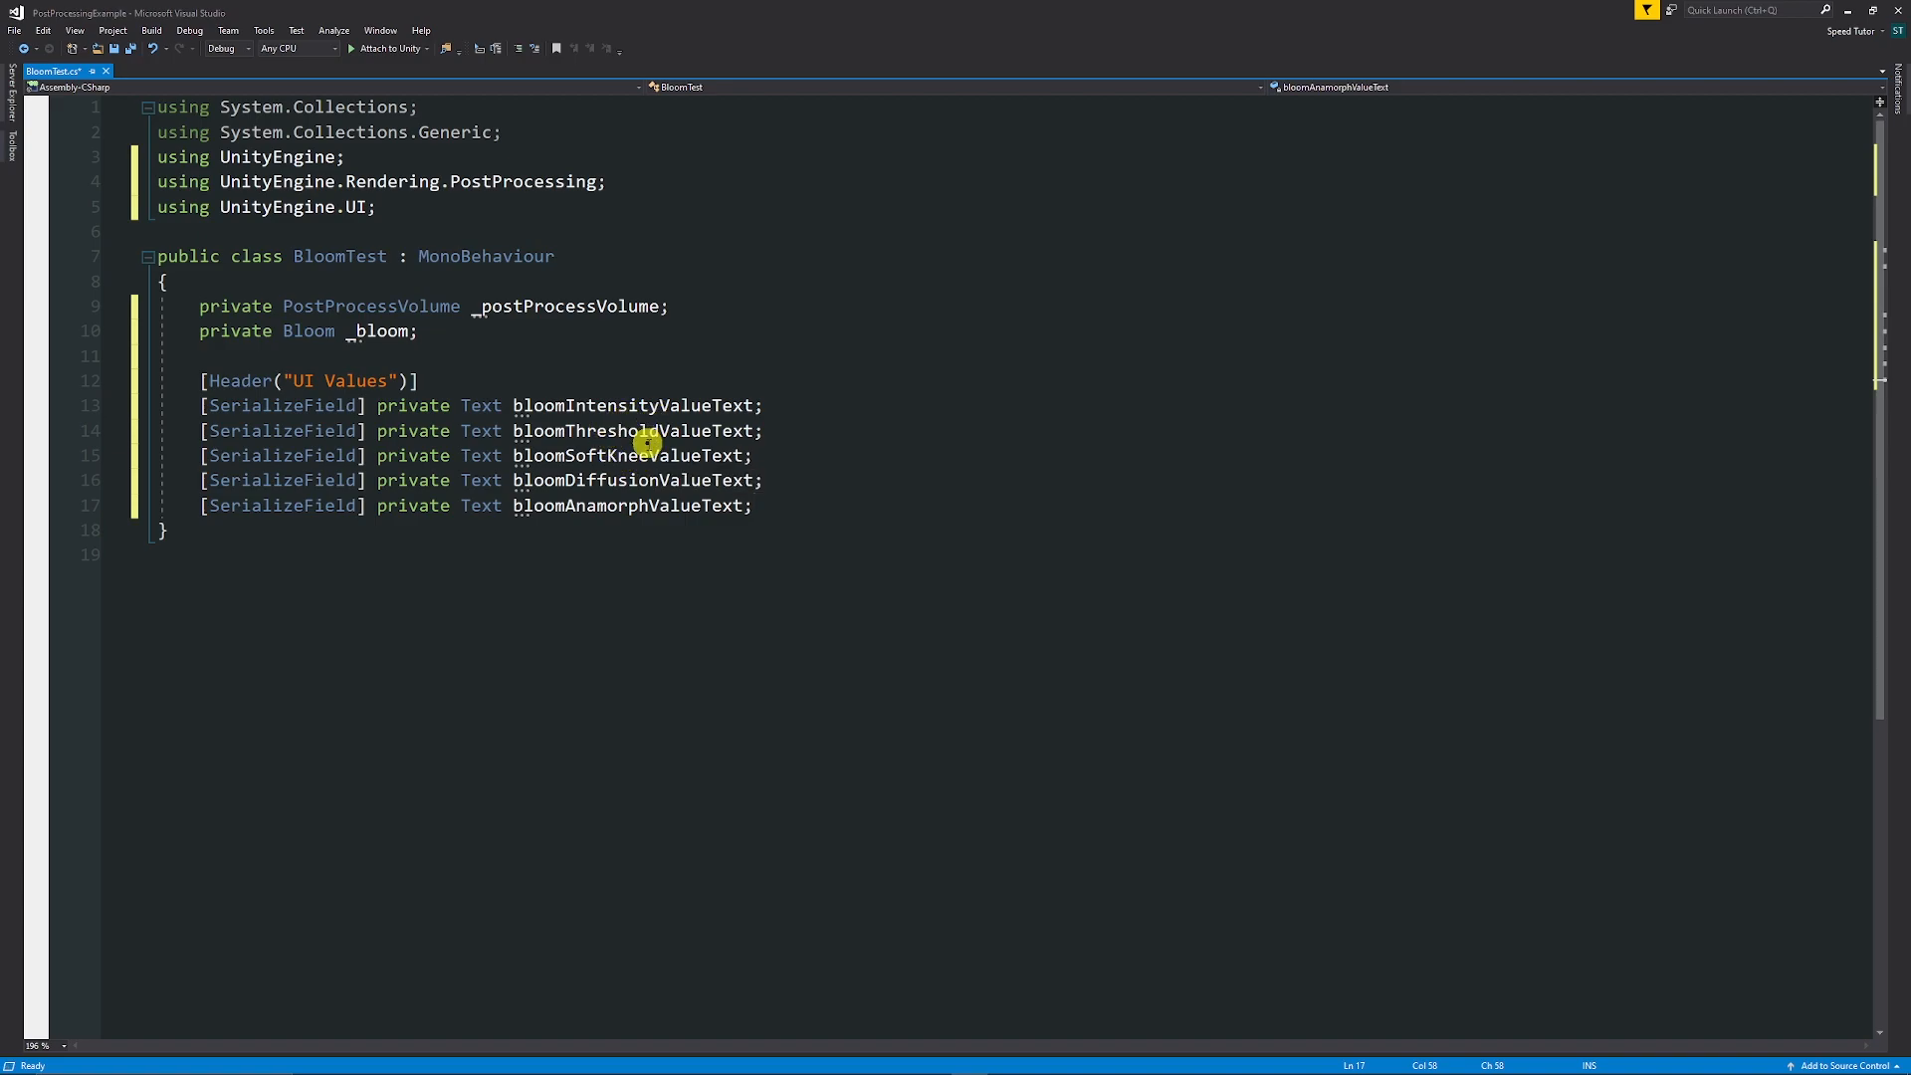
{"action": "mouse_move", "coordinate": [637, 430]}
{"action": "type", "text": "_postProcessVolume.profile.TryGetSettings(out _bloom);"}
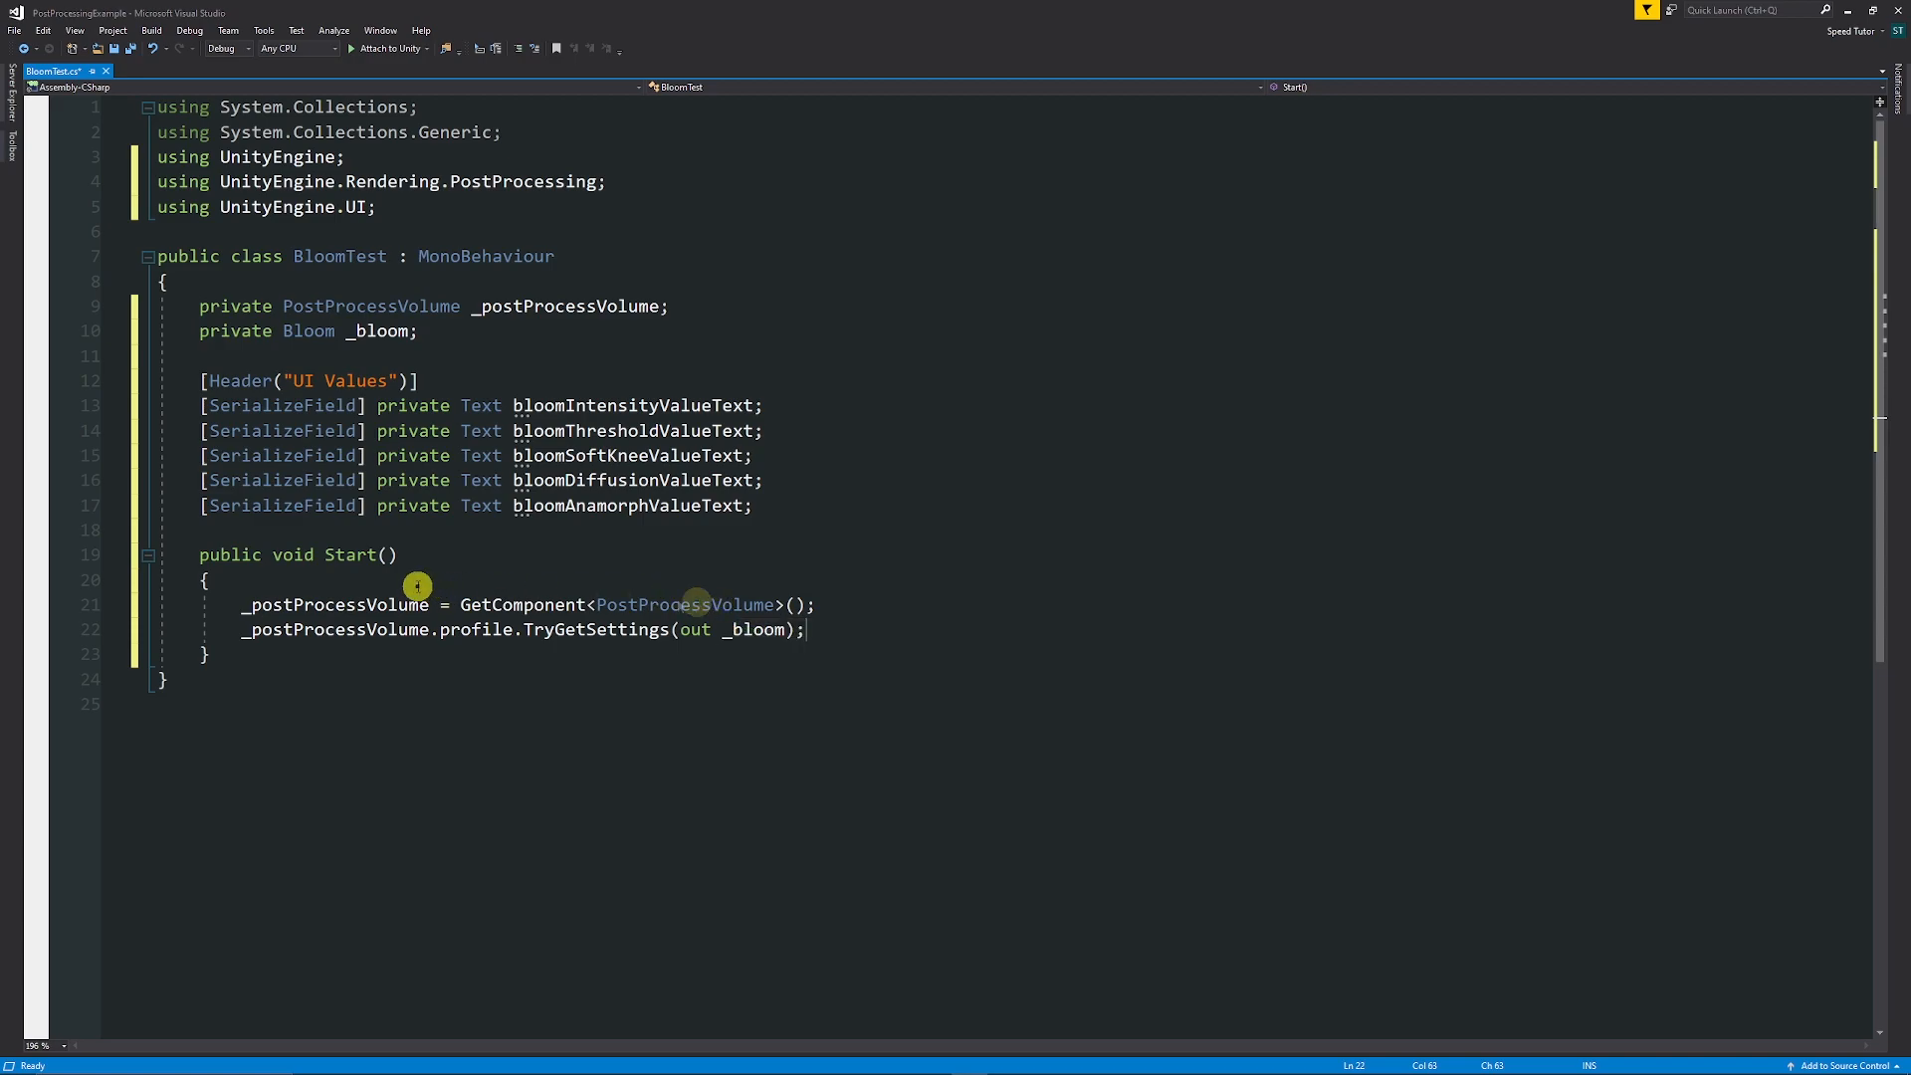
{"action": "mouse_move", "coordinate": [655, 613]}
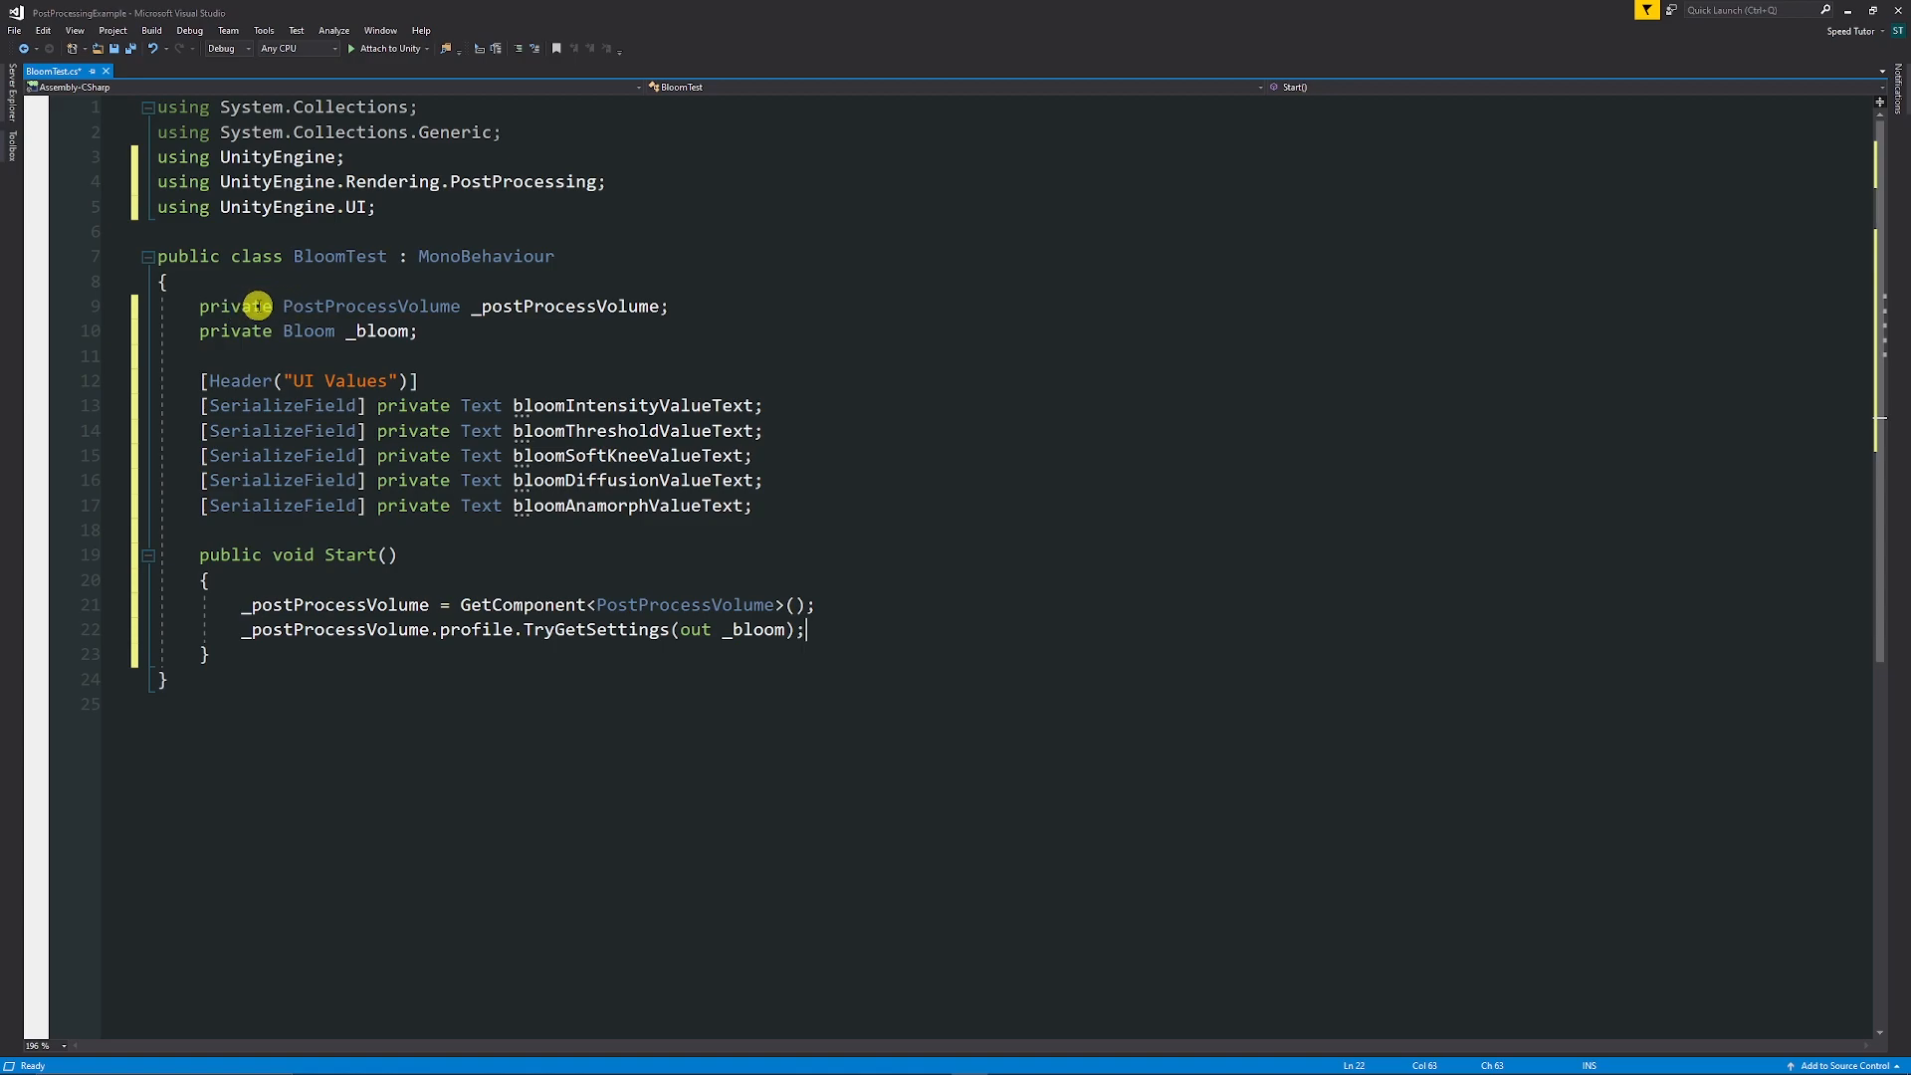
{"action": "mouse_move", "coordinate": [275, 629]}
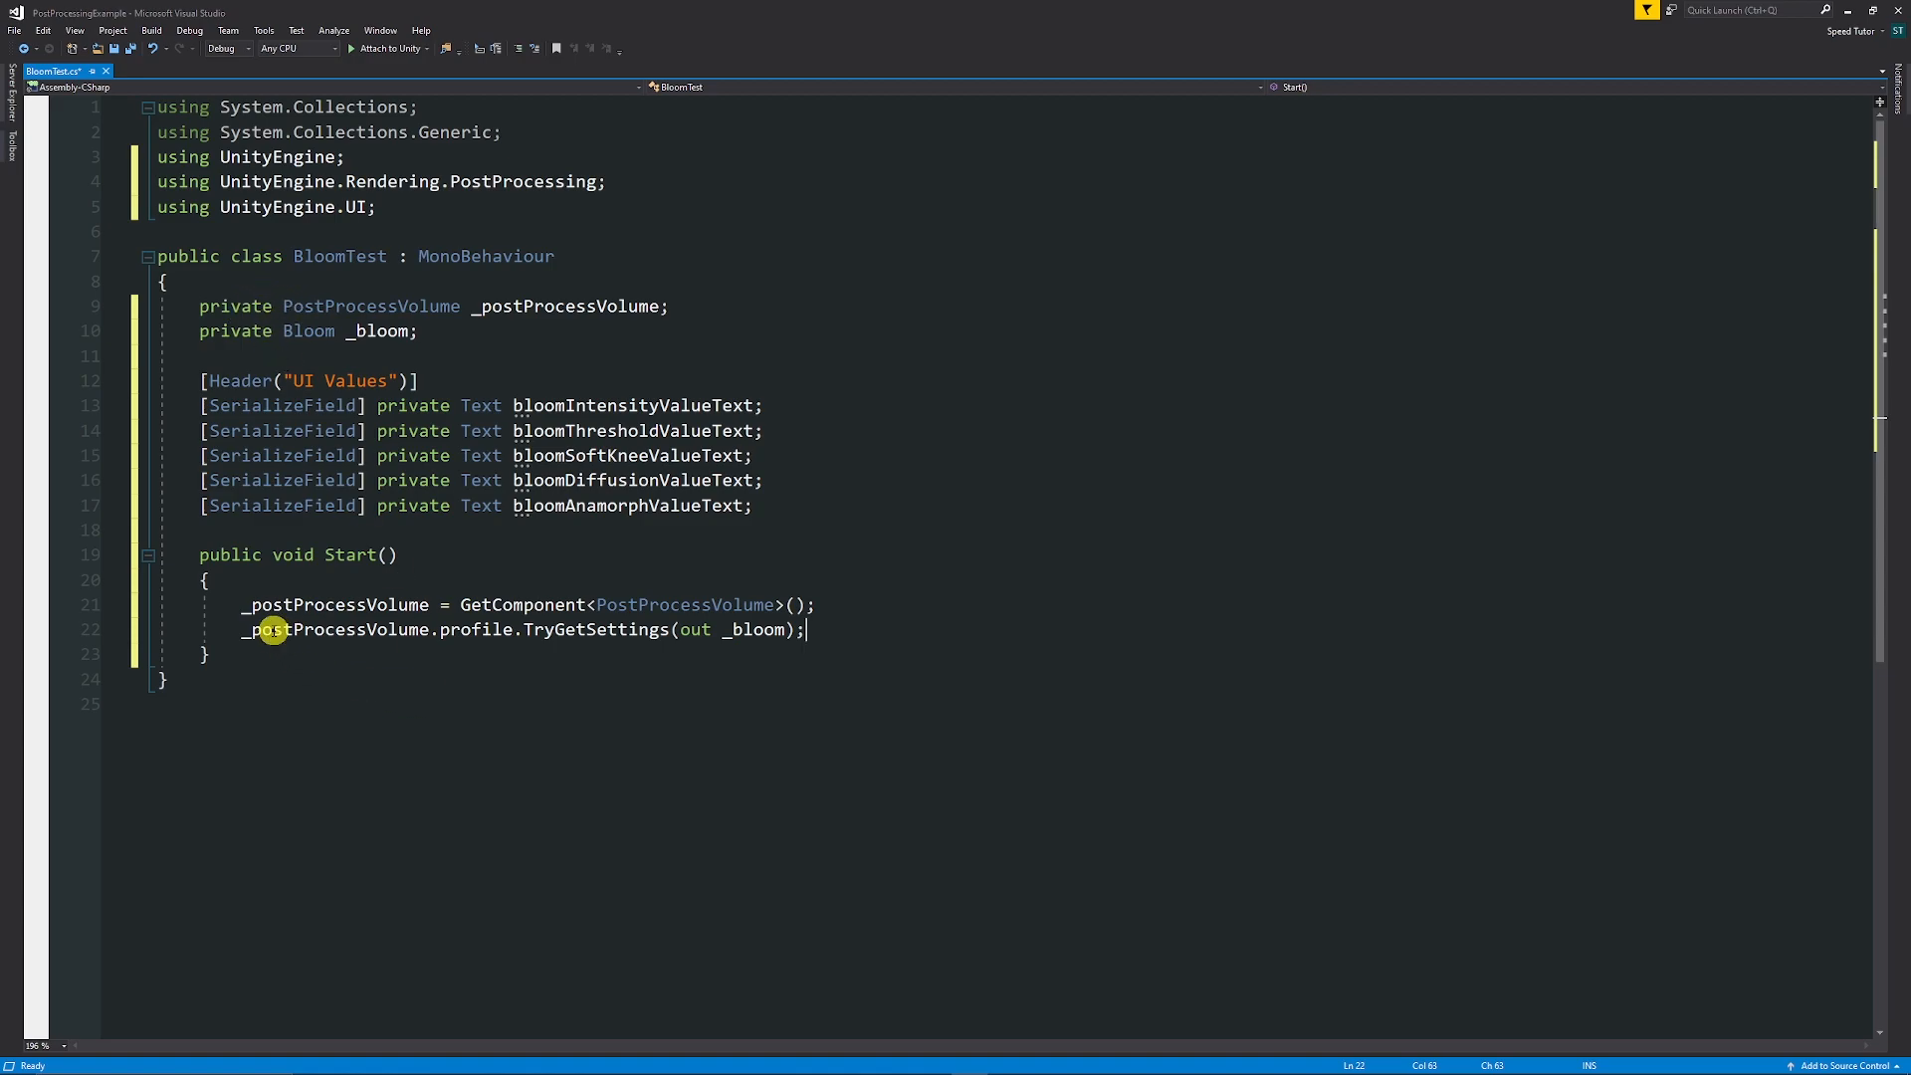
{"action": "mouse_move", "coordinate": [516, 635]}
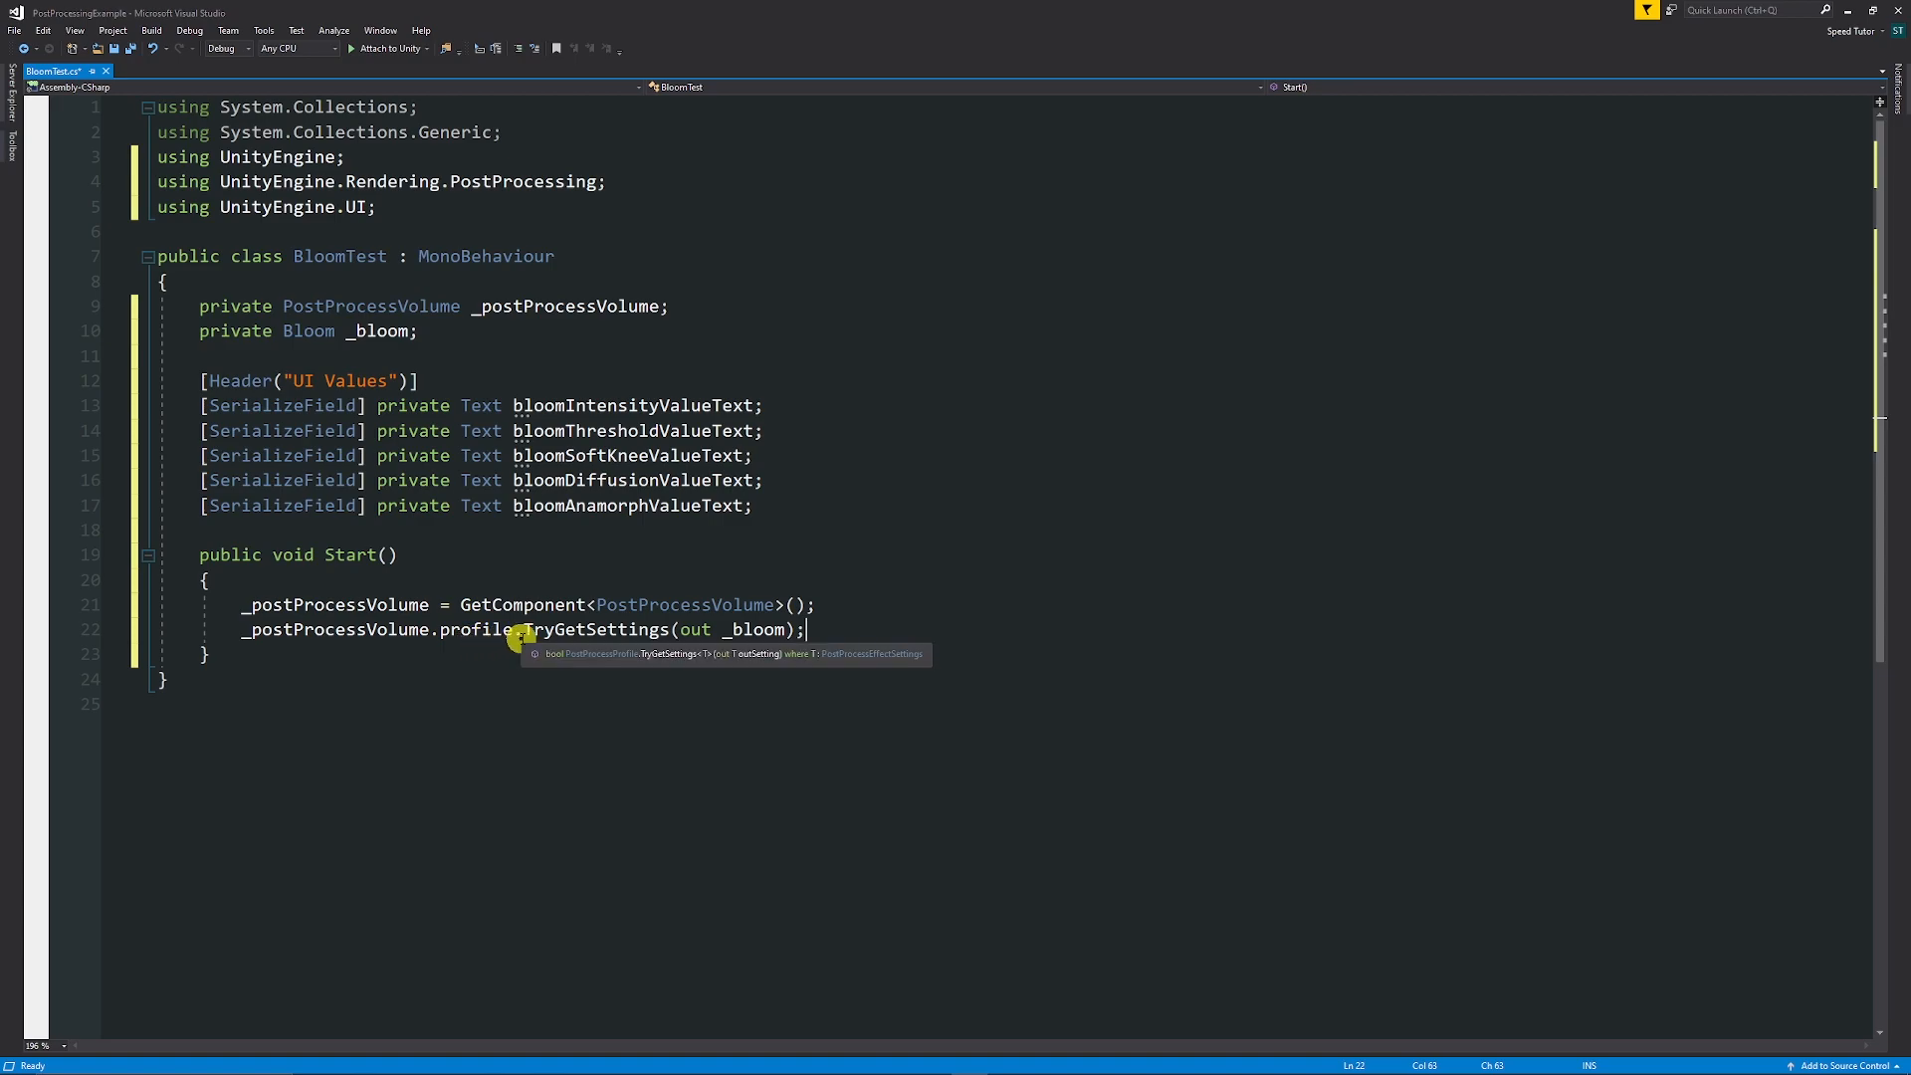
{"action": "mouse_move", "coordinate": [757, 641]}
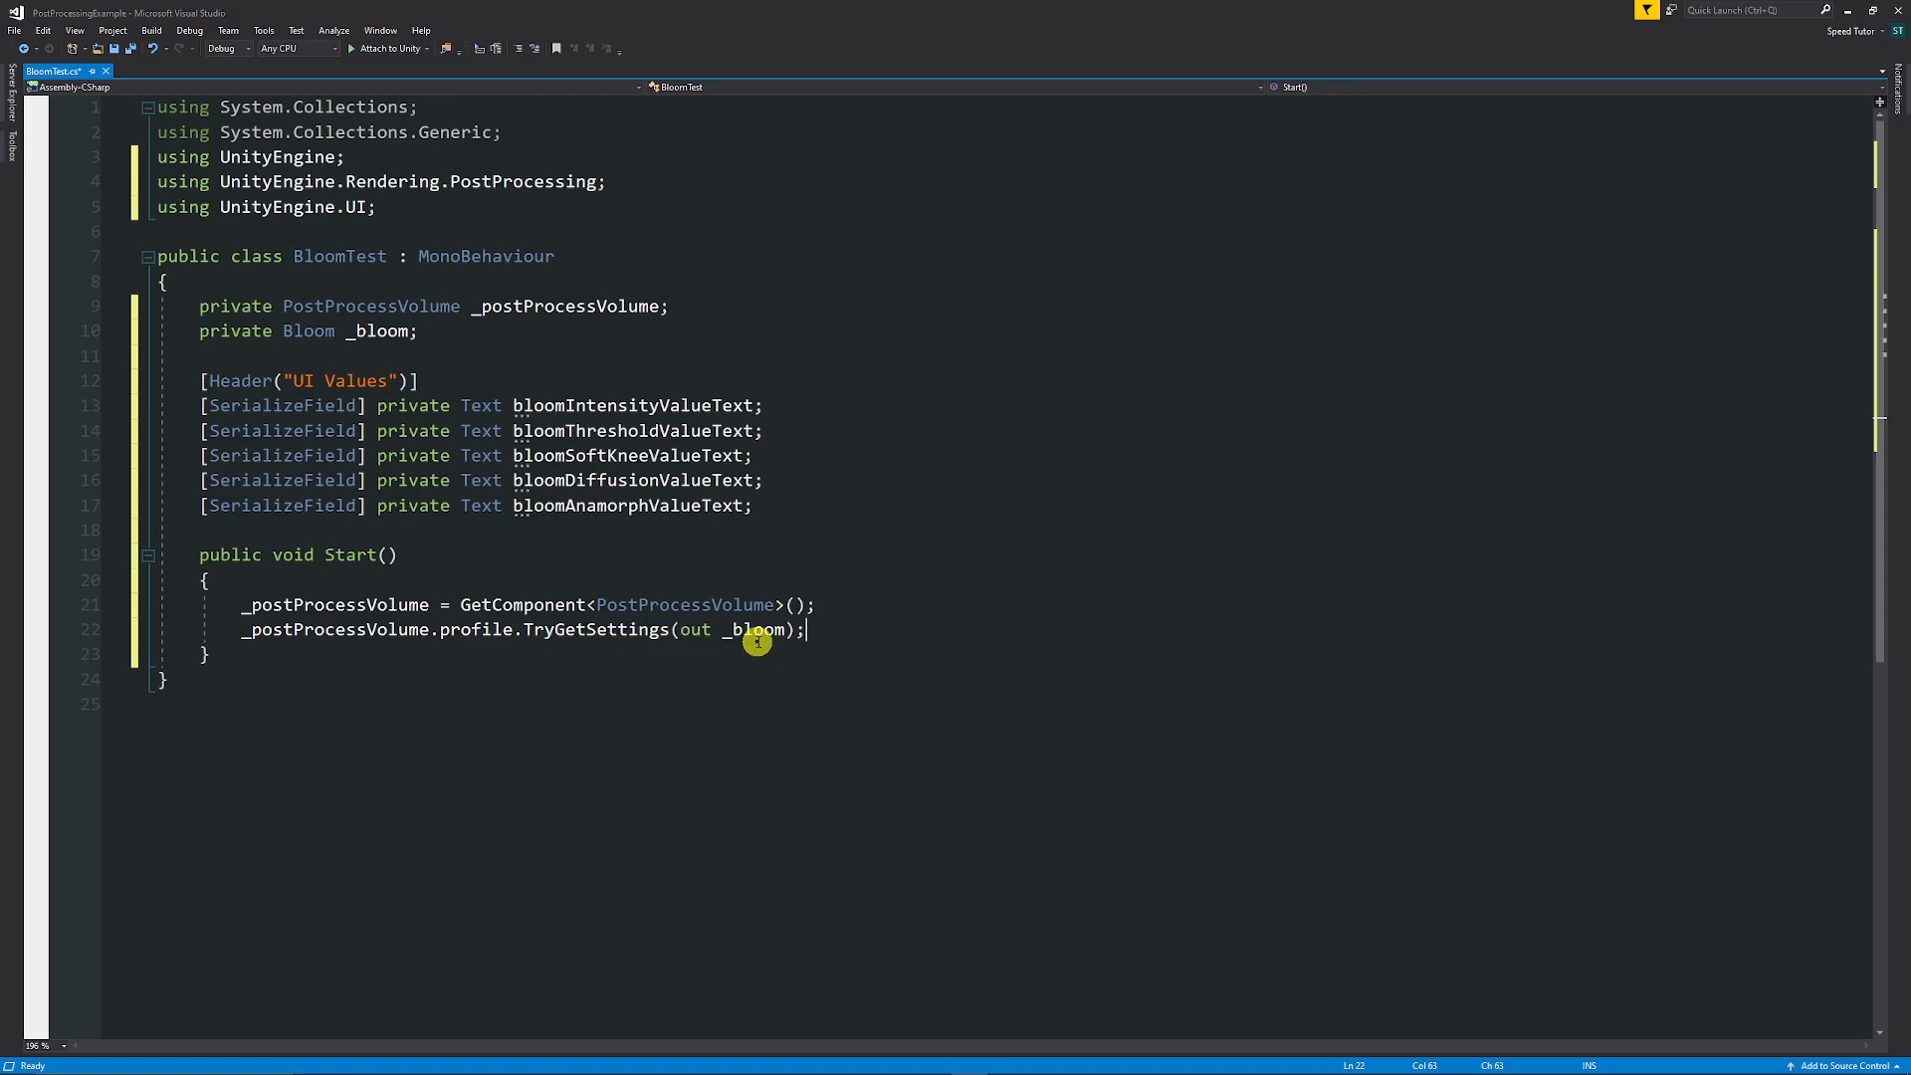
{"action": "mouse_move", "coordinate": [382, 330]}
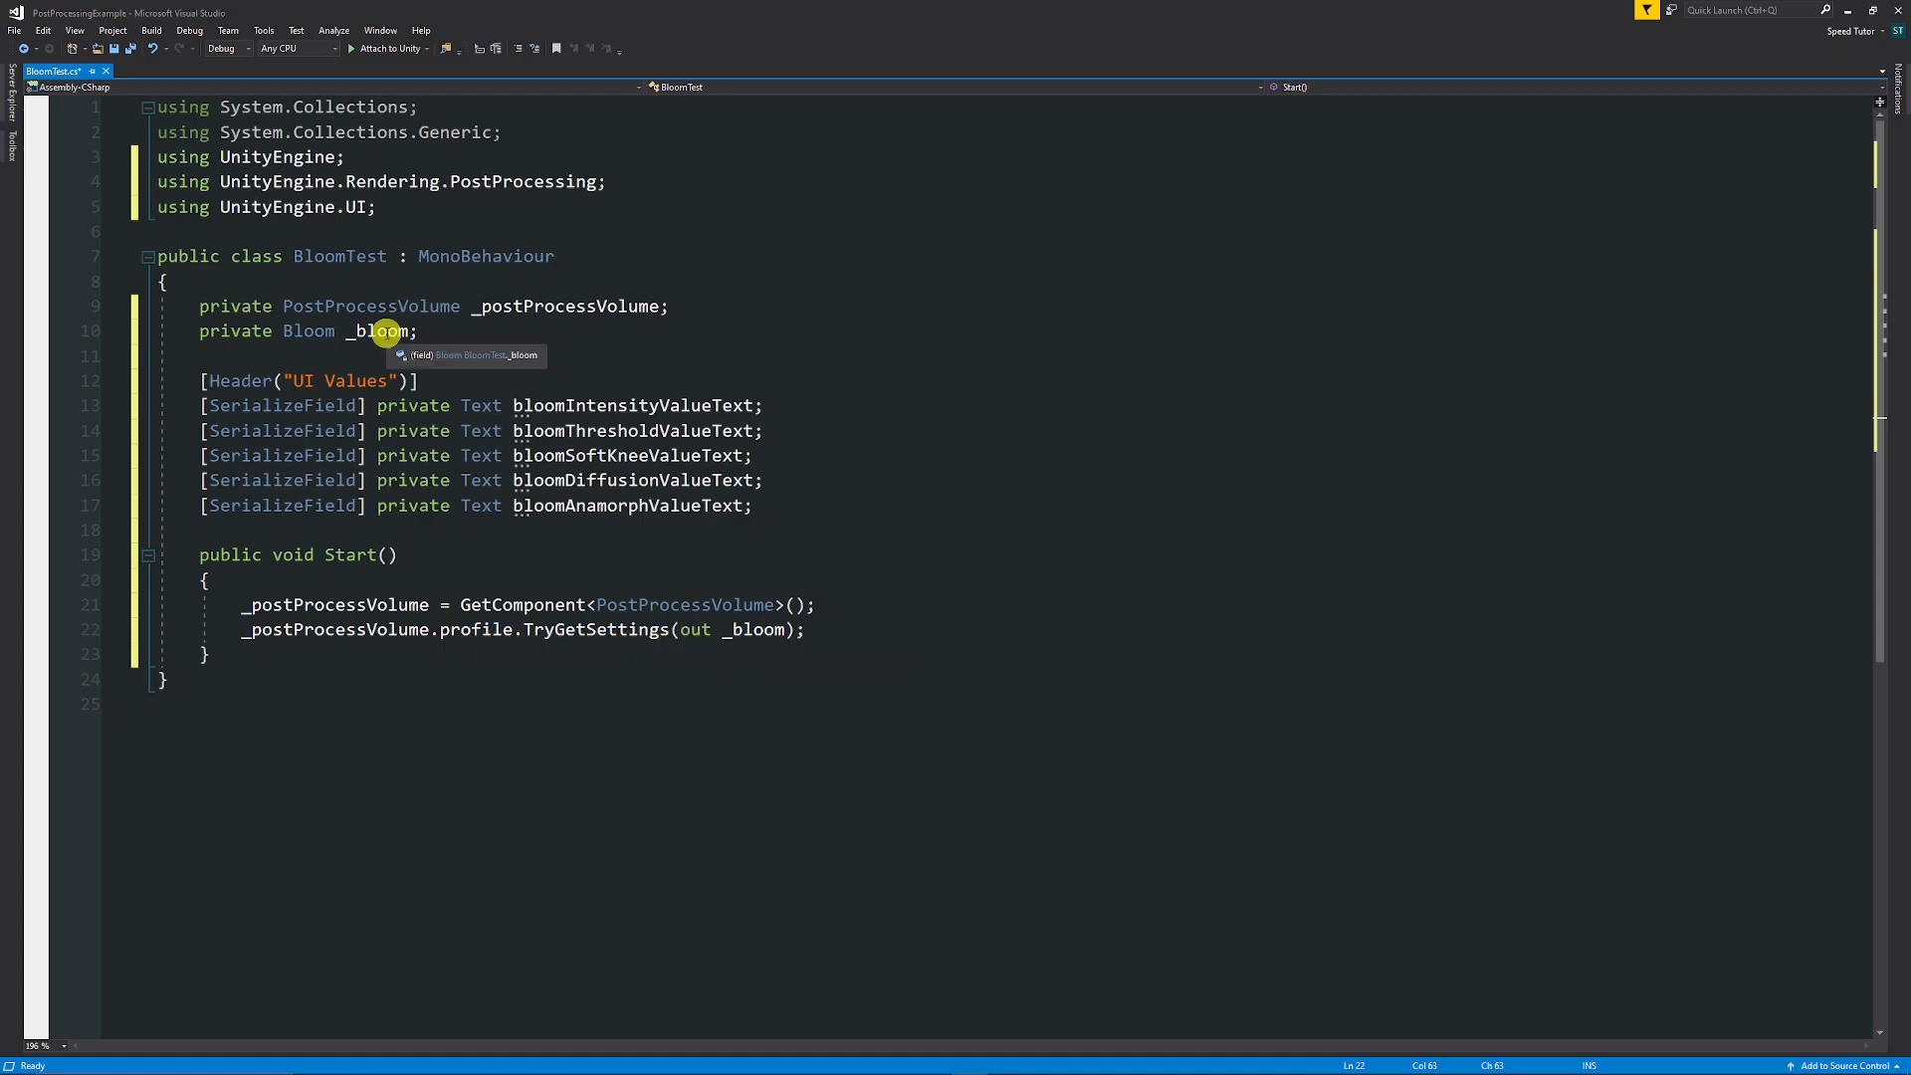
{"action": "mouse_move", "coordinate": [412, 479]}
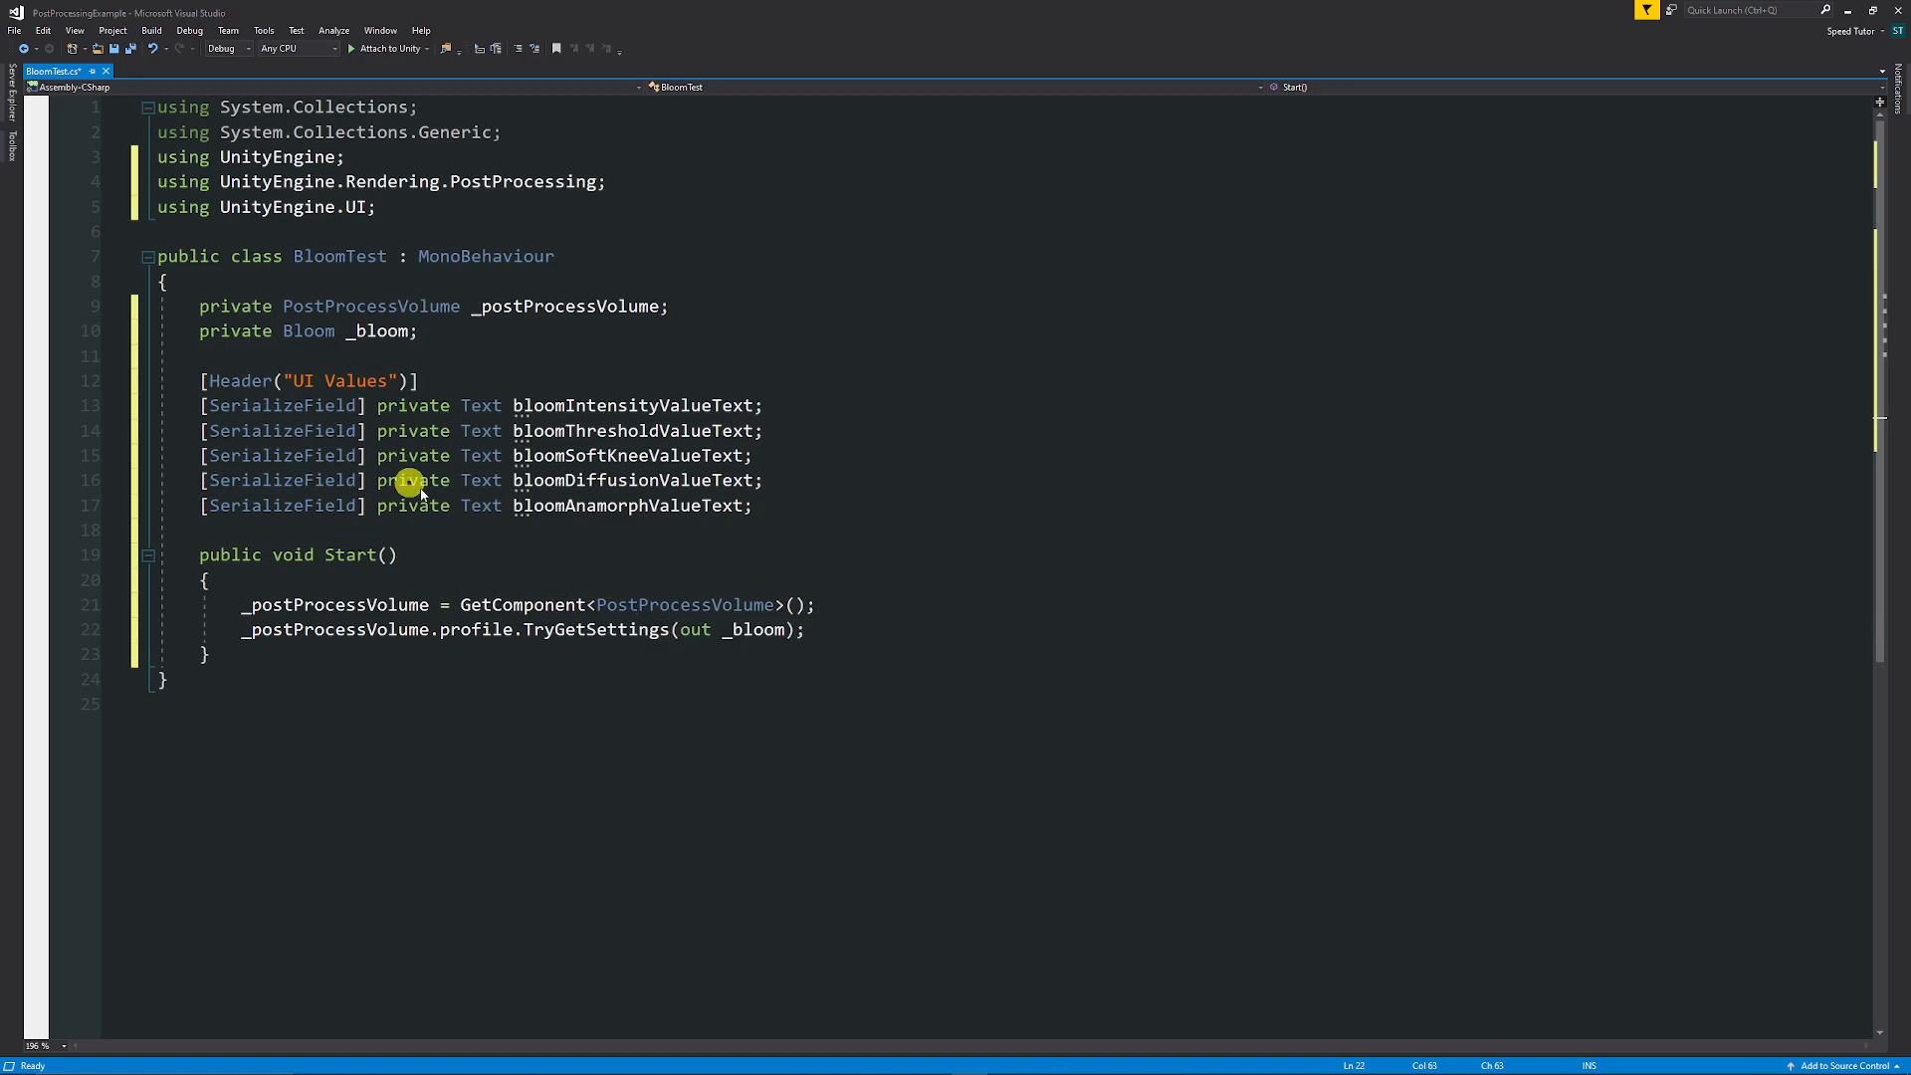
{"action": "mouse_move", "coordinate": [450, 518]}
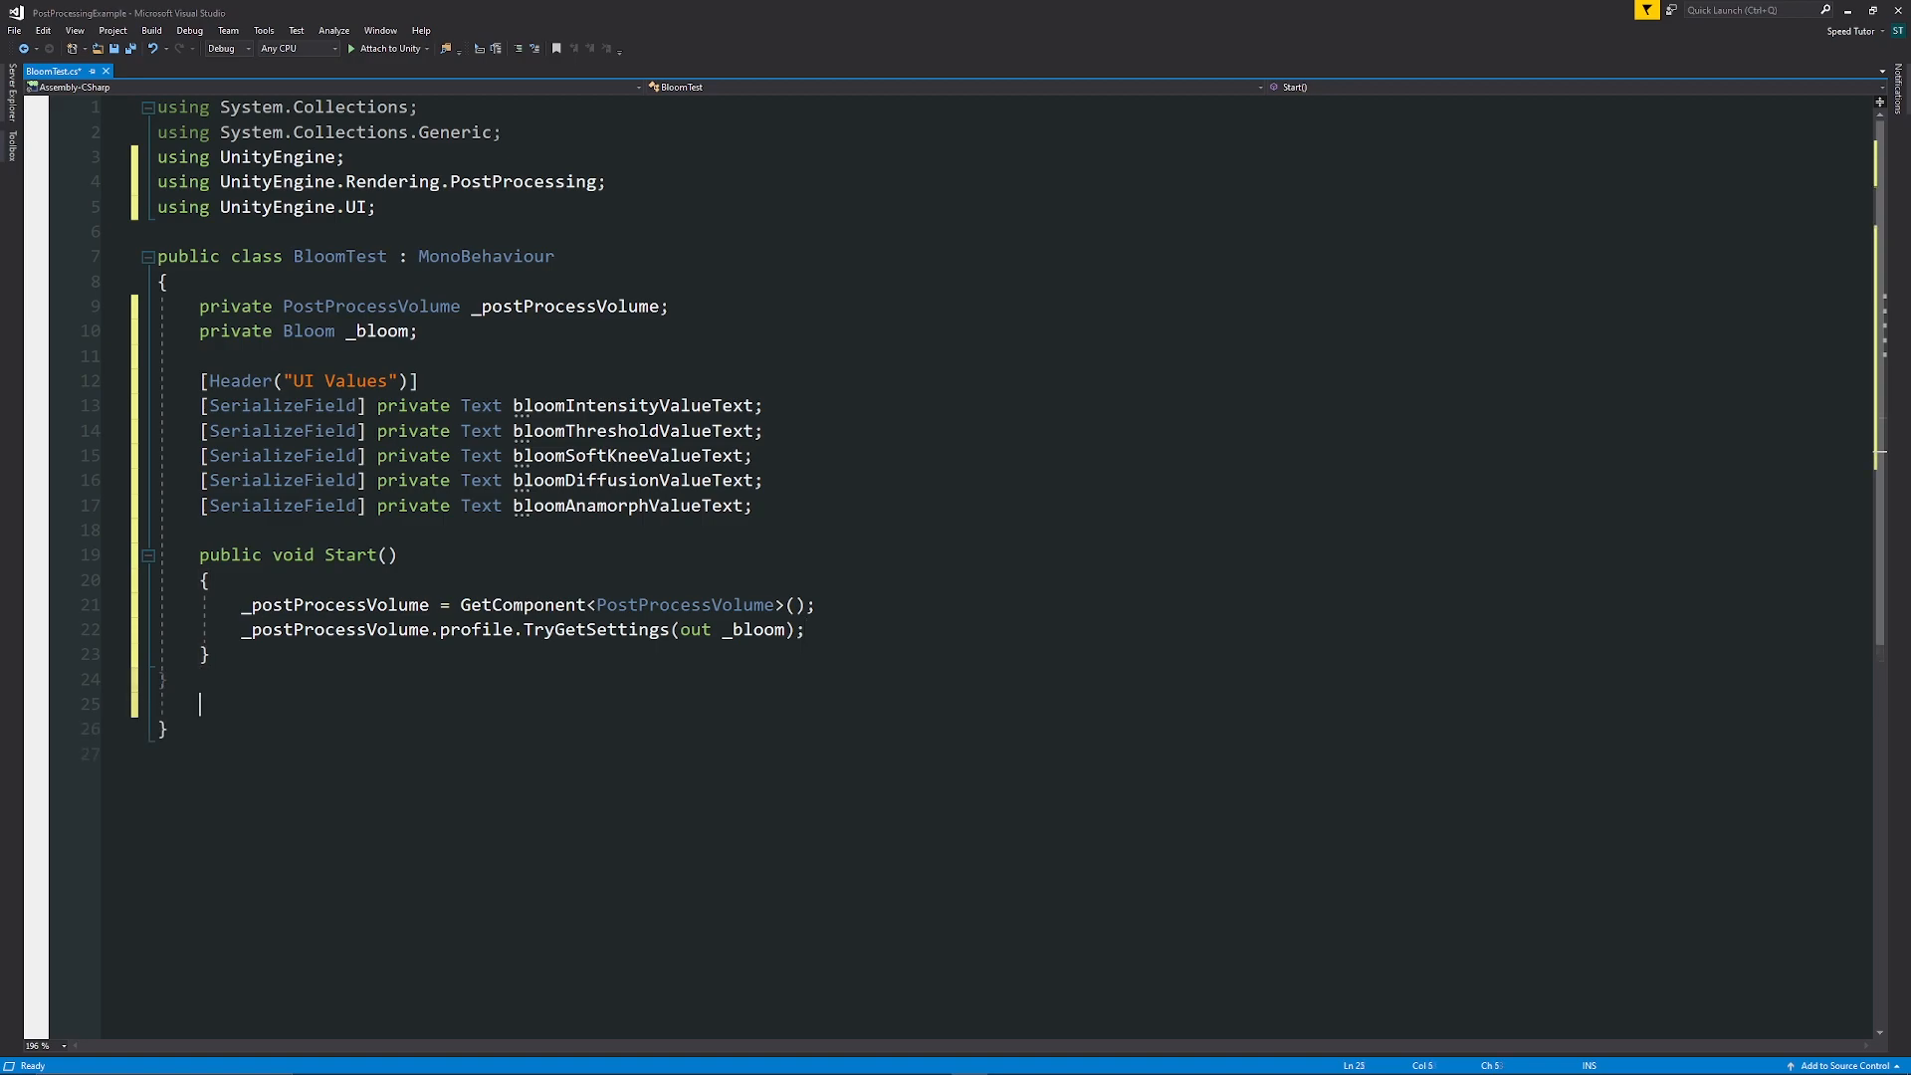
Write BloomOnOff(bool on) setting _bloom.active true in the if branch and false in the else.
{"action": "type", "text": "public void"}
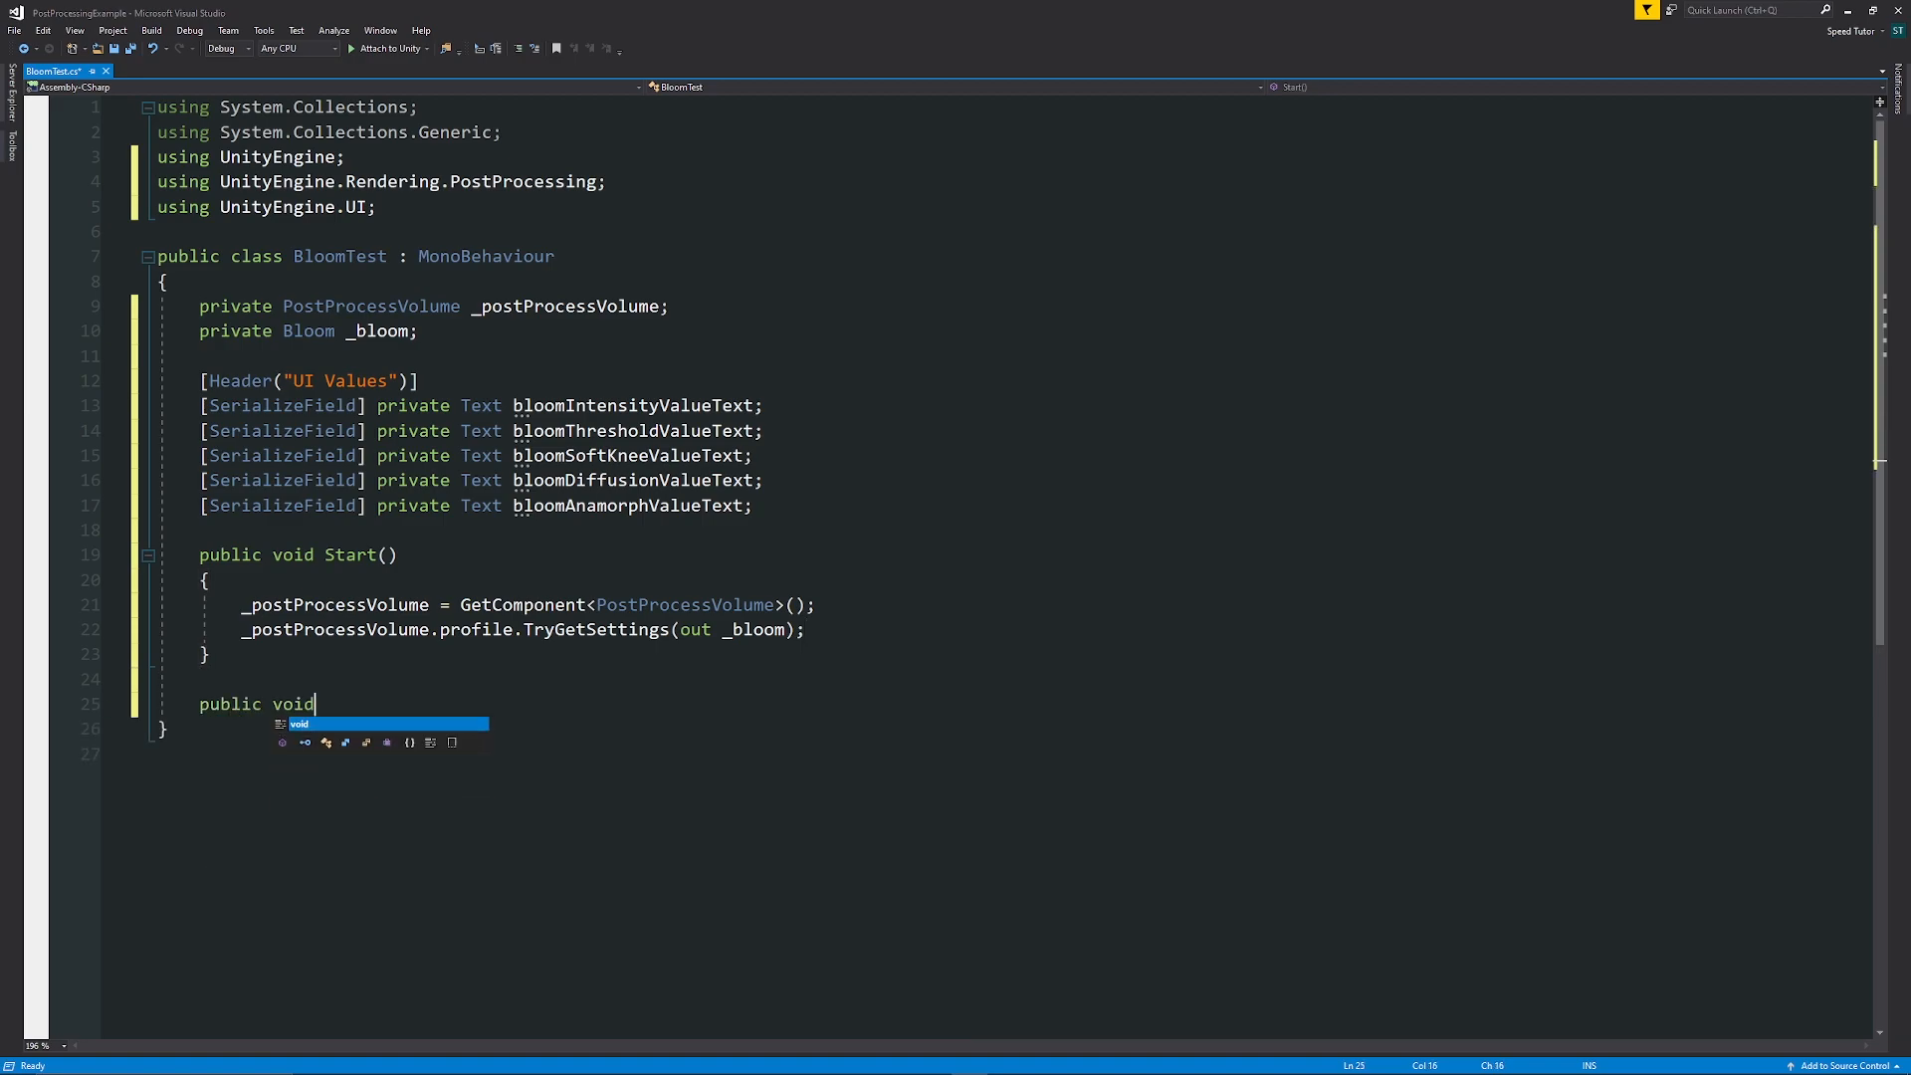
{"action": "type", "text": "BloomOnOff(bool on"}
{"action": "left_click", "coordinate": [1008, 753]}
{"action": "type", "text": "if (on"}
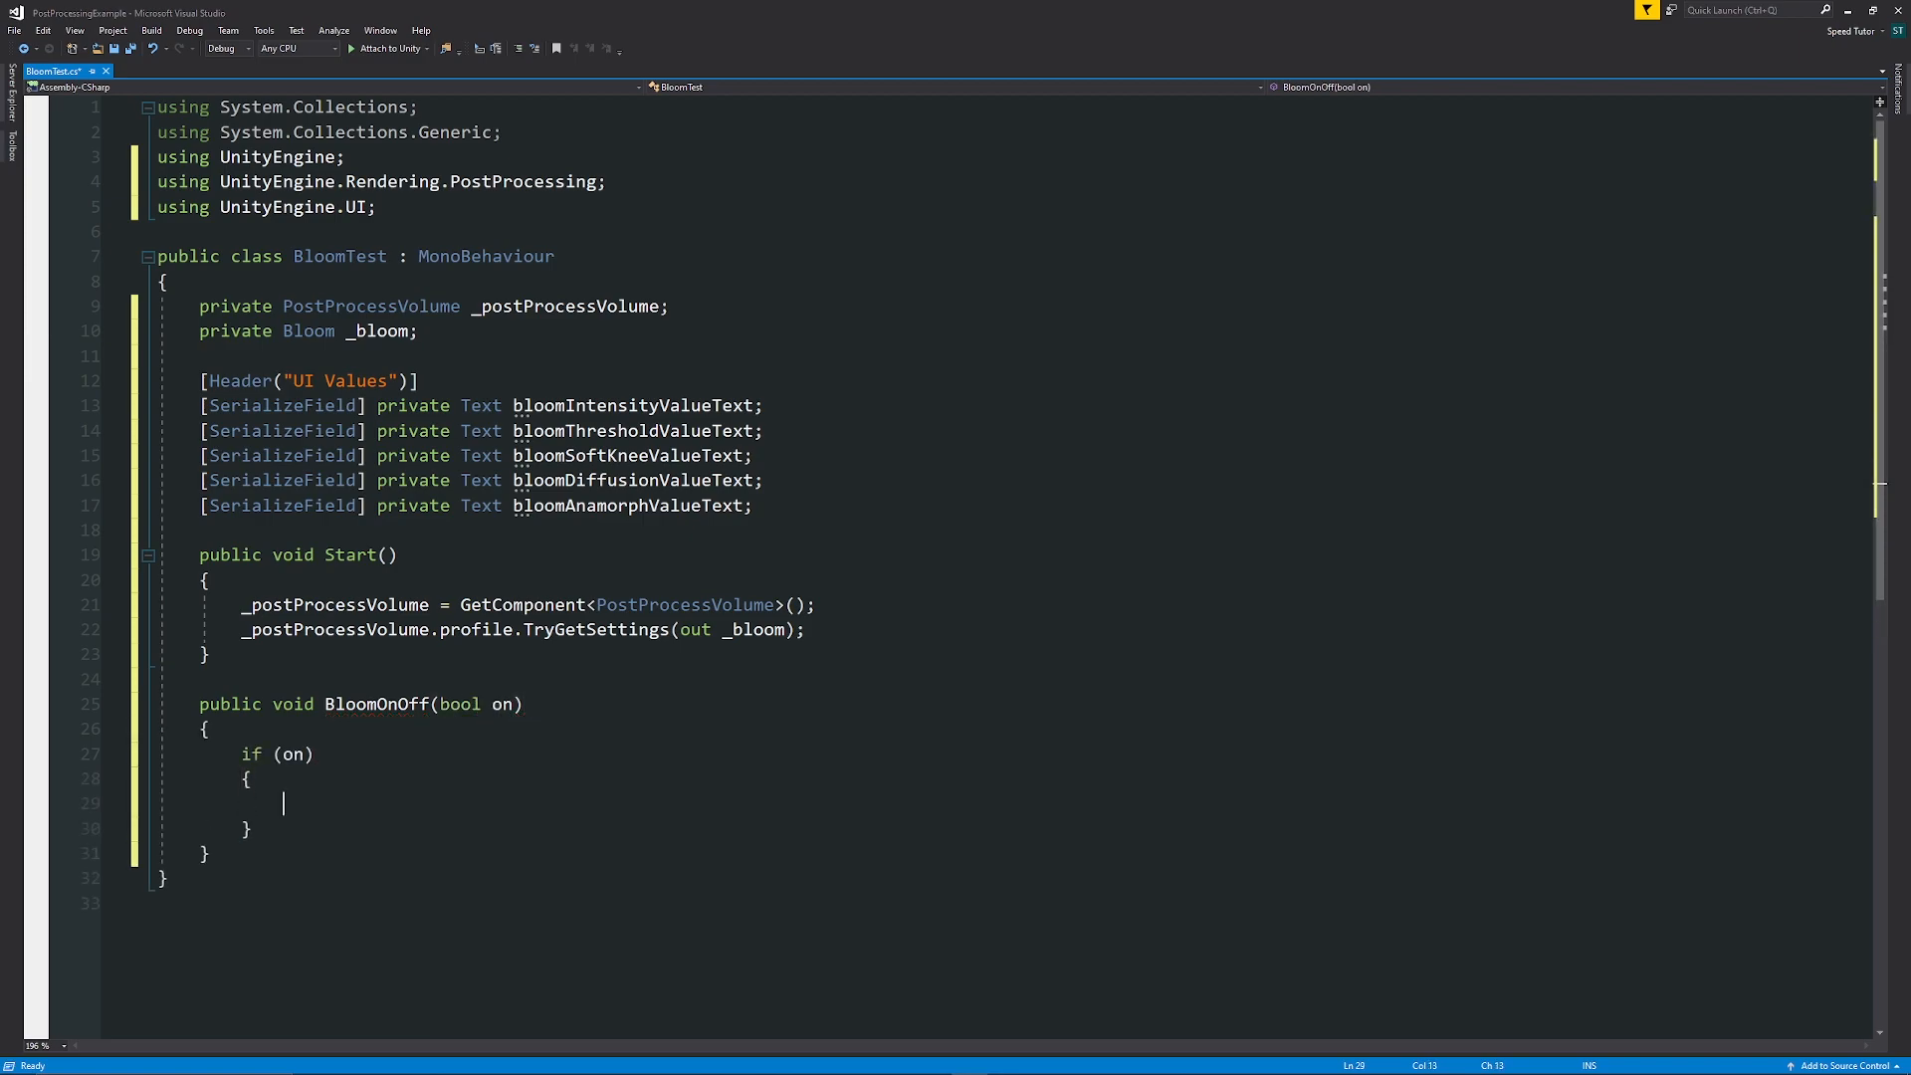
{"action": "type", "text": "_bloom.a"}
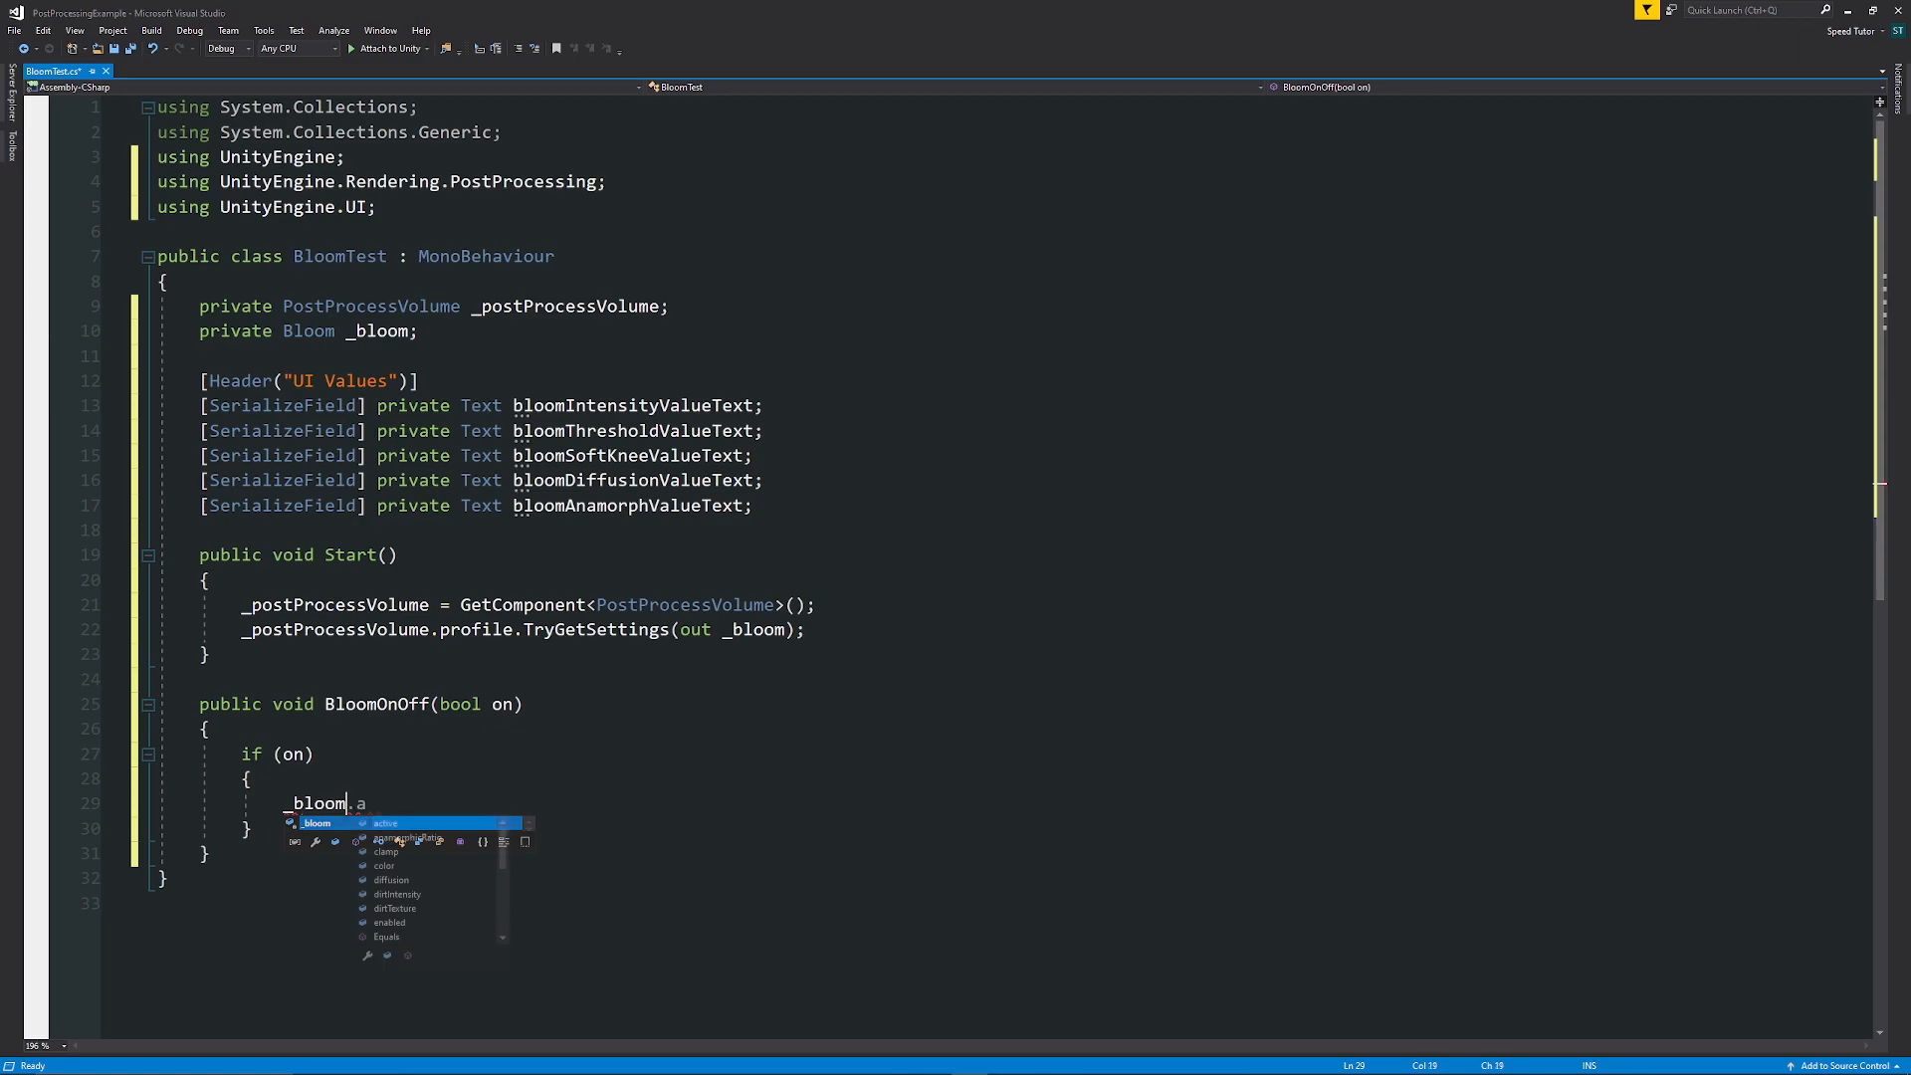
{"action": "type", "text": "ctive = true;"}
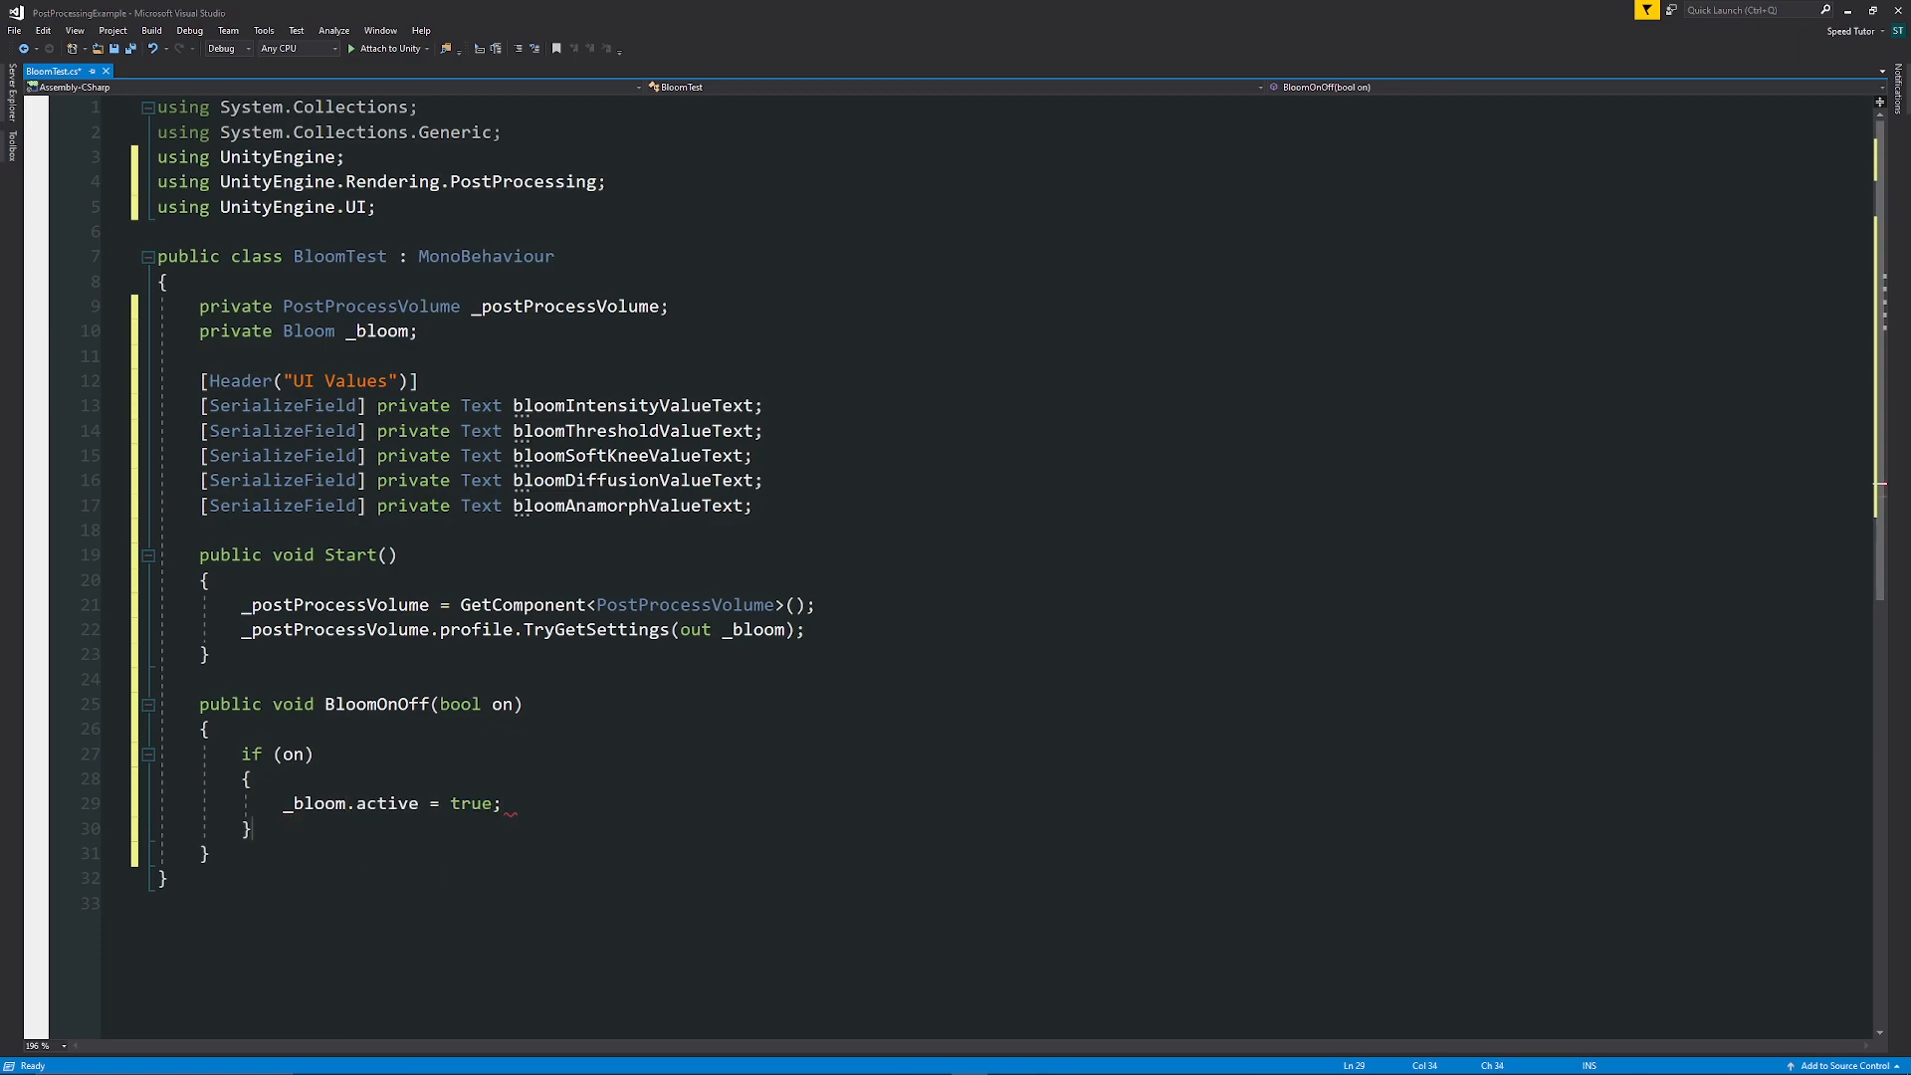
{"action": "type", "text": "else"}
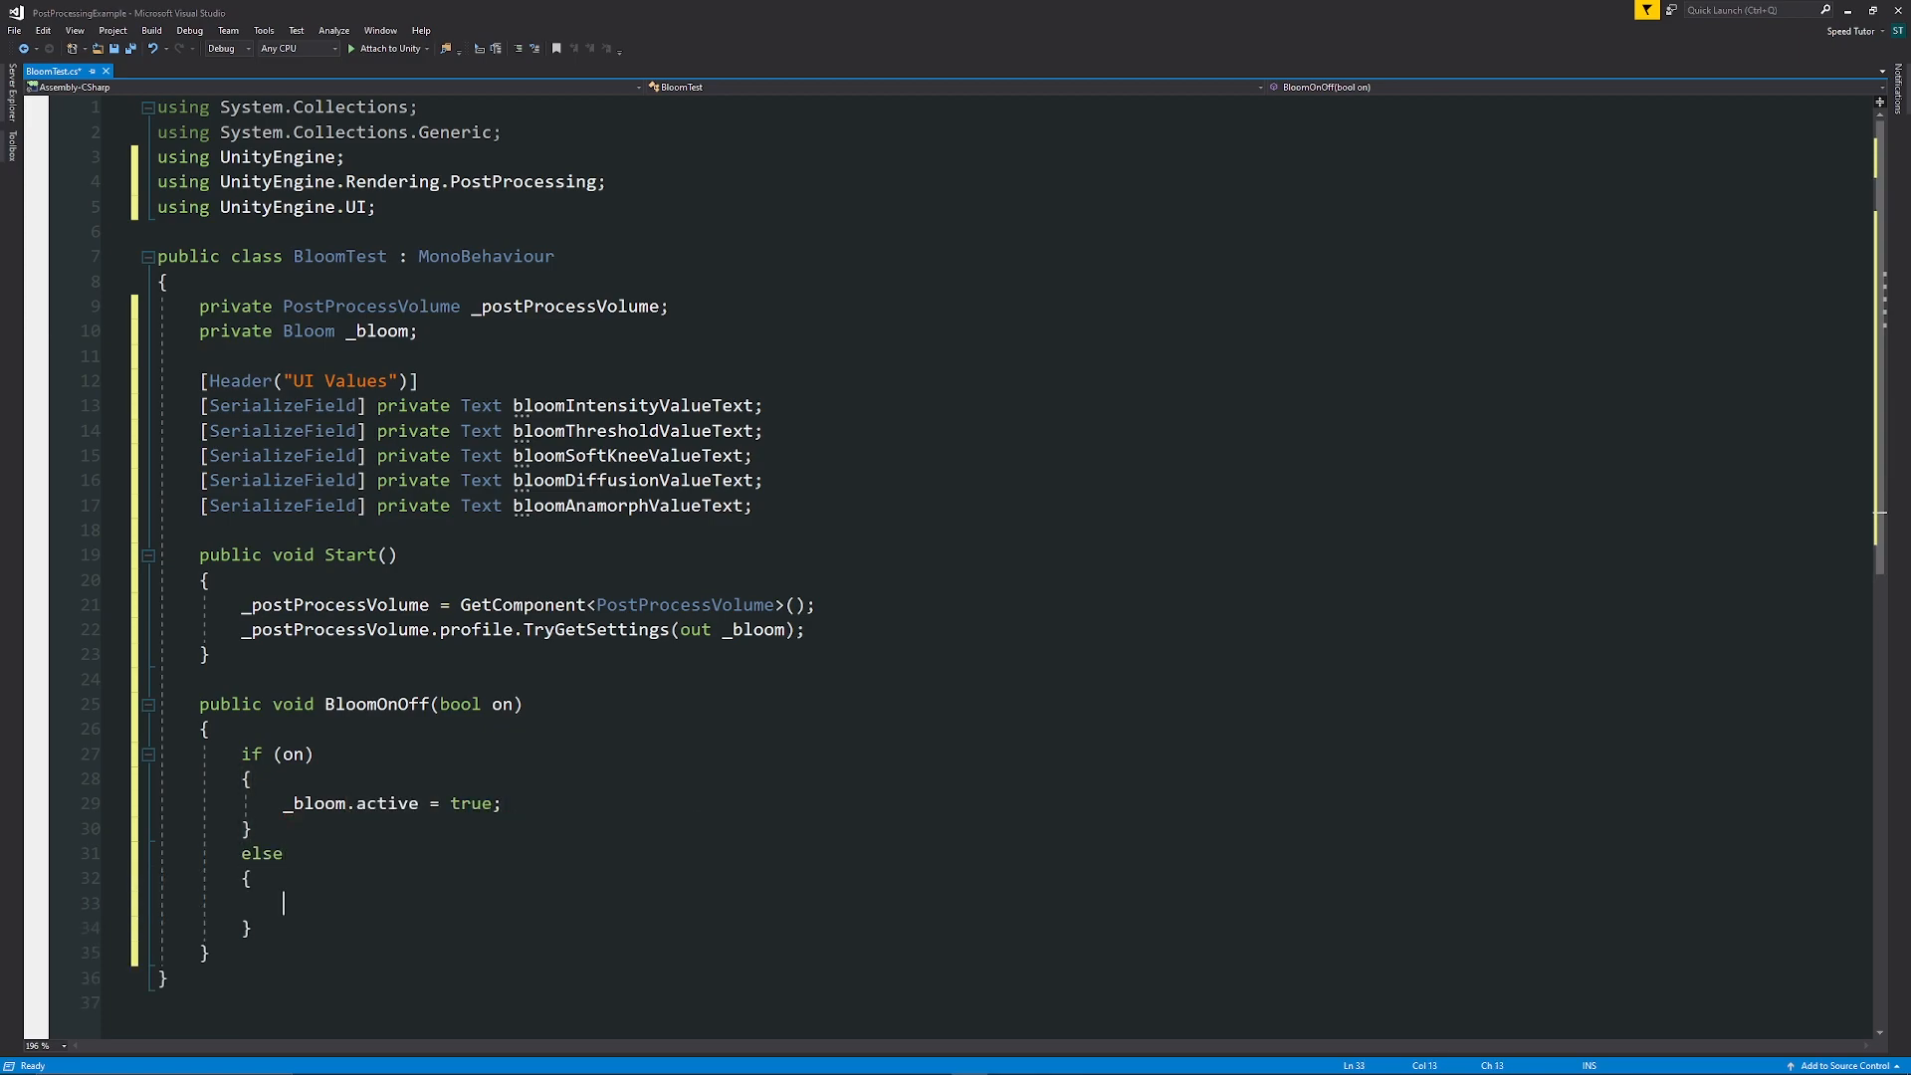
{"action": "type", "text": "_blo"}
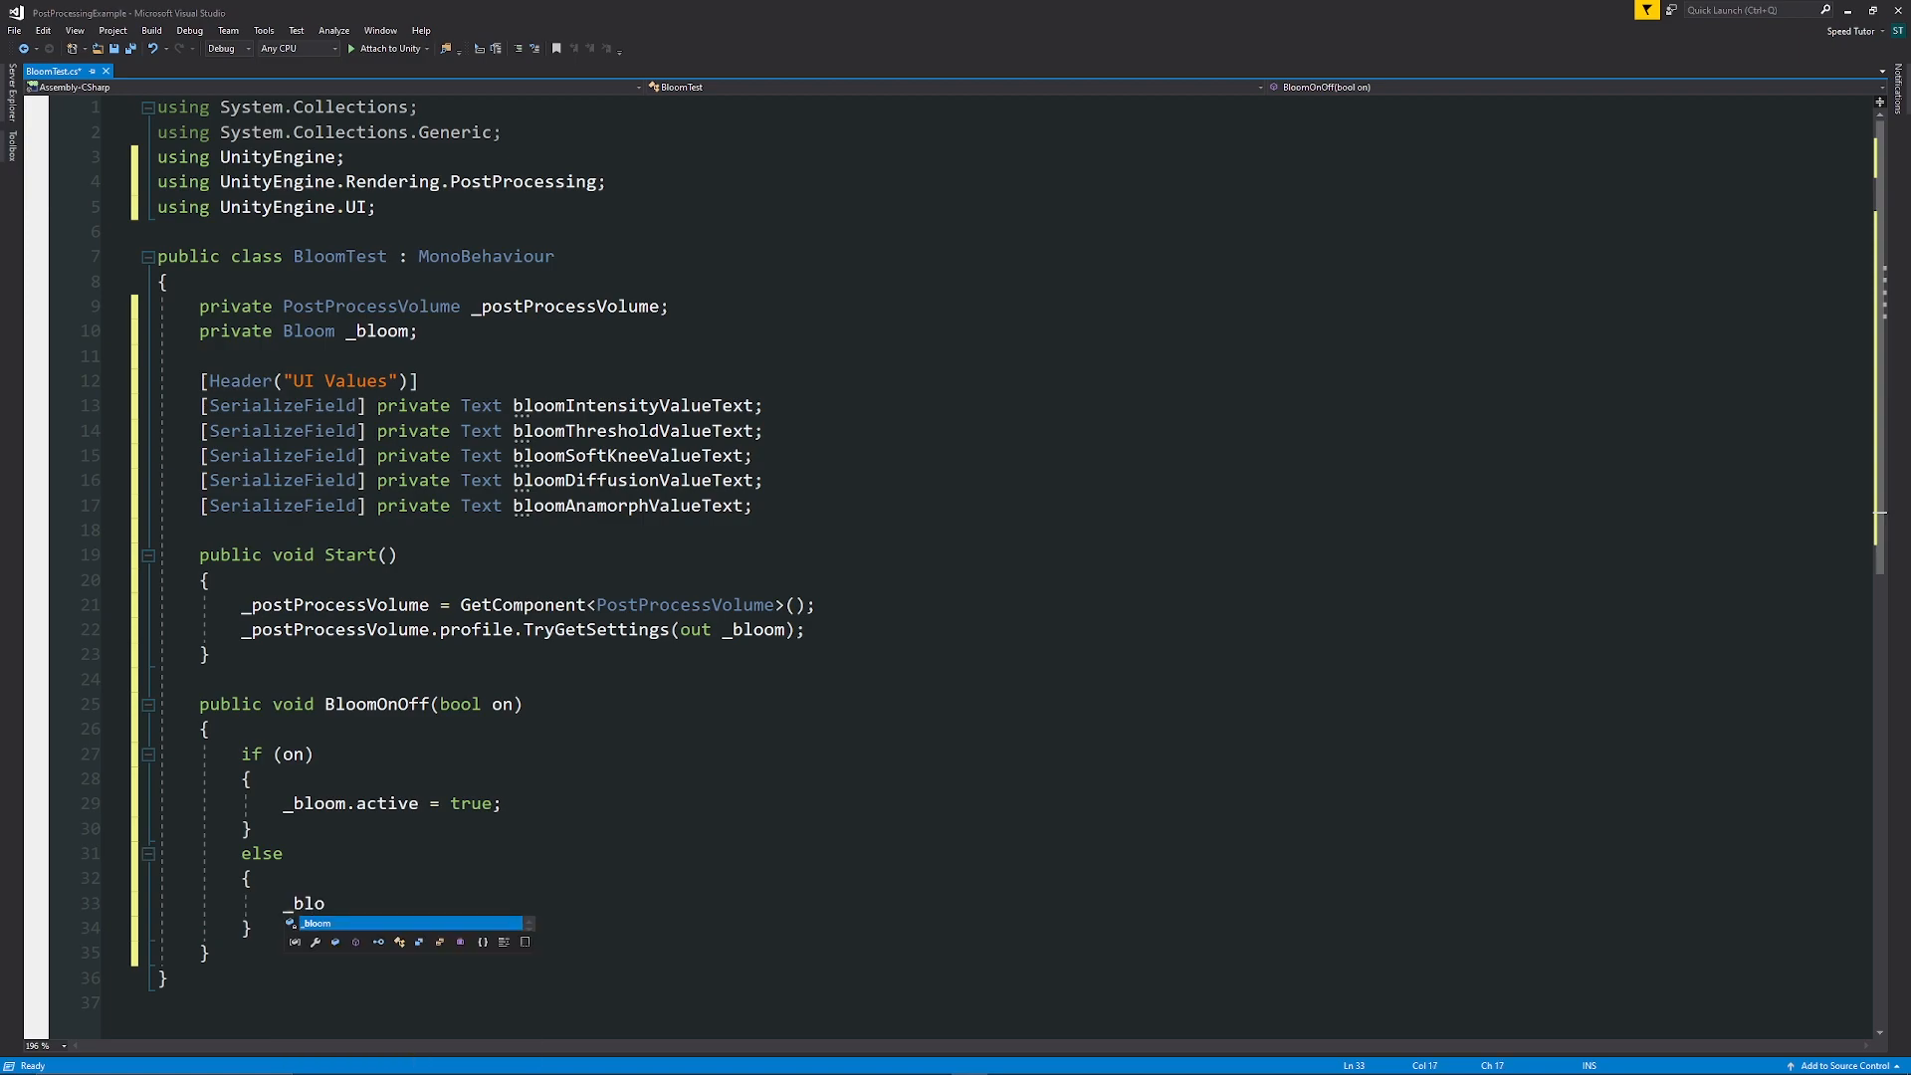
{"action": "type", "text": "om.active = false;"}
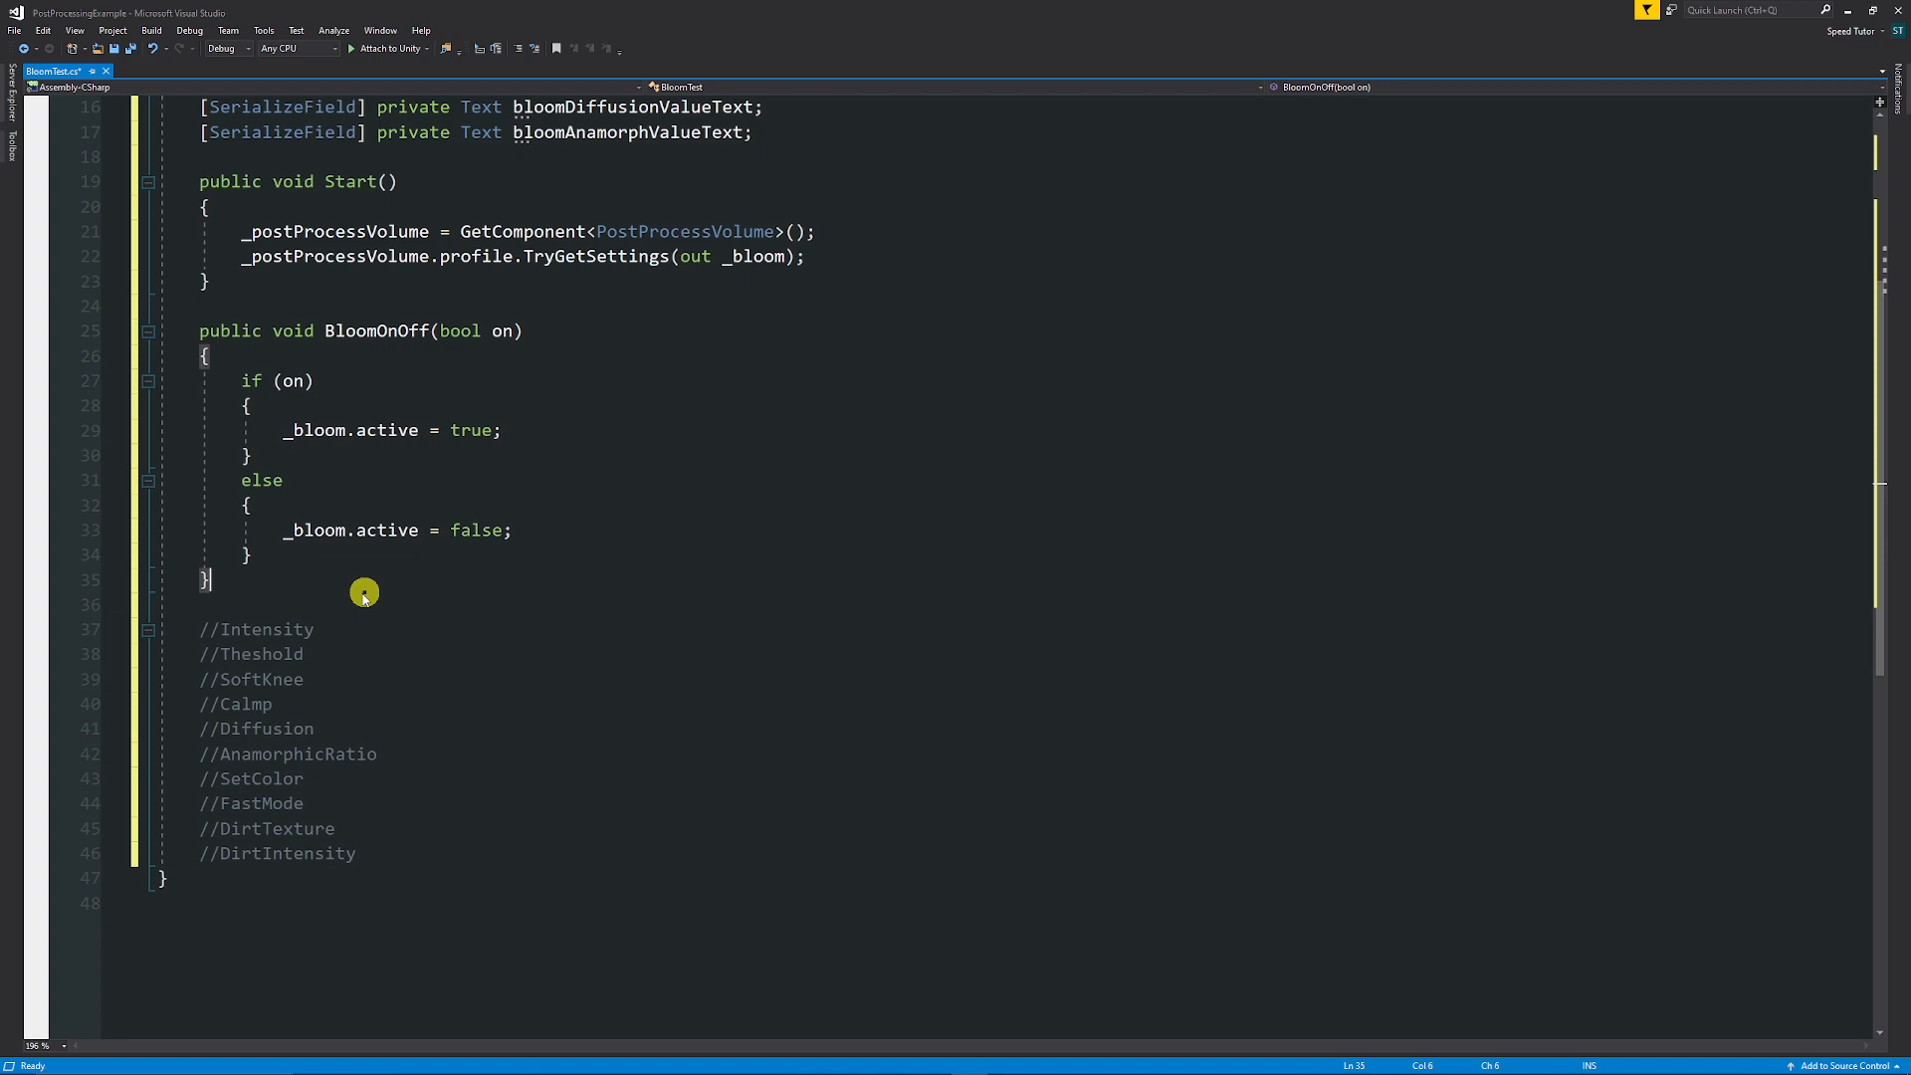
Write Intensity(float sliderValue) setting bloom intensity and bloomIntensityValueText via ToString("0").
{"action": "scroll", "scroll_direction": "down", "scroll_amount": 3}
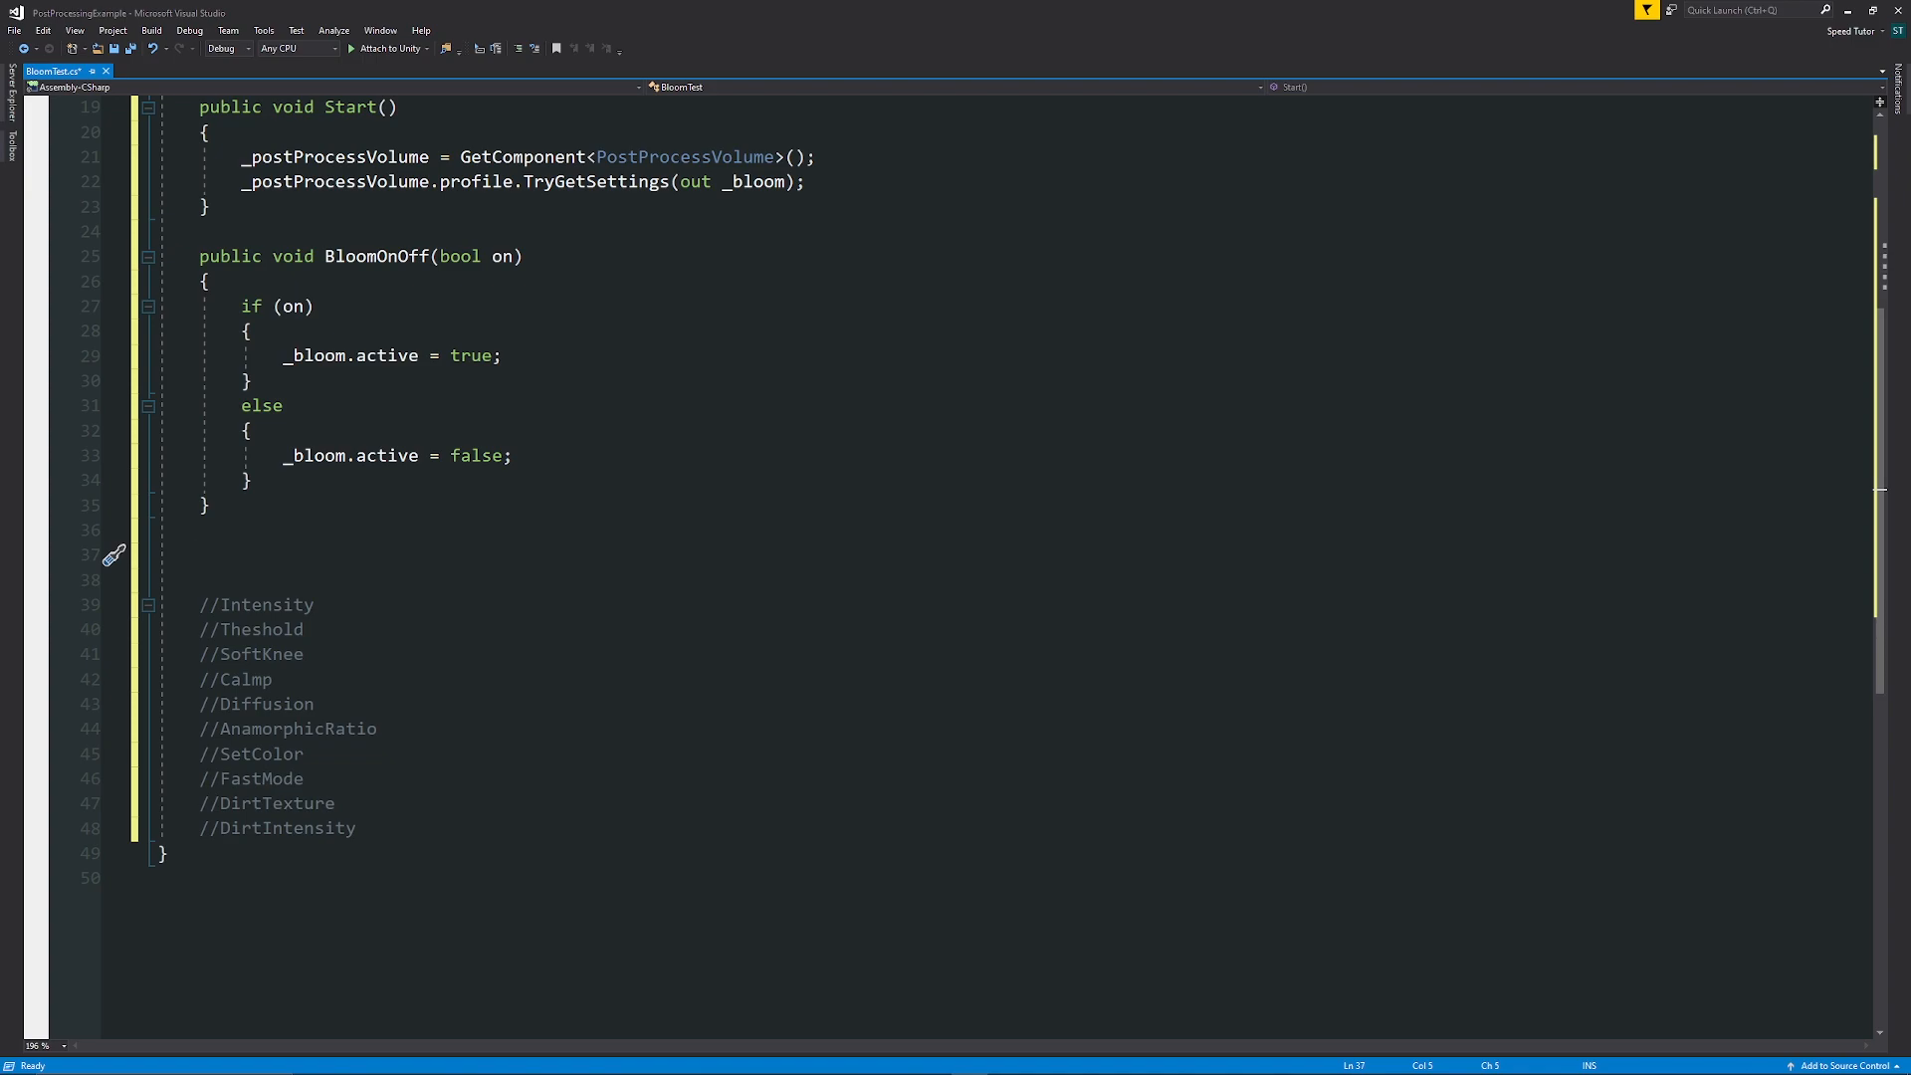
{"action": "type", "text": "public void"}
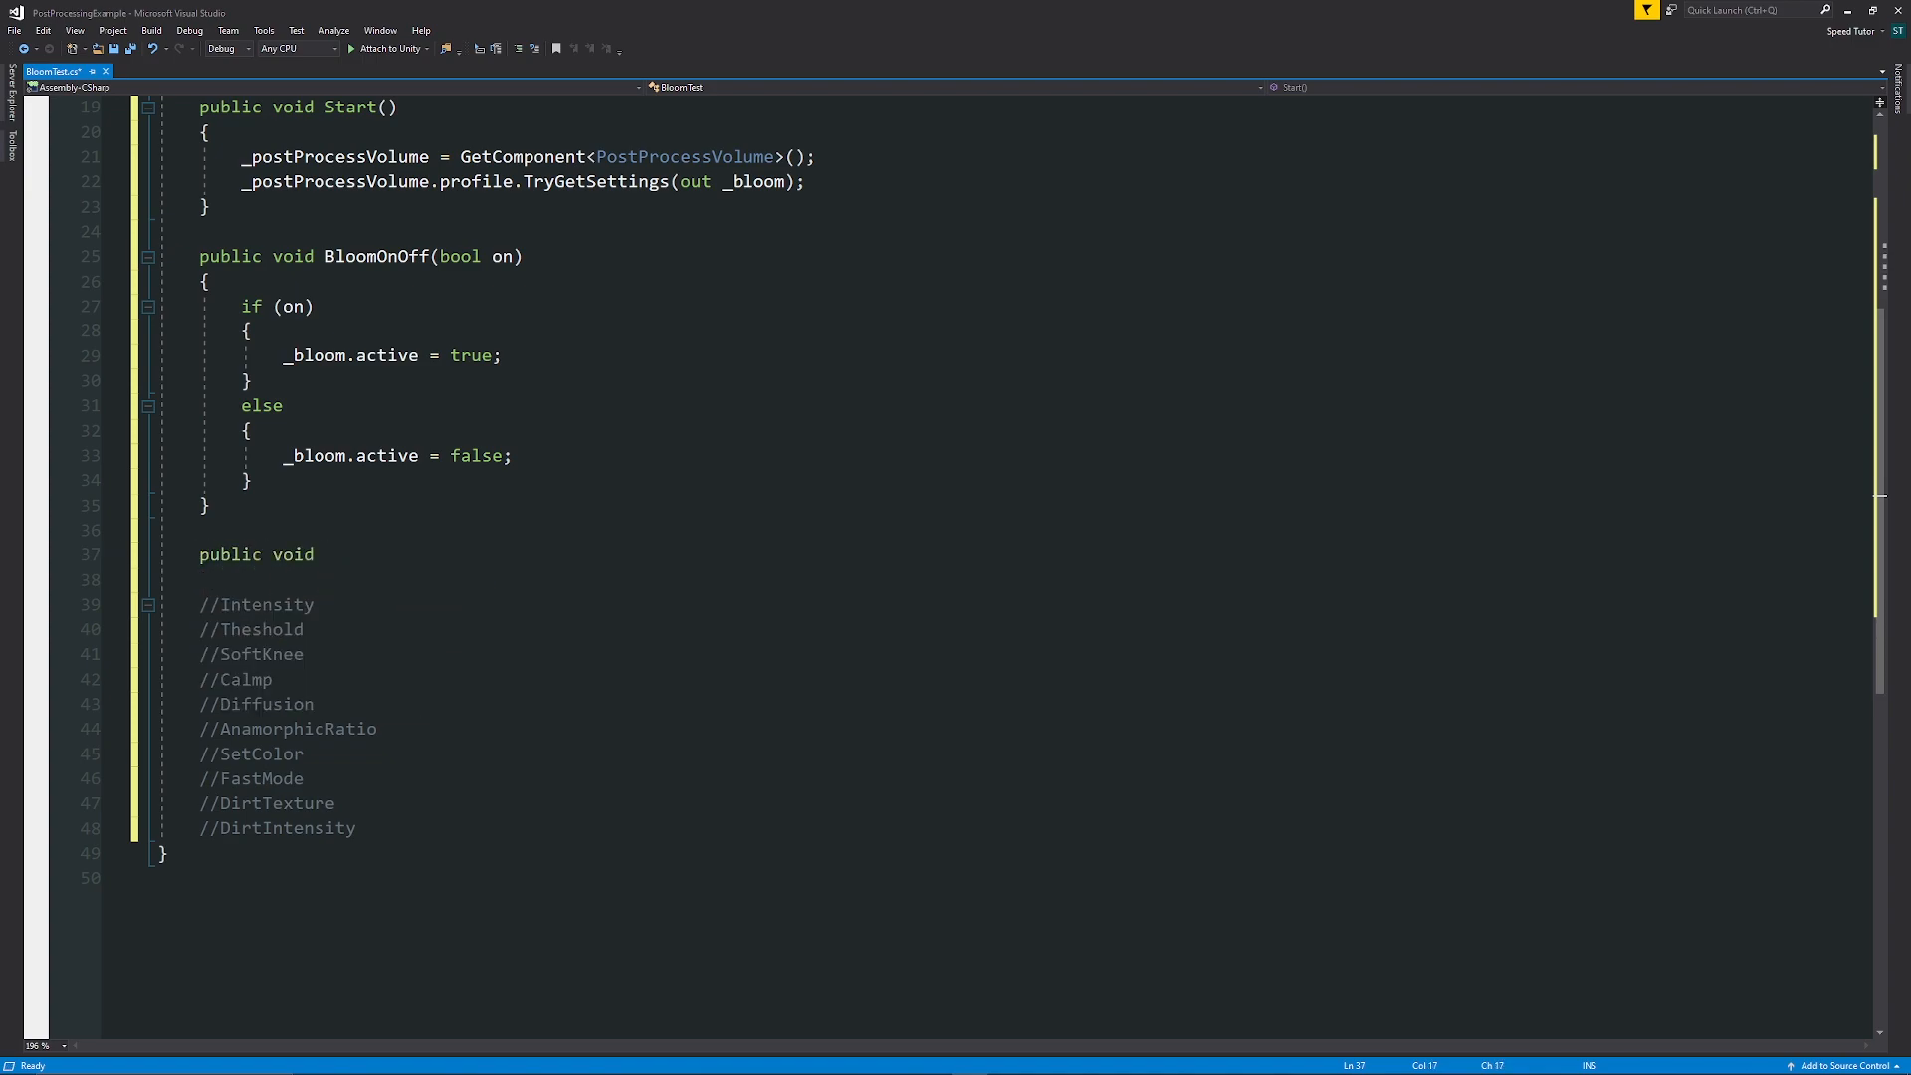
{"action": "type", "text": "Intesn"}
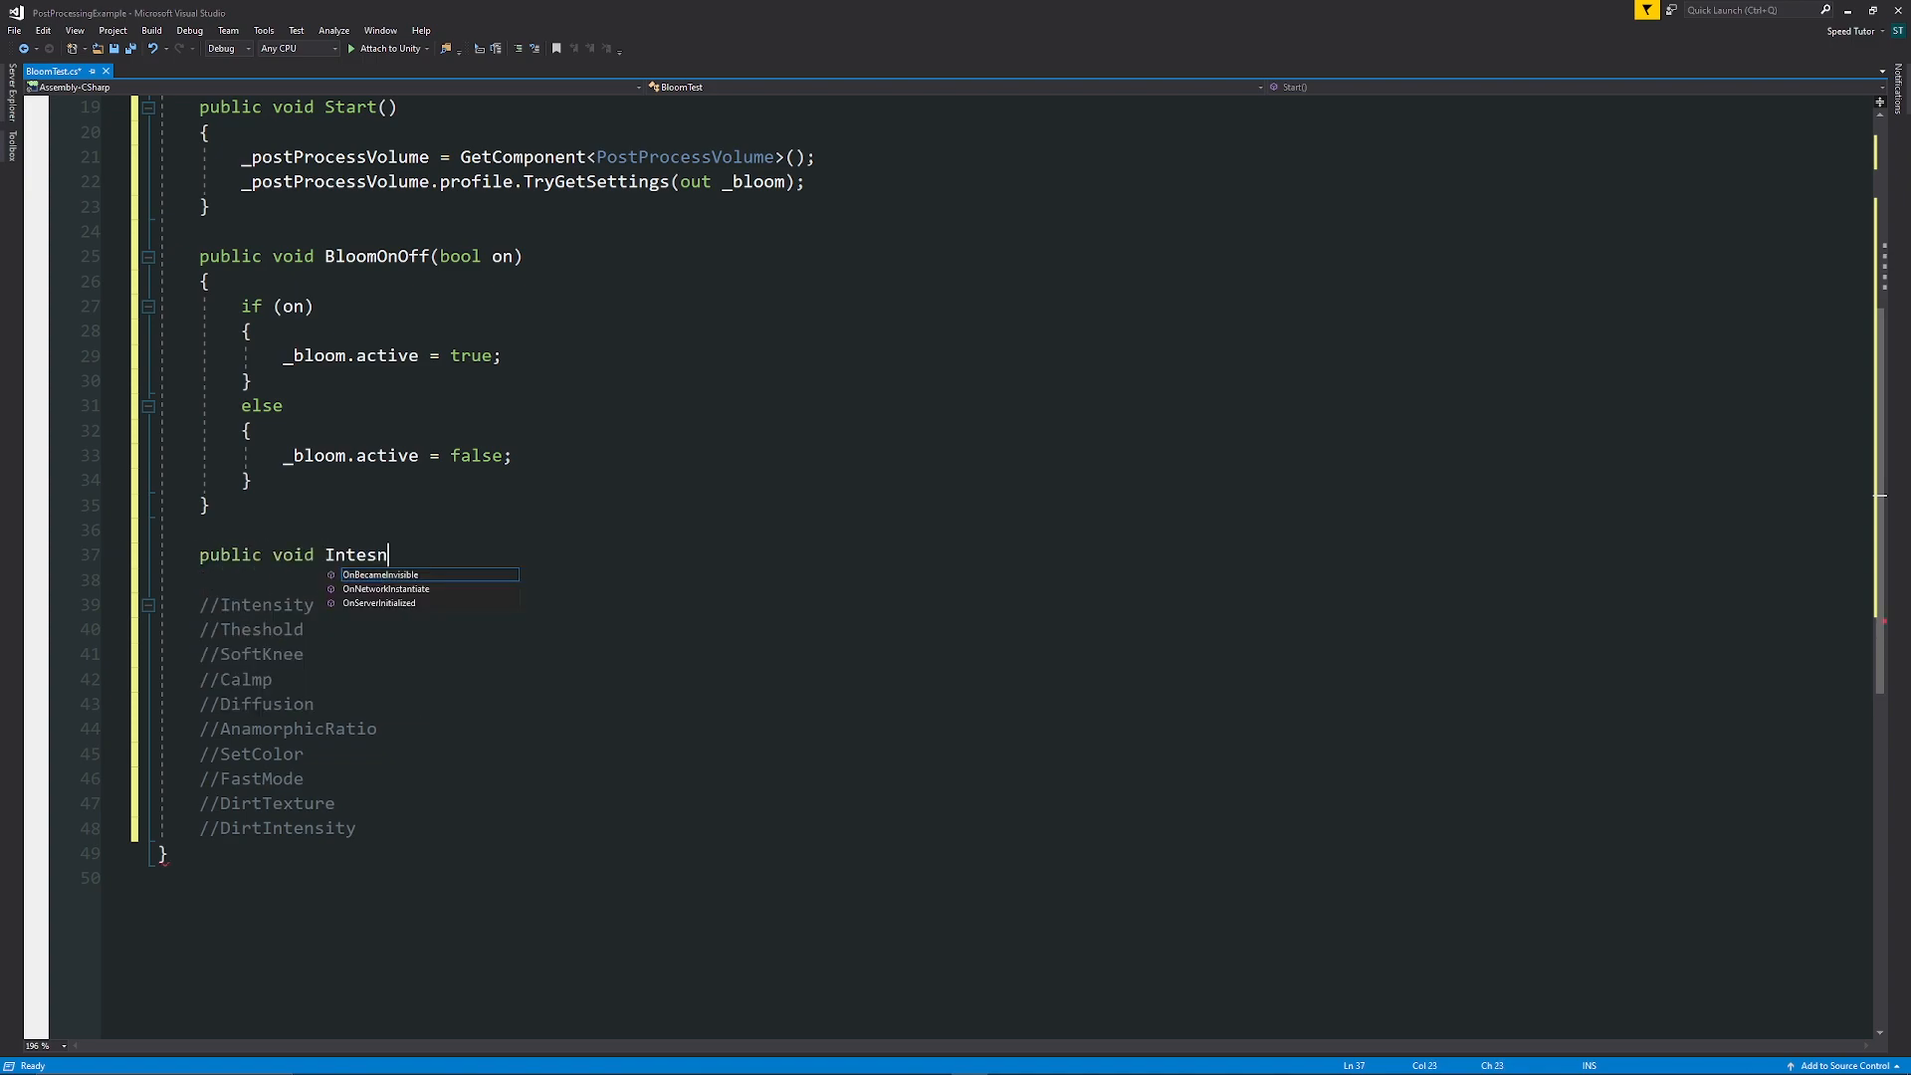
{"action": "type", "text": "ity"}
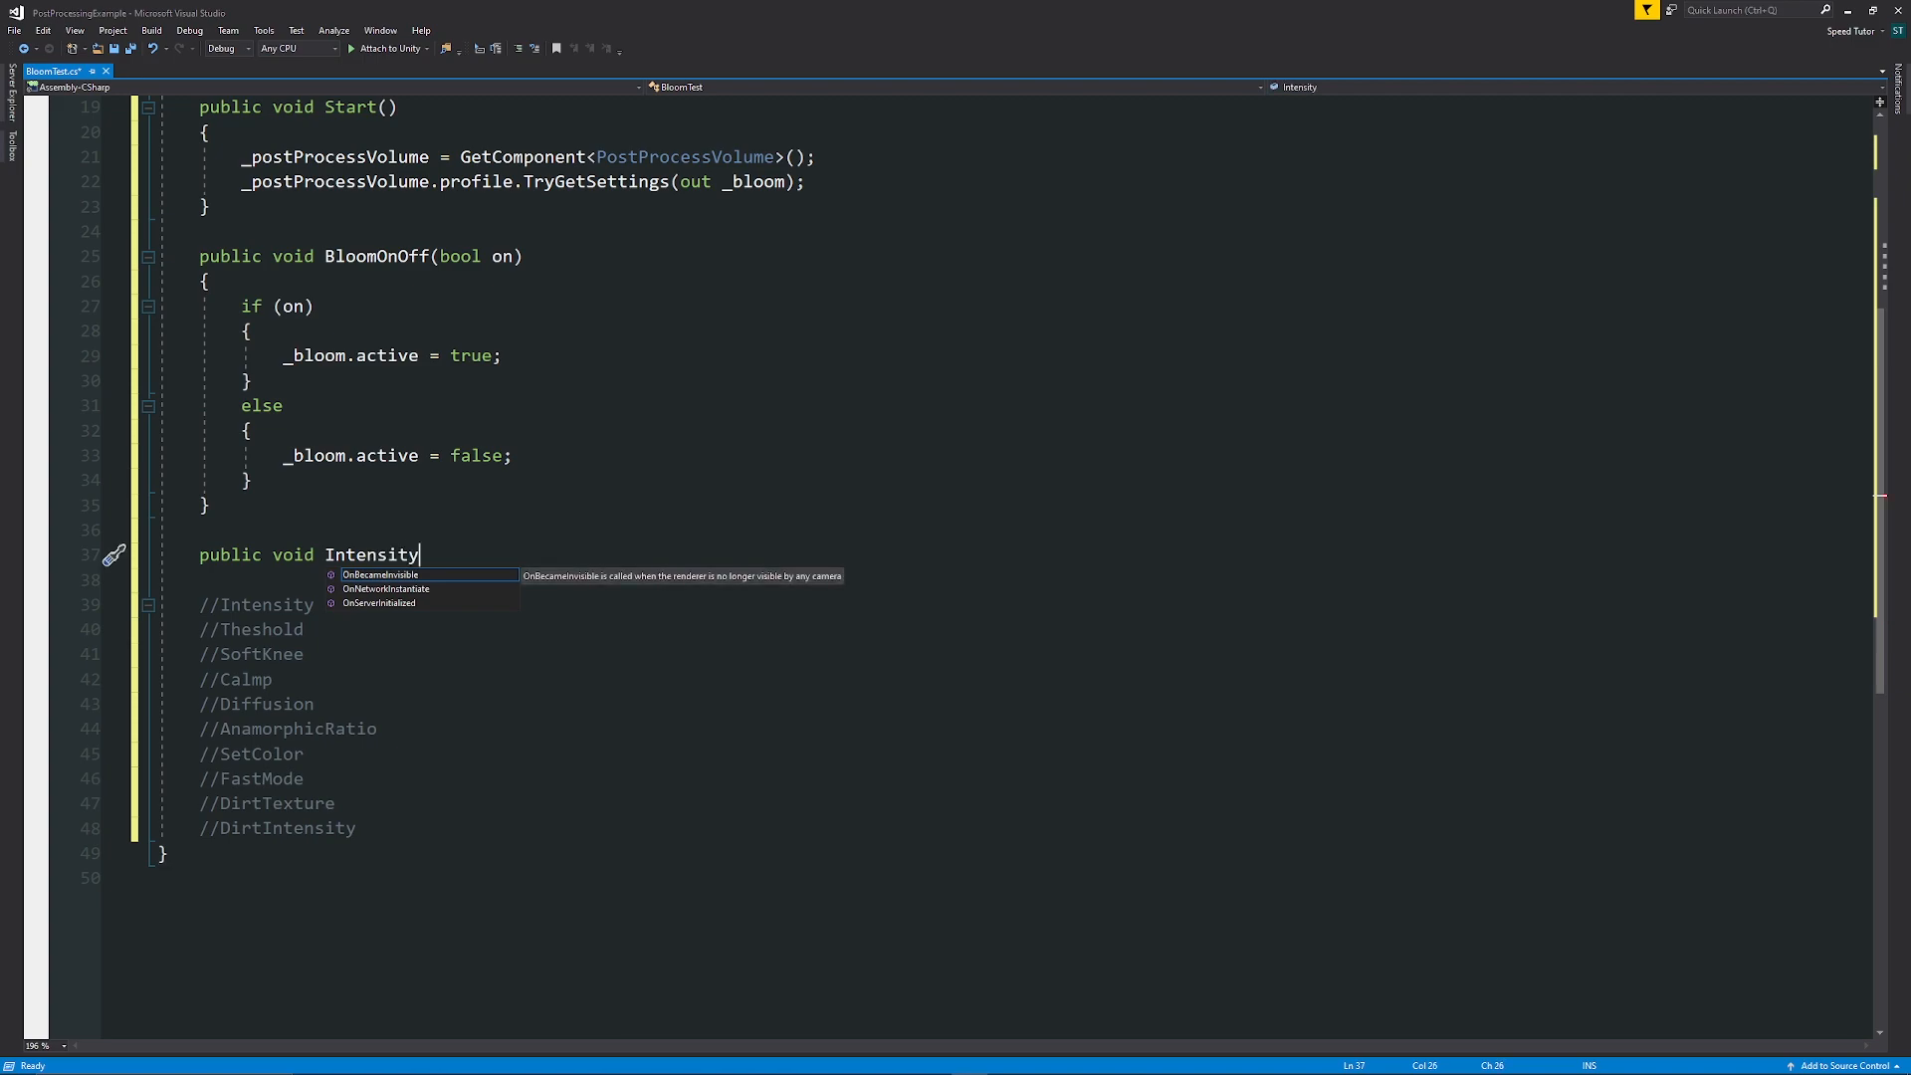
{"action": "type", "text": "(float s)"}
{"action": "type", "text": "_bloom.intensity.value = sliderValue;"}
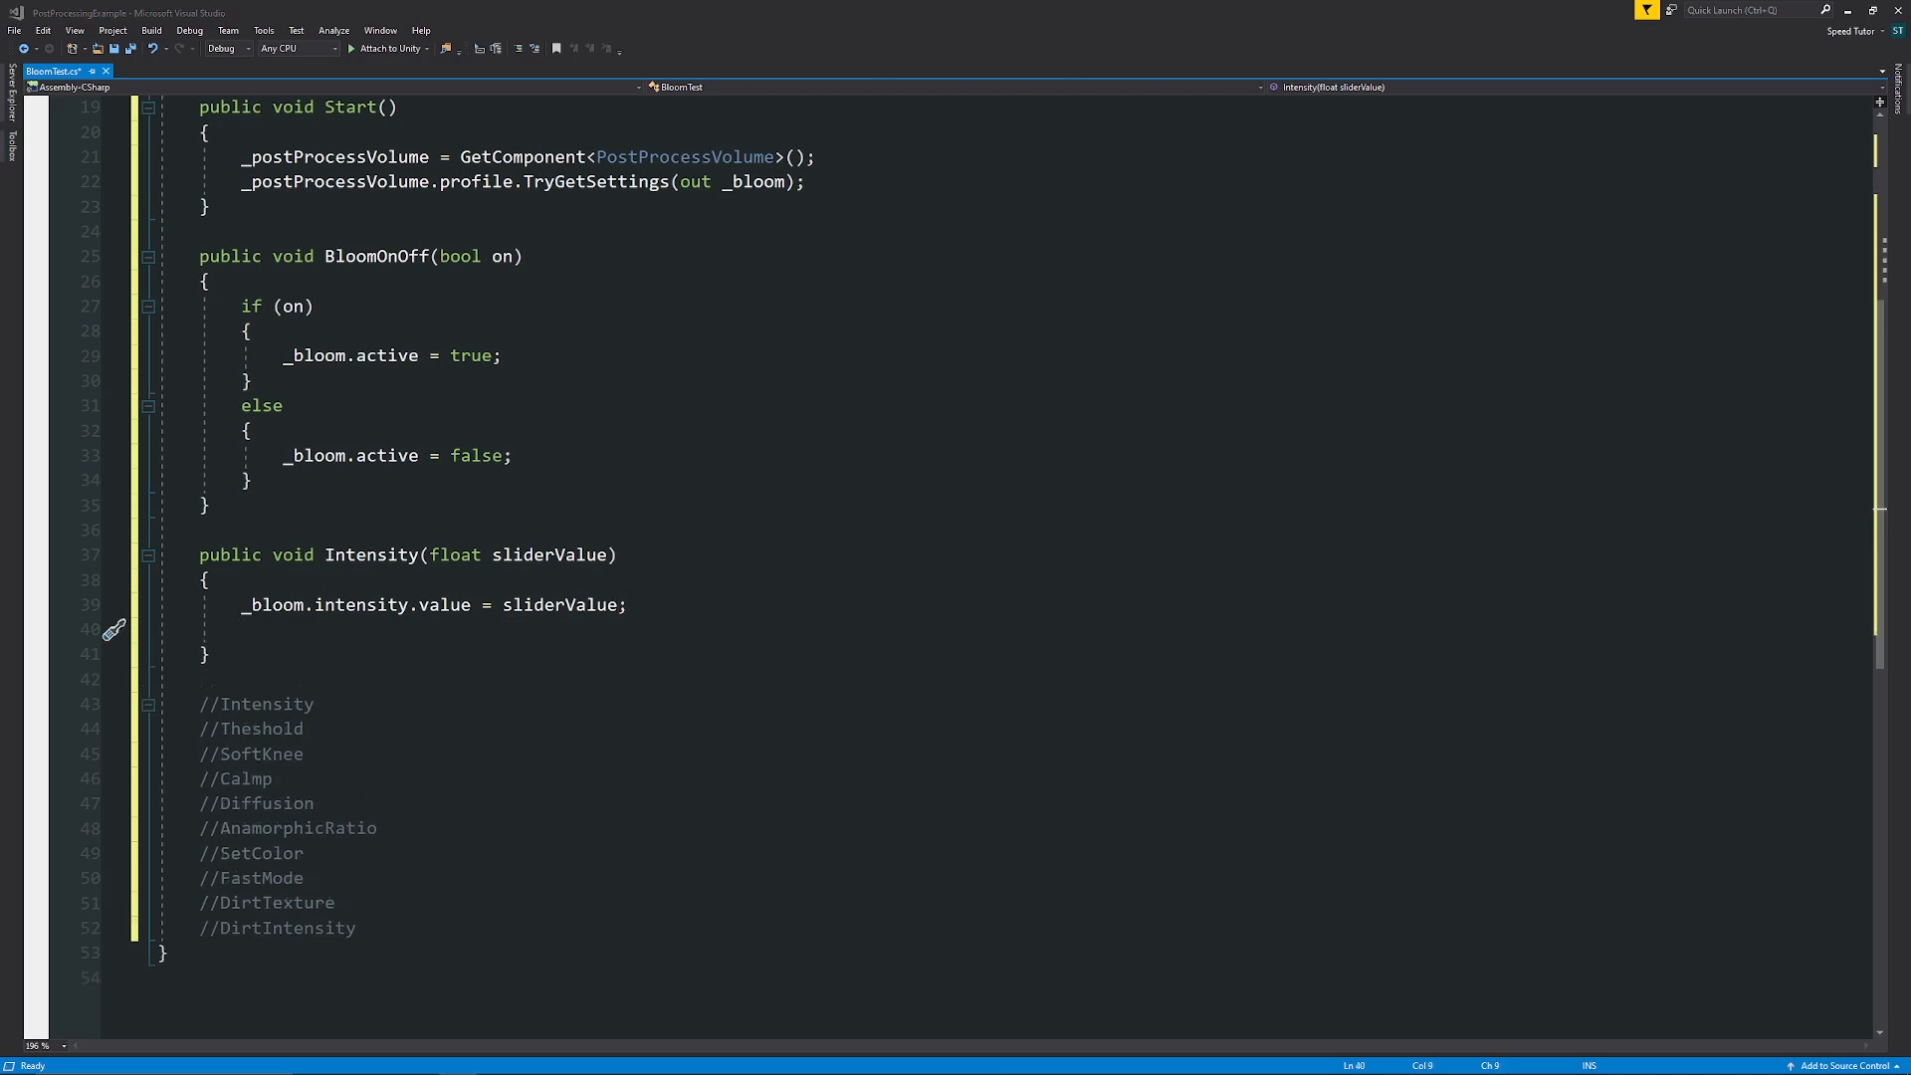
{"action": "type", "text": "bloomIntensityValueText.text = sliderValue.ToString(\"0\");"}
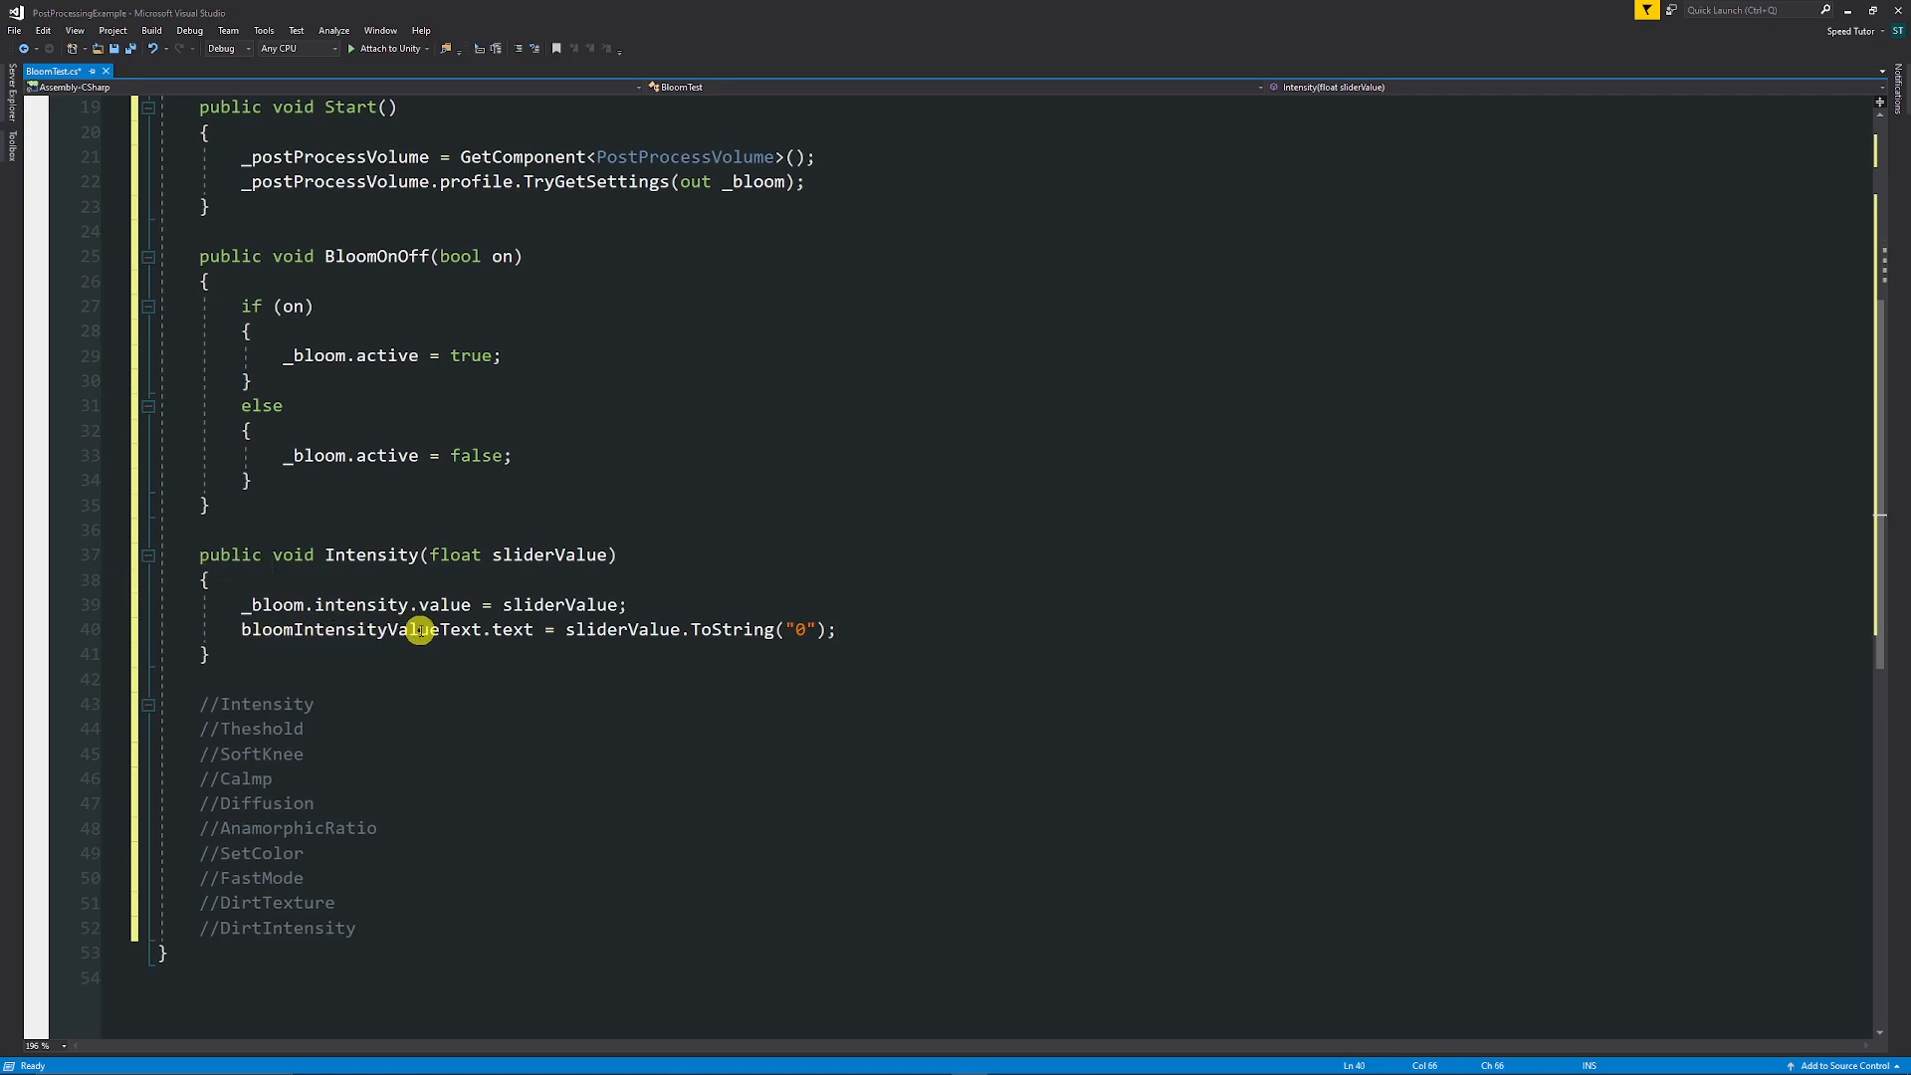
{"action": "mouse_move", "coordinate": [672, 635]}
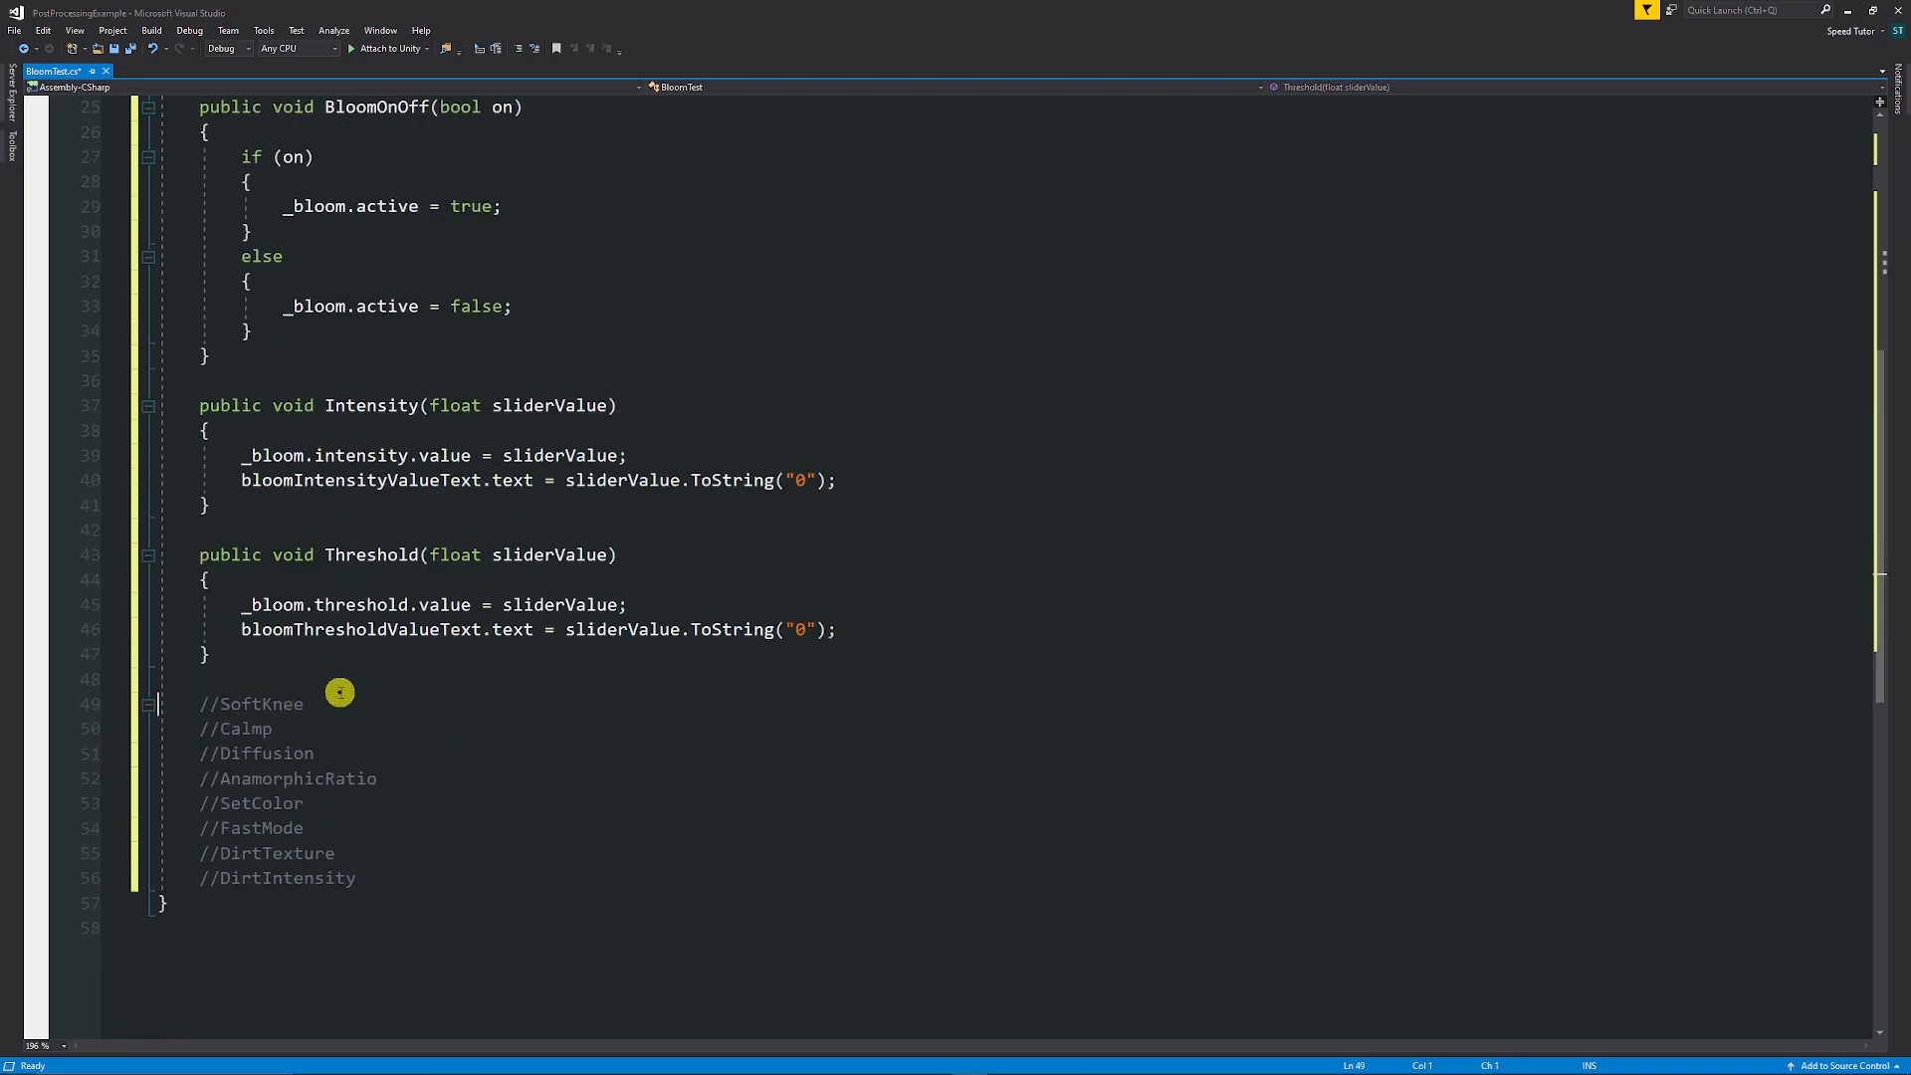
{"action": "mouse_move", "coordinate": [294, 631]}
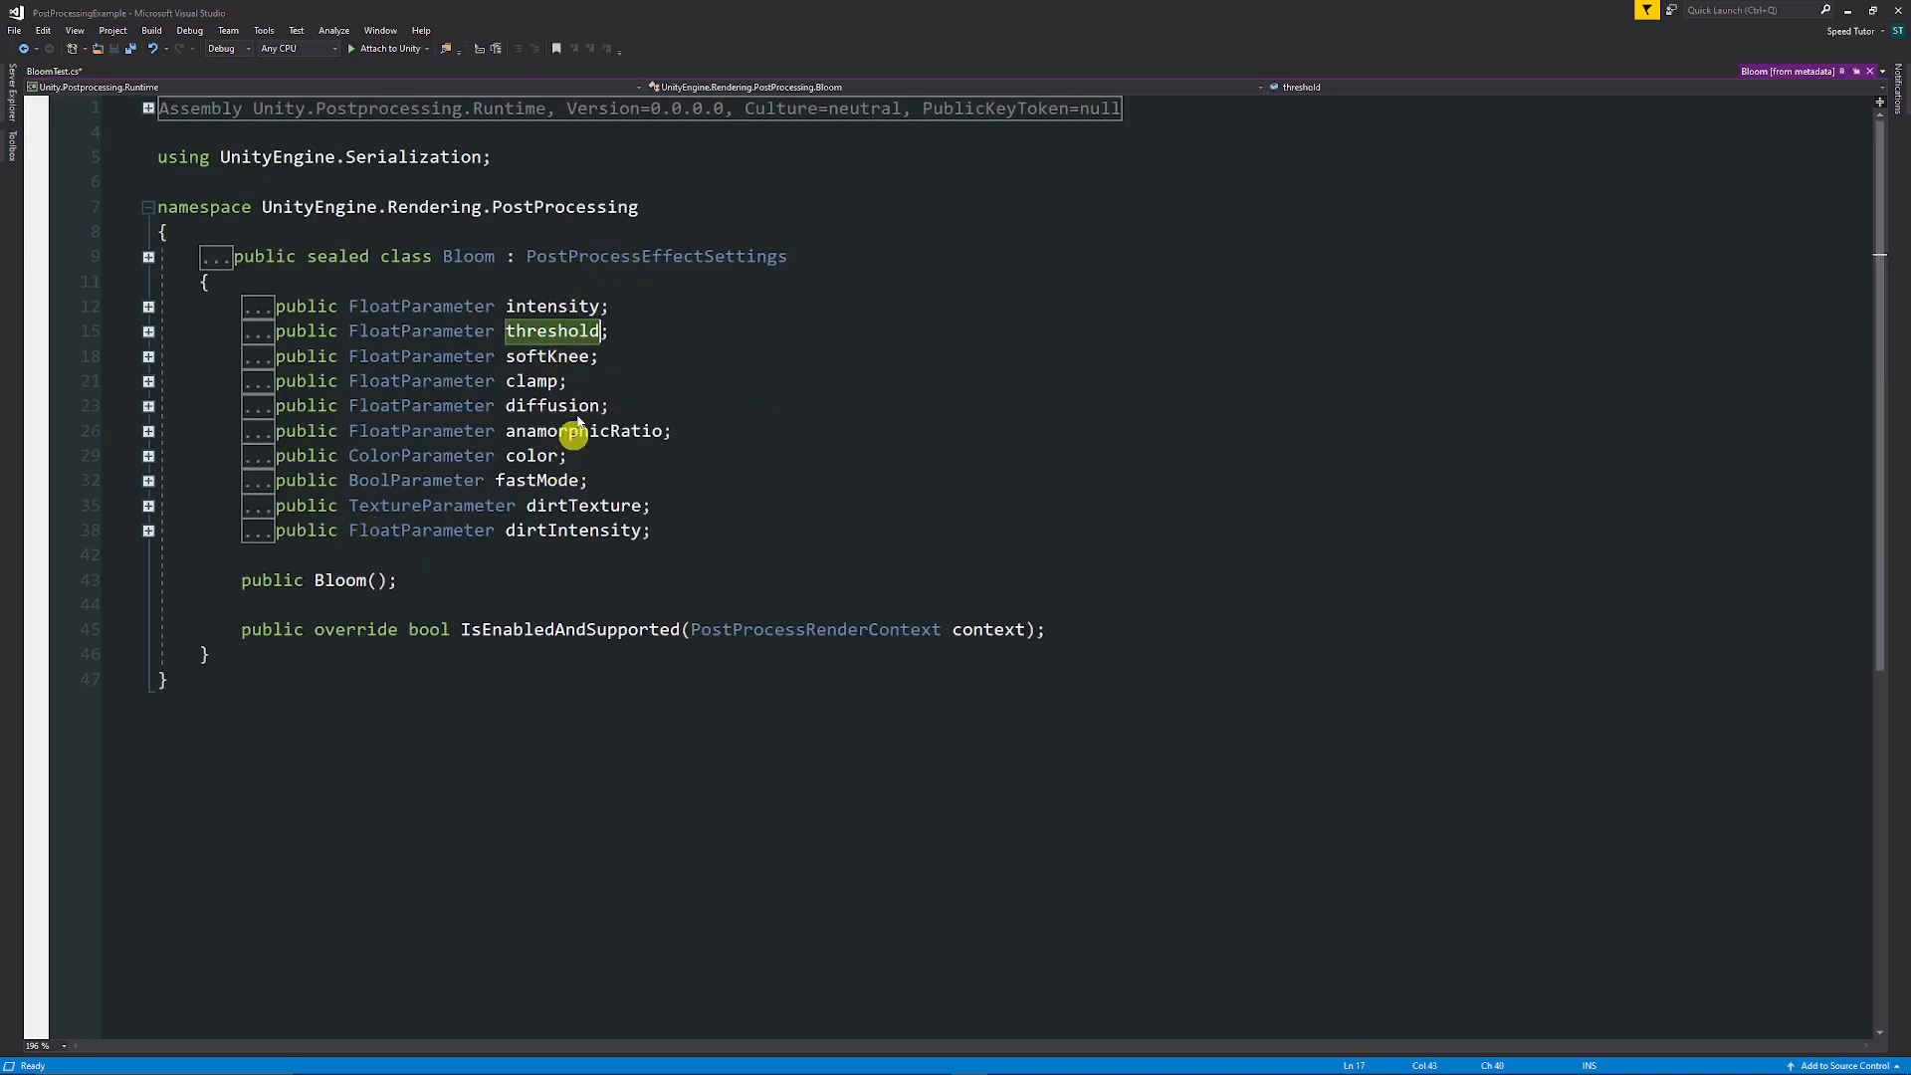
{"action": "mouse_move", "coordinate": [571, 406]}
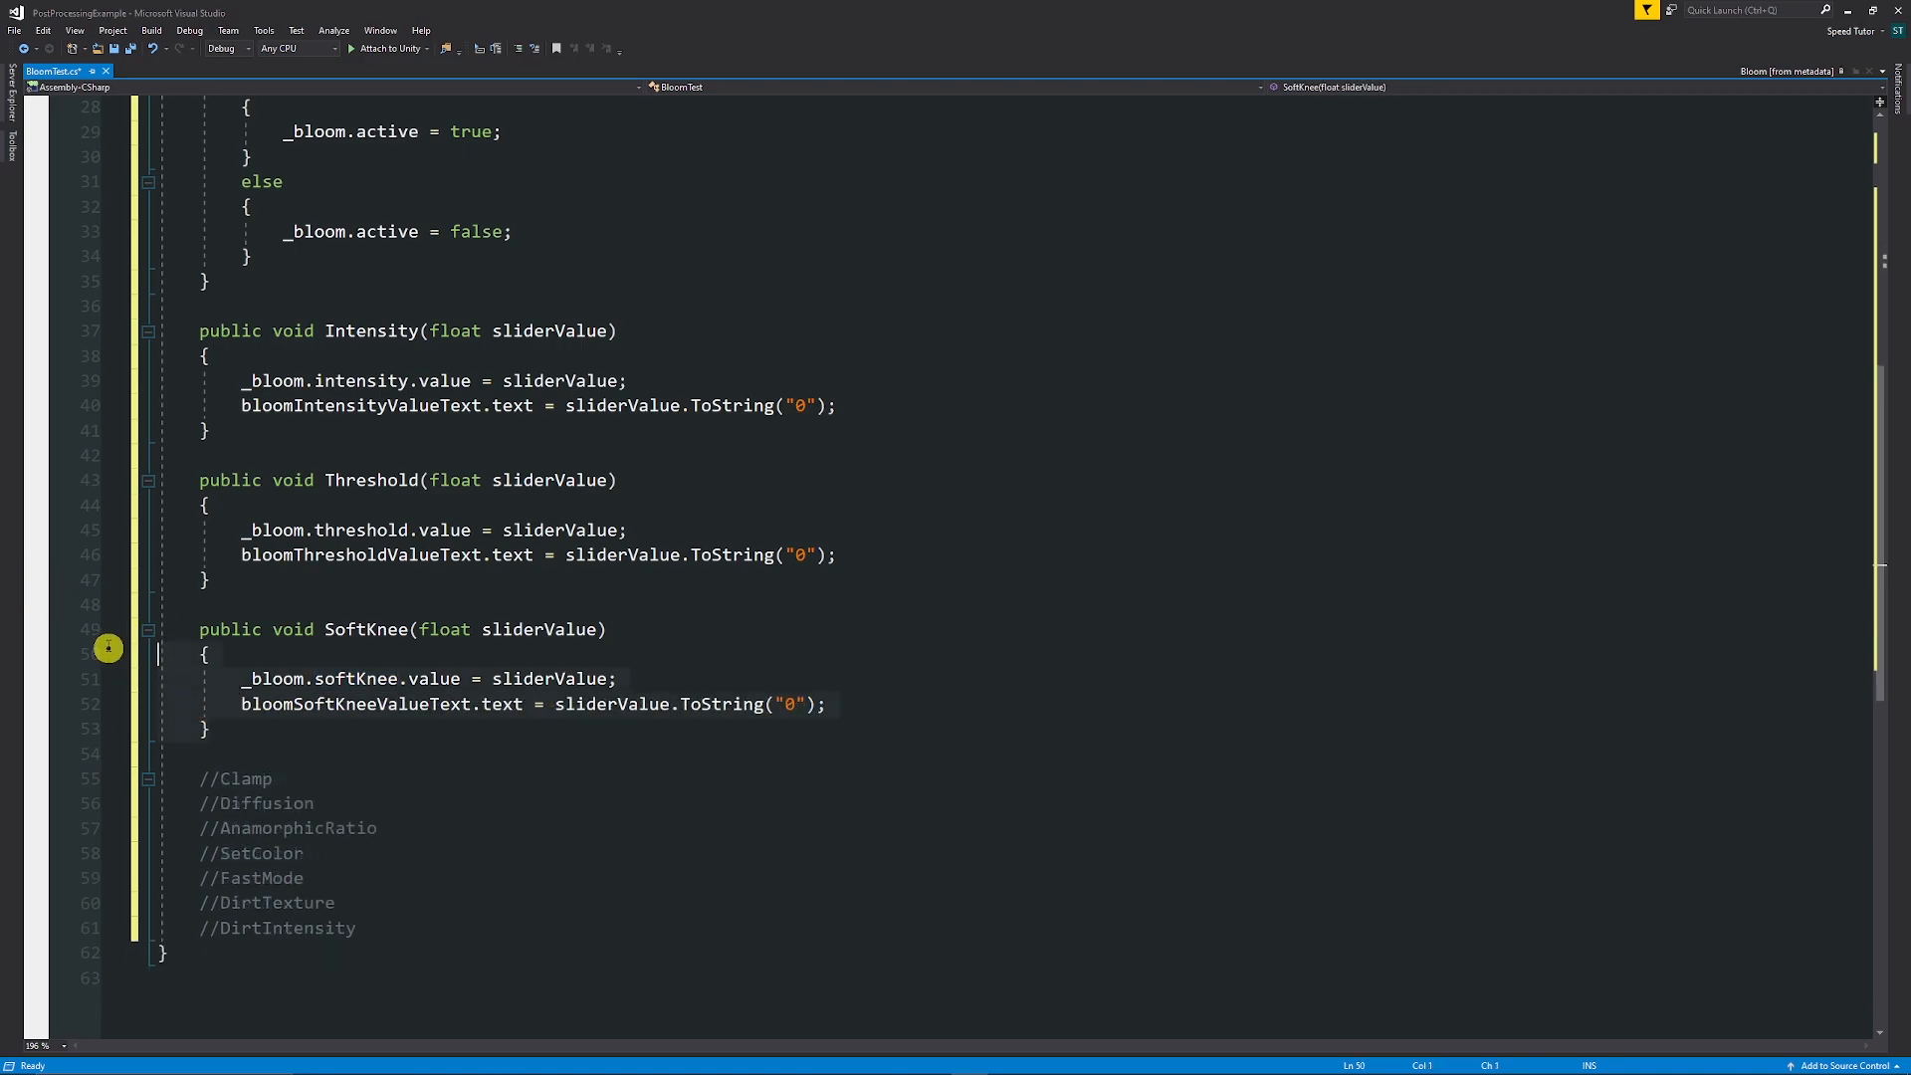
Rename the copied SoftKnee method to Clamp and retarget its _bloom field.
{"action": "scroll", "scroll_direction": "down", "scroll_amount": 3}
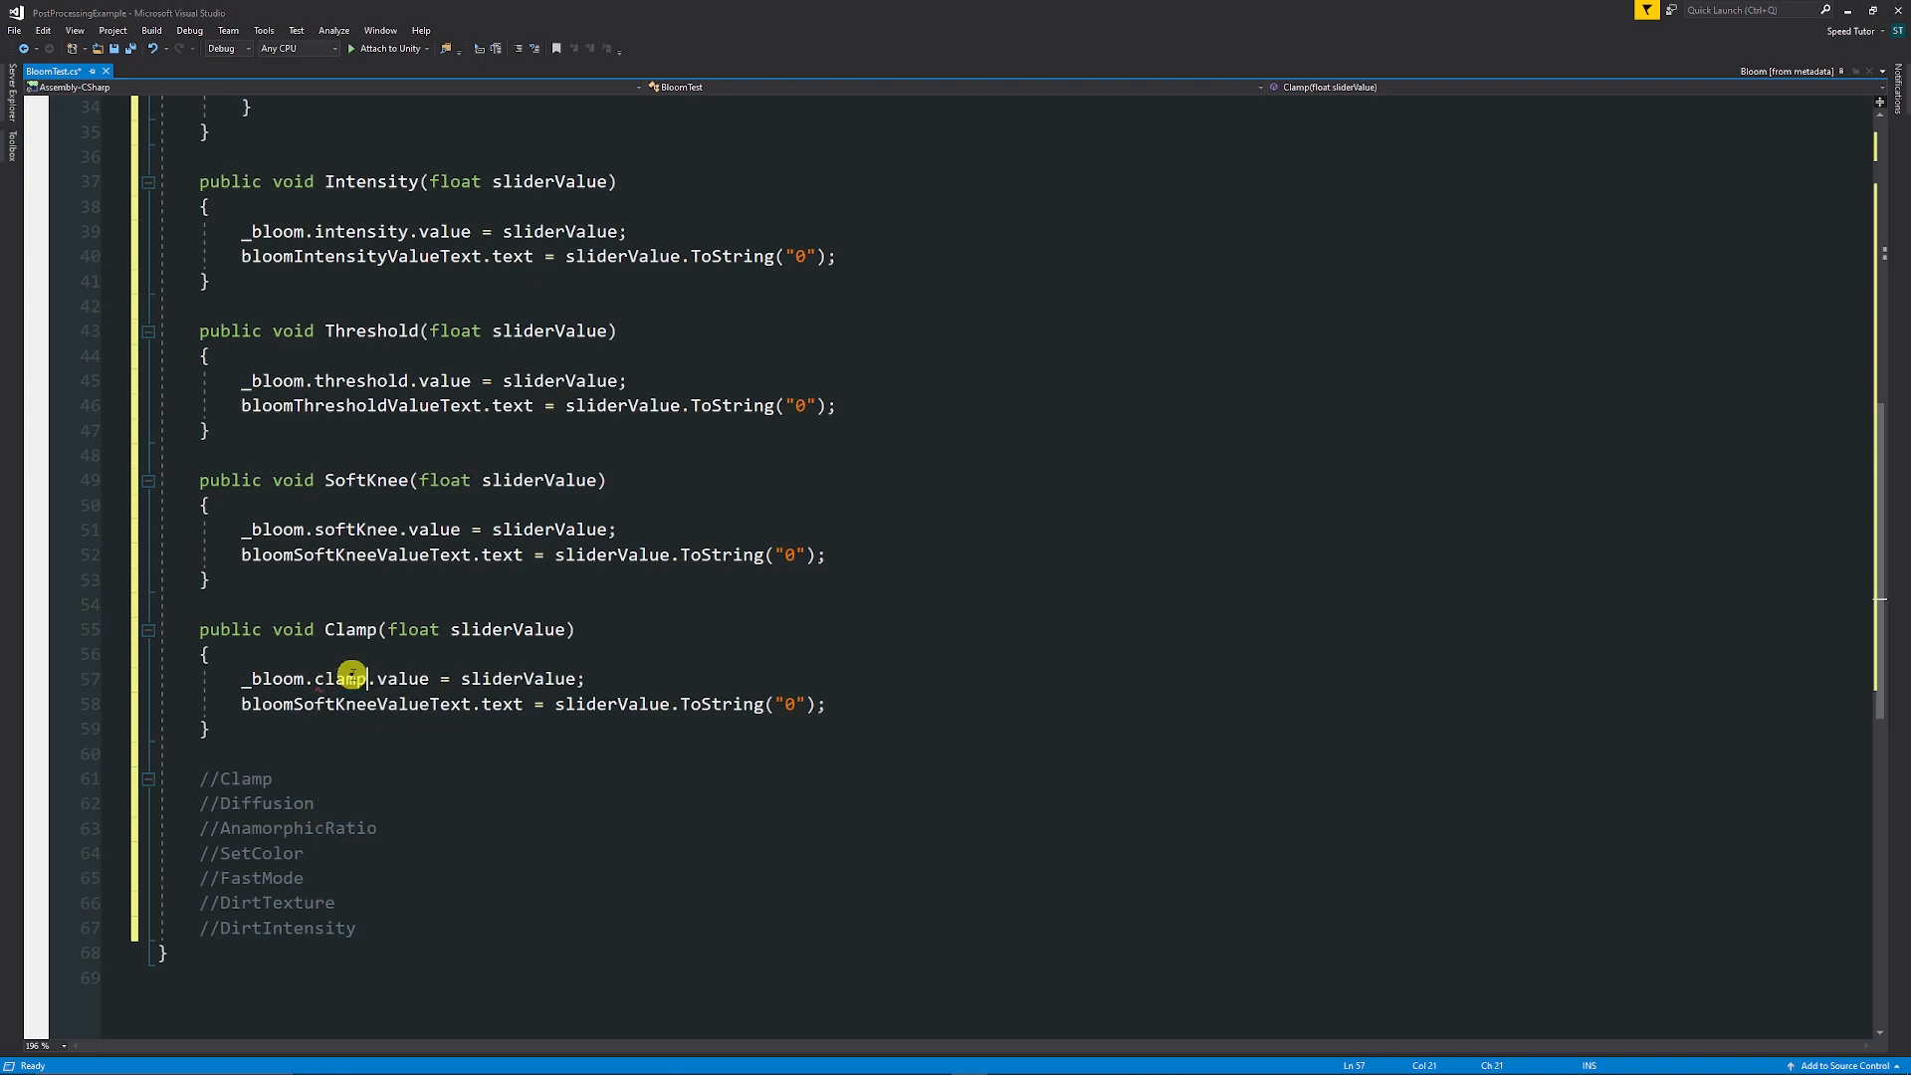
{"action": "double_click", "coordinate": [340, 679]}
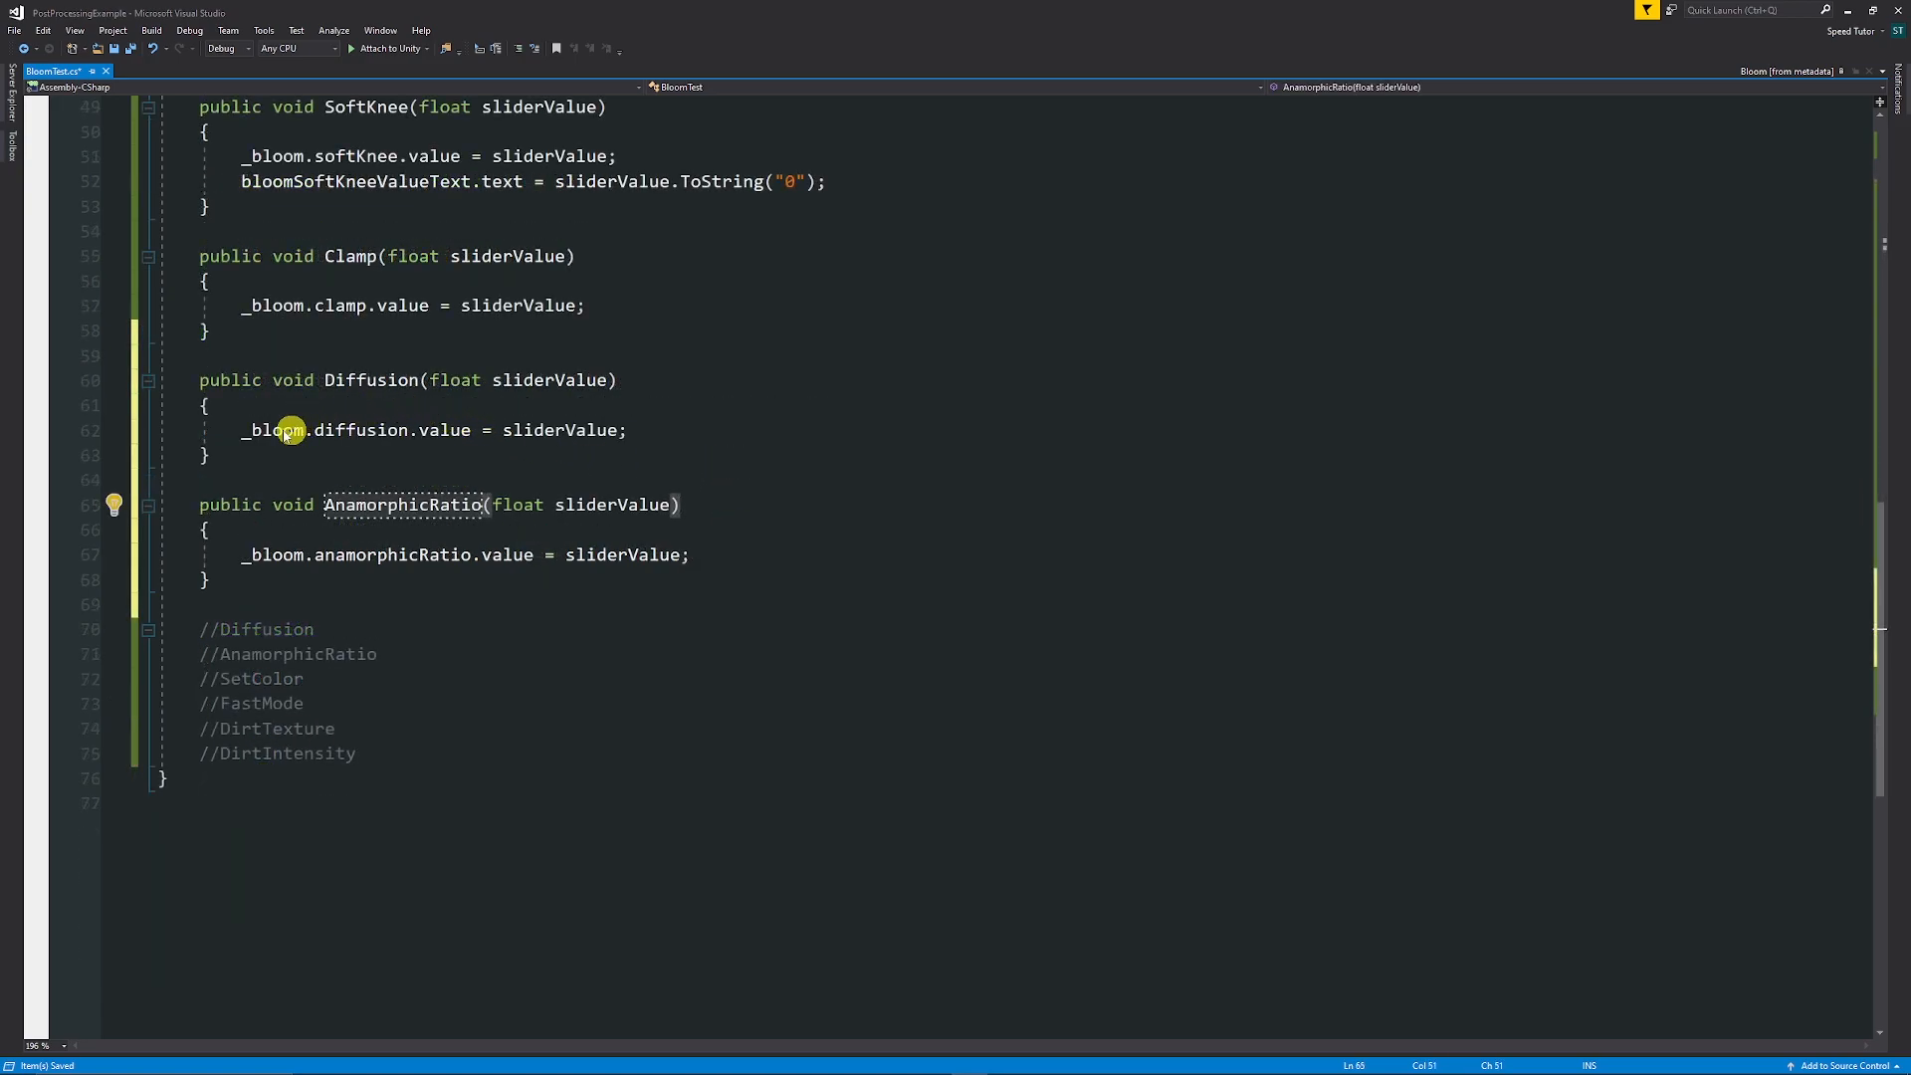
{"action": "mouse_move", "coordinate": [402, 581]}
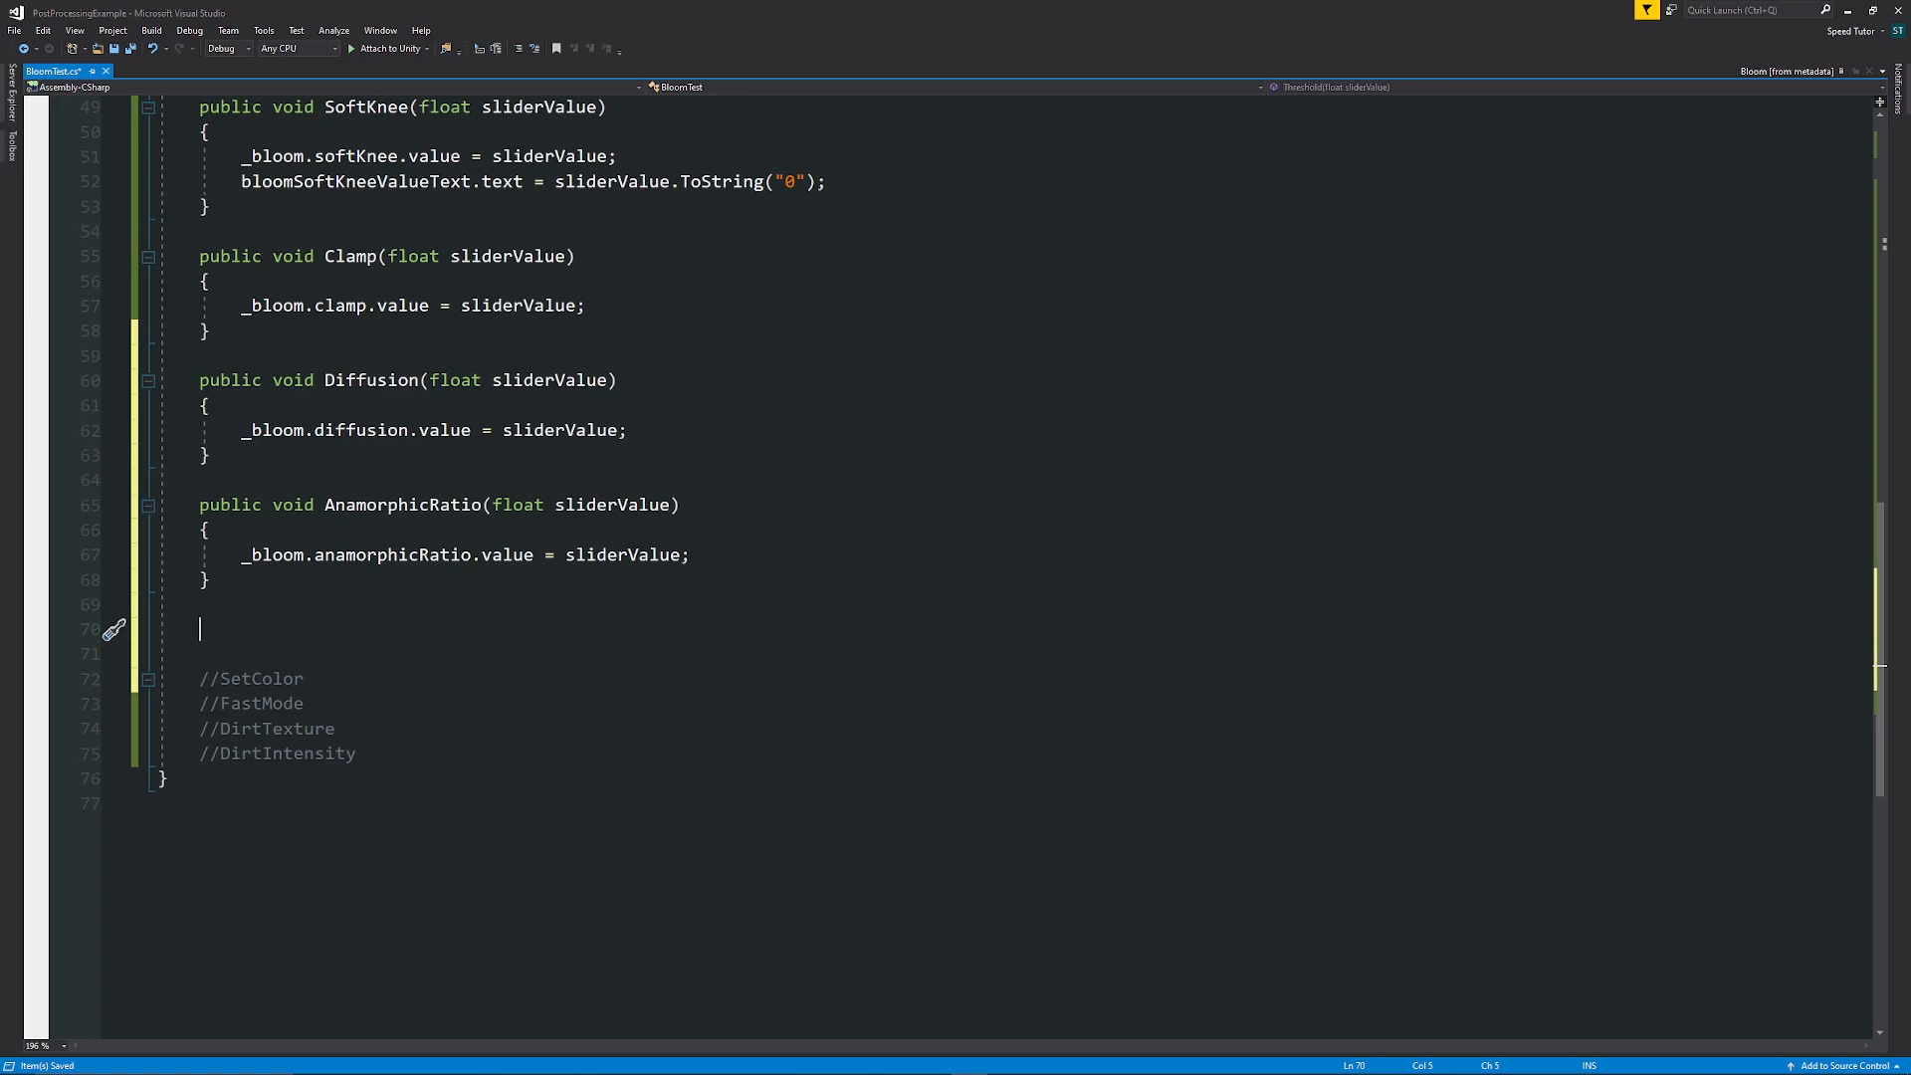
Write SetColor(int index) with a switch assigning Color.white, green, red, blue, black to _bloom.color.value.
{"action": "type", "text": "public void Set"}
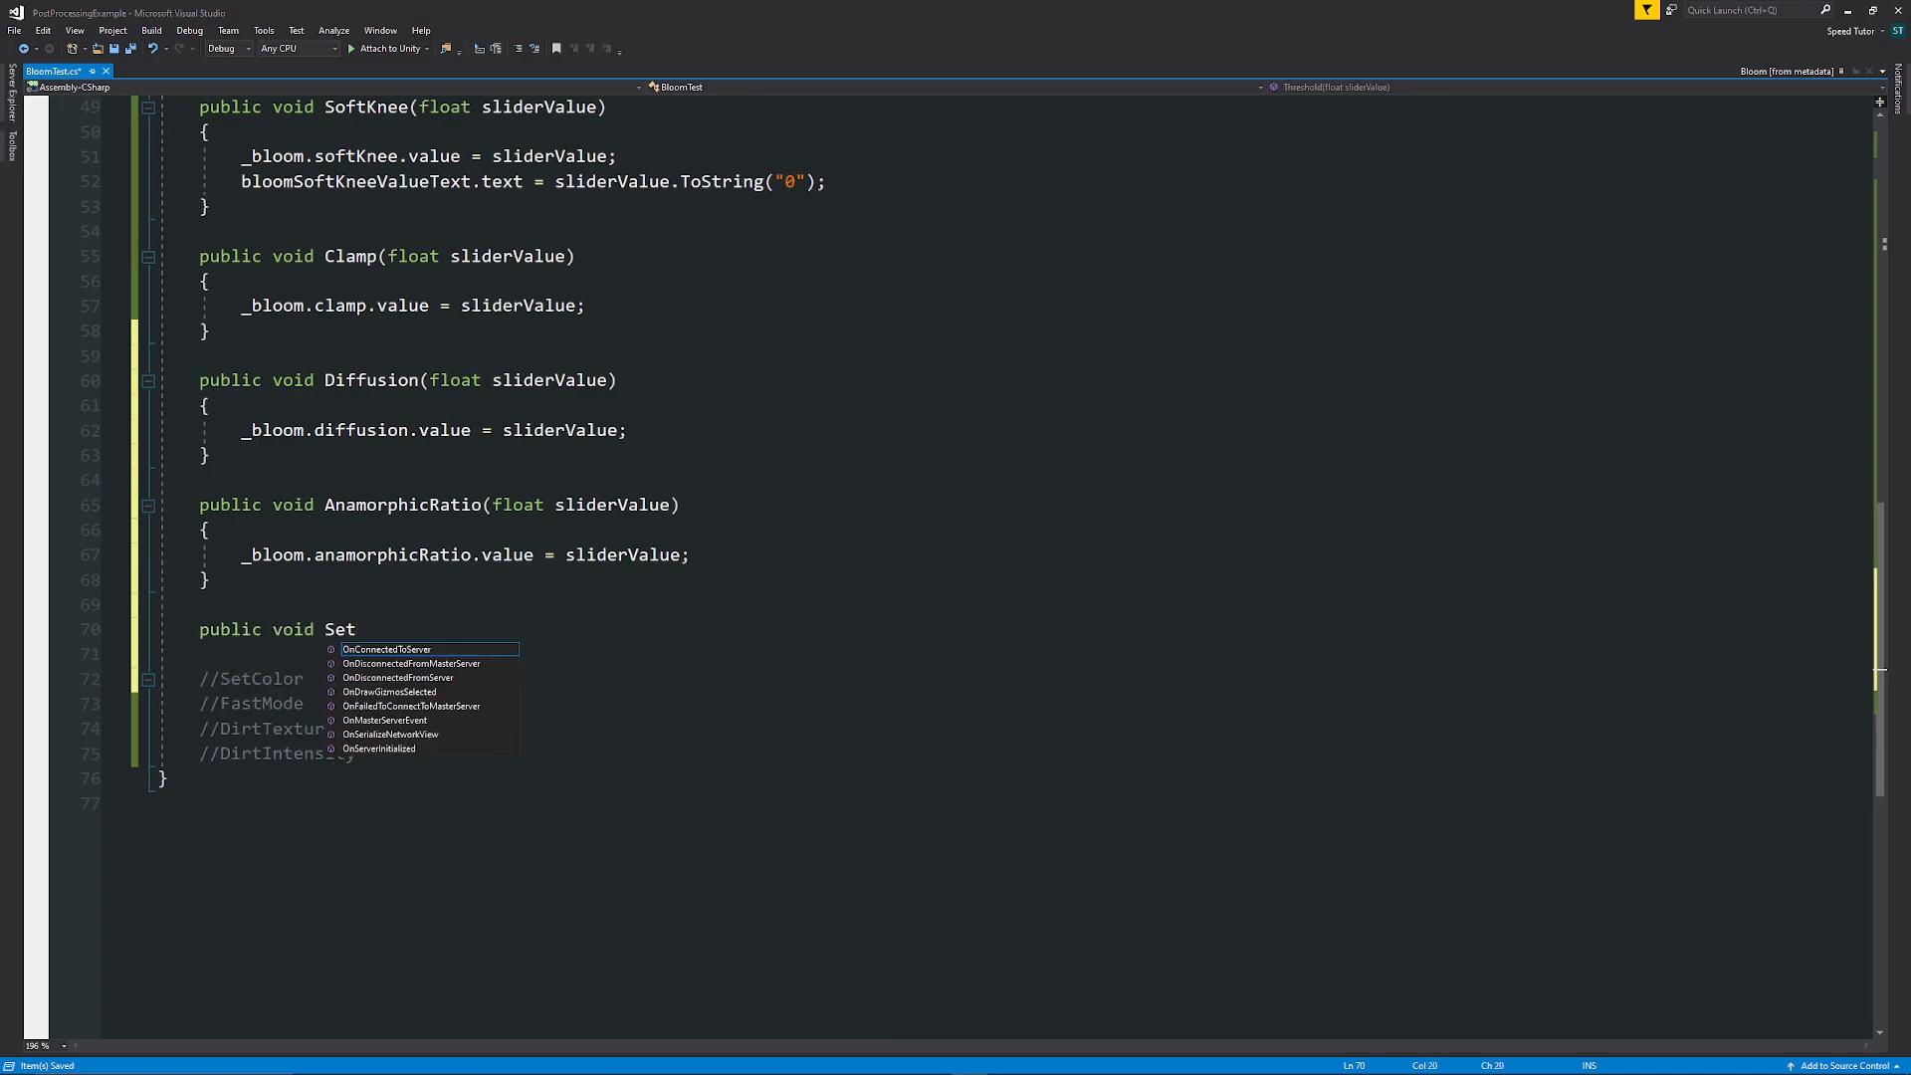
{"action": "type", "text": "Color()"}
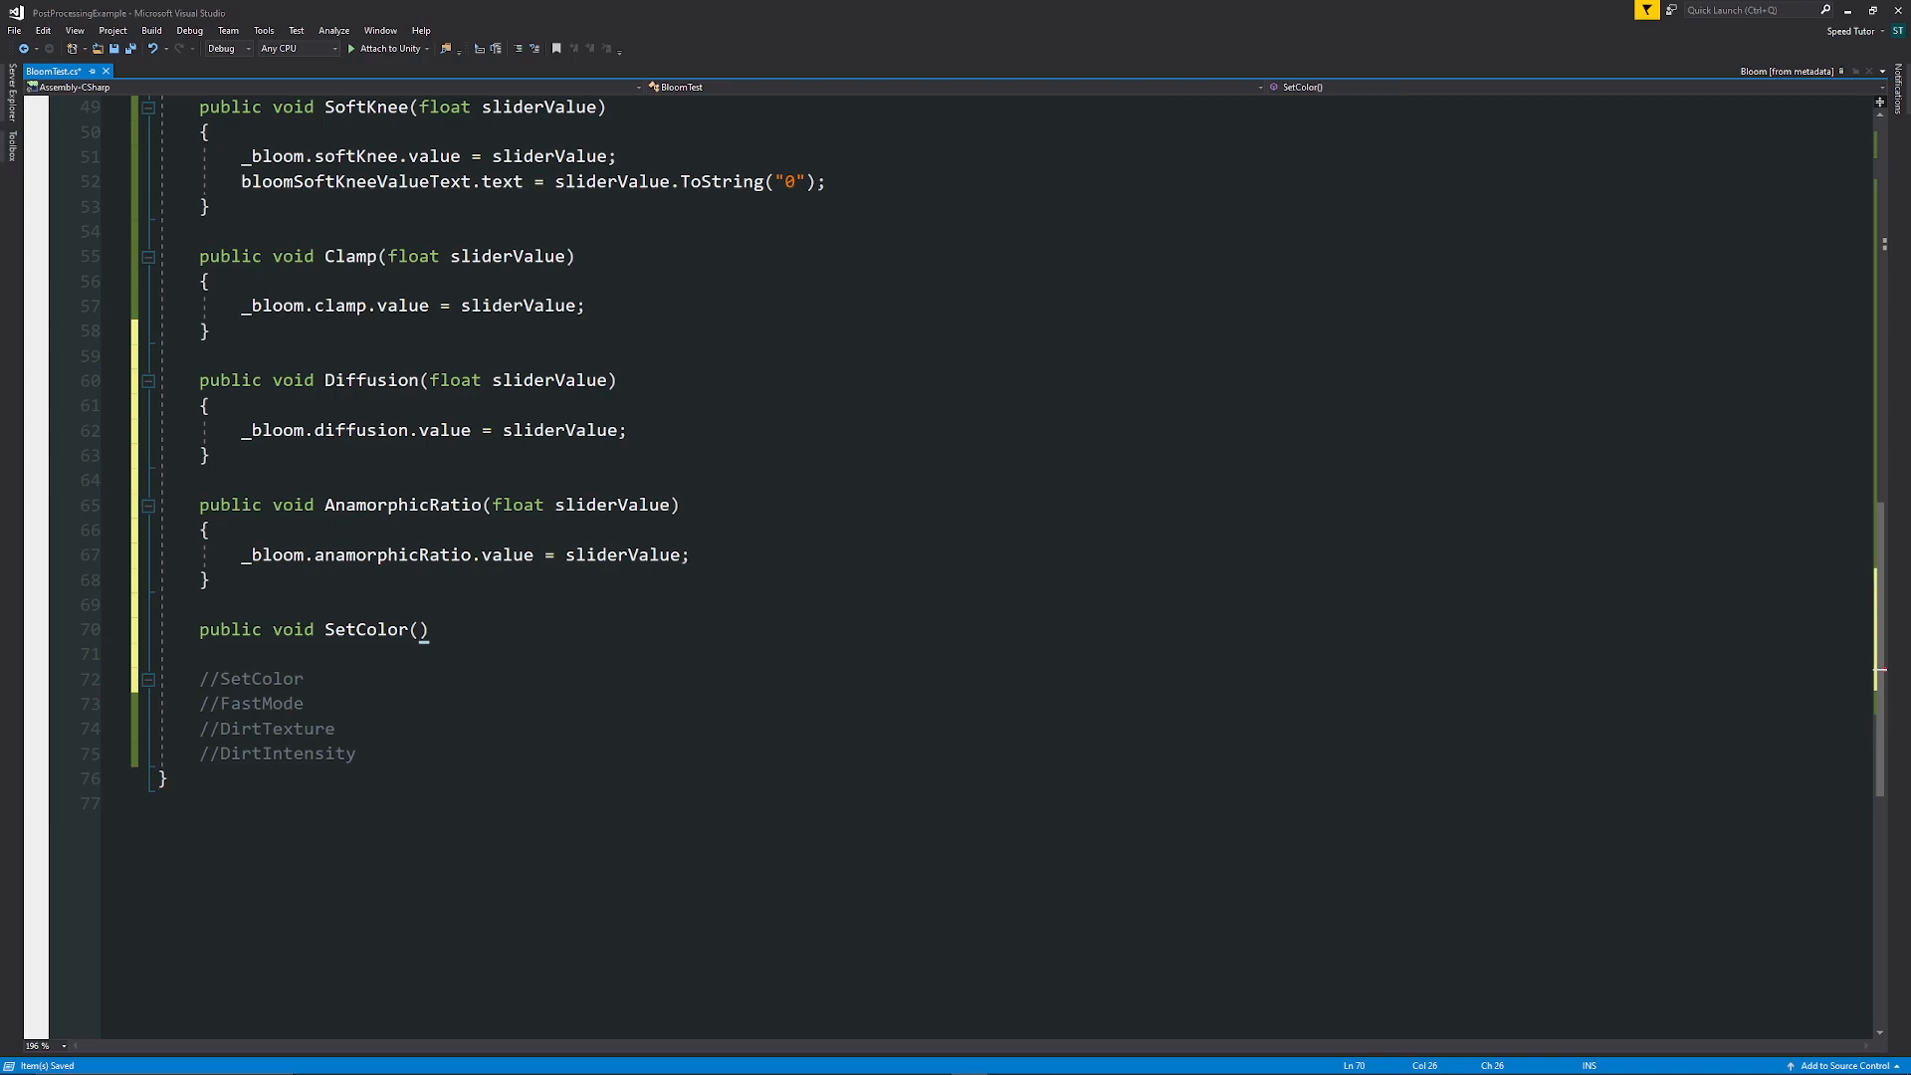
{"action": "type", "text": "int index"}
{"action": "left_click", "coordinate": [1031, 653]}
{"action": "type", "text": "{"}
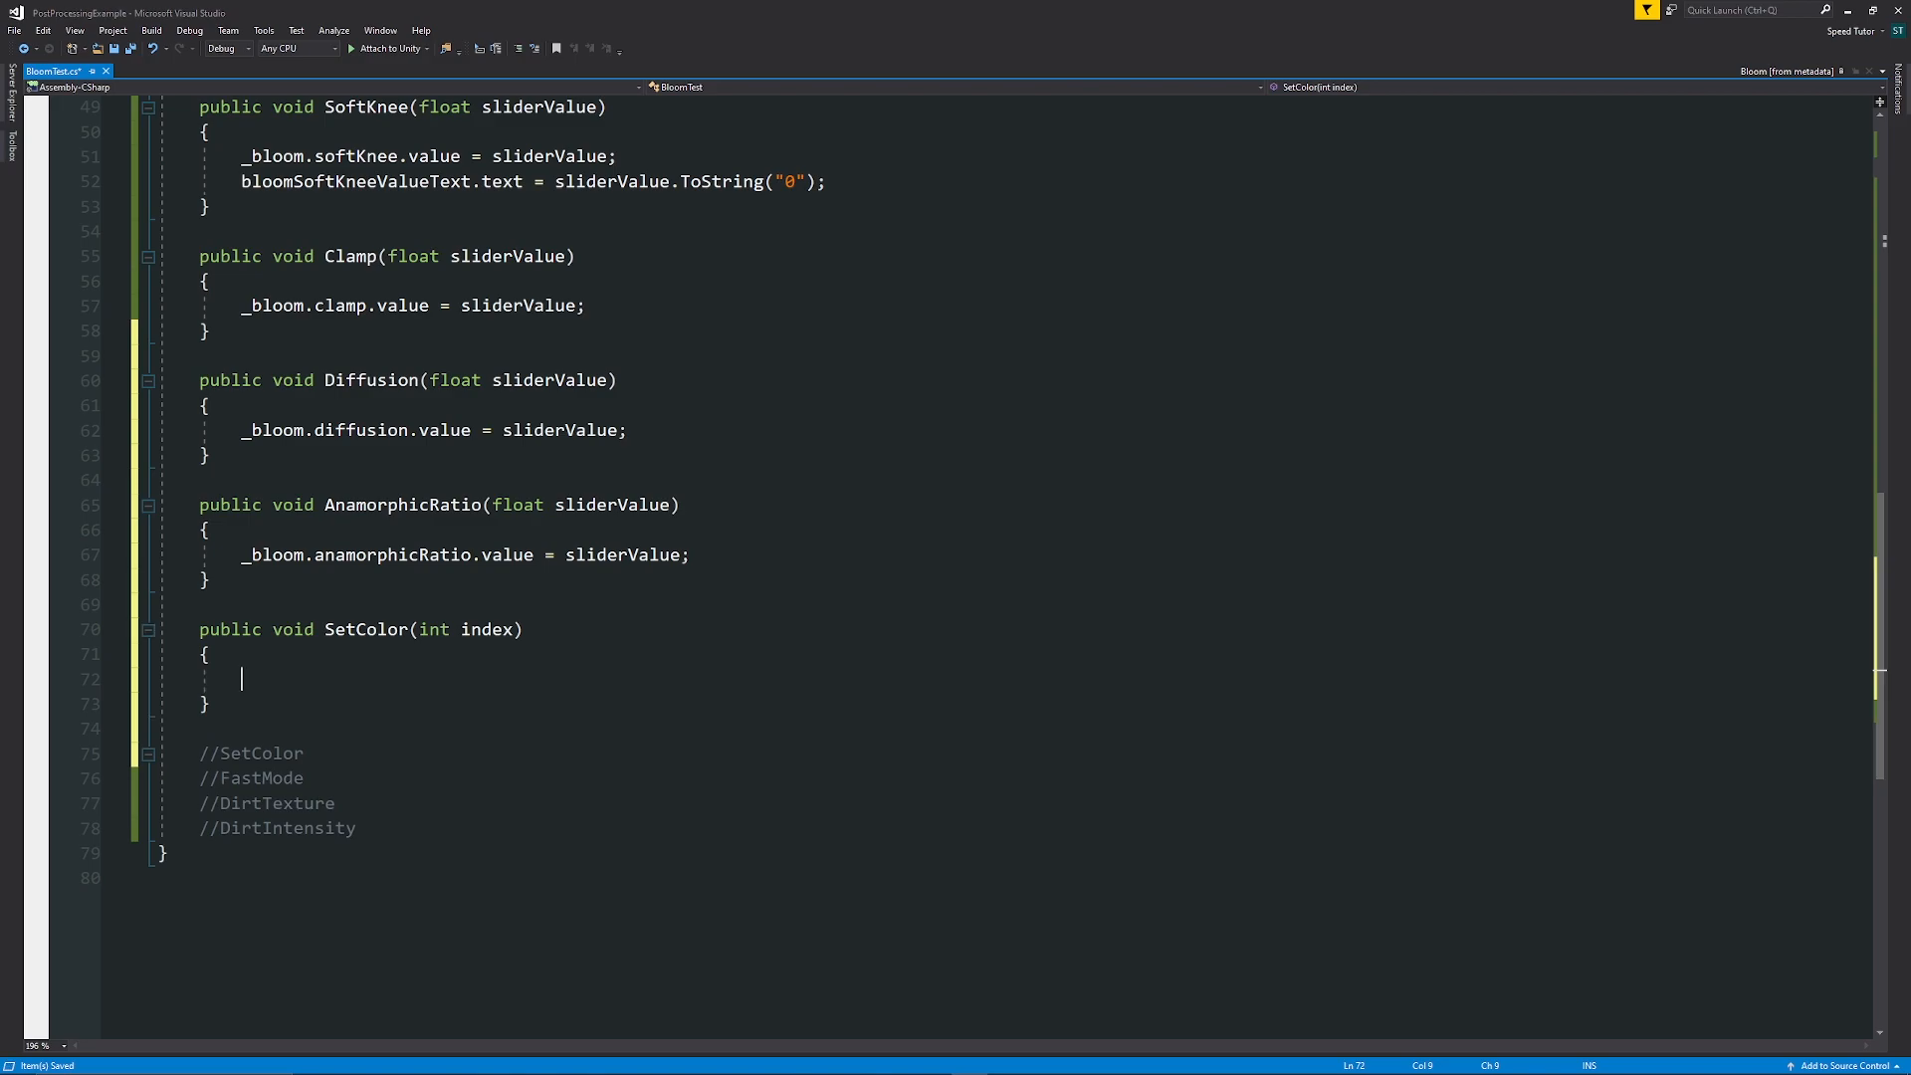
{"action": "type", "text": "switch(i"}
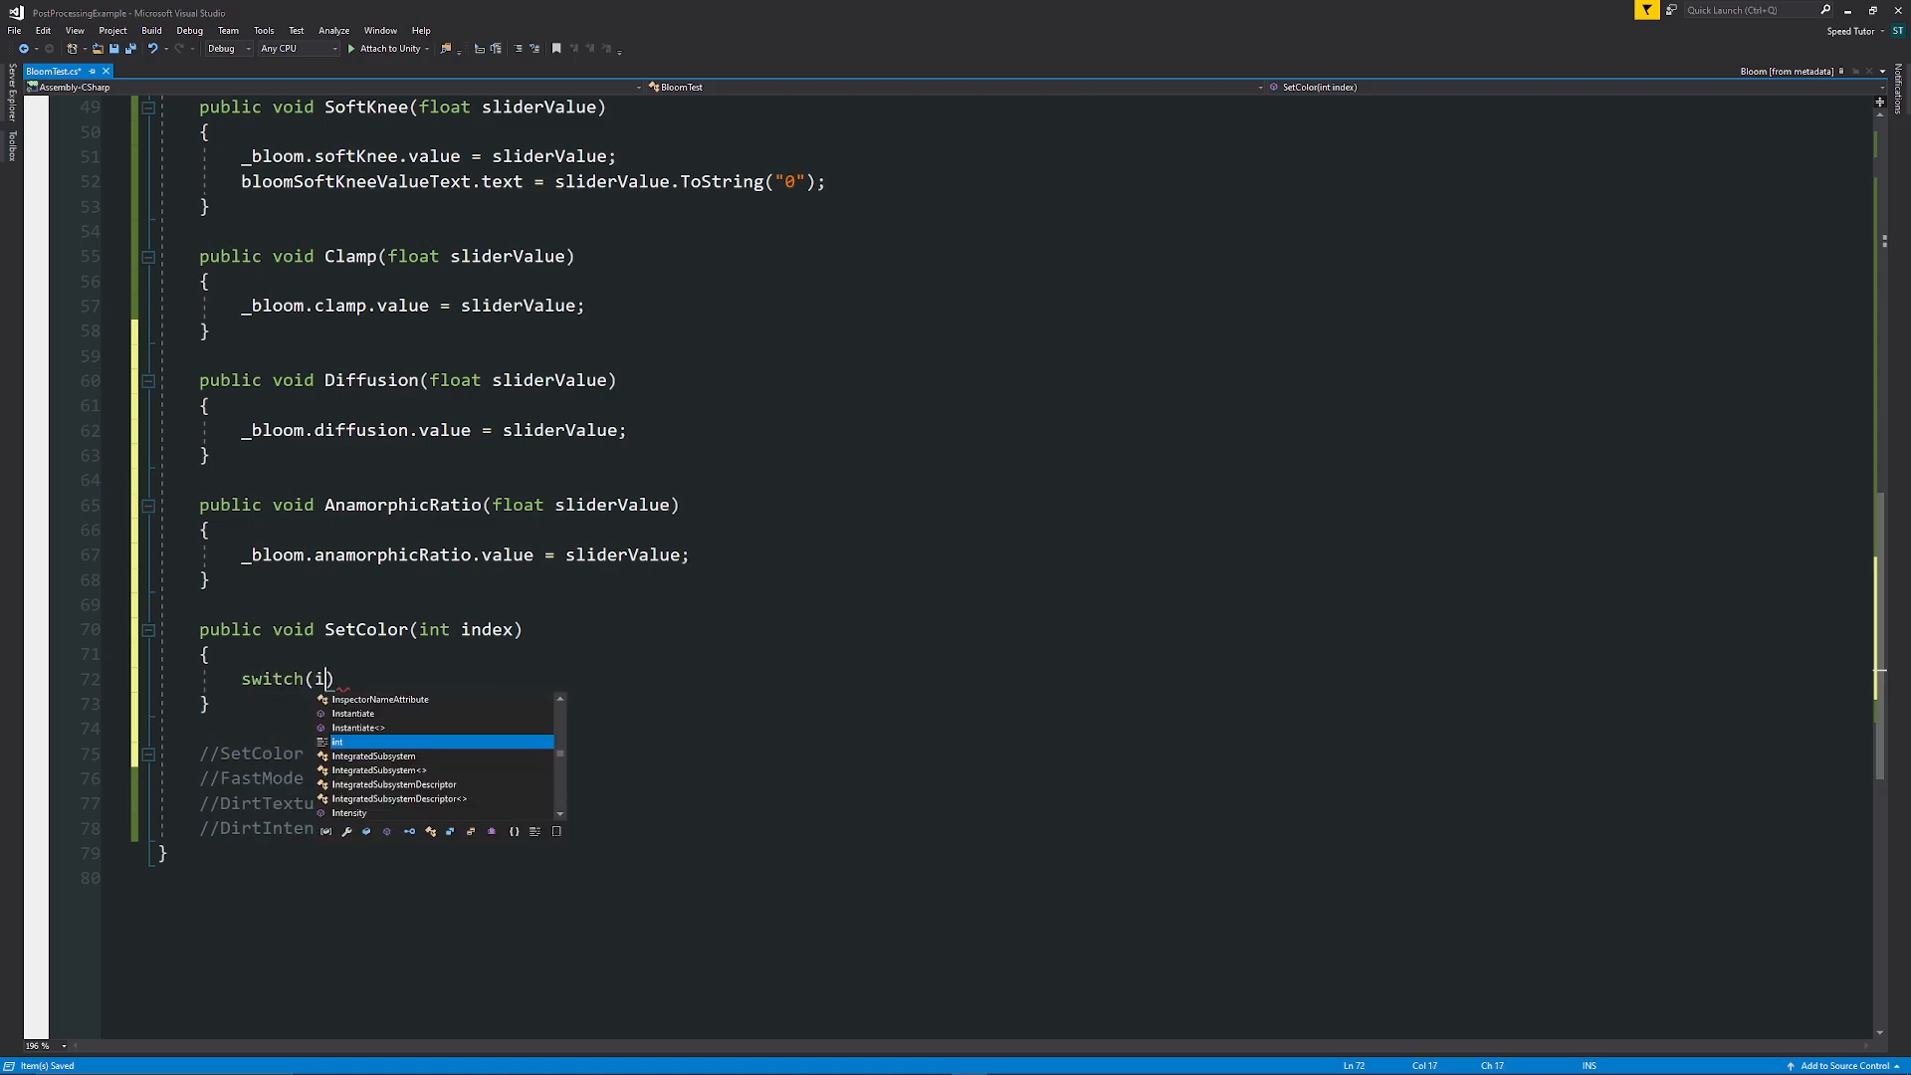
{"action": "type", "text": "ndex)"}
{"action": "type", "text": "case 0:"}
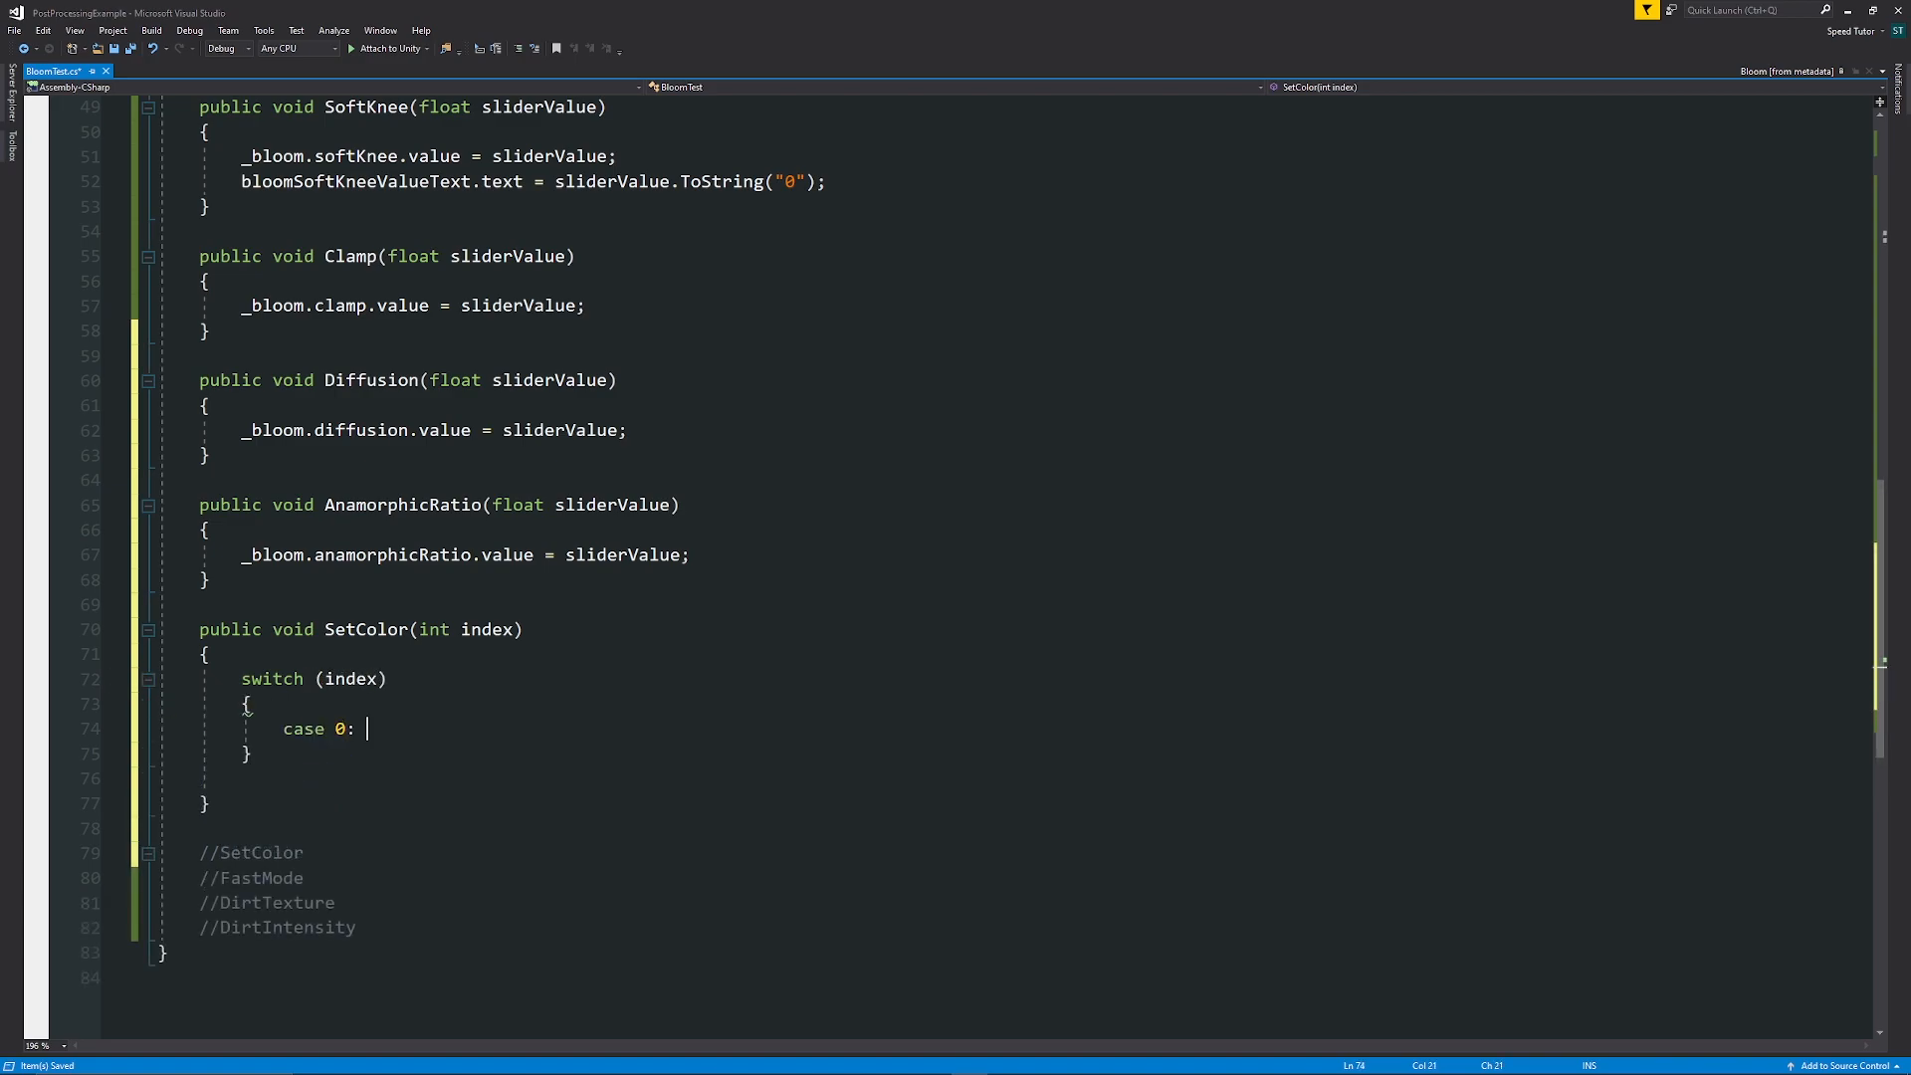
{"action": "type", "text": "_bloom.color.value"}
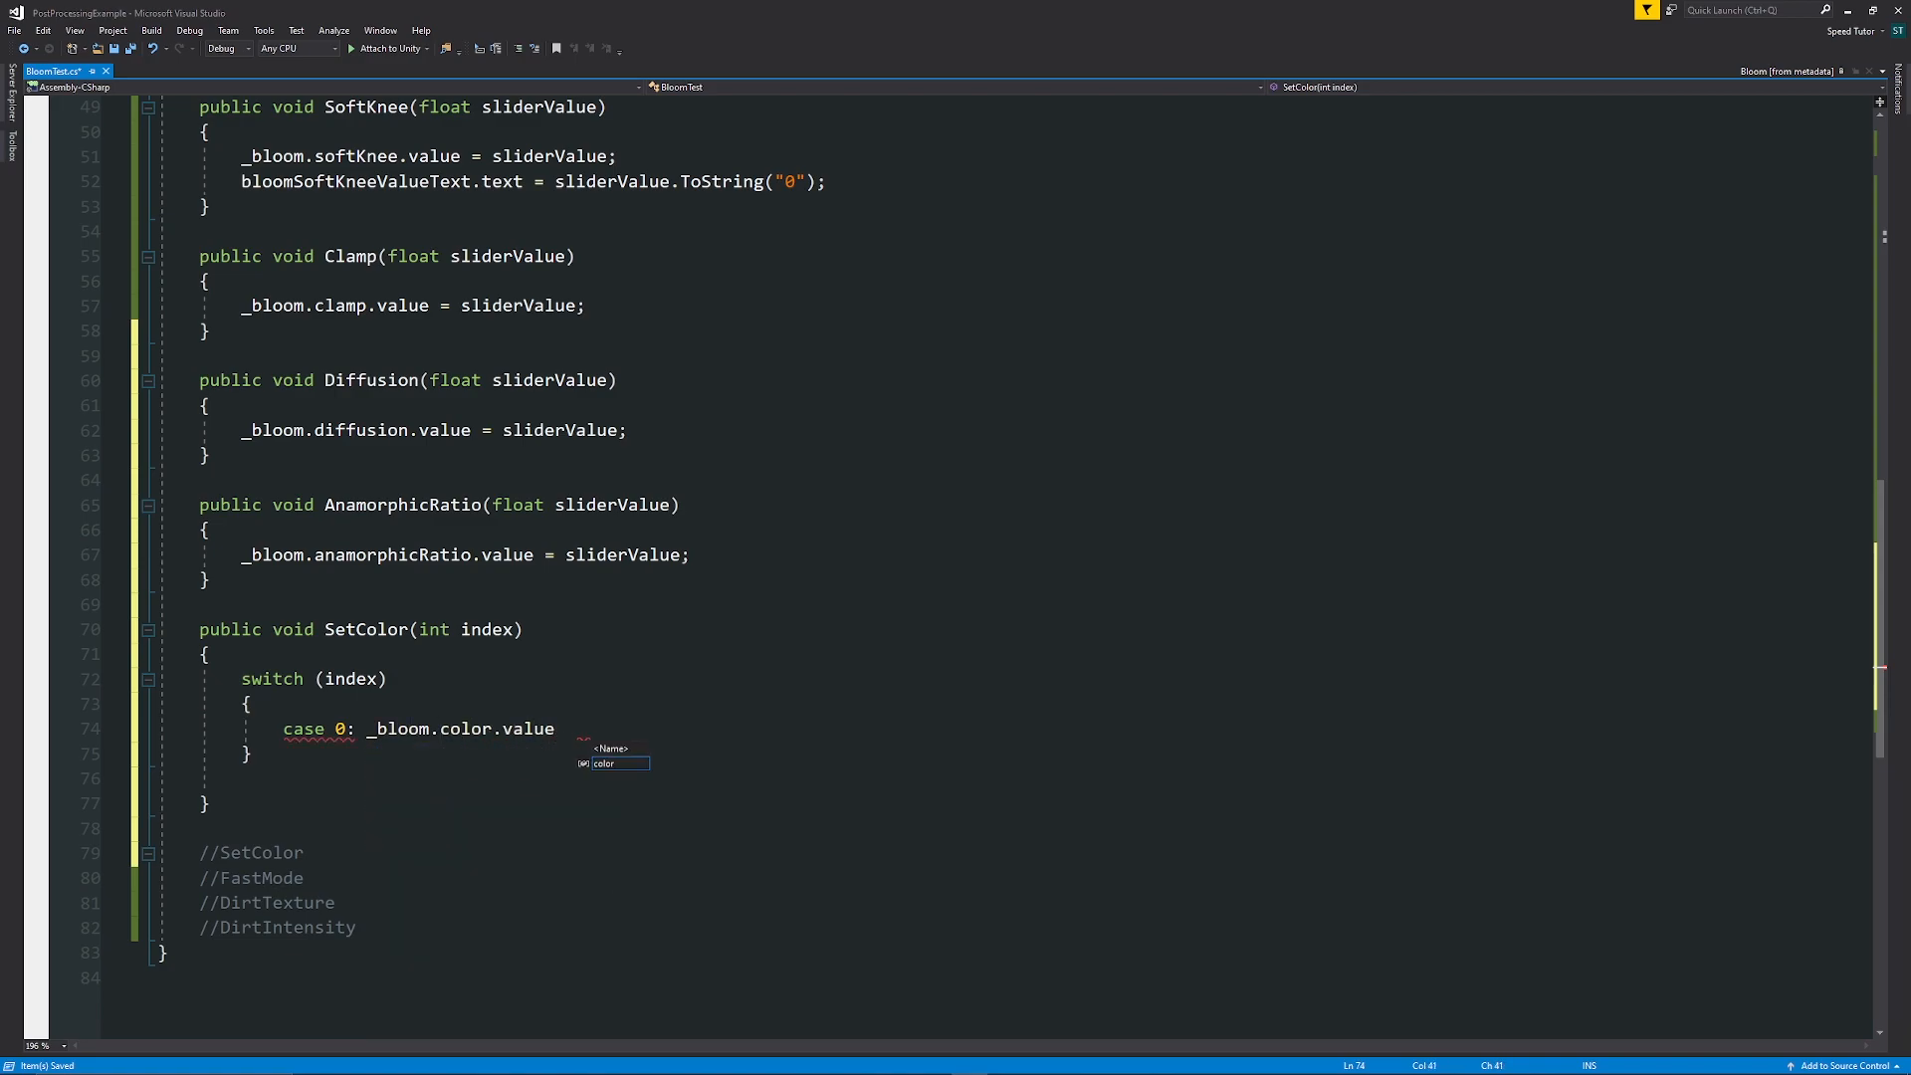
{"action": "type", "text": "= Color.white; break;"}
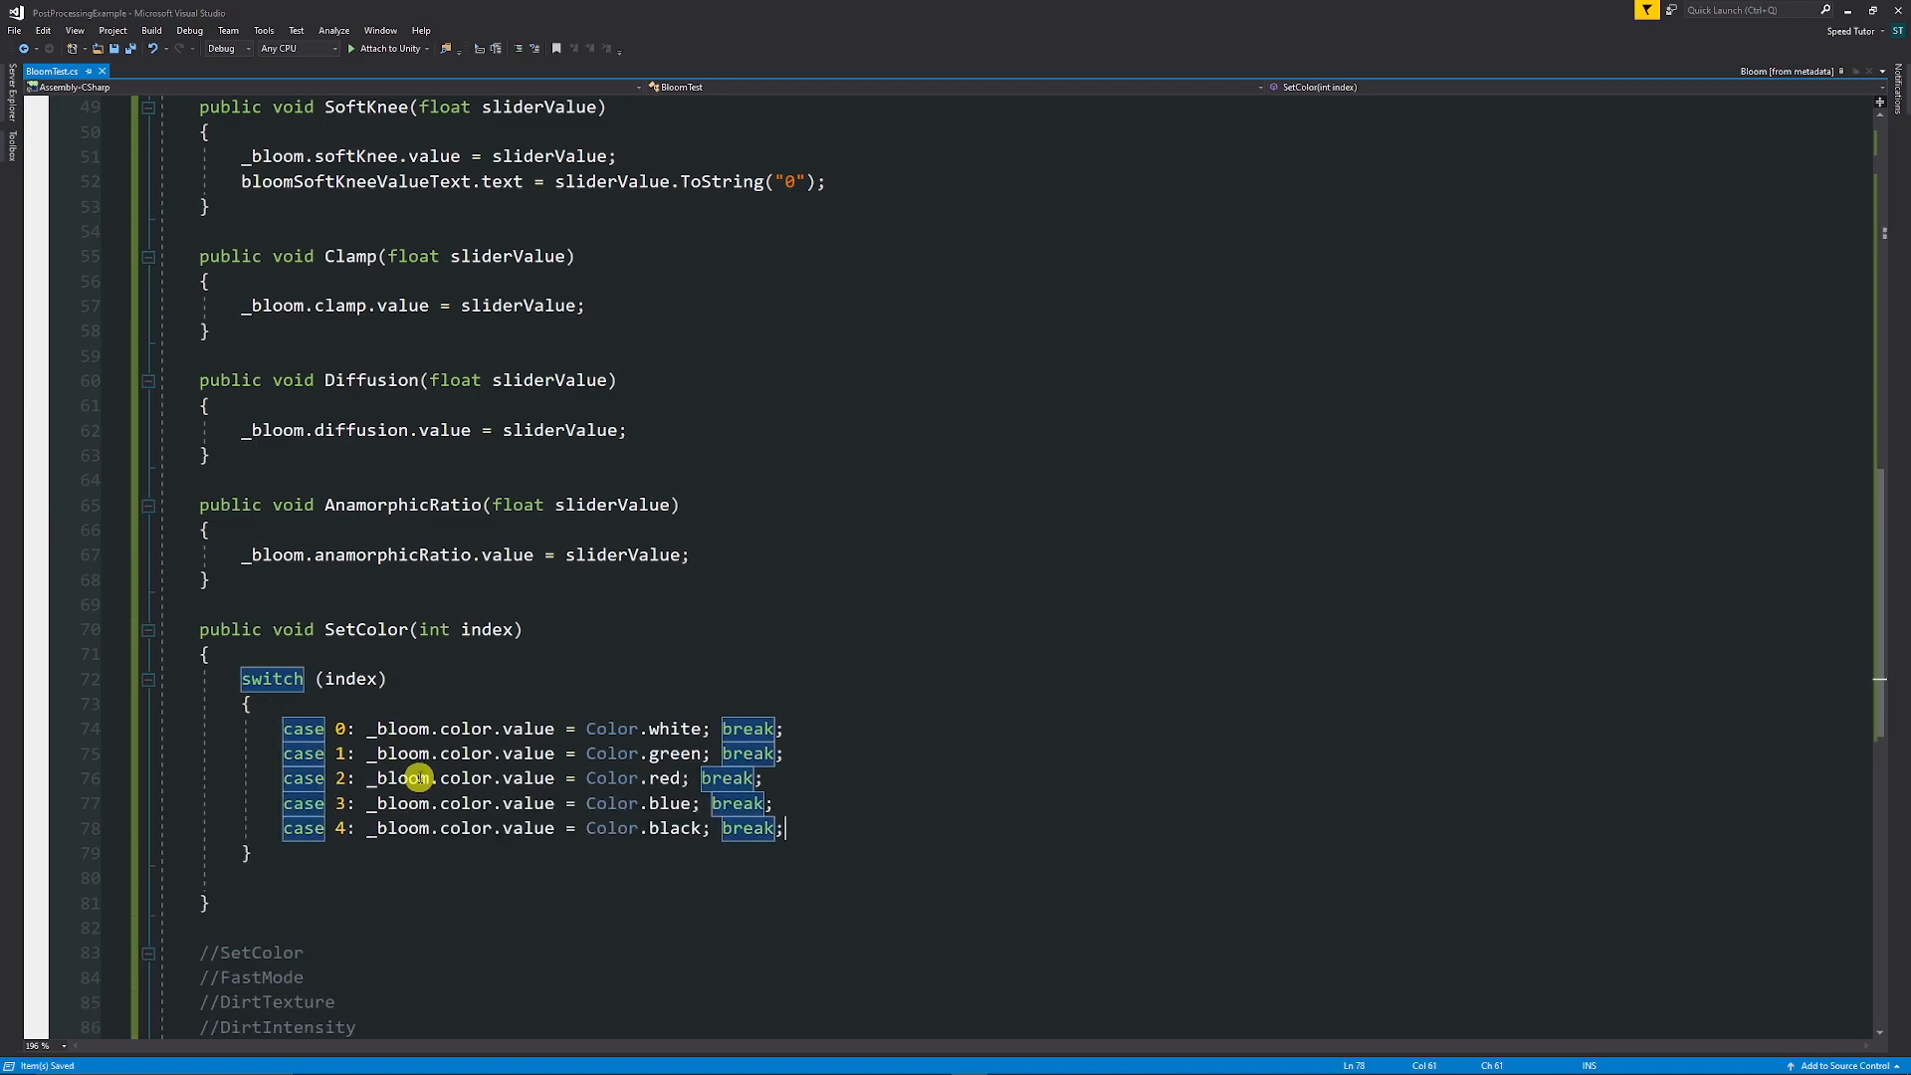
{"action": "mouse_move", "coordinate": [657, 770]}
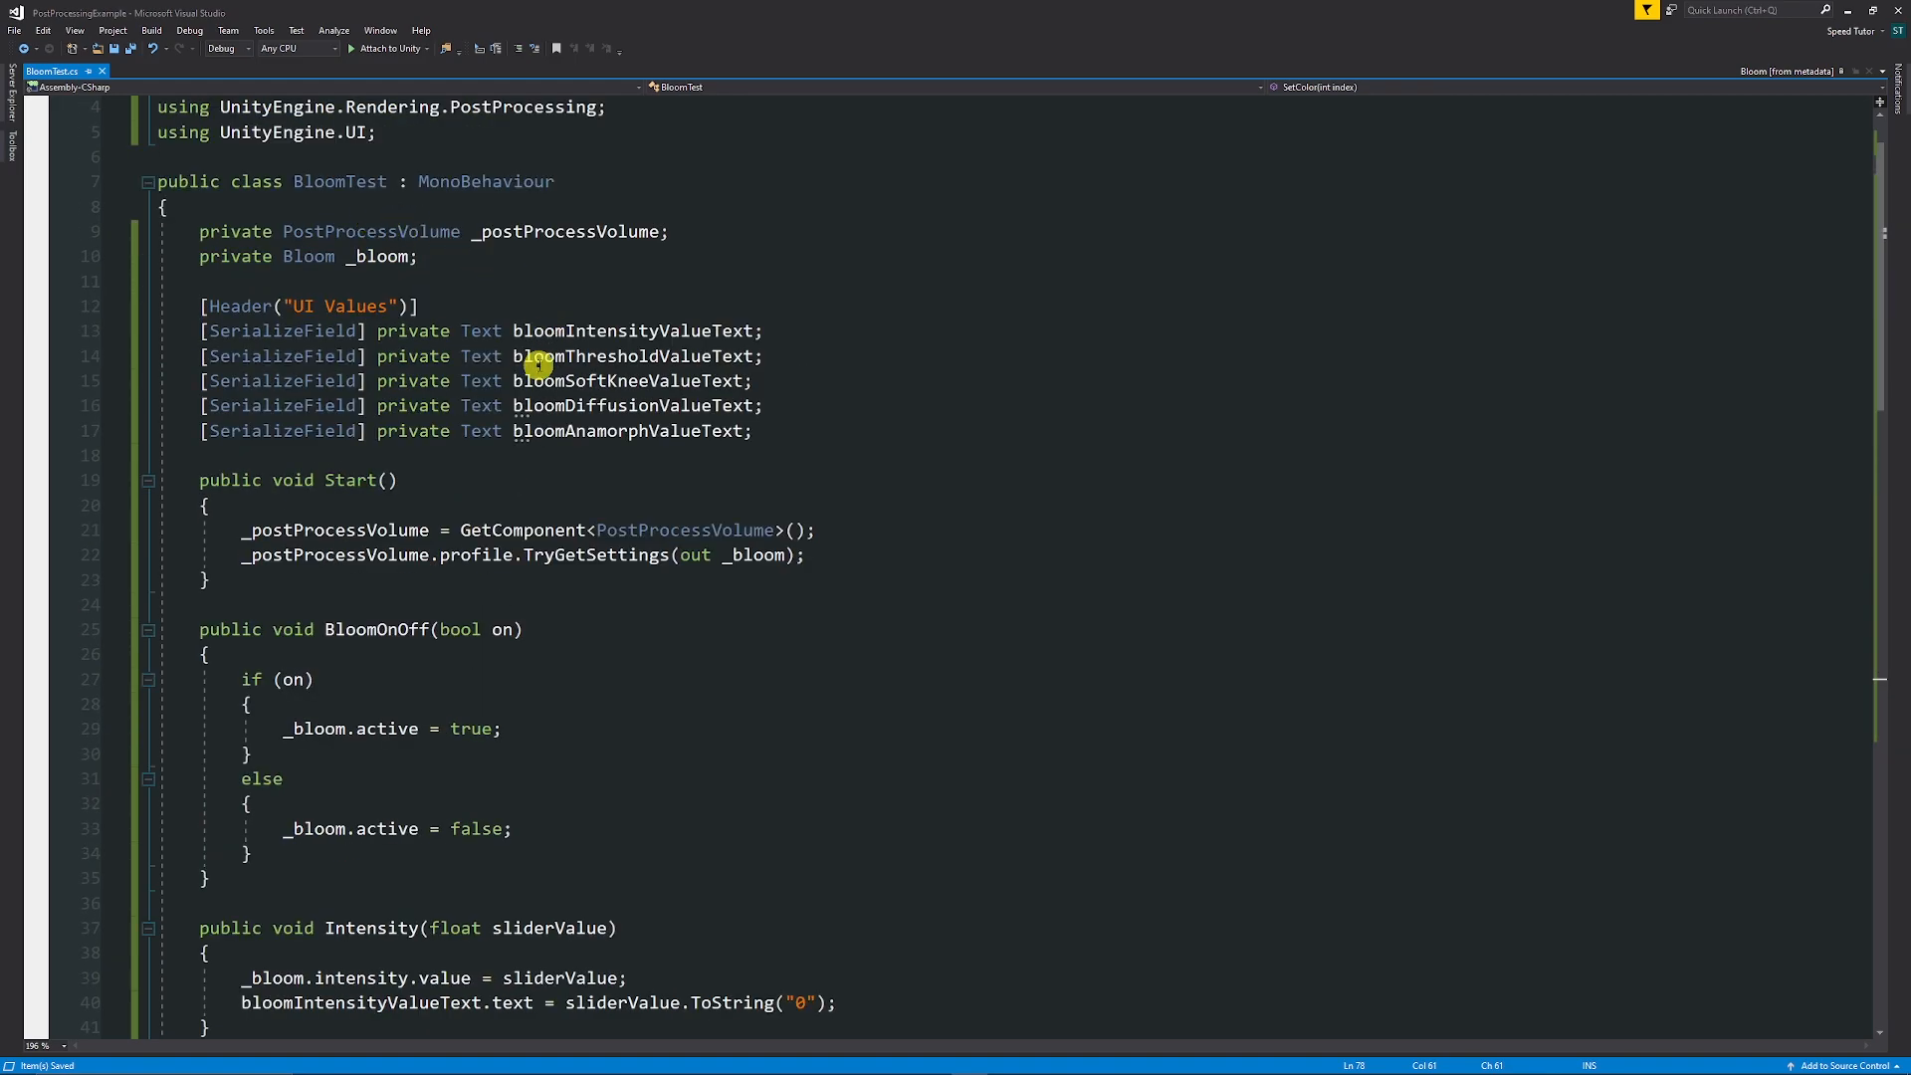
{"action": "mouse_move", "coordinate": [527, 315]}
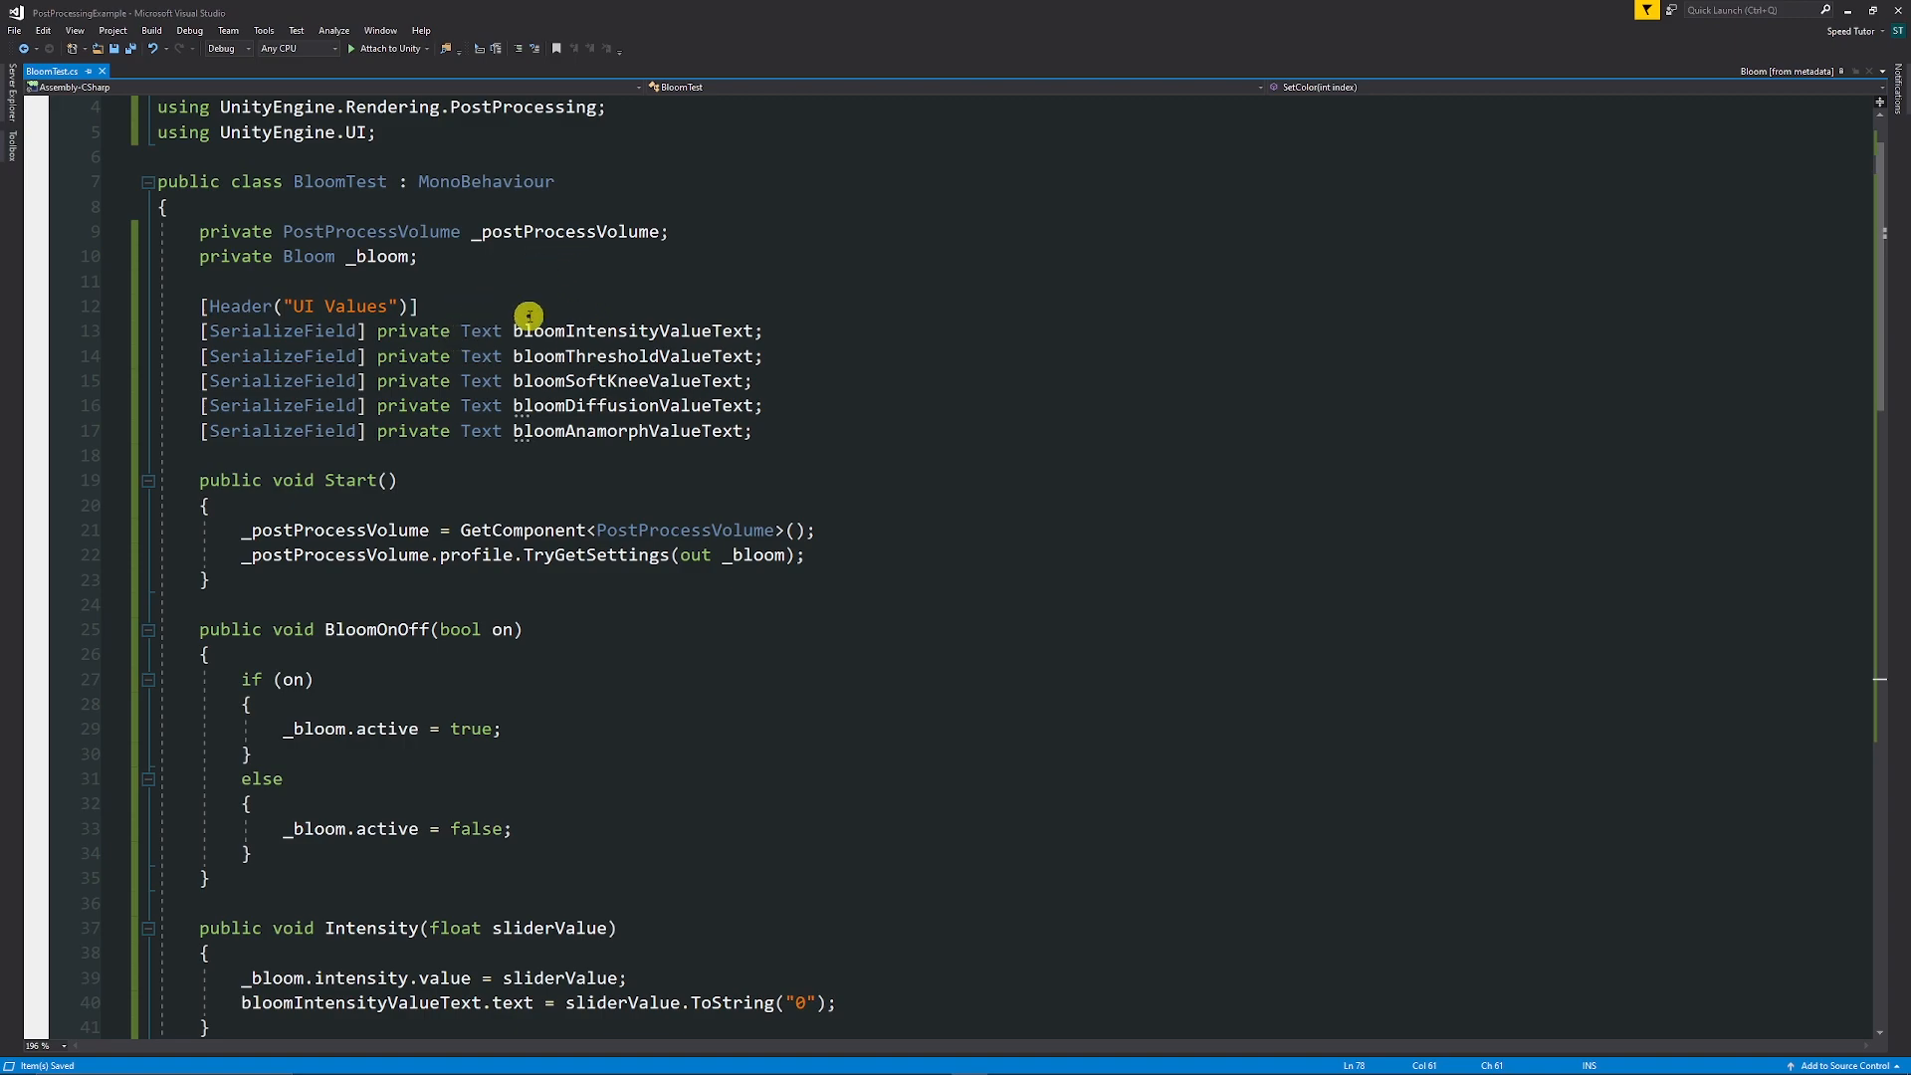
{"action": "scroll", "scroll_direction": "down", "scroll_amount": 3}
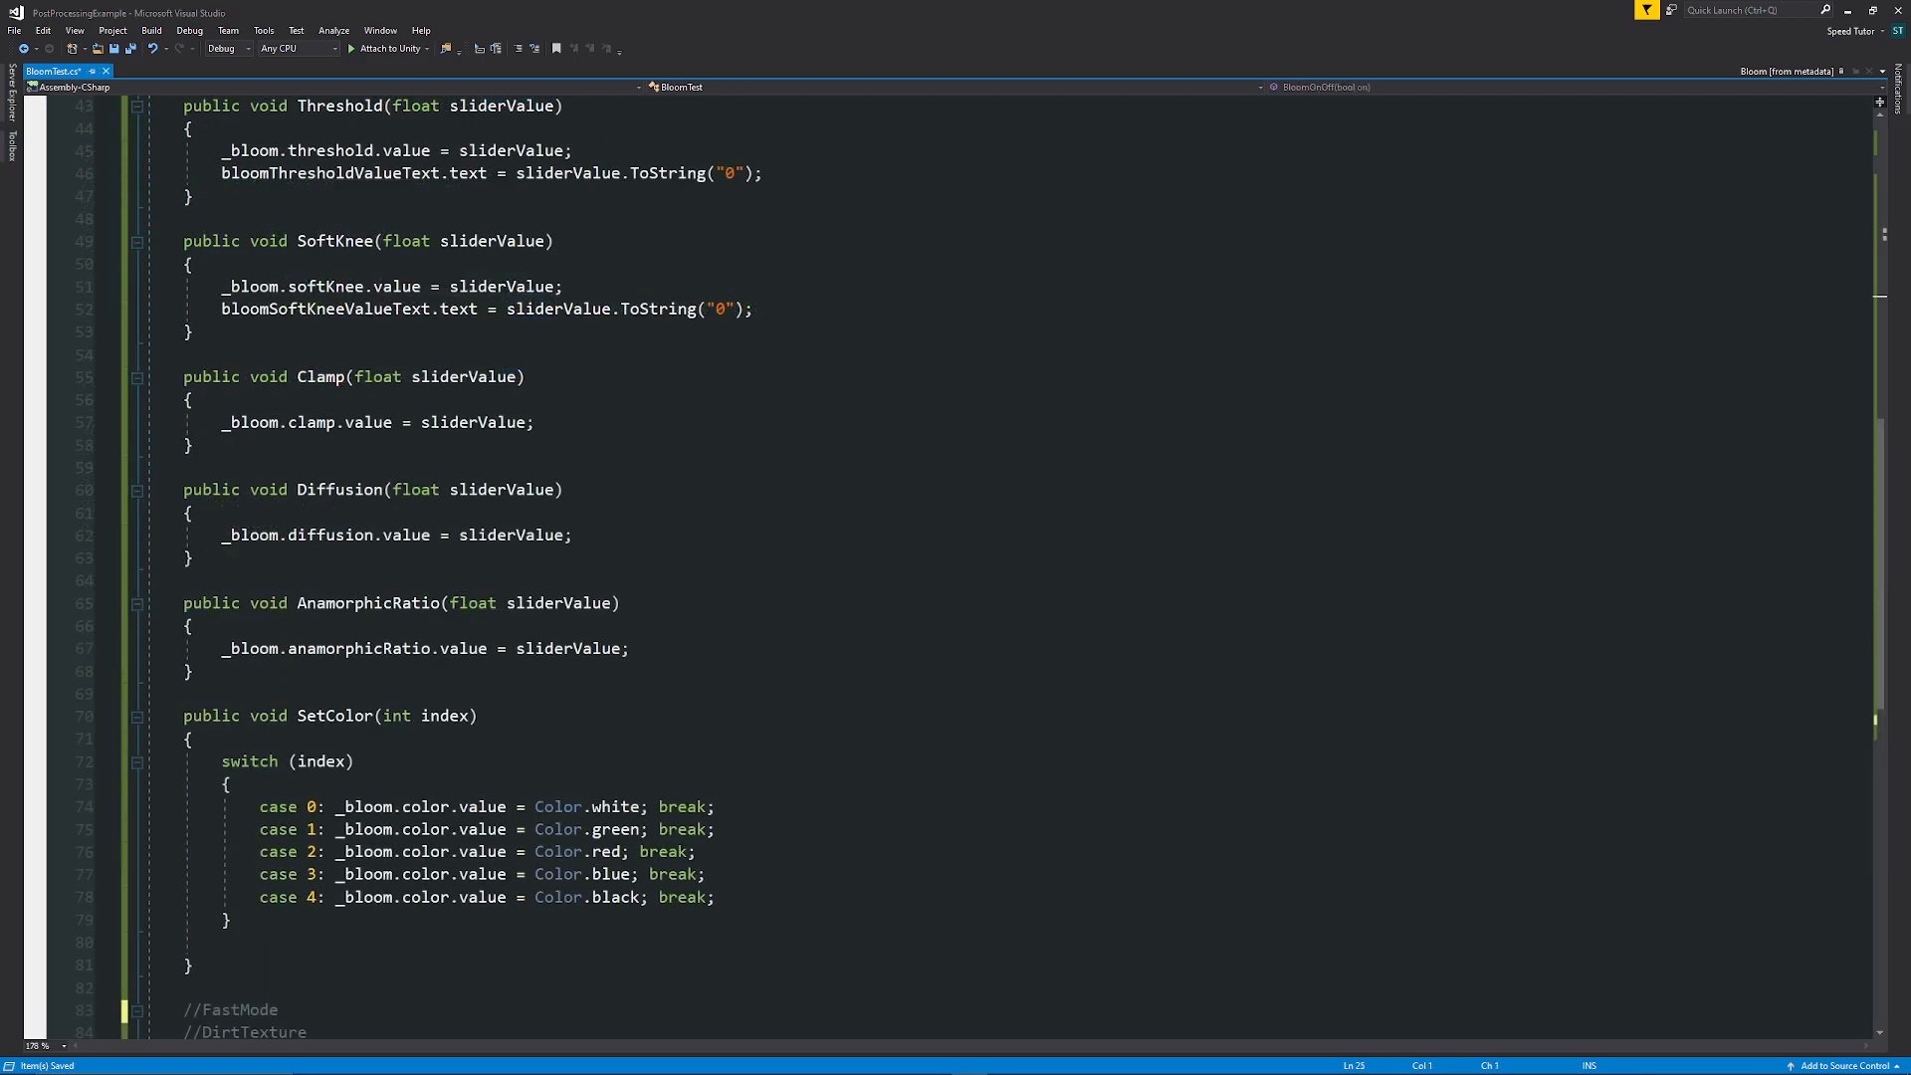
Rename the copied method to FastMode and set _bloom.fastMode.value via IntelliSense, then begin another public method.
{"action": "scroll", "scroll_direction": "down", "scroll_amount": 3}
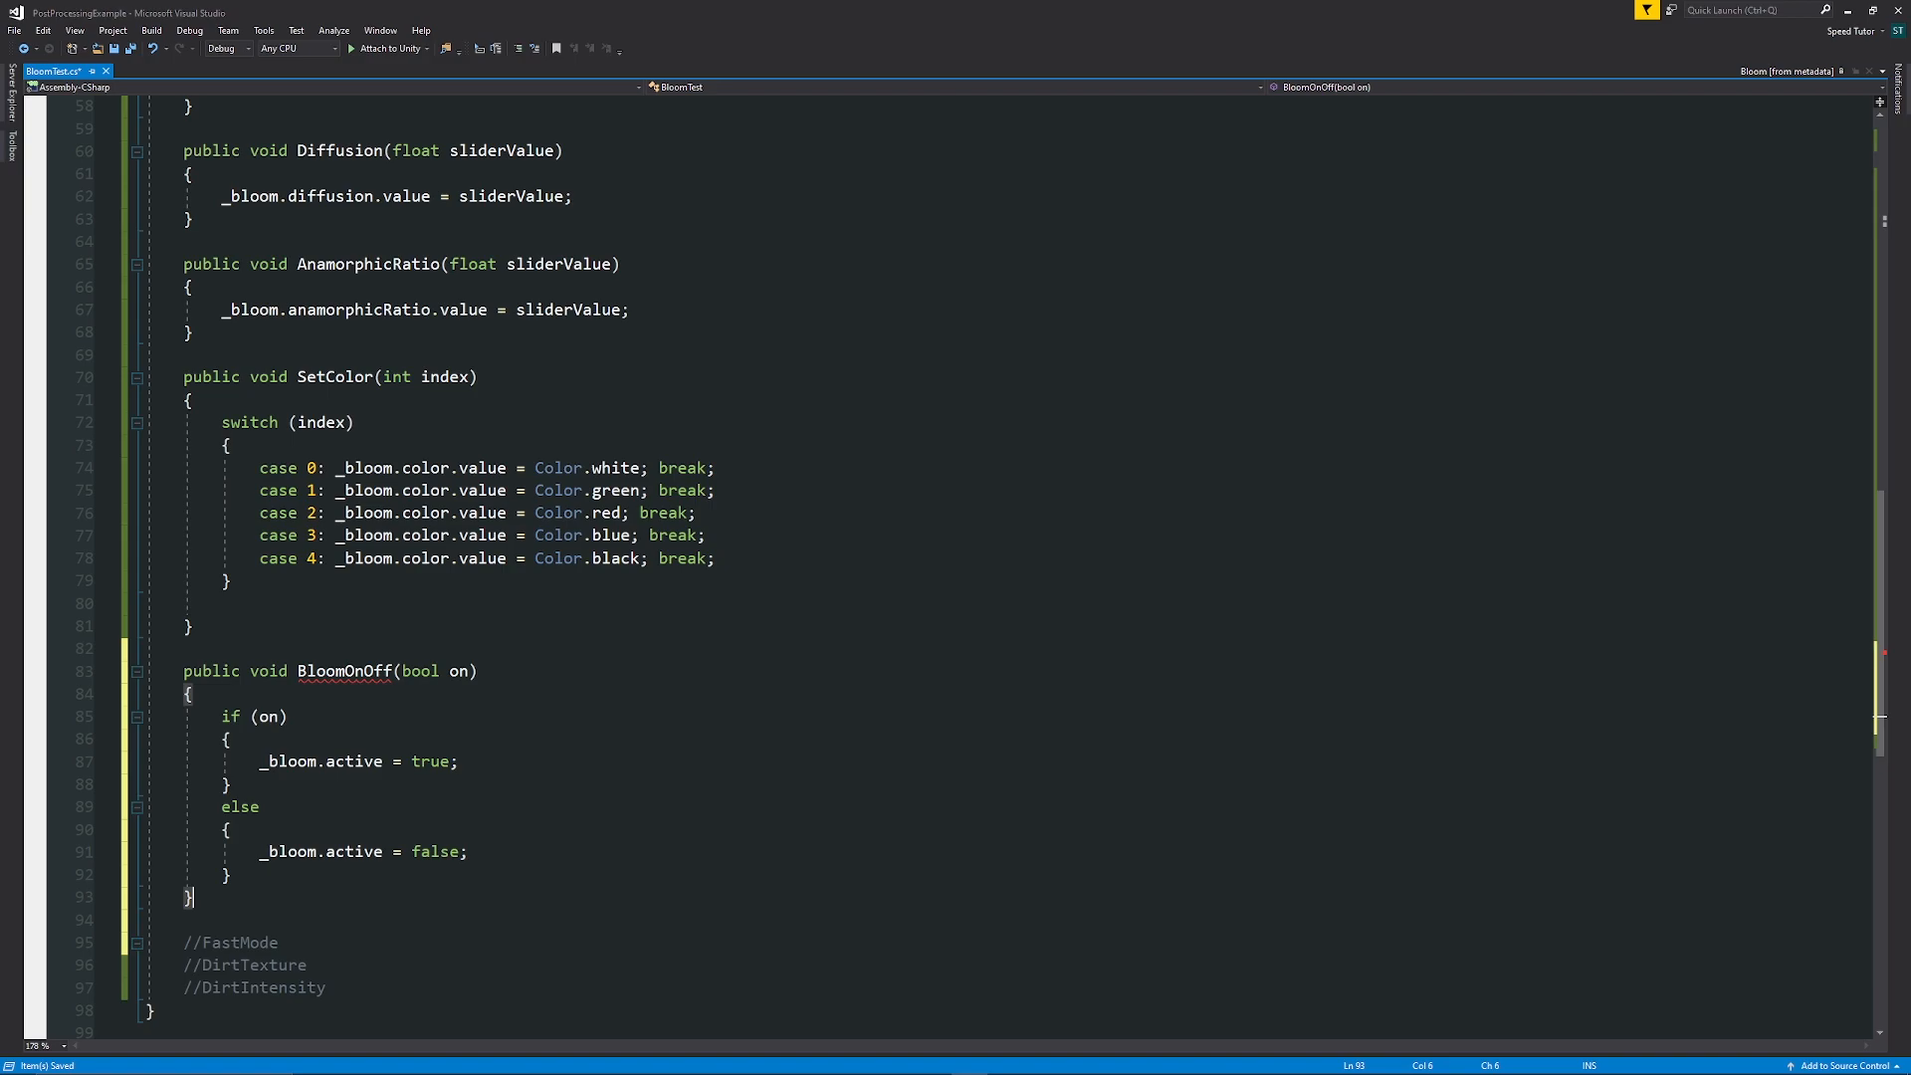
{"action": "double_click", "coordinate": [346, 670]}
{"action": "type", "text": "FastMode"}
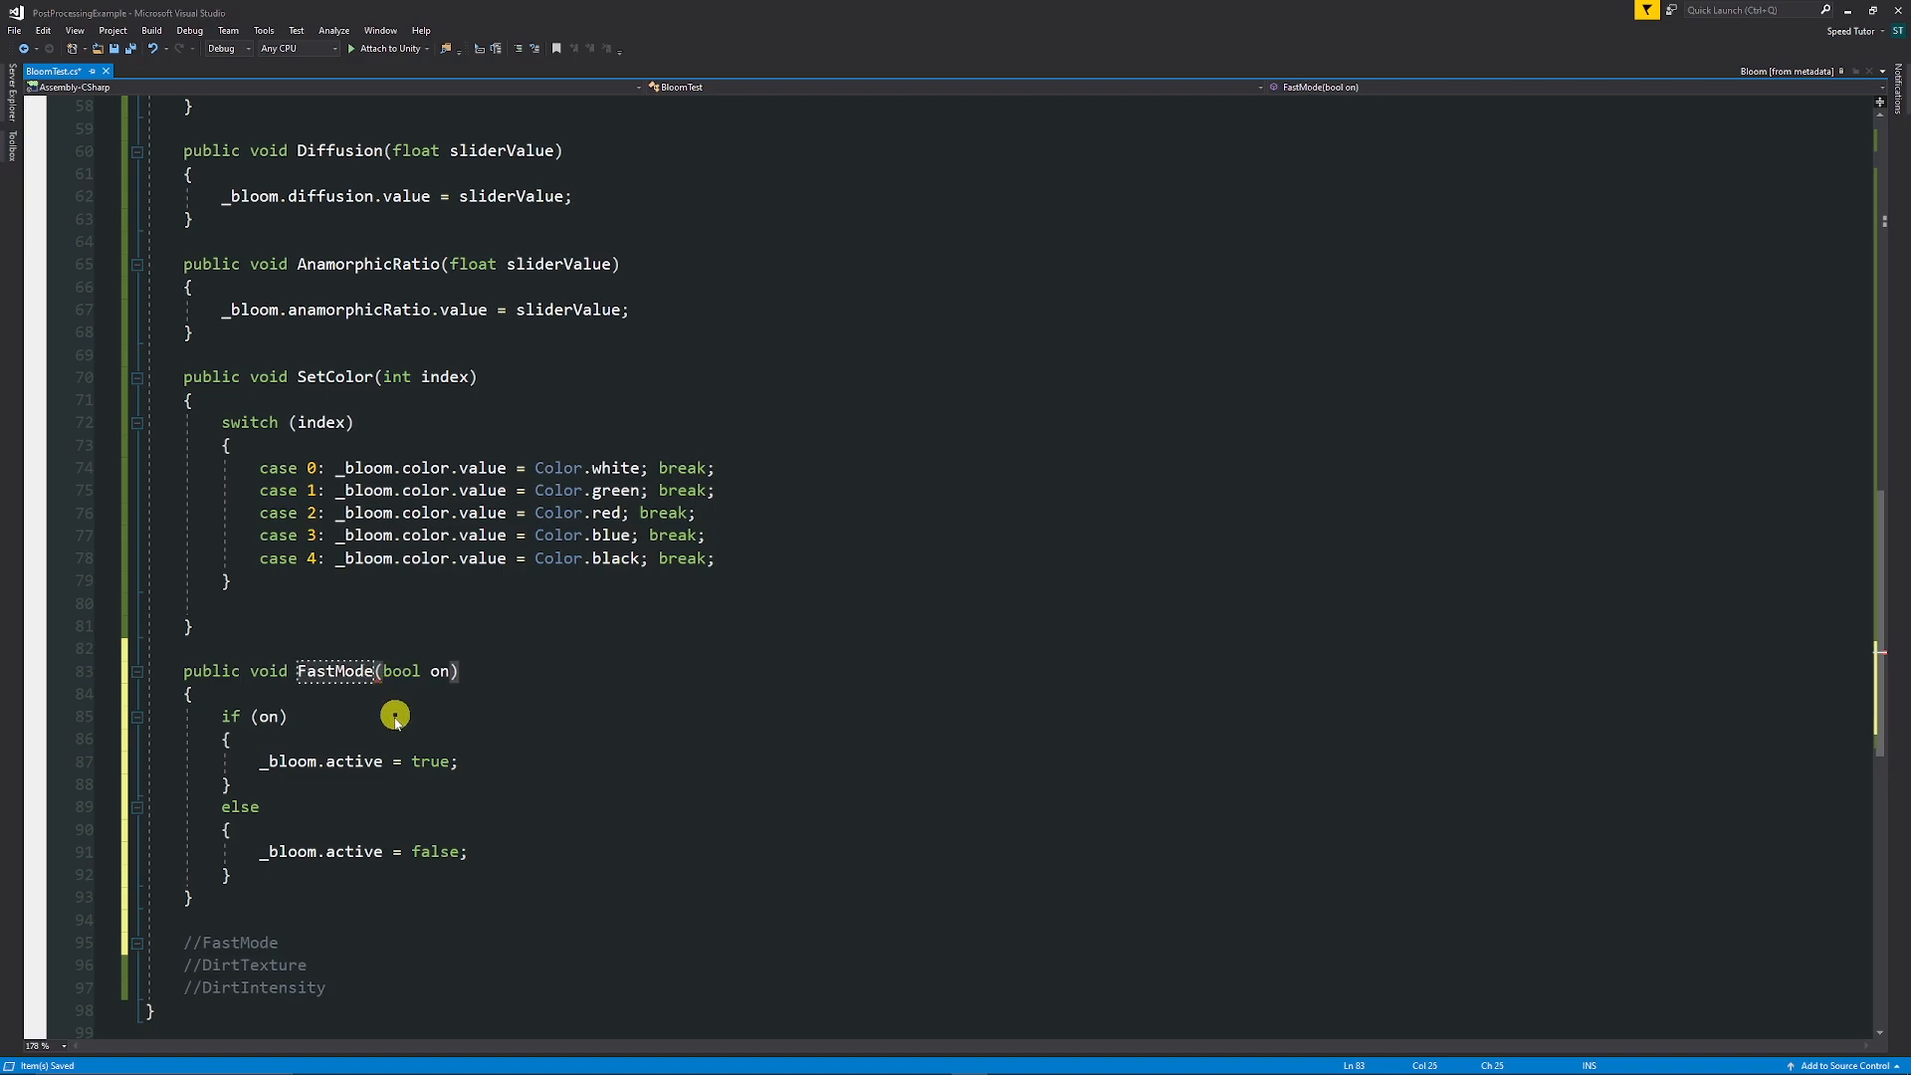
{"action": "type", "text": "fas"}
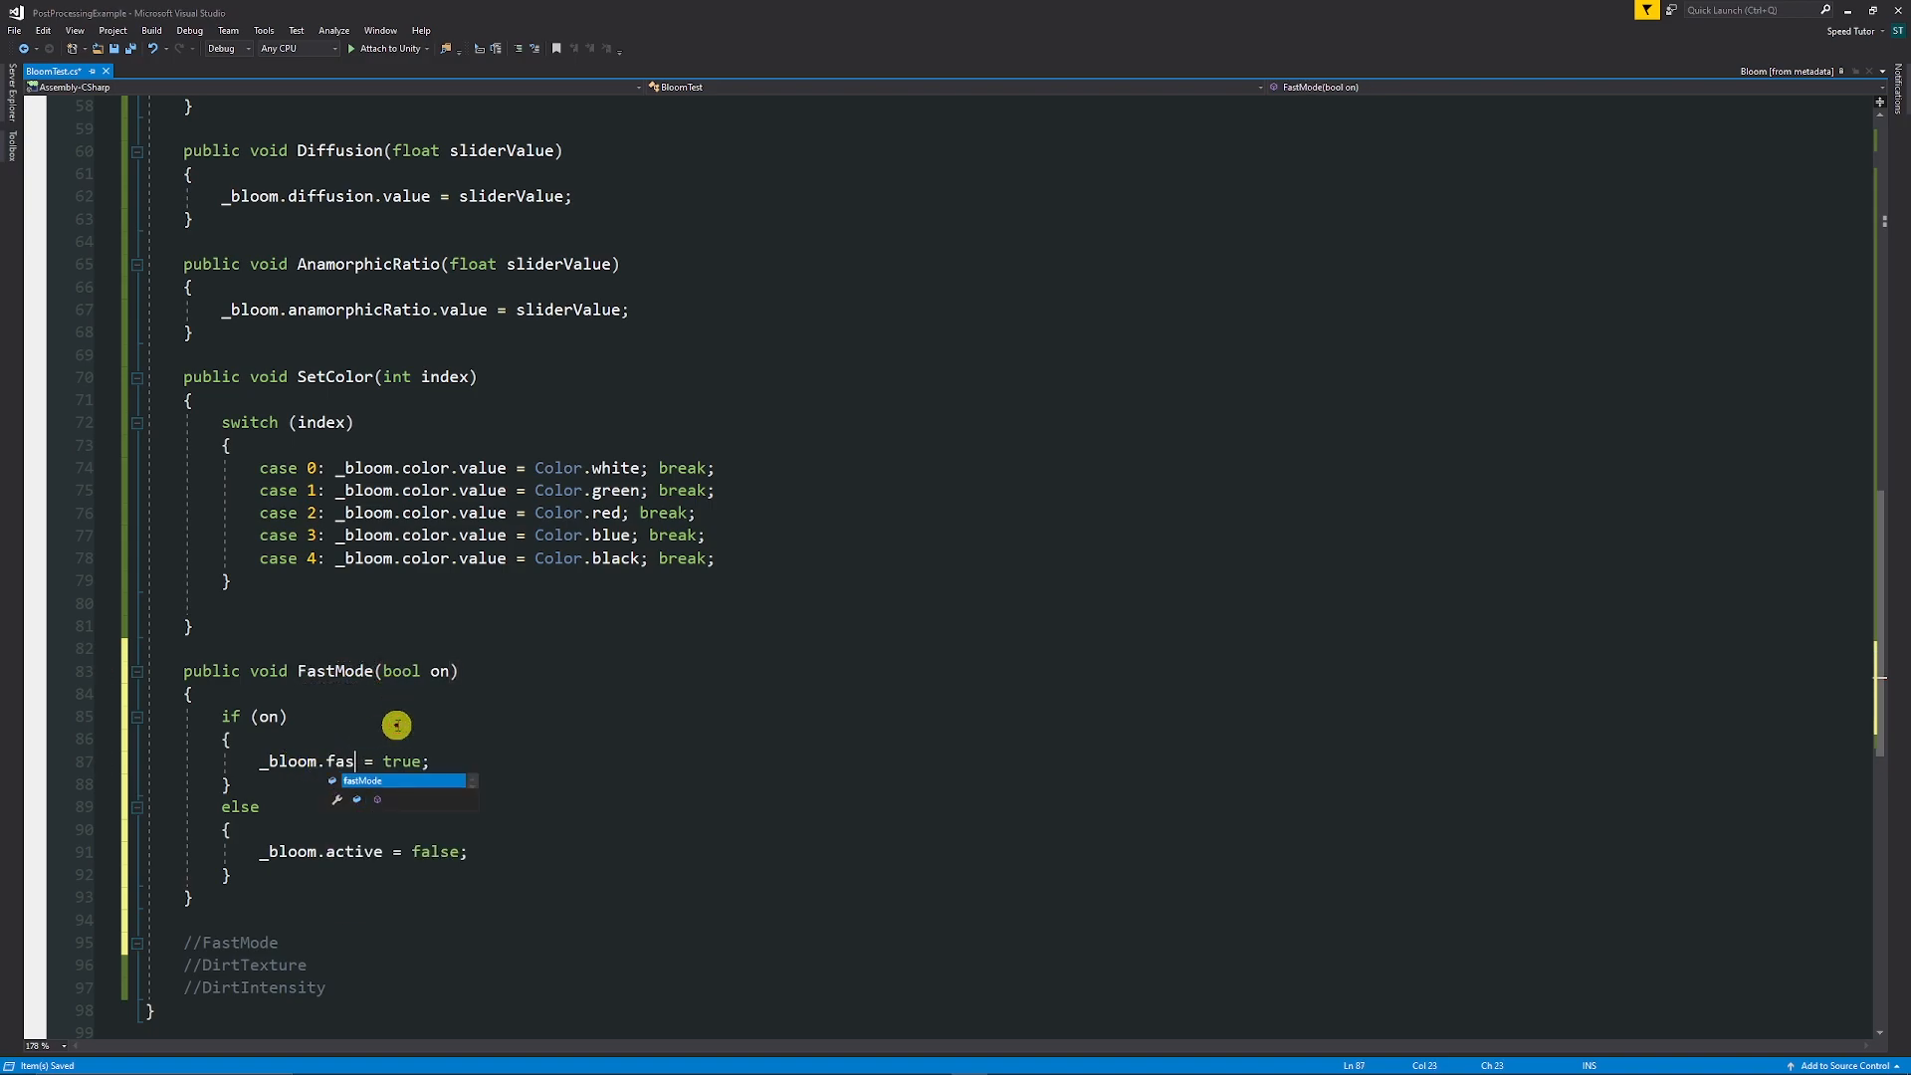
{"action": "key", "text": "Tab"}
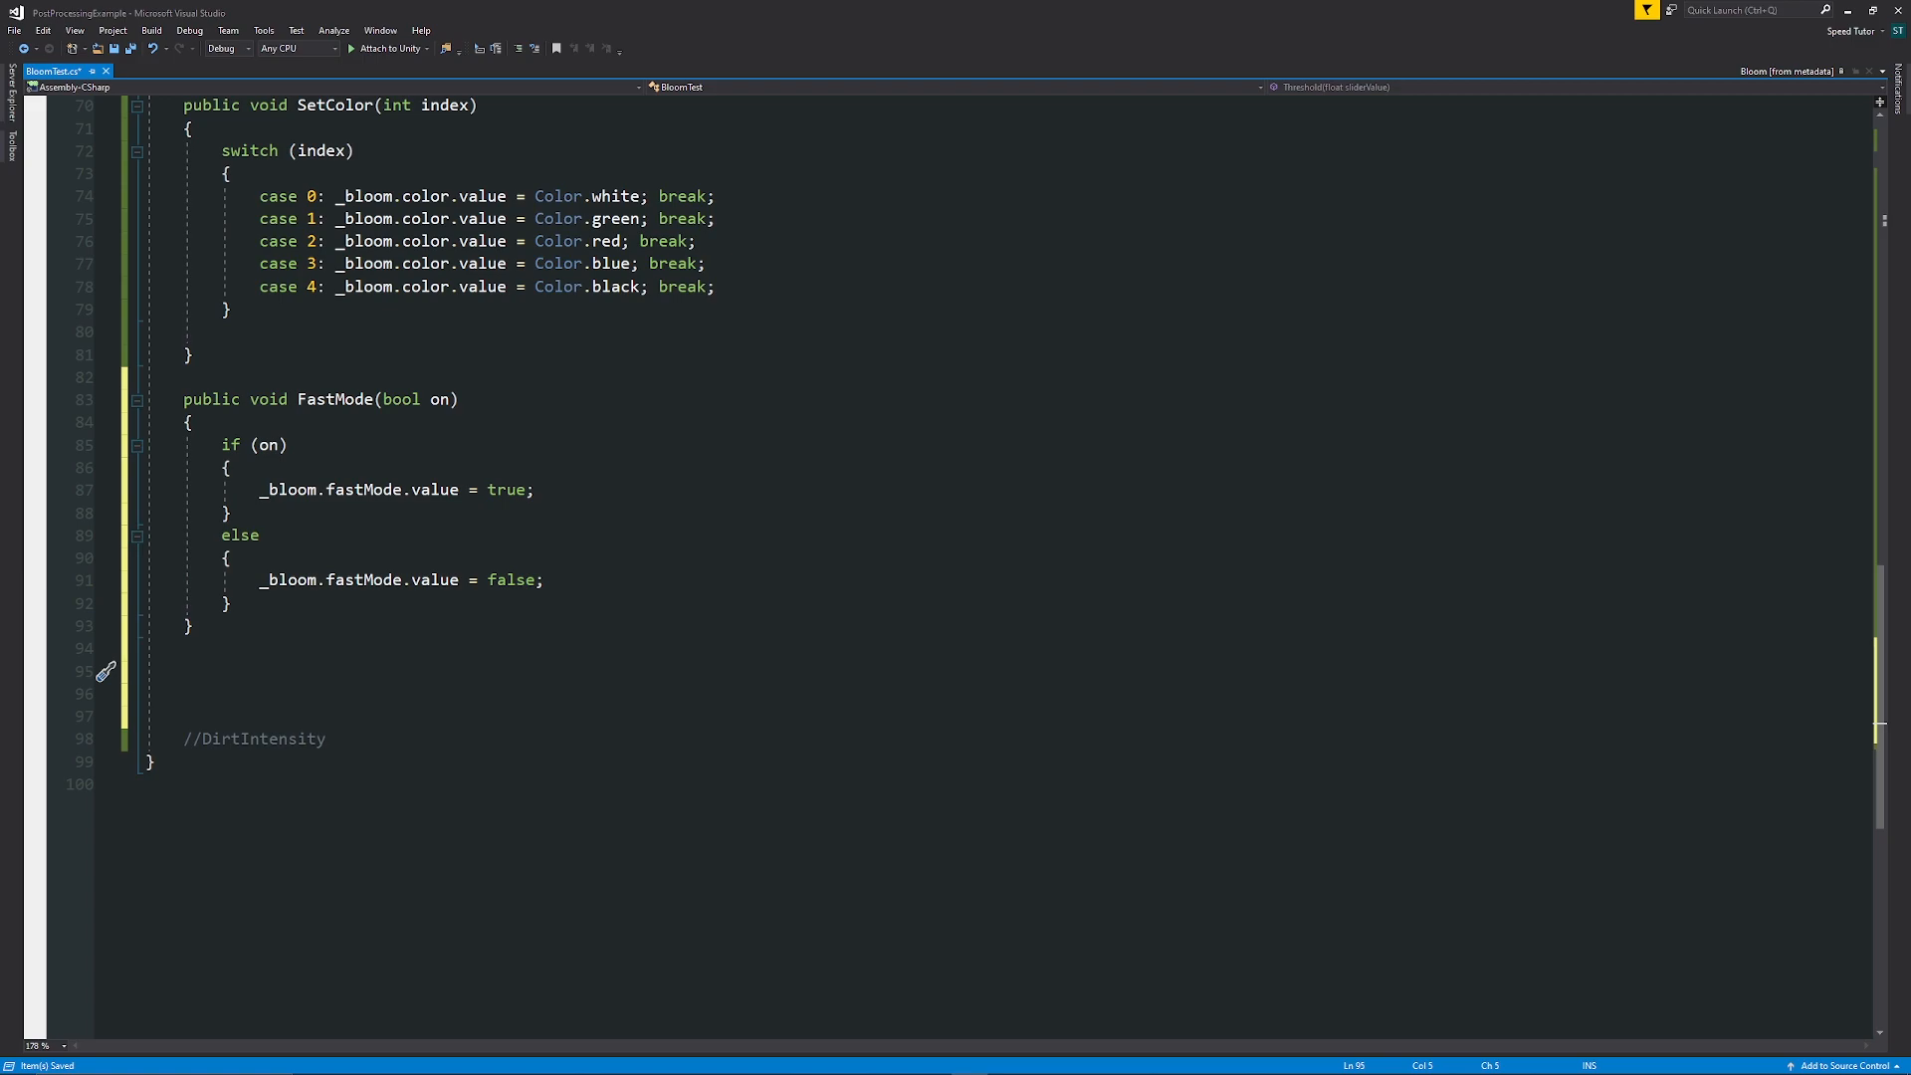
{"action": "type", "text": "public void Dire"}
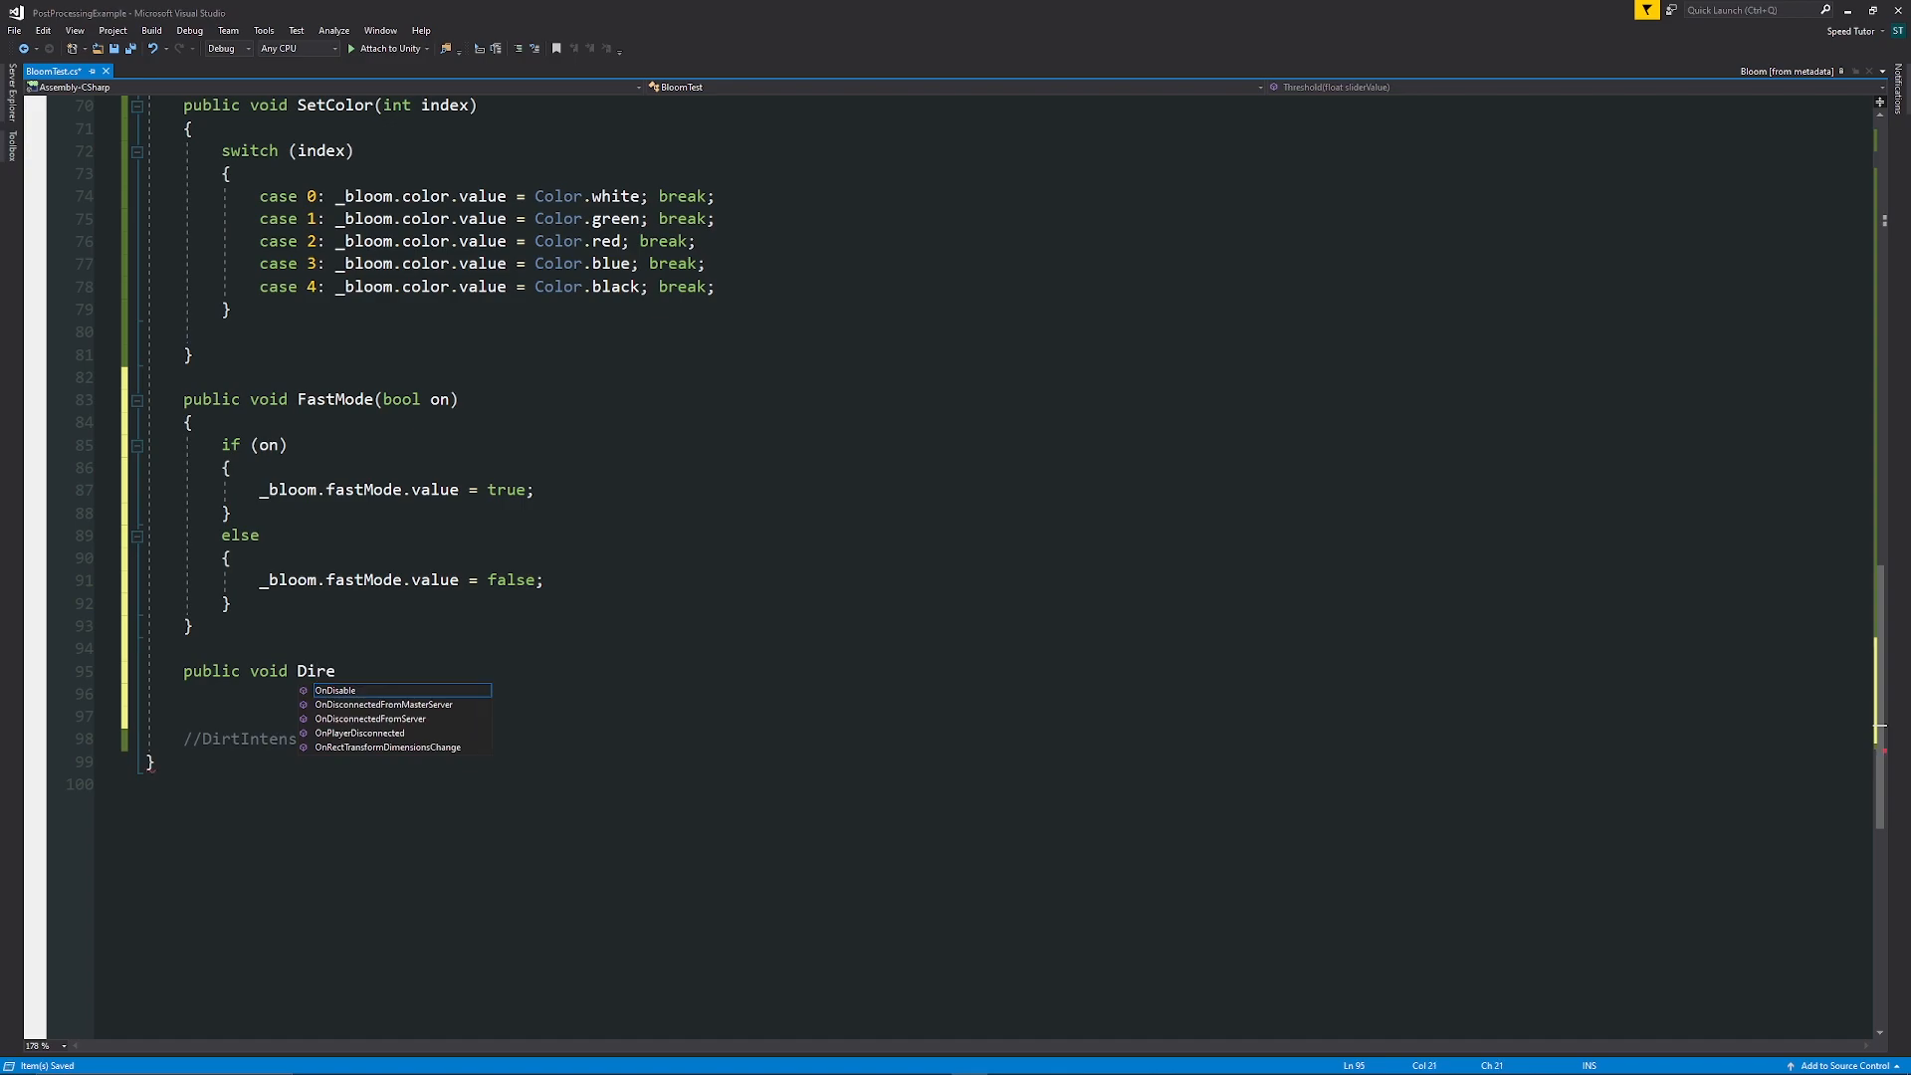
Start a DirtTexture() method assigning _bloom.dirtTexture, and begin a new bracketed attribute below _bloom.
{"action": "type", "text": "tTexture()"}
{"action": "type", "text": "_bloom"}
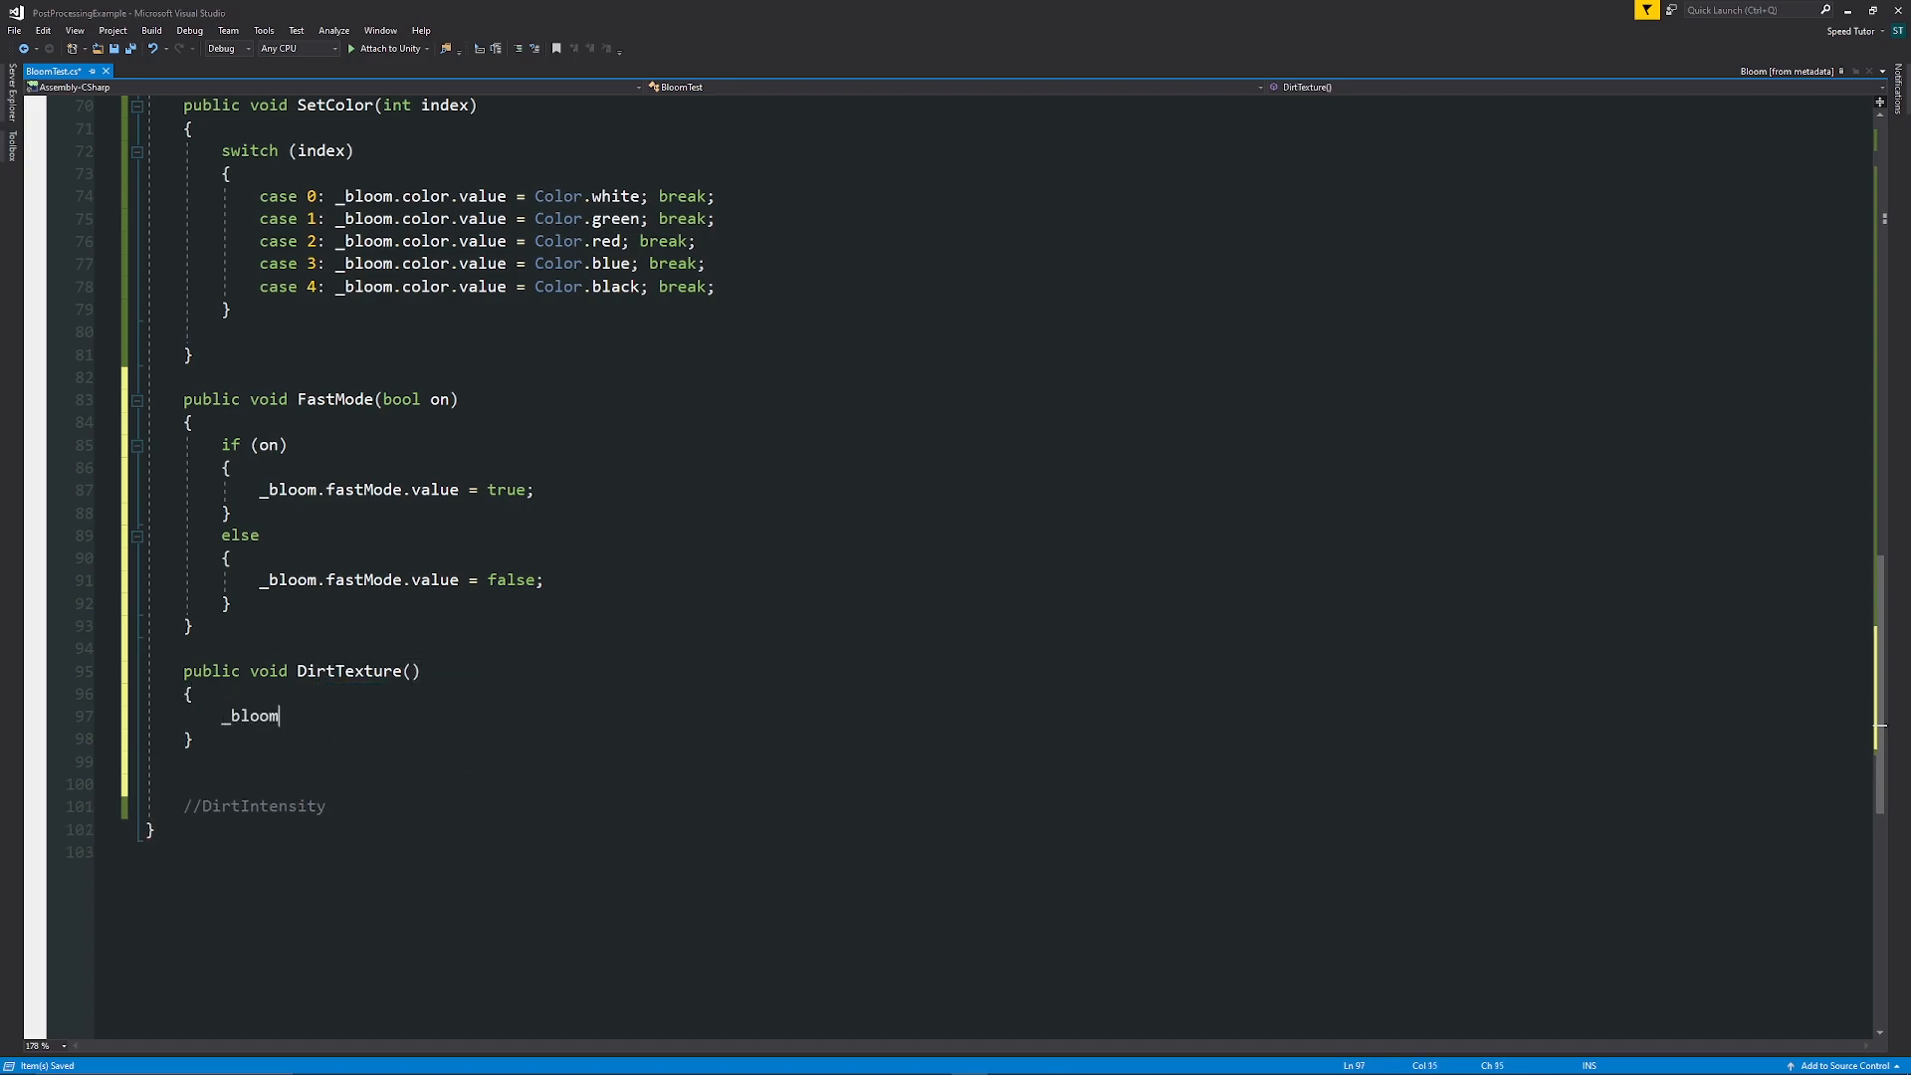
{"action": "type", "text": ".dirtTexture"}
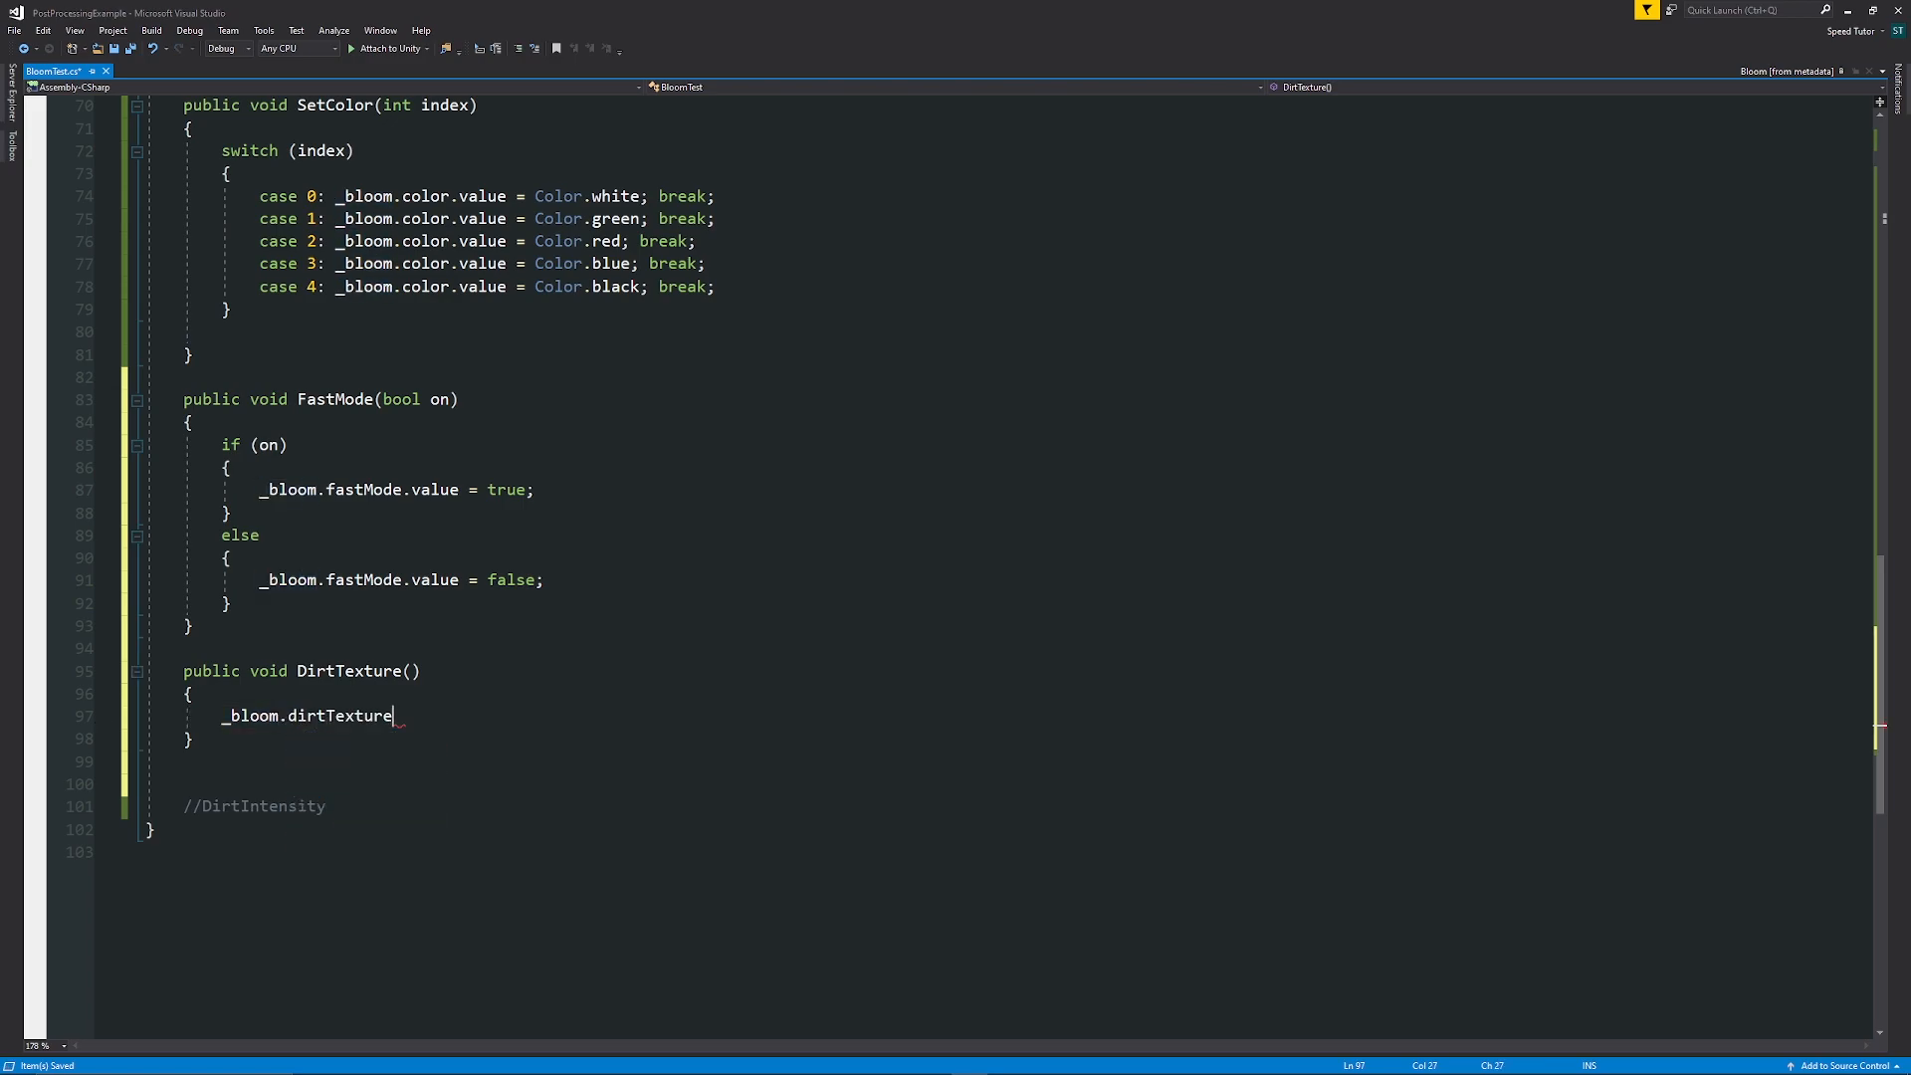
{"action": "type", "text": "="}
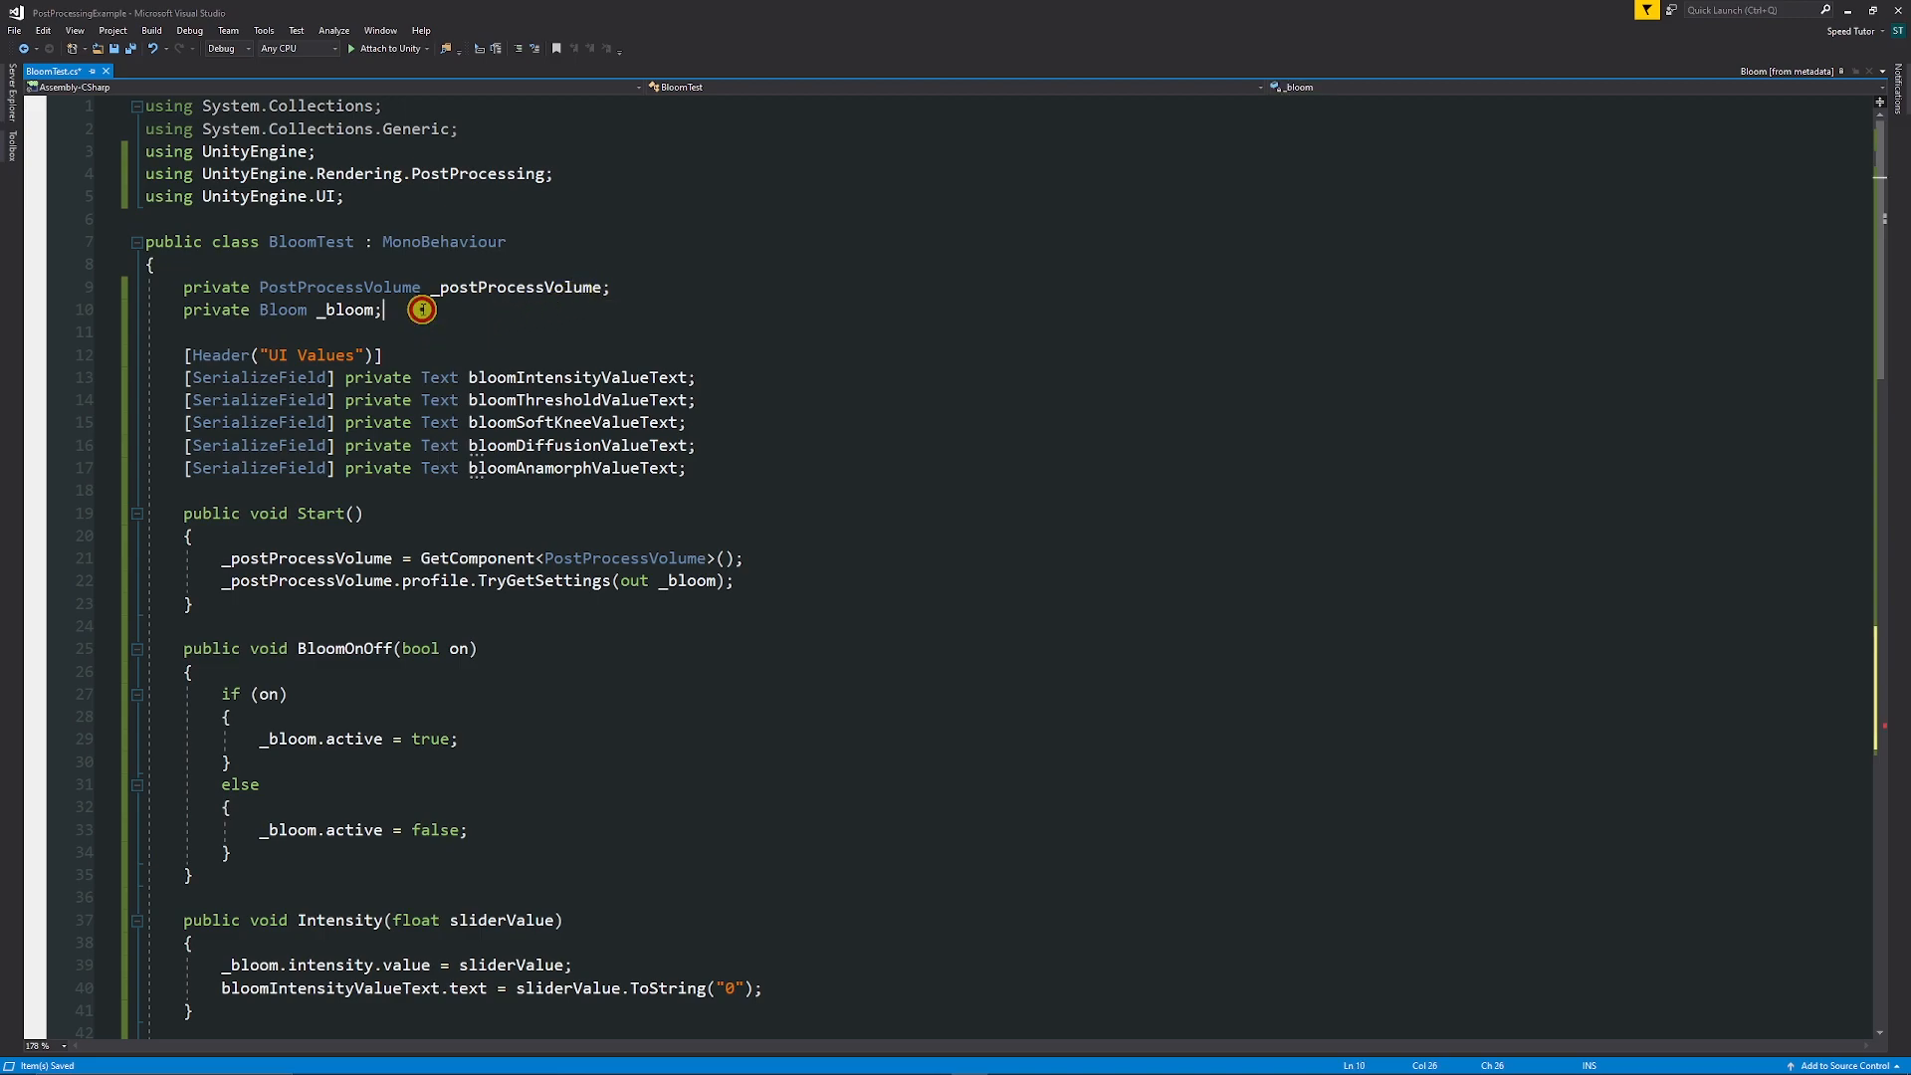
{"action": "type", "text": "[]"}
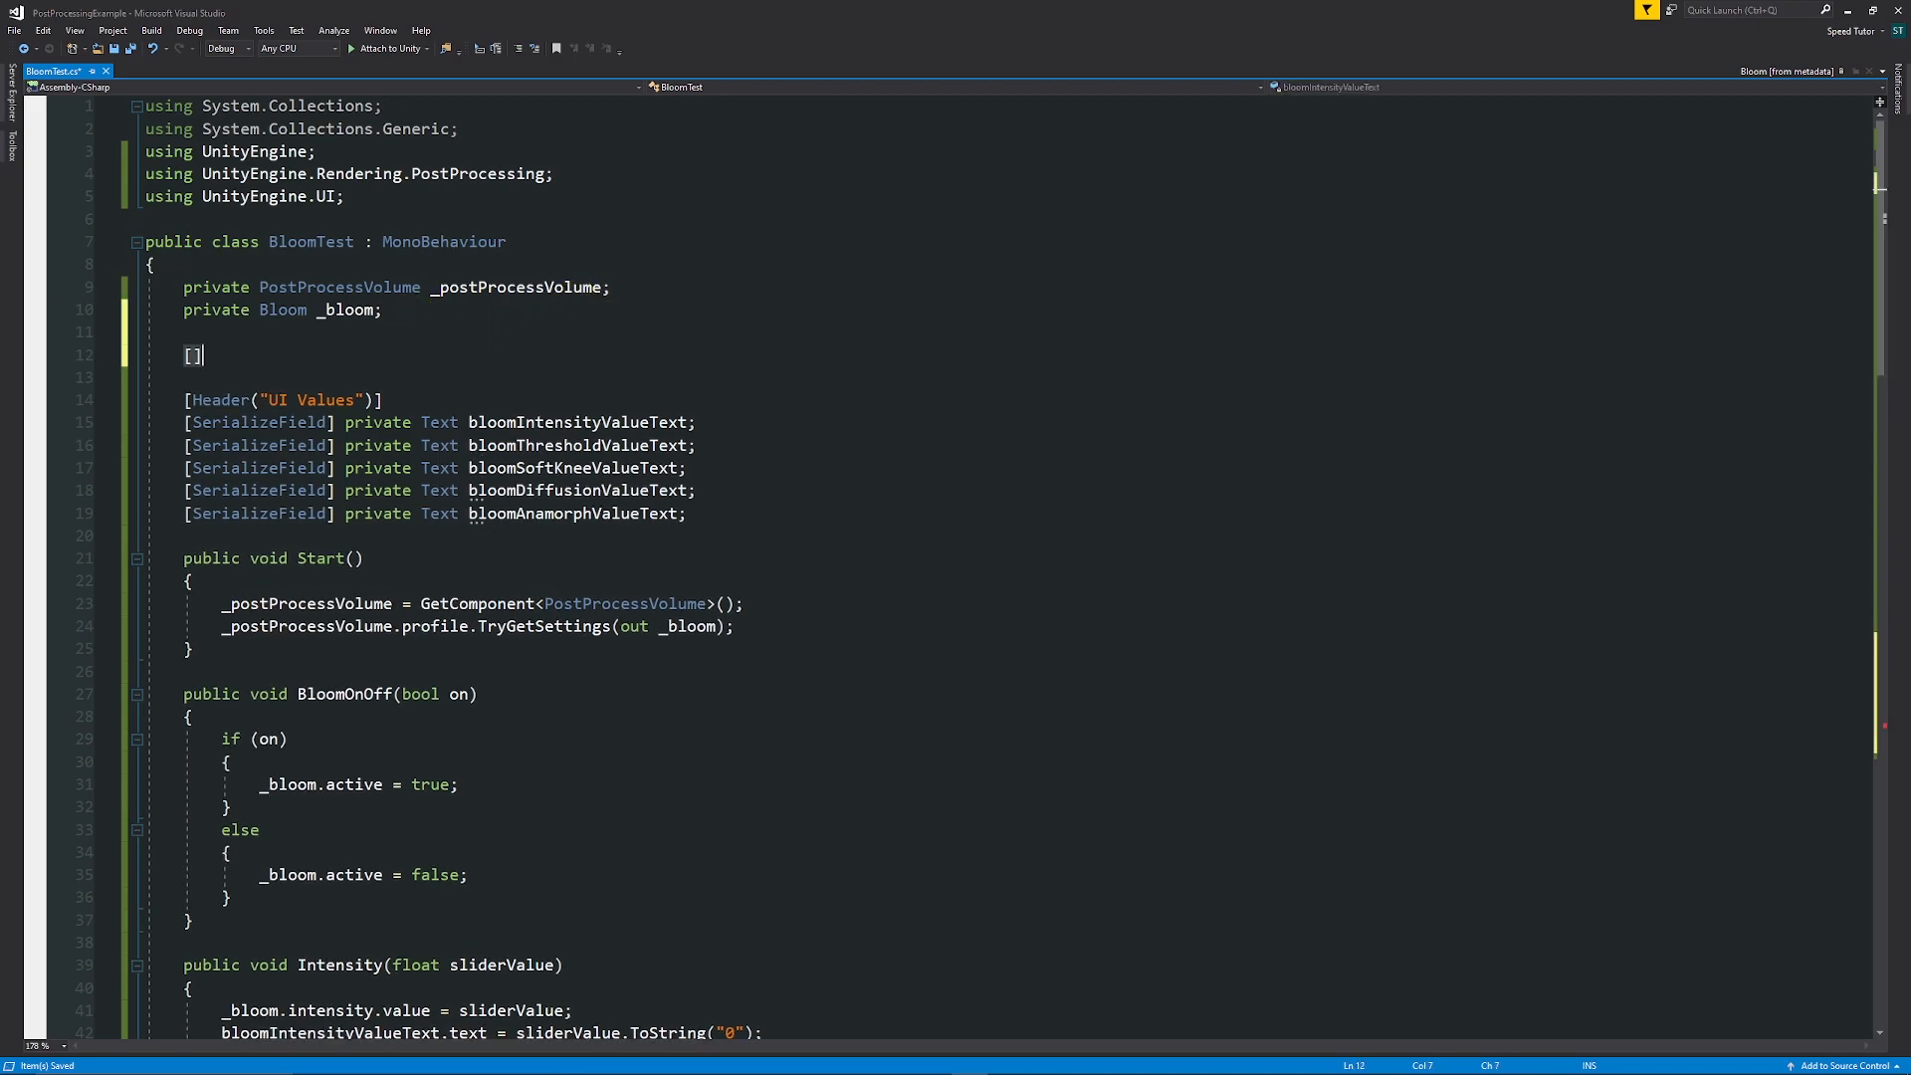
Declare a [SerializeField] private TextureParameter customDirtTexture field and terminate the DirtTexture assignment.
{"action": "type", "text": "[SerializeField] private"}
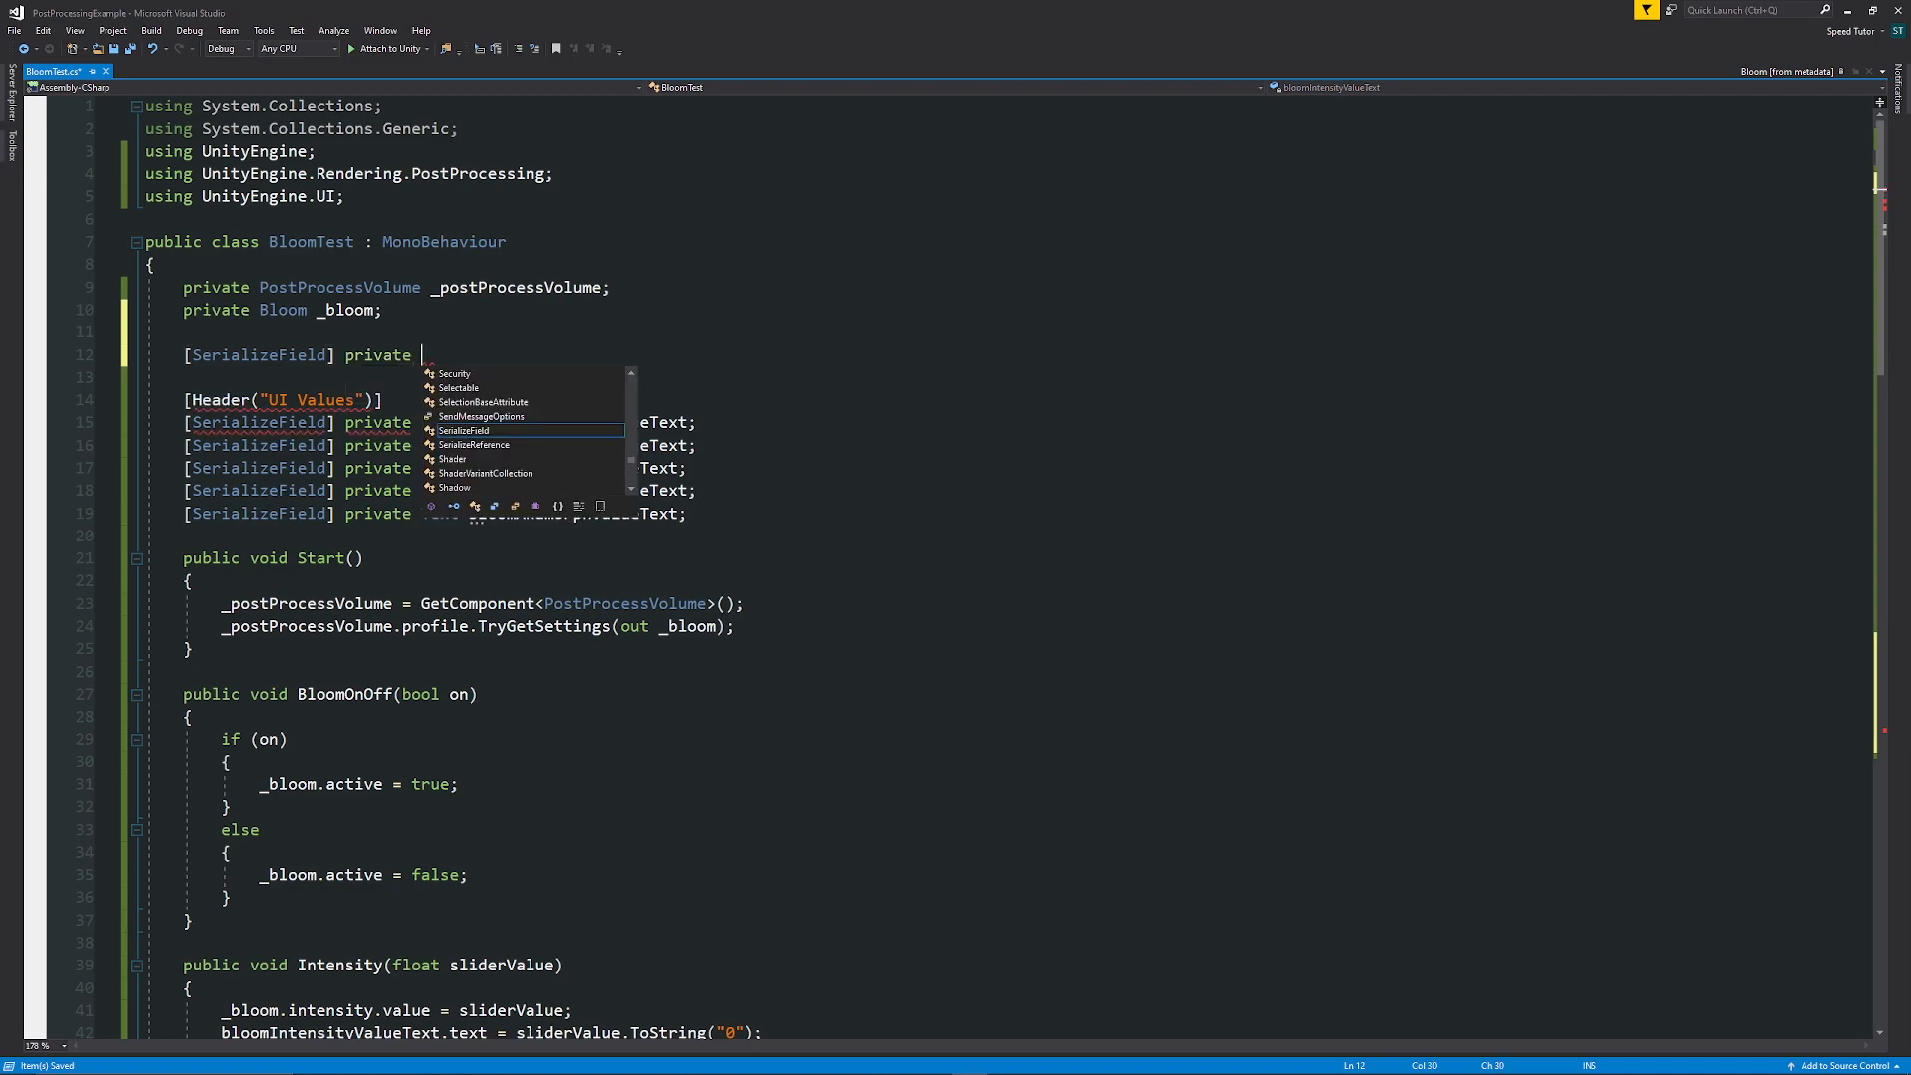
{"action": "type", "text": "Texturepara"}
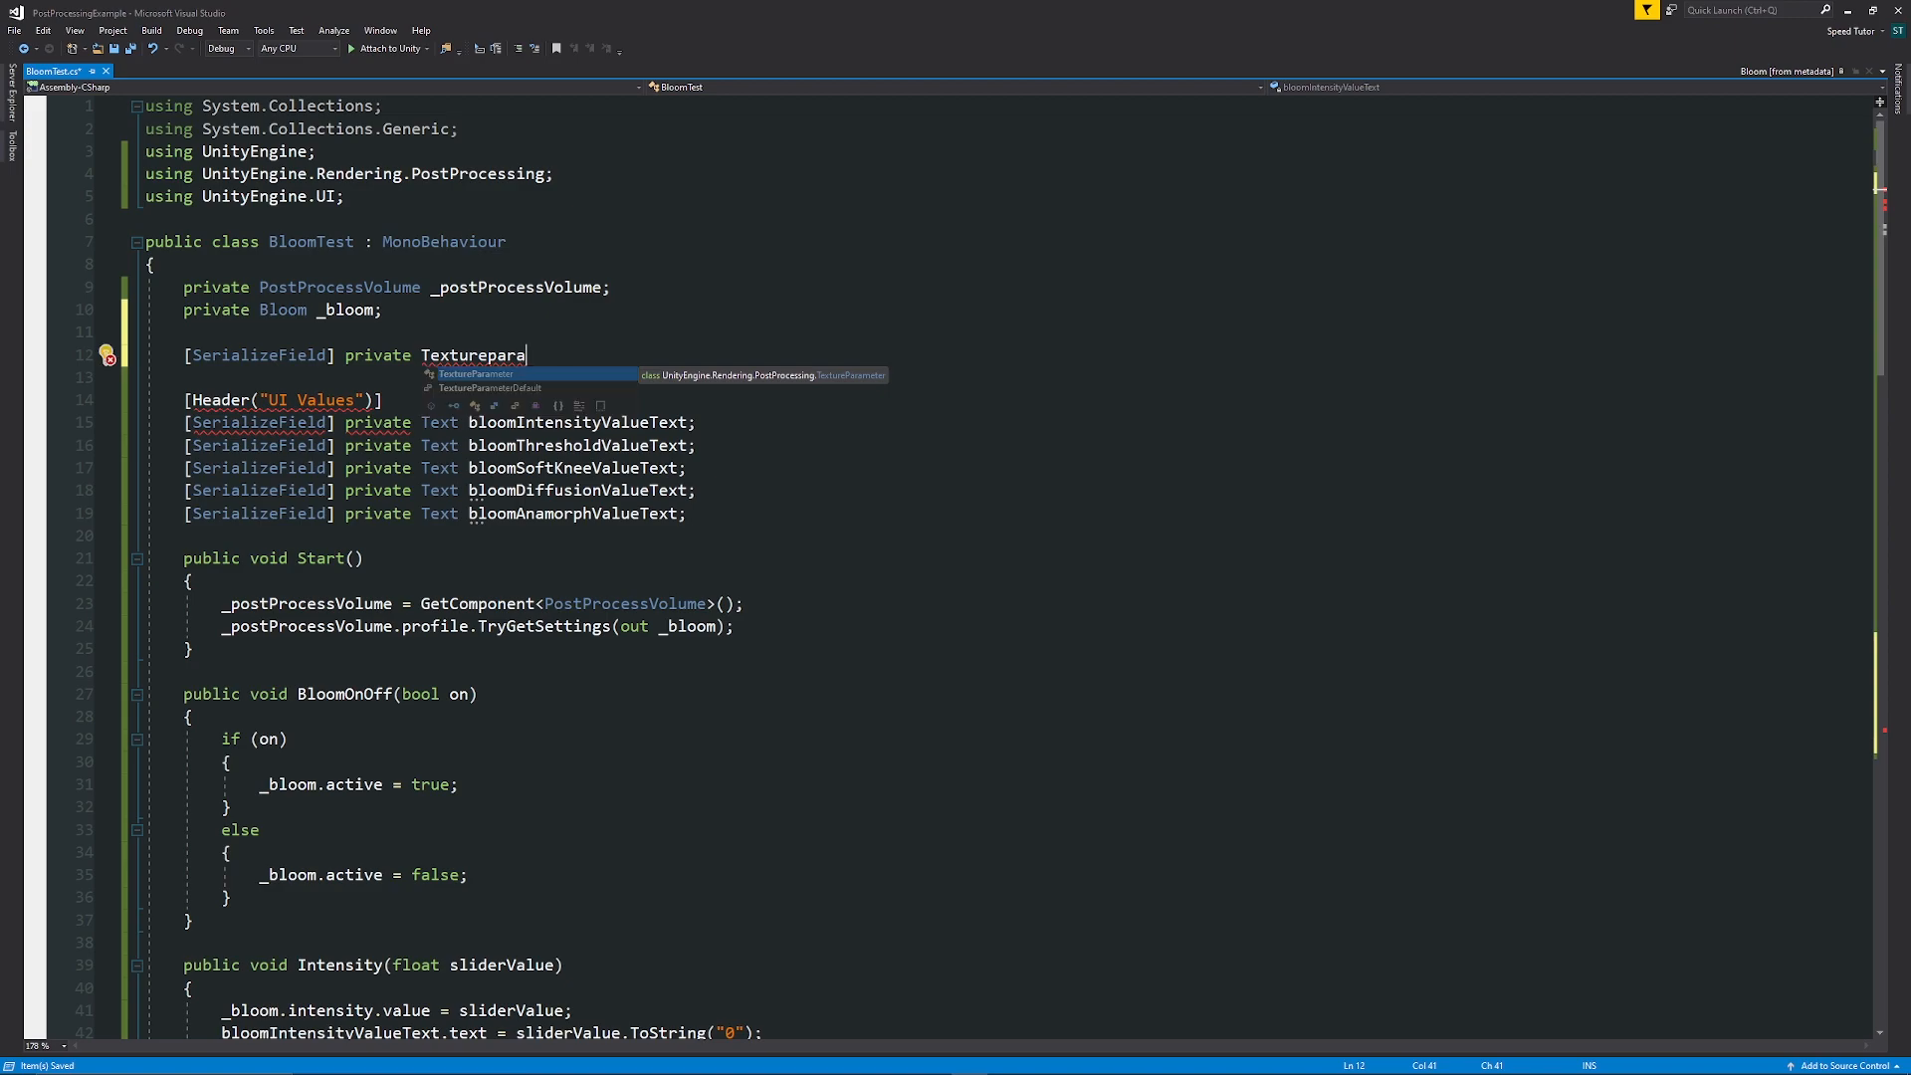
{"action": "key", "text": "Tab"}
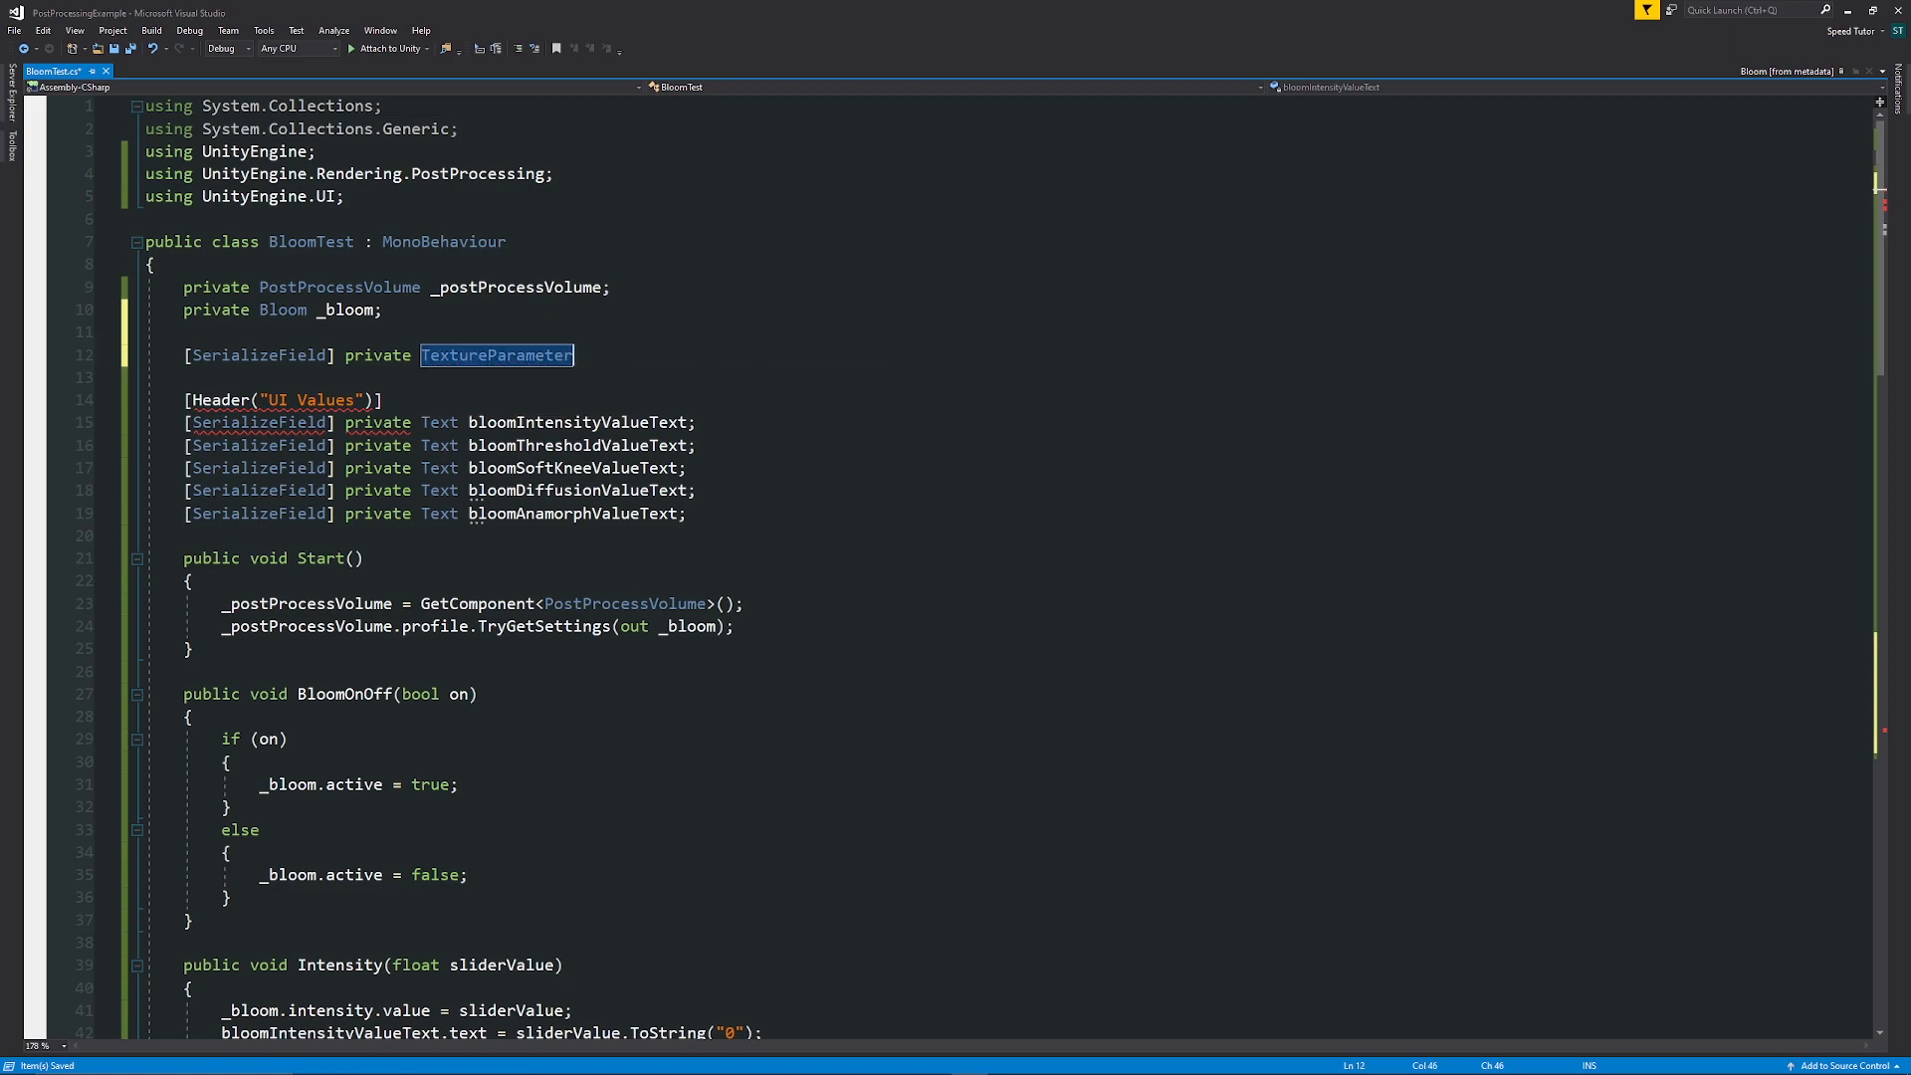
{"action": "type", "text": "customDirtTexture"}
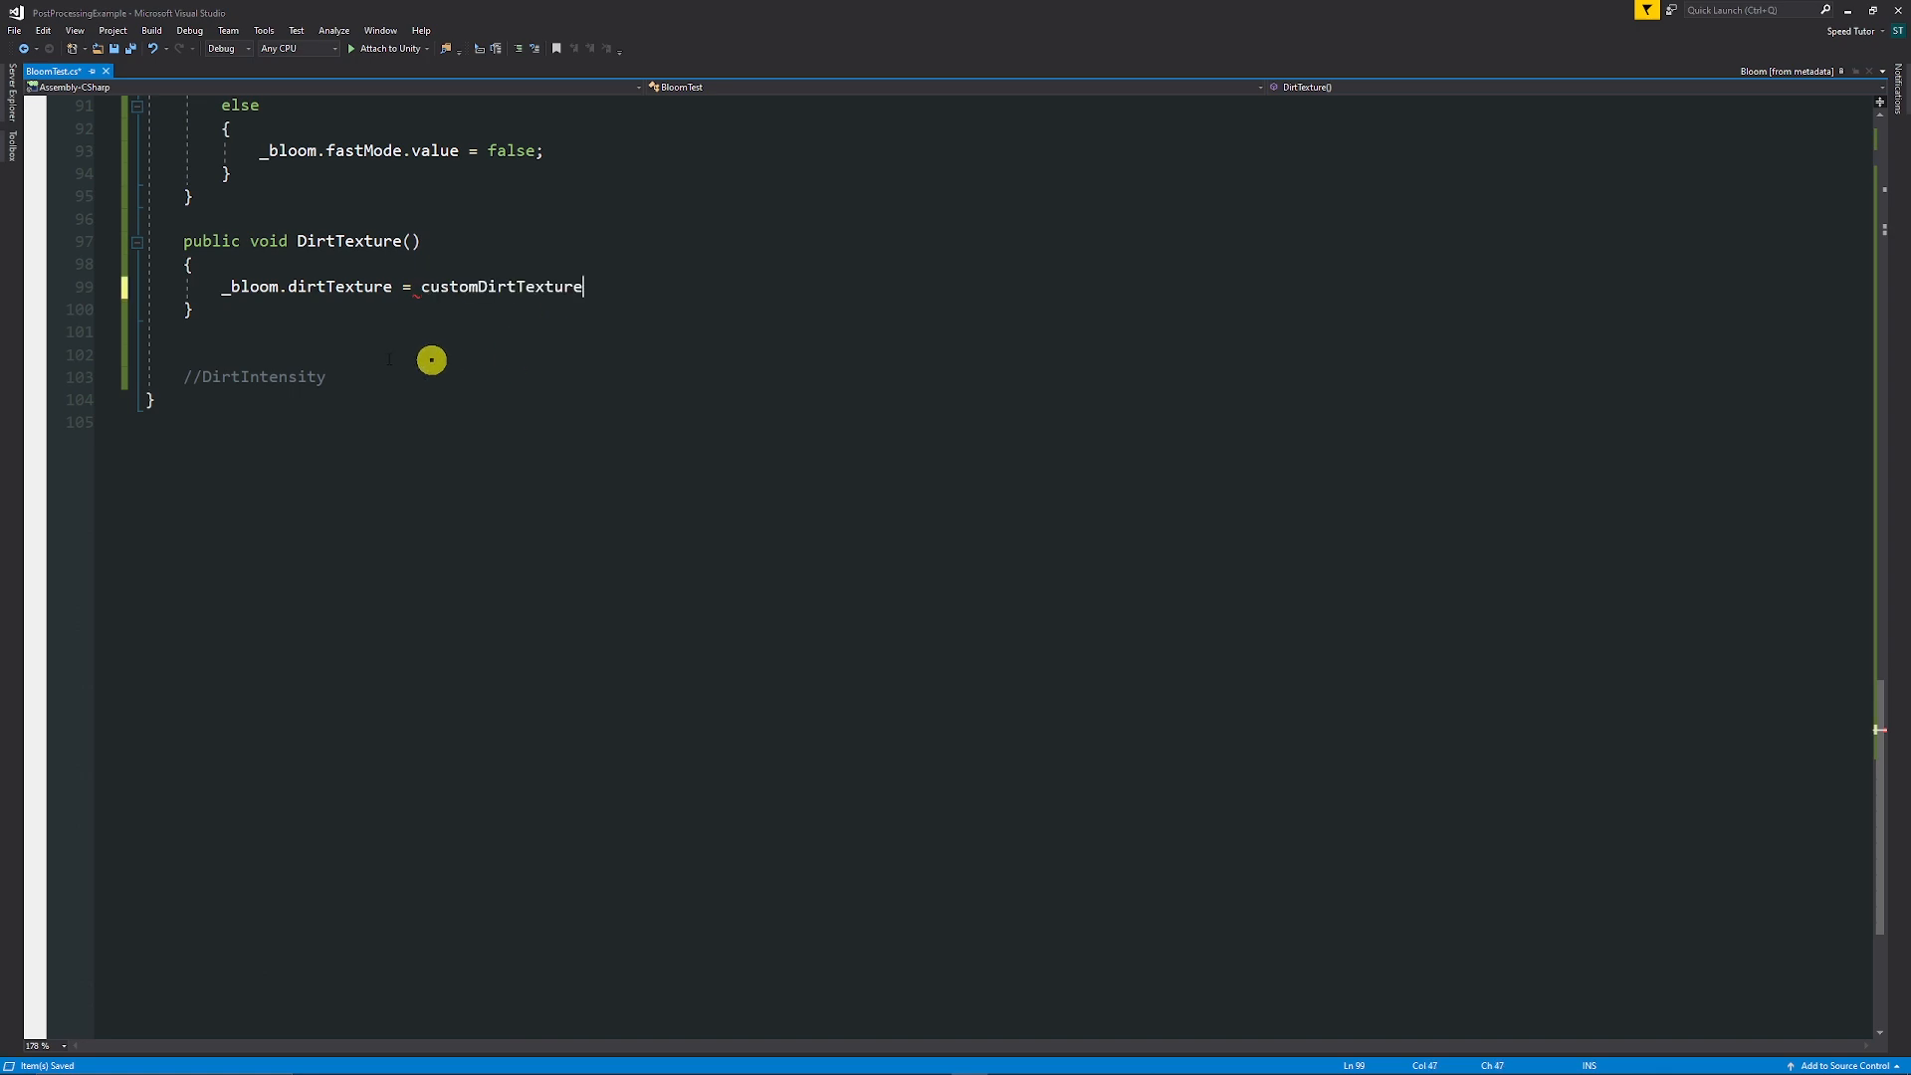
{"action": "type", "text": ";"}
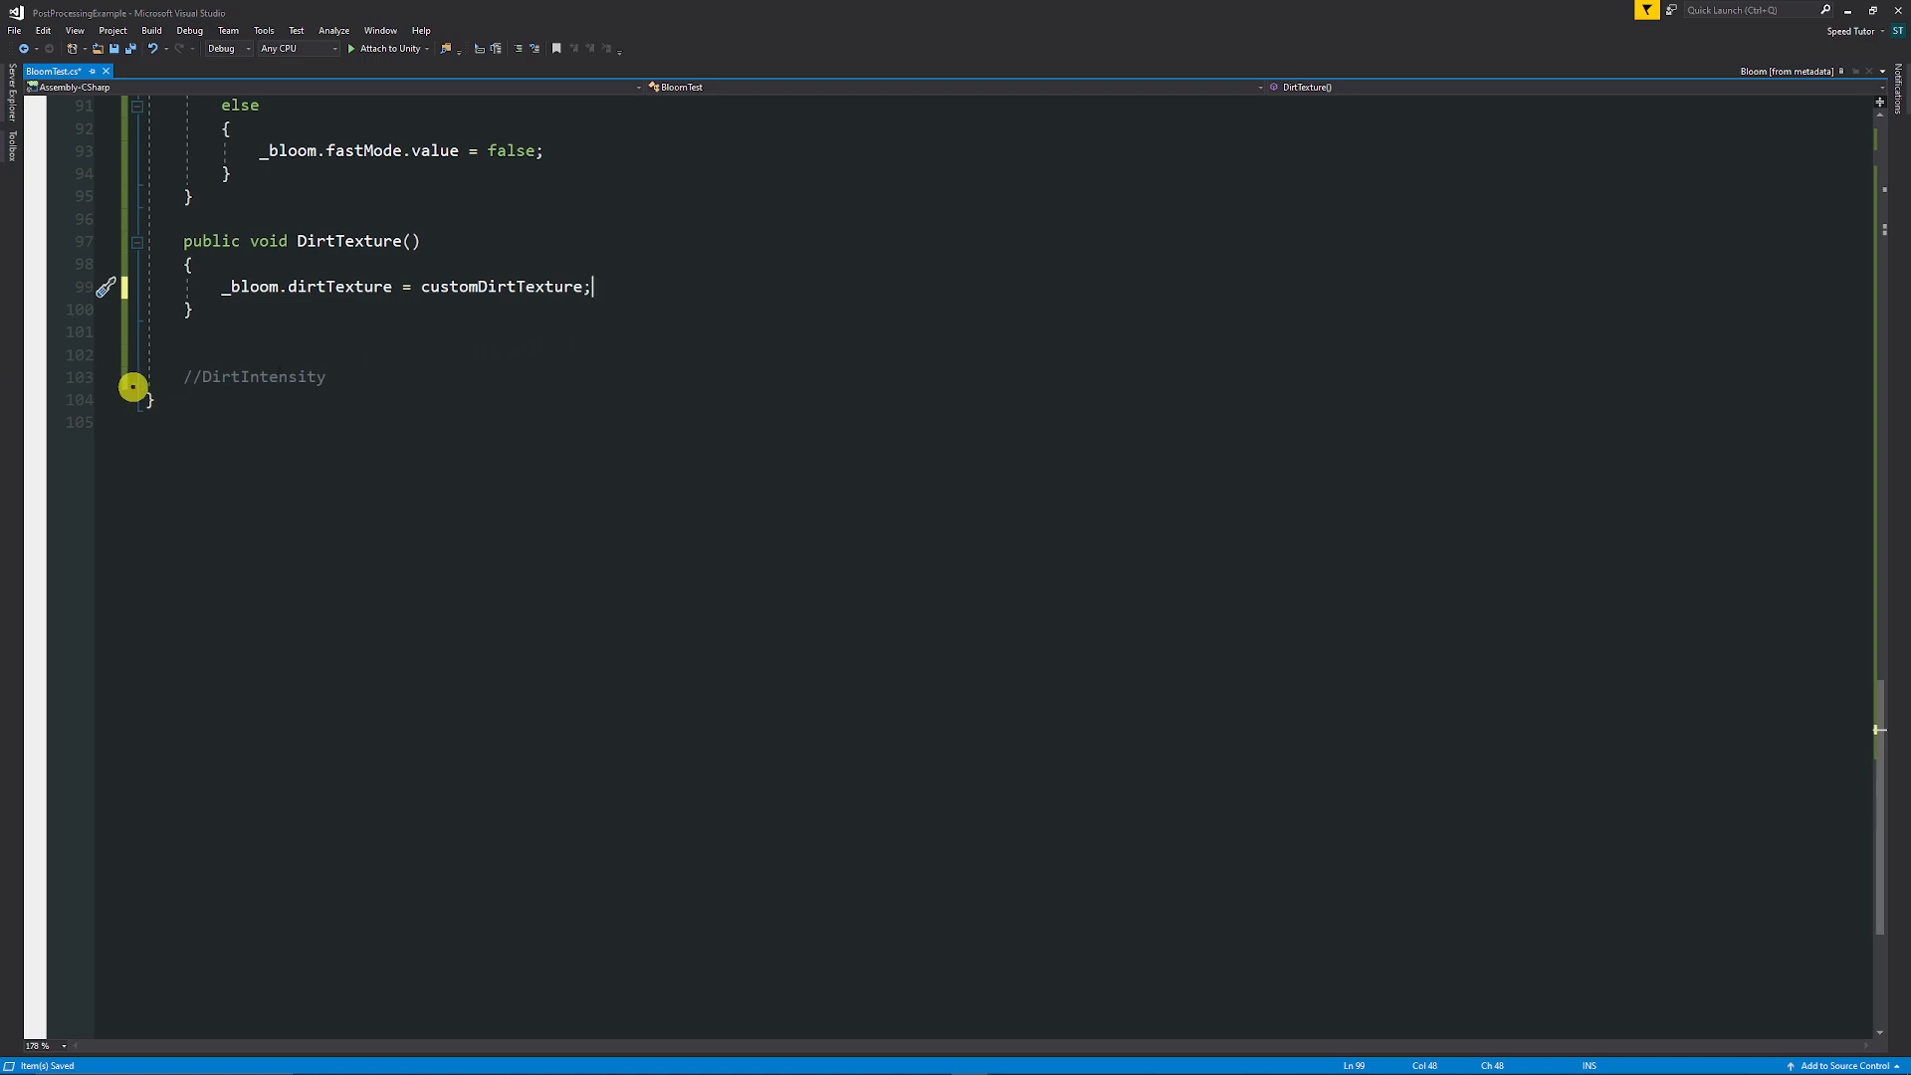
Add a public DirtIntensity(float sliderValue) method (Default: 0) and return to Unity.
{"action": "type", "text": "public void DirtIntensity(float sliderValue) // (Default: 0)"}
{"action": "type", "text": "_bloom.dirtIntensity.value = sliderValue;"}
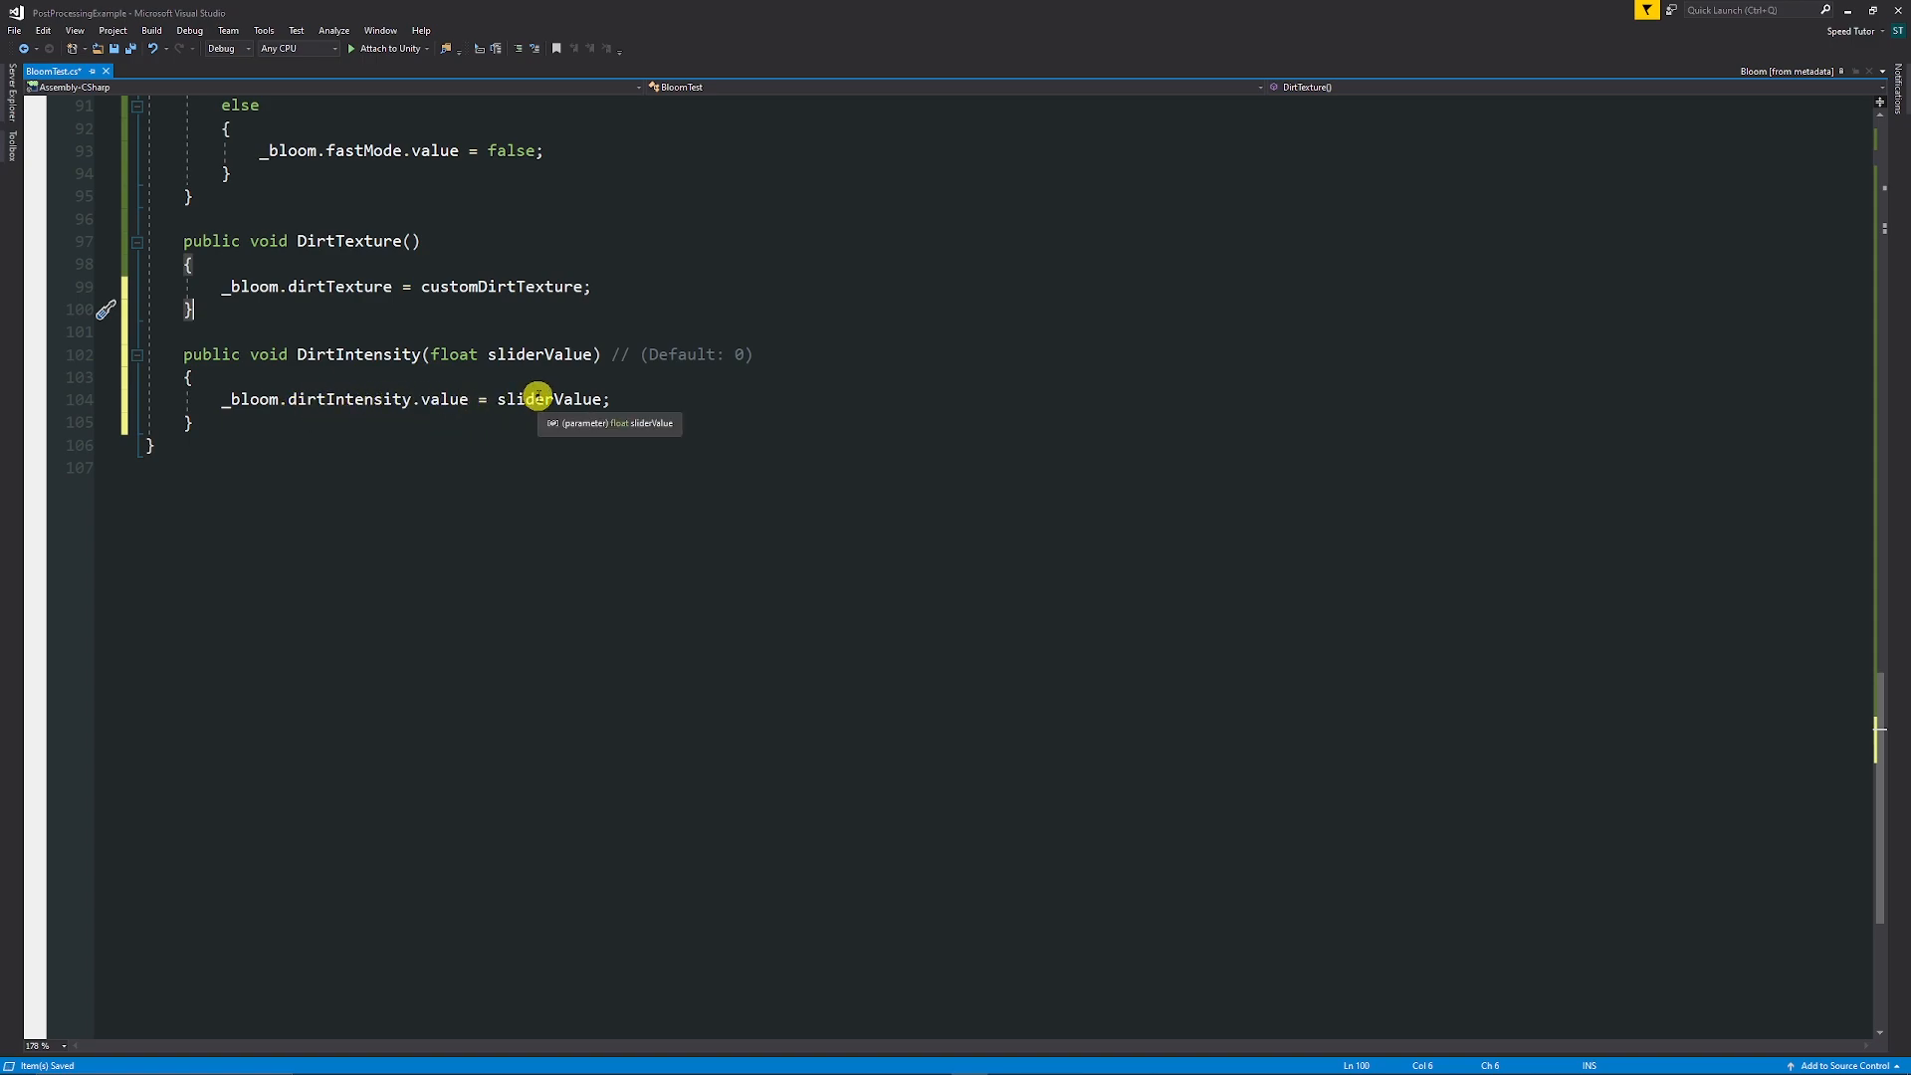
{"action": "key", "text": "alt+tab"}
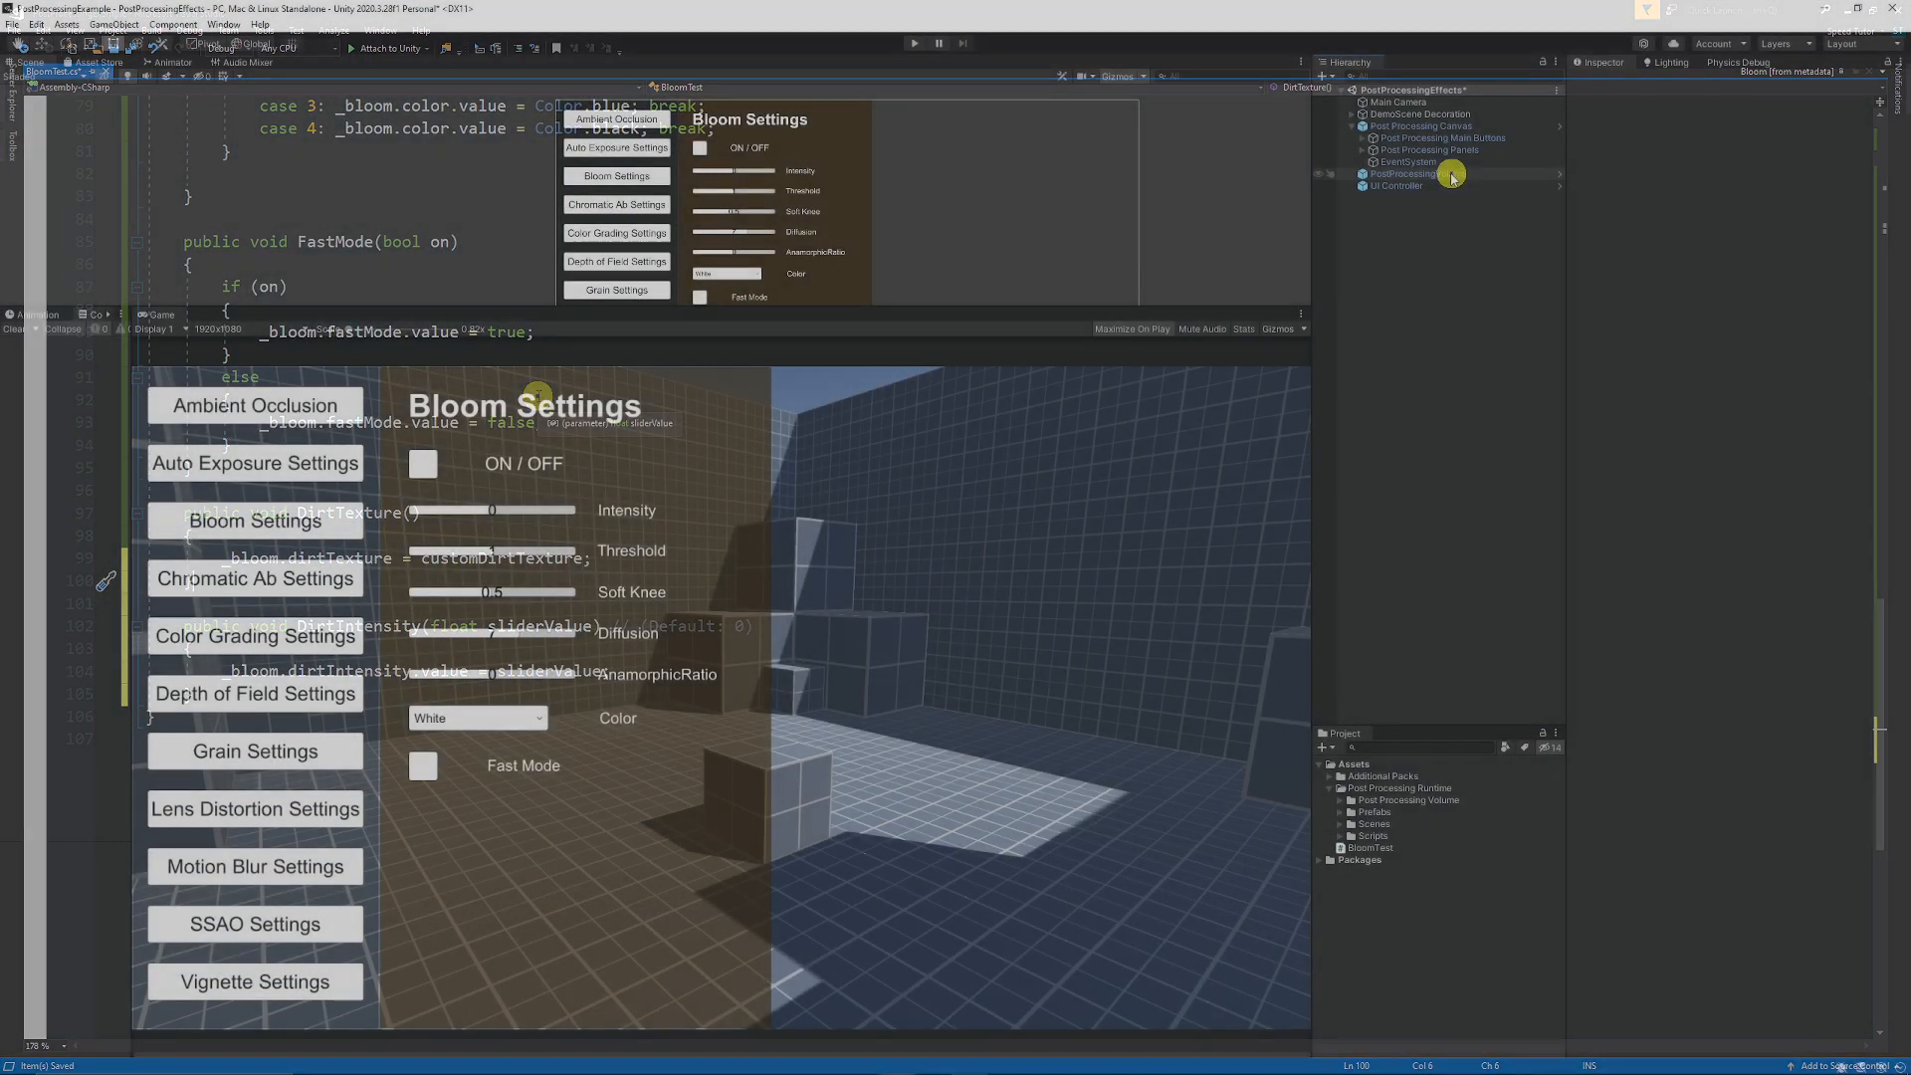
Select PostProcessingVolume and inspect the Bloom Test component's Custom Dirt Texture field.
{"action": "left_click", "coordinate": [1406, 174]}
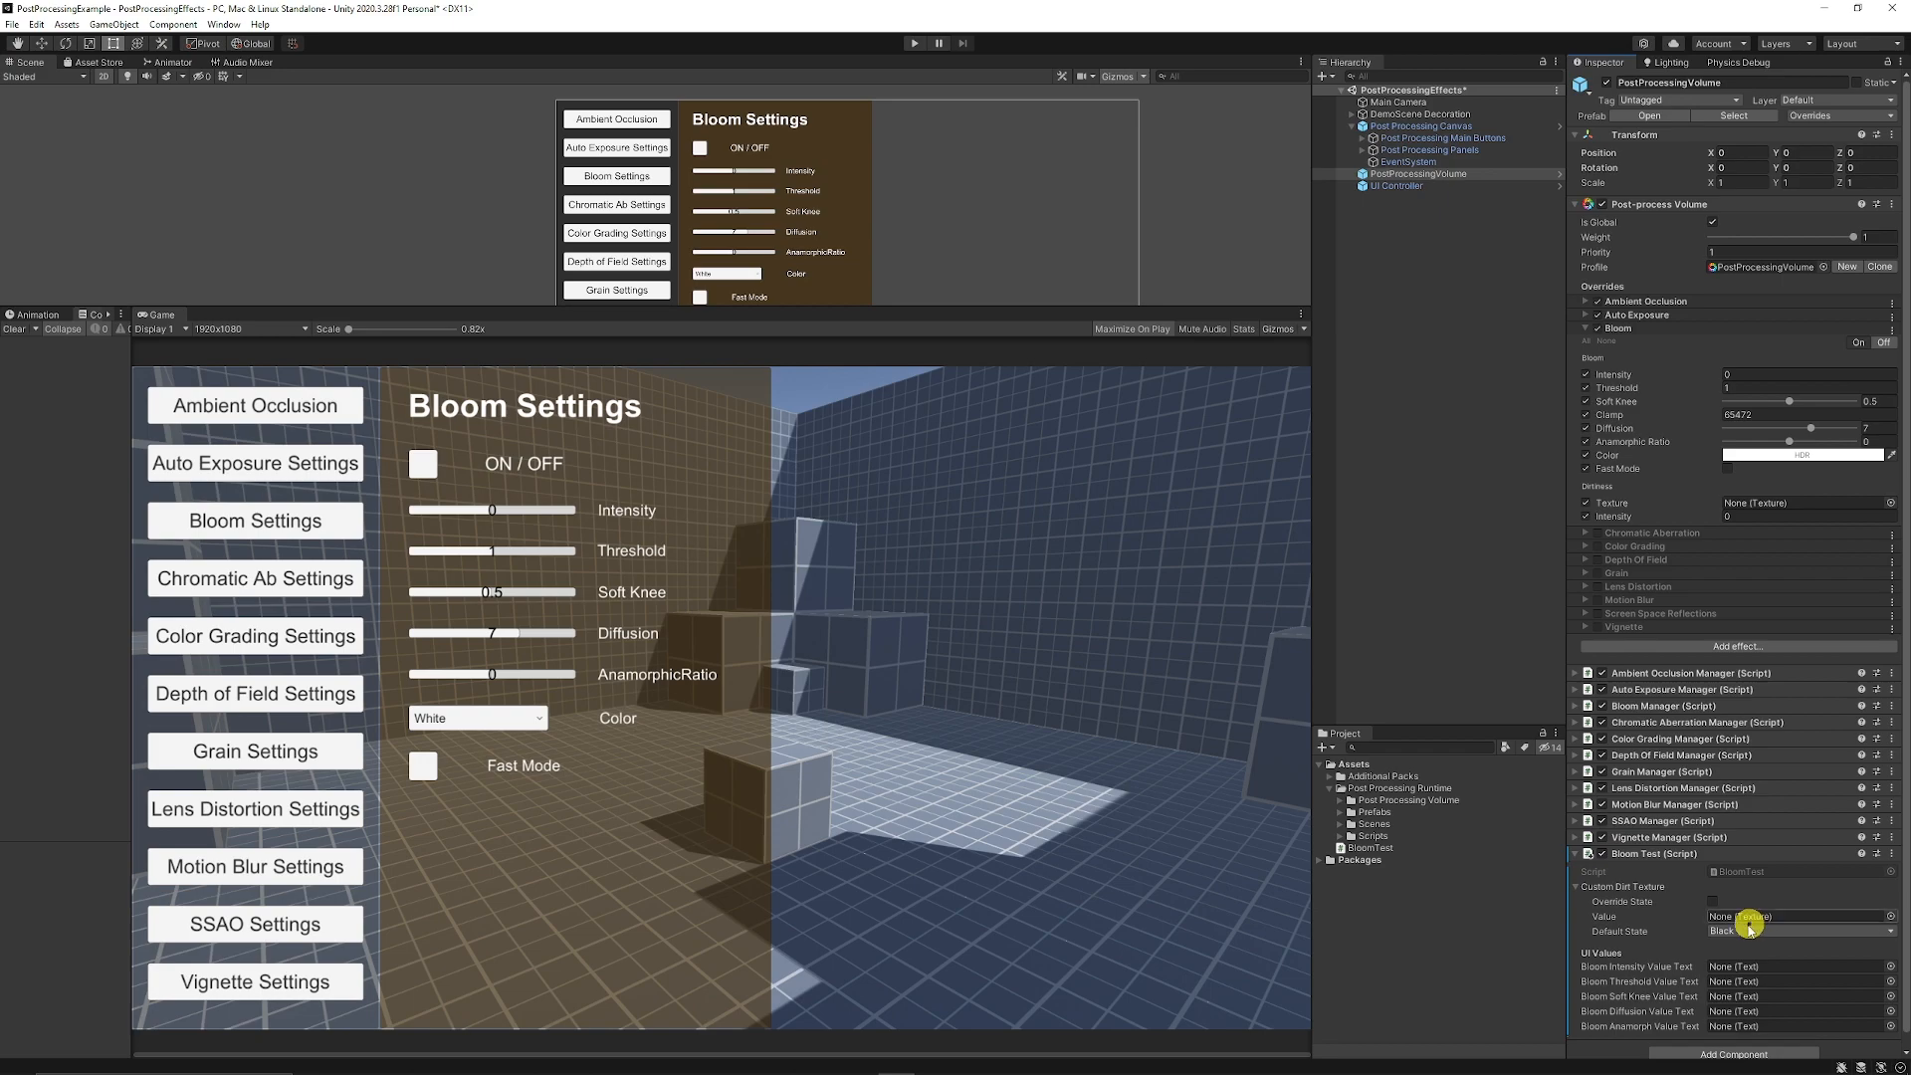
{"action": "left_click", "coordinate": [1799, 932]}
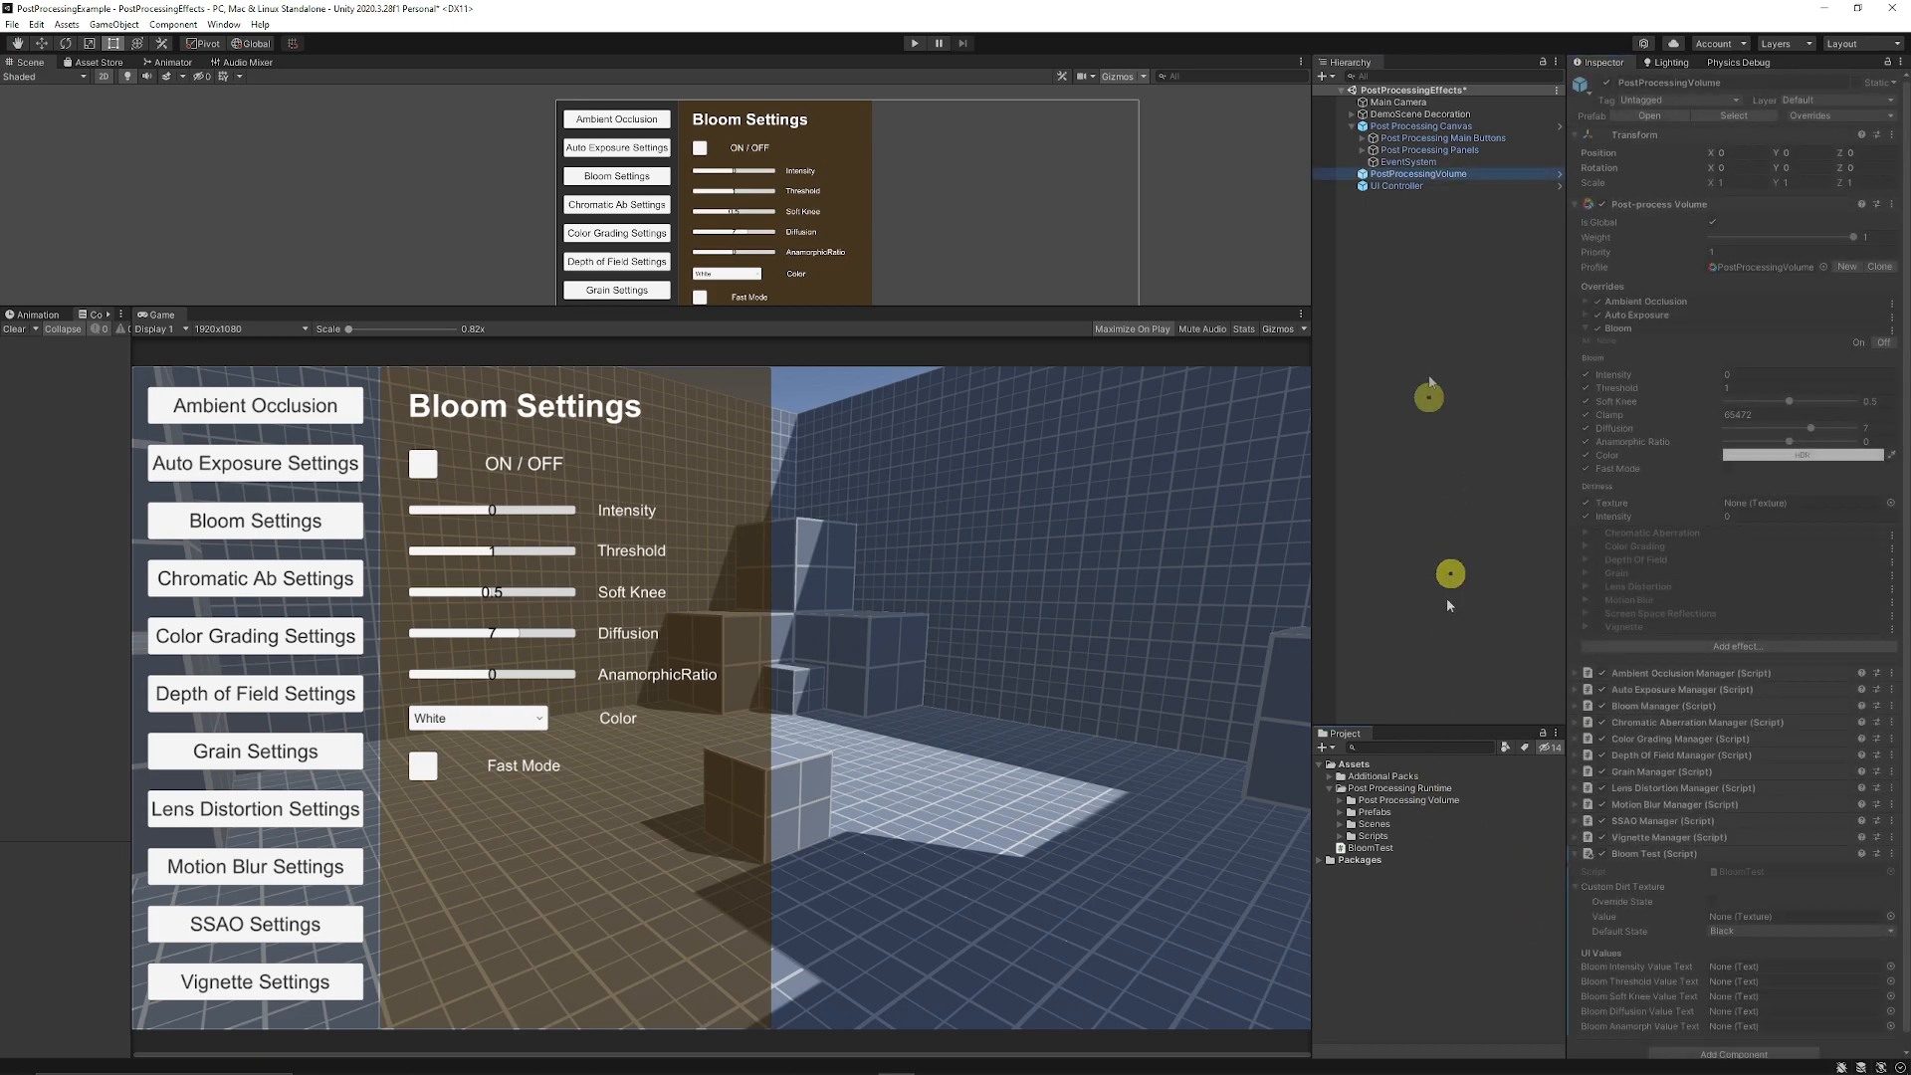
{"action": "left_click", "coordinate": [1368, 150]}
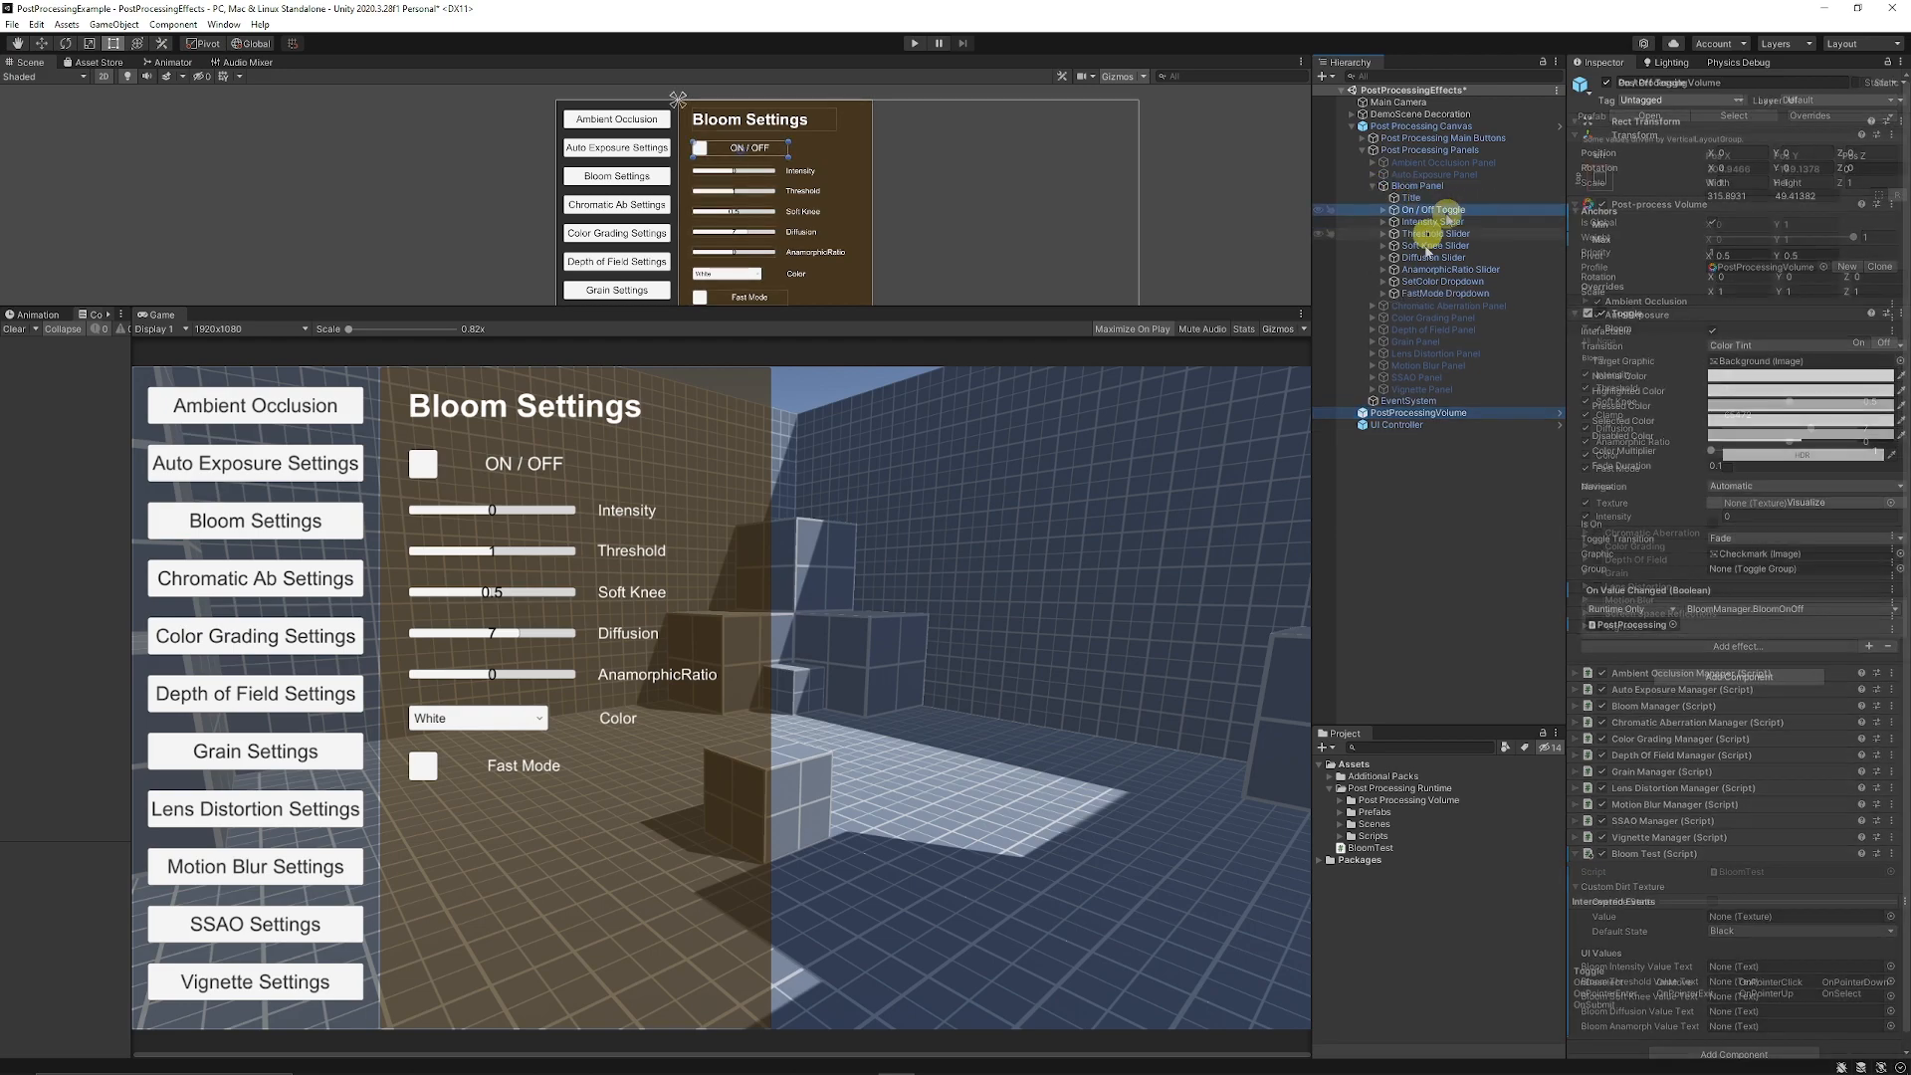
Check the On/Off Toggle, Intensity Slider and SetColor Dropdown's On Value Changed callbacks.
{"action": "left_click", "coordinate": [1413, 209]}
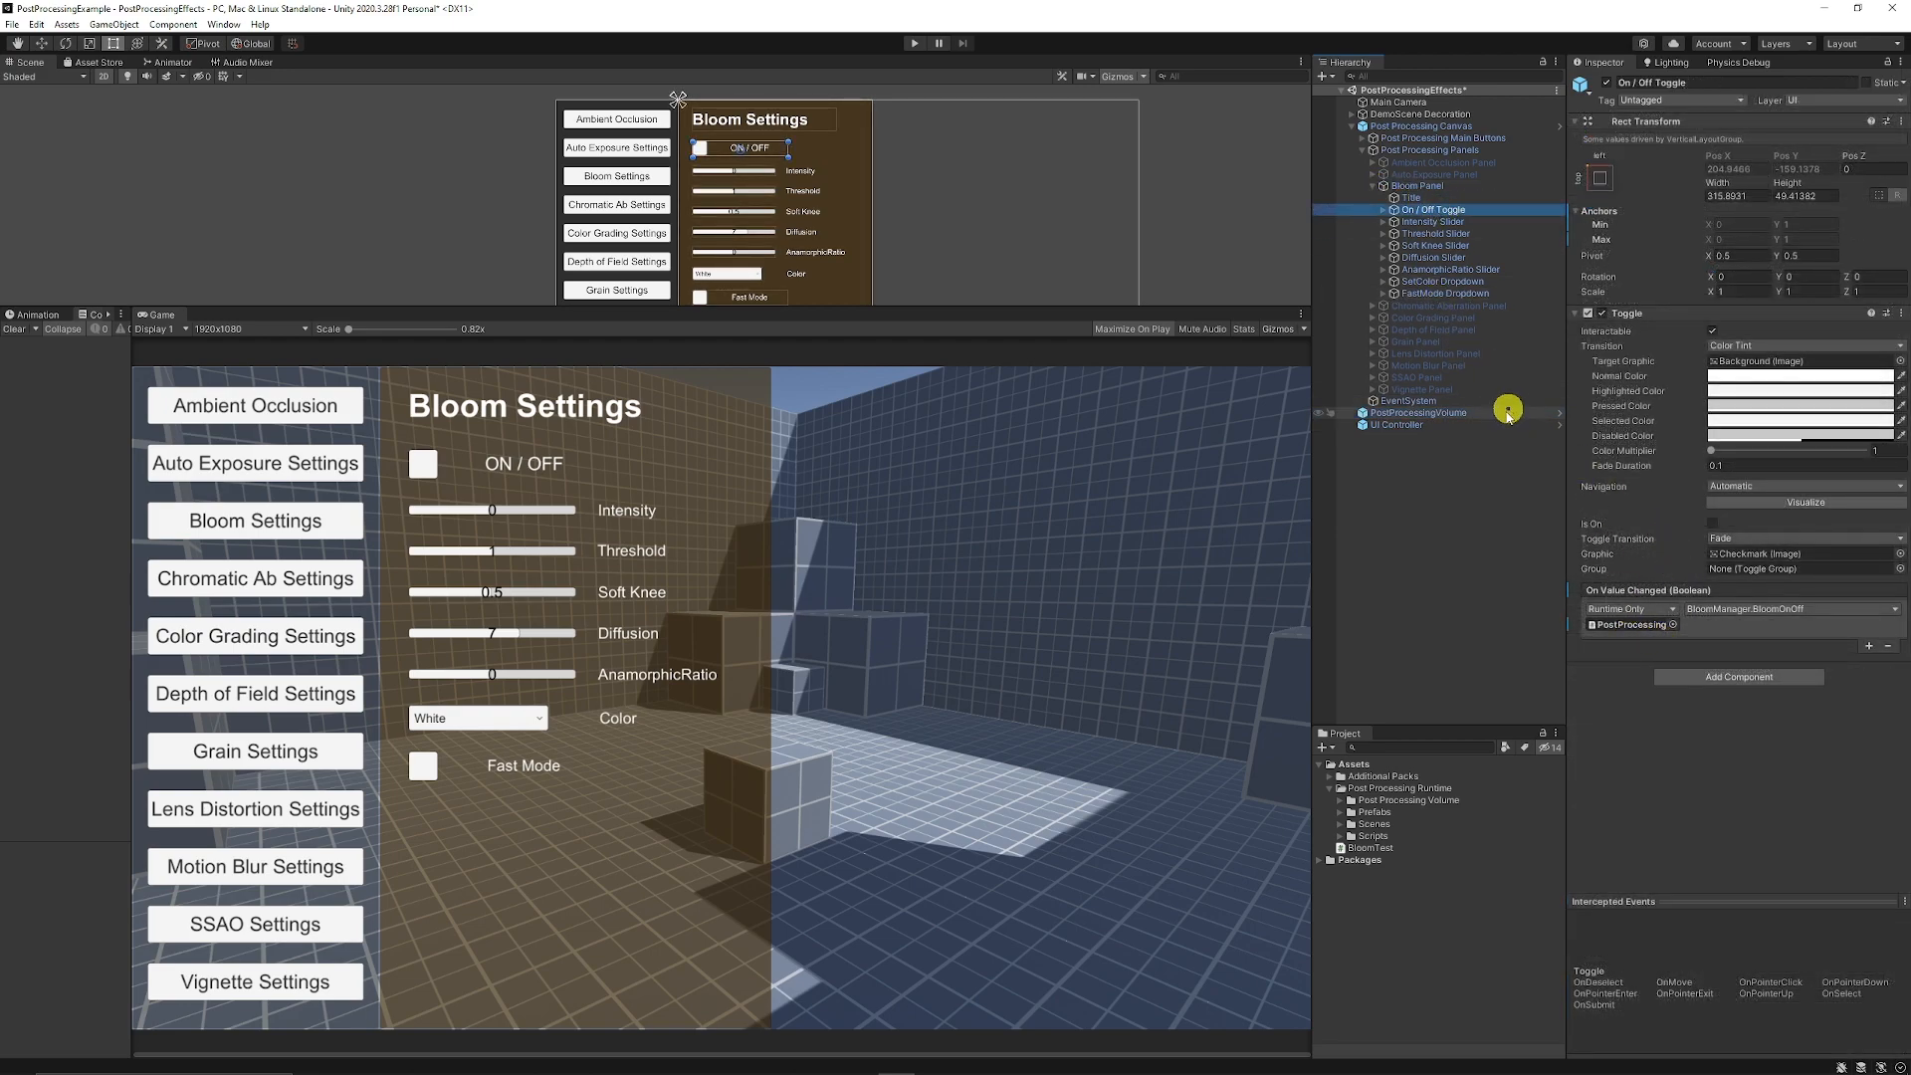
{"action": "left_click", "coordinate": [1787, 609]}
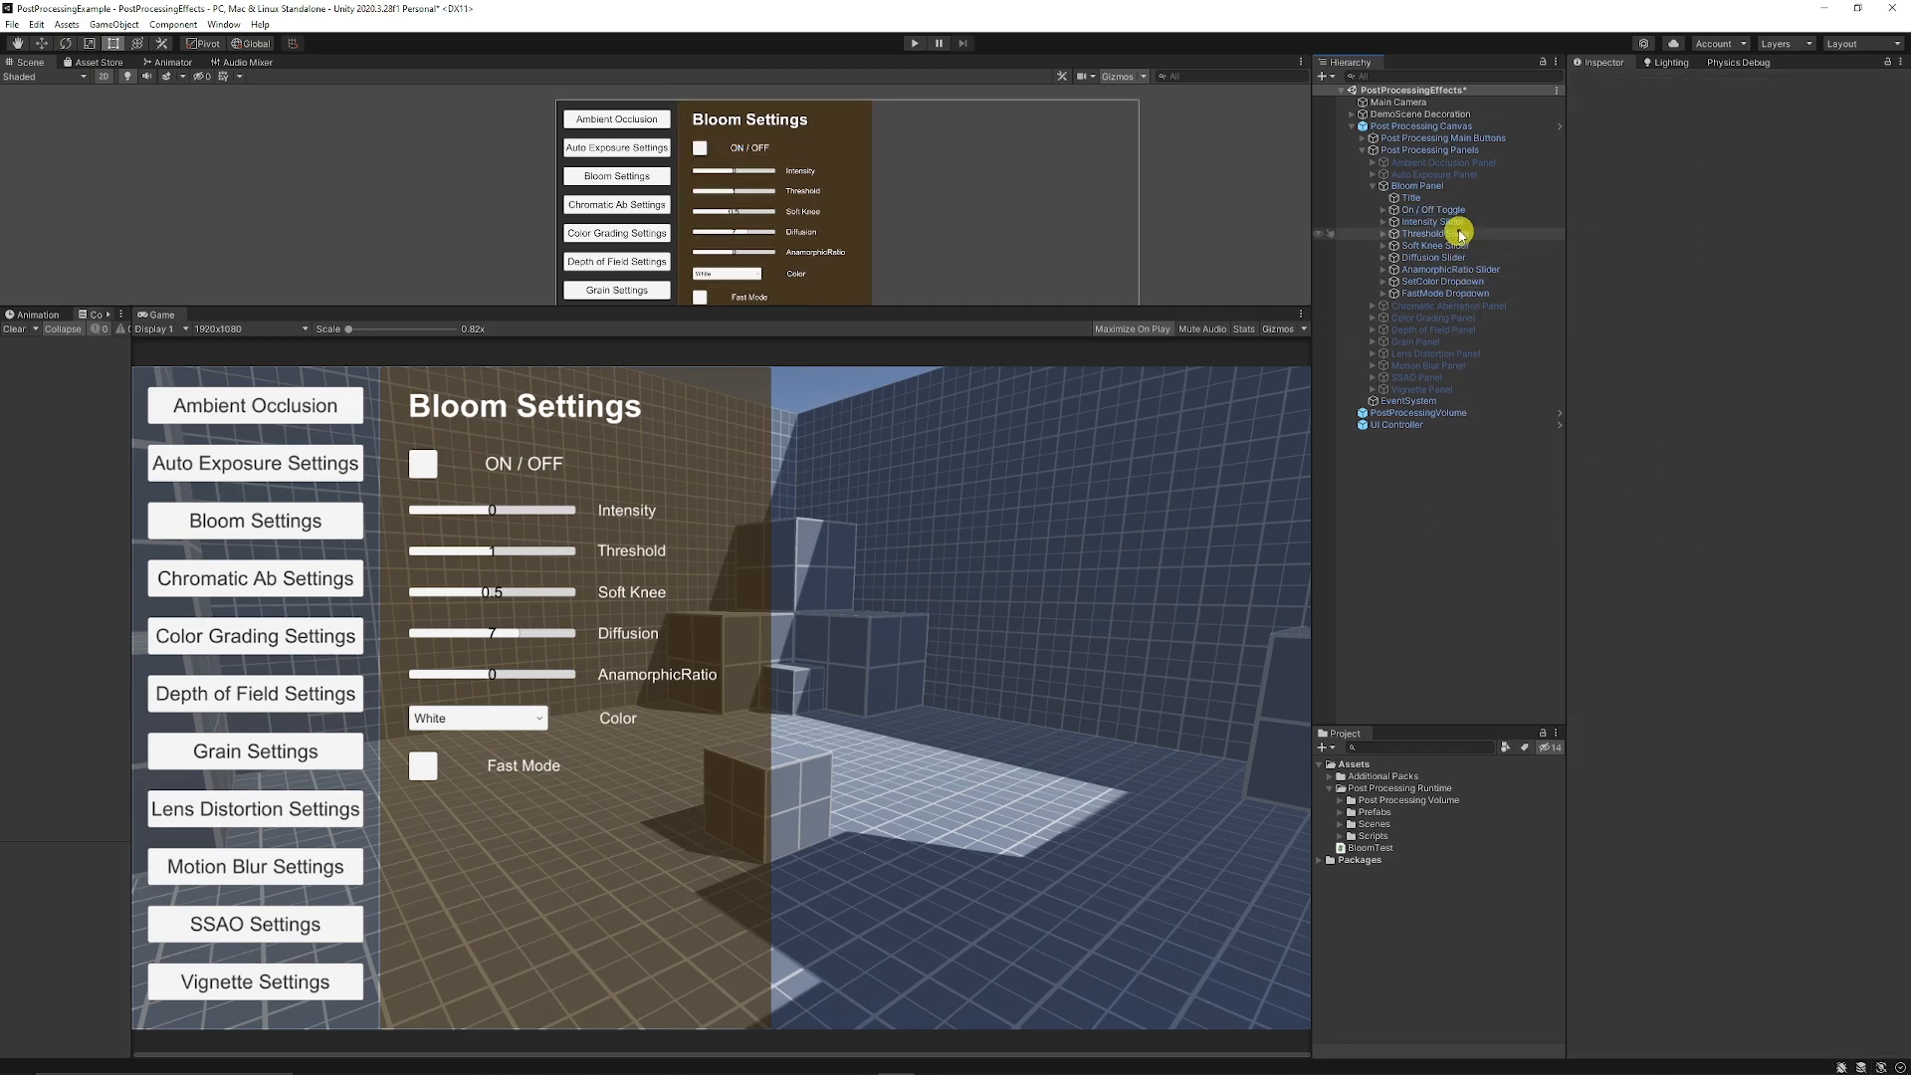
{"action": "left_click", "coordinate": [1430, 221]}
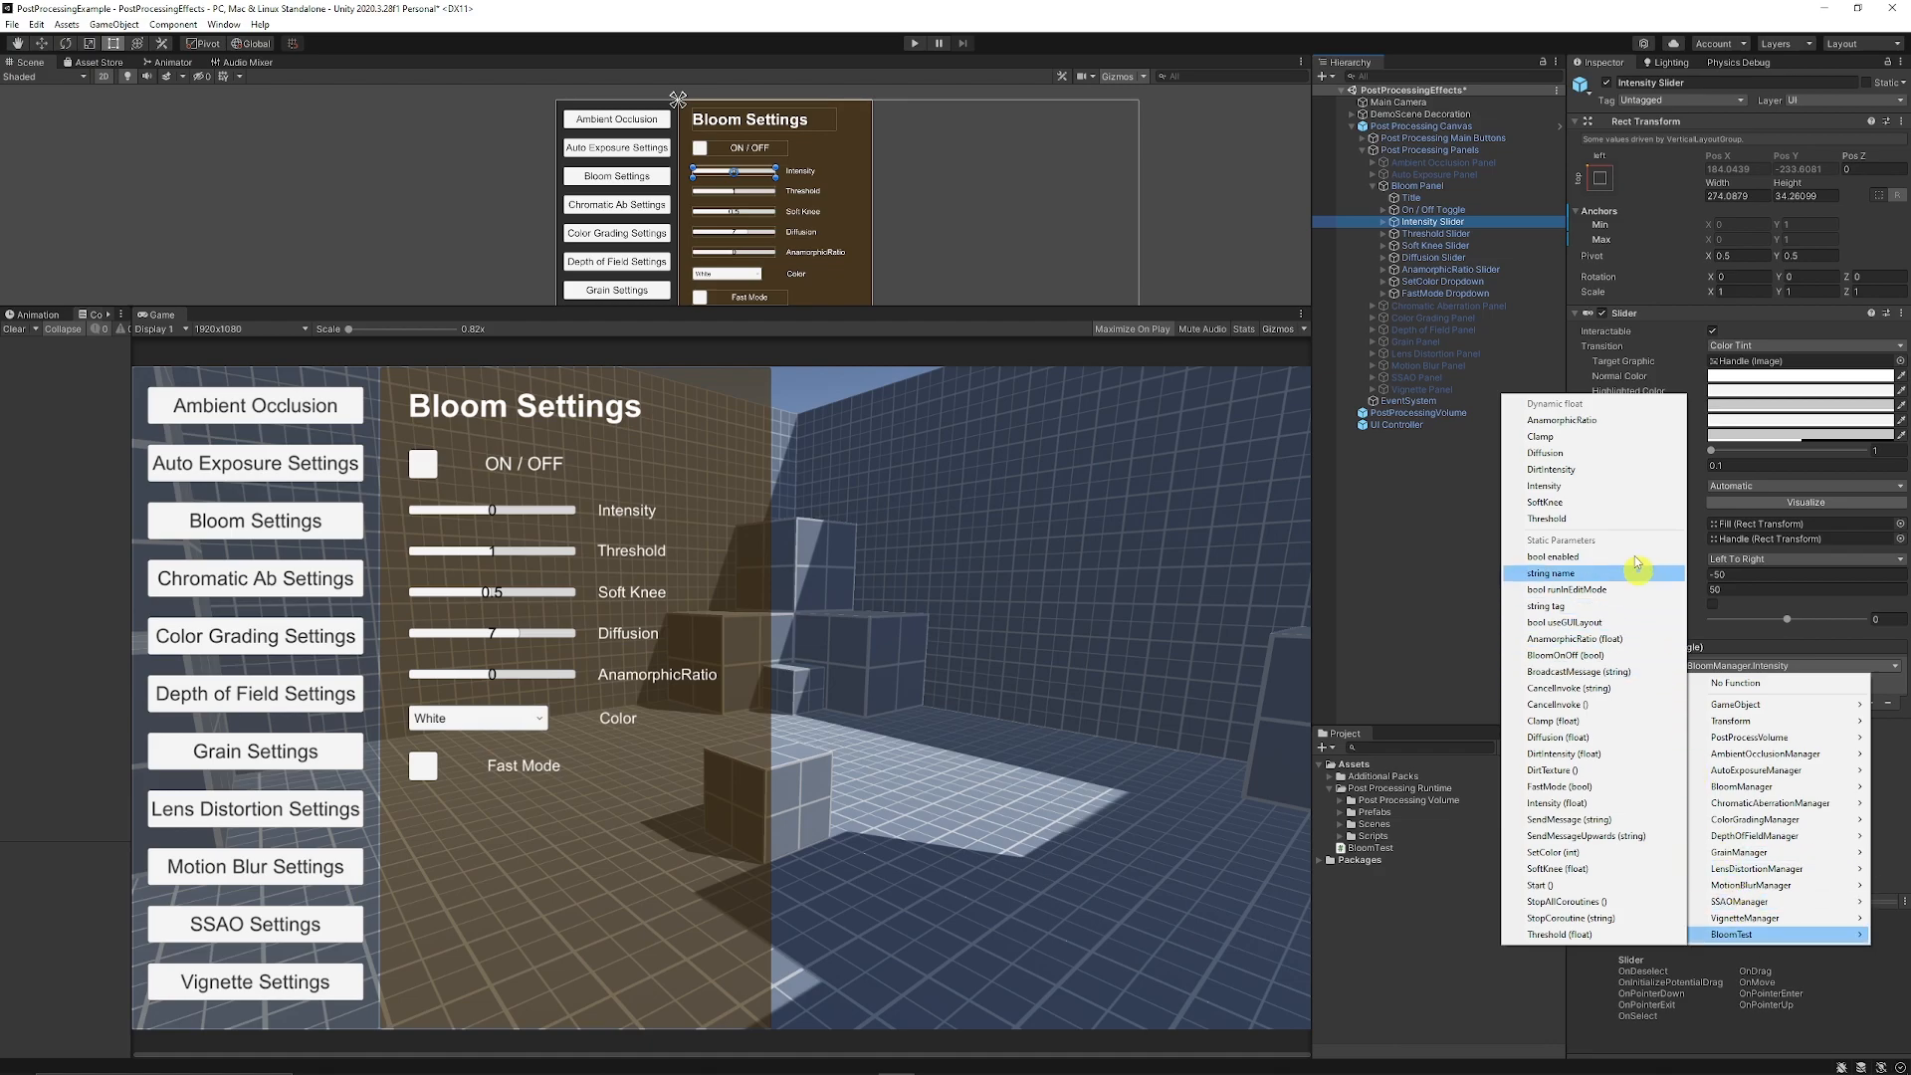
{"action": "mouse_move", "coordinate": [1578, 502]}
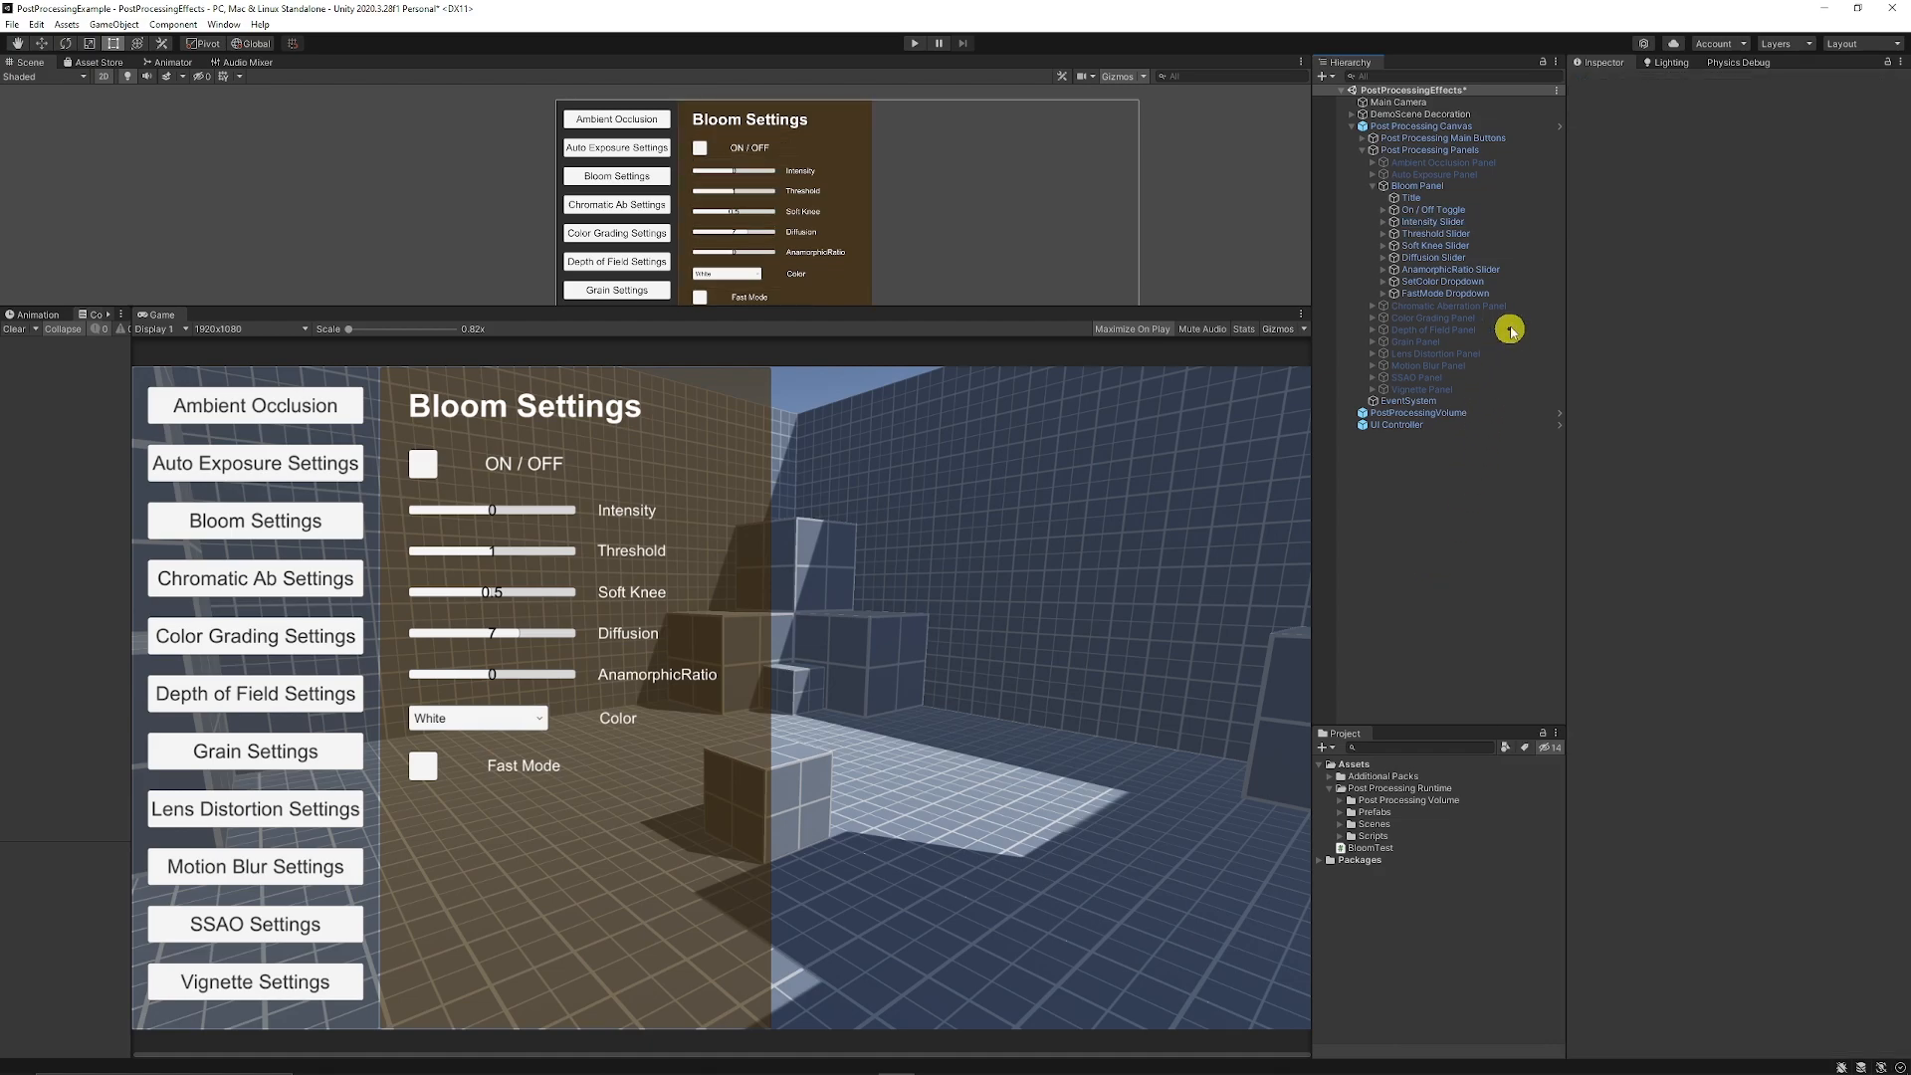
{"action": "left_click", "coordinate": [1441, 281]}
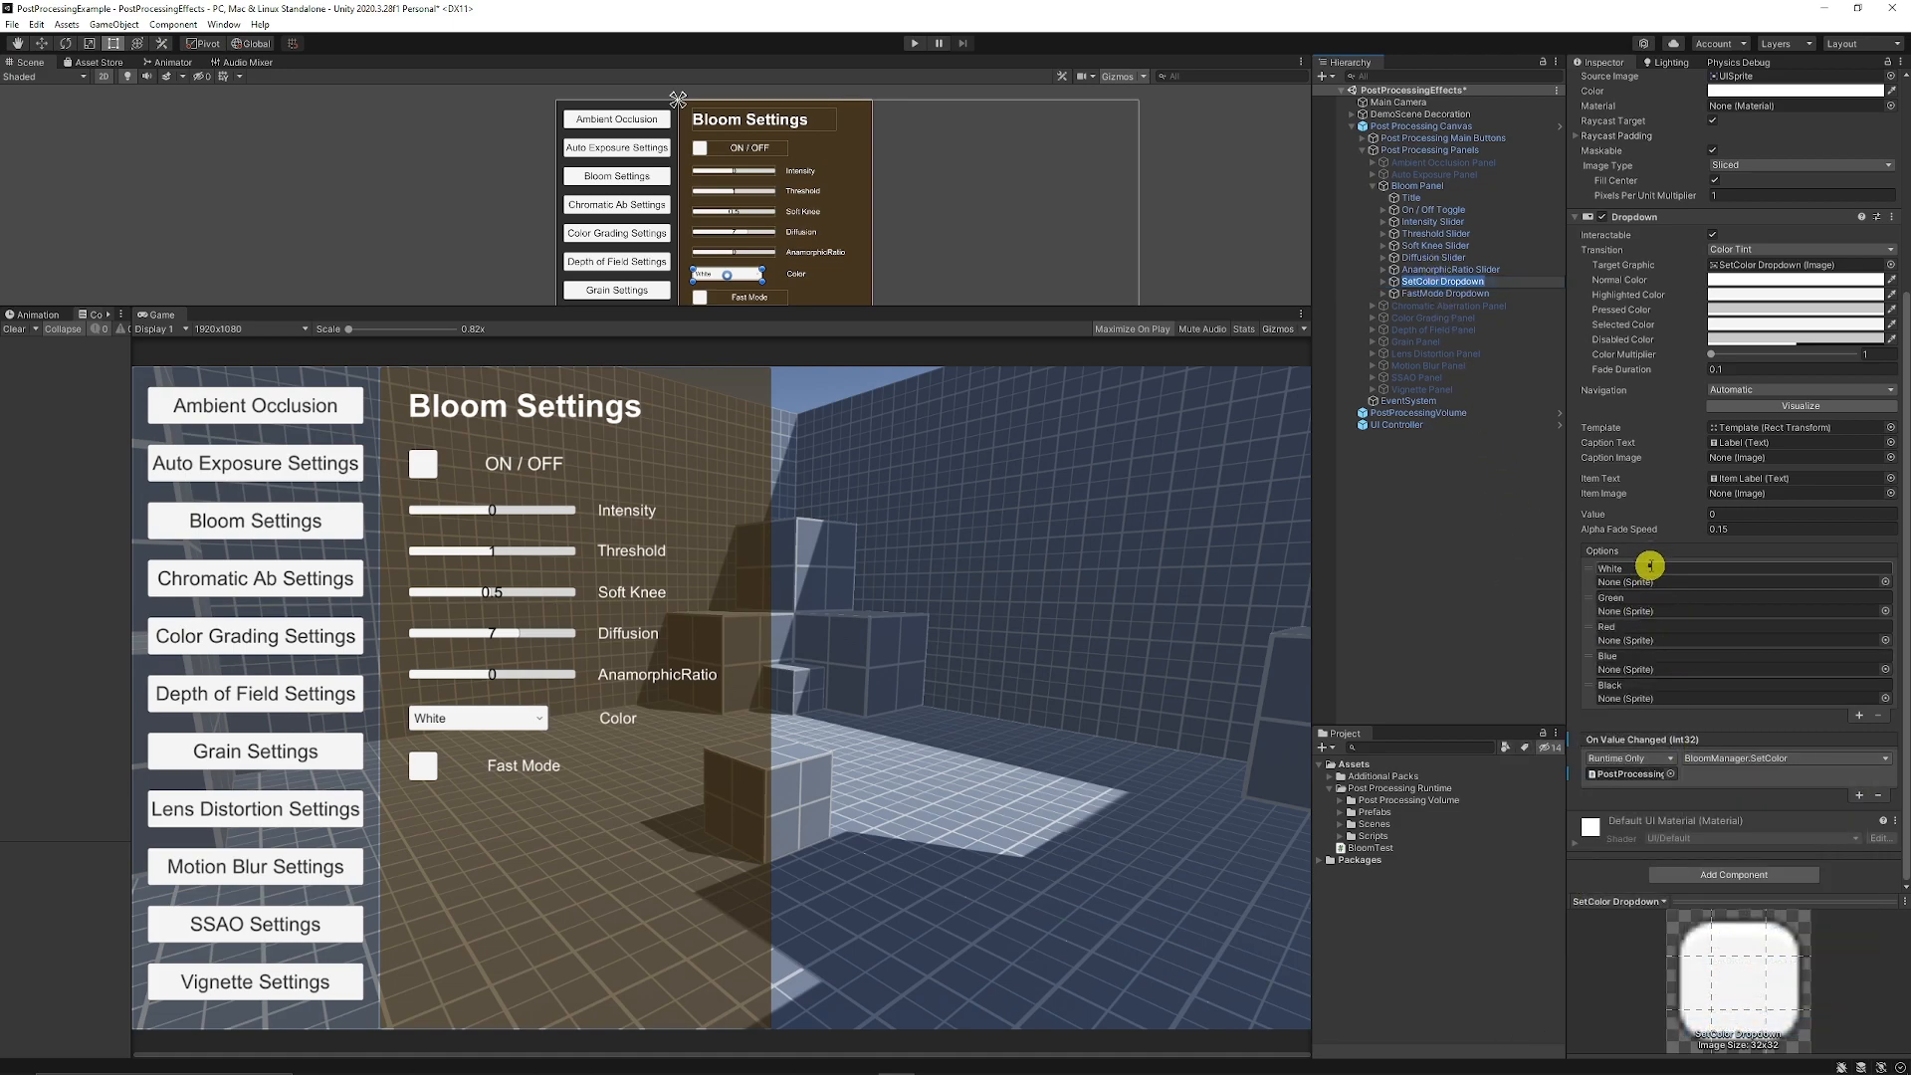
{"action": "mouse_move", "coordinate": [1662, 645]}
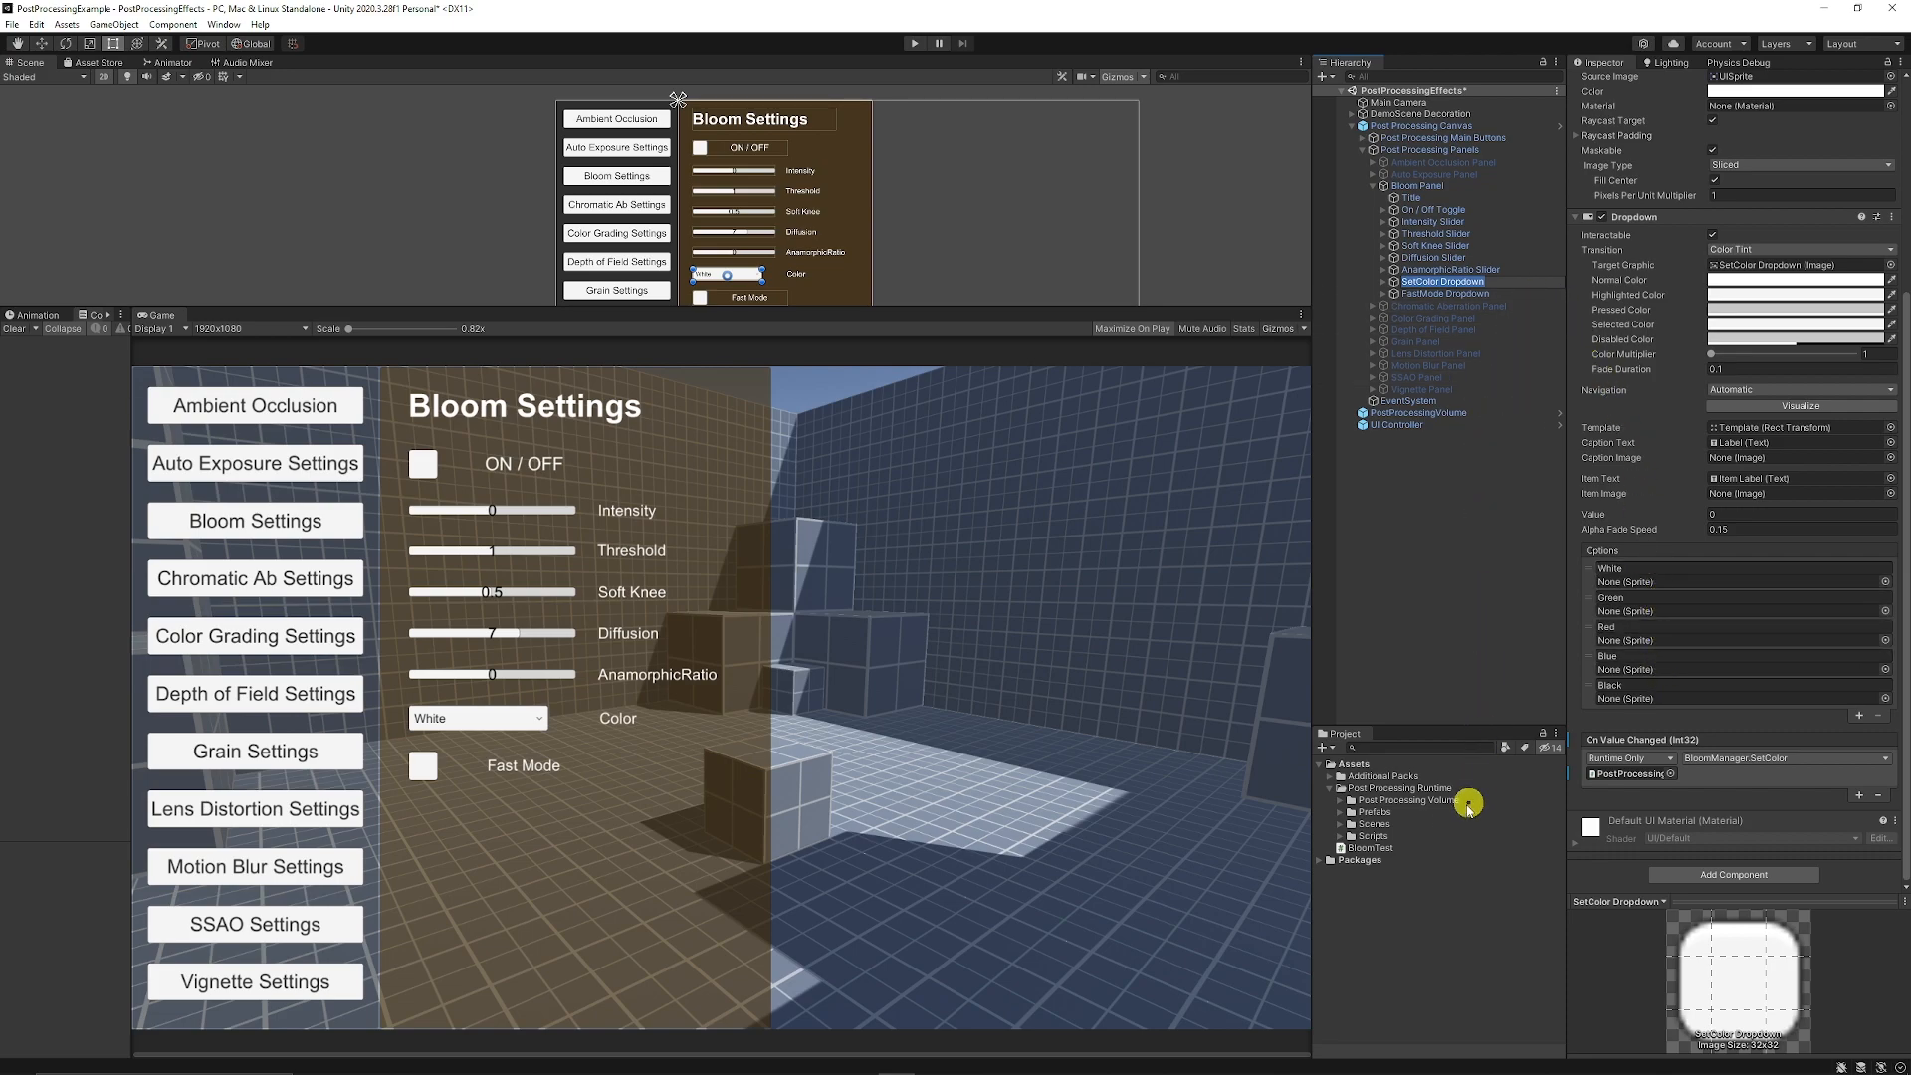
Play the scene and enable bloom, raising intensity to 38 and diffusion to 4.
{"action": "left_click", "coordinate": [1417, 412]}
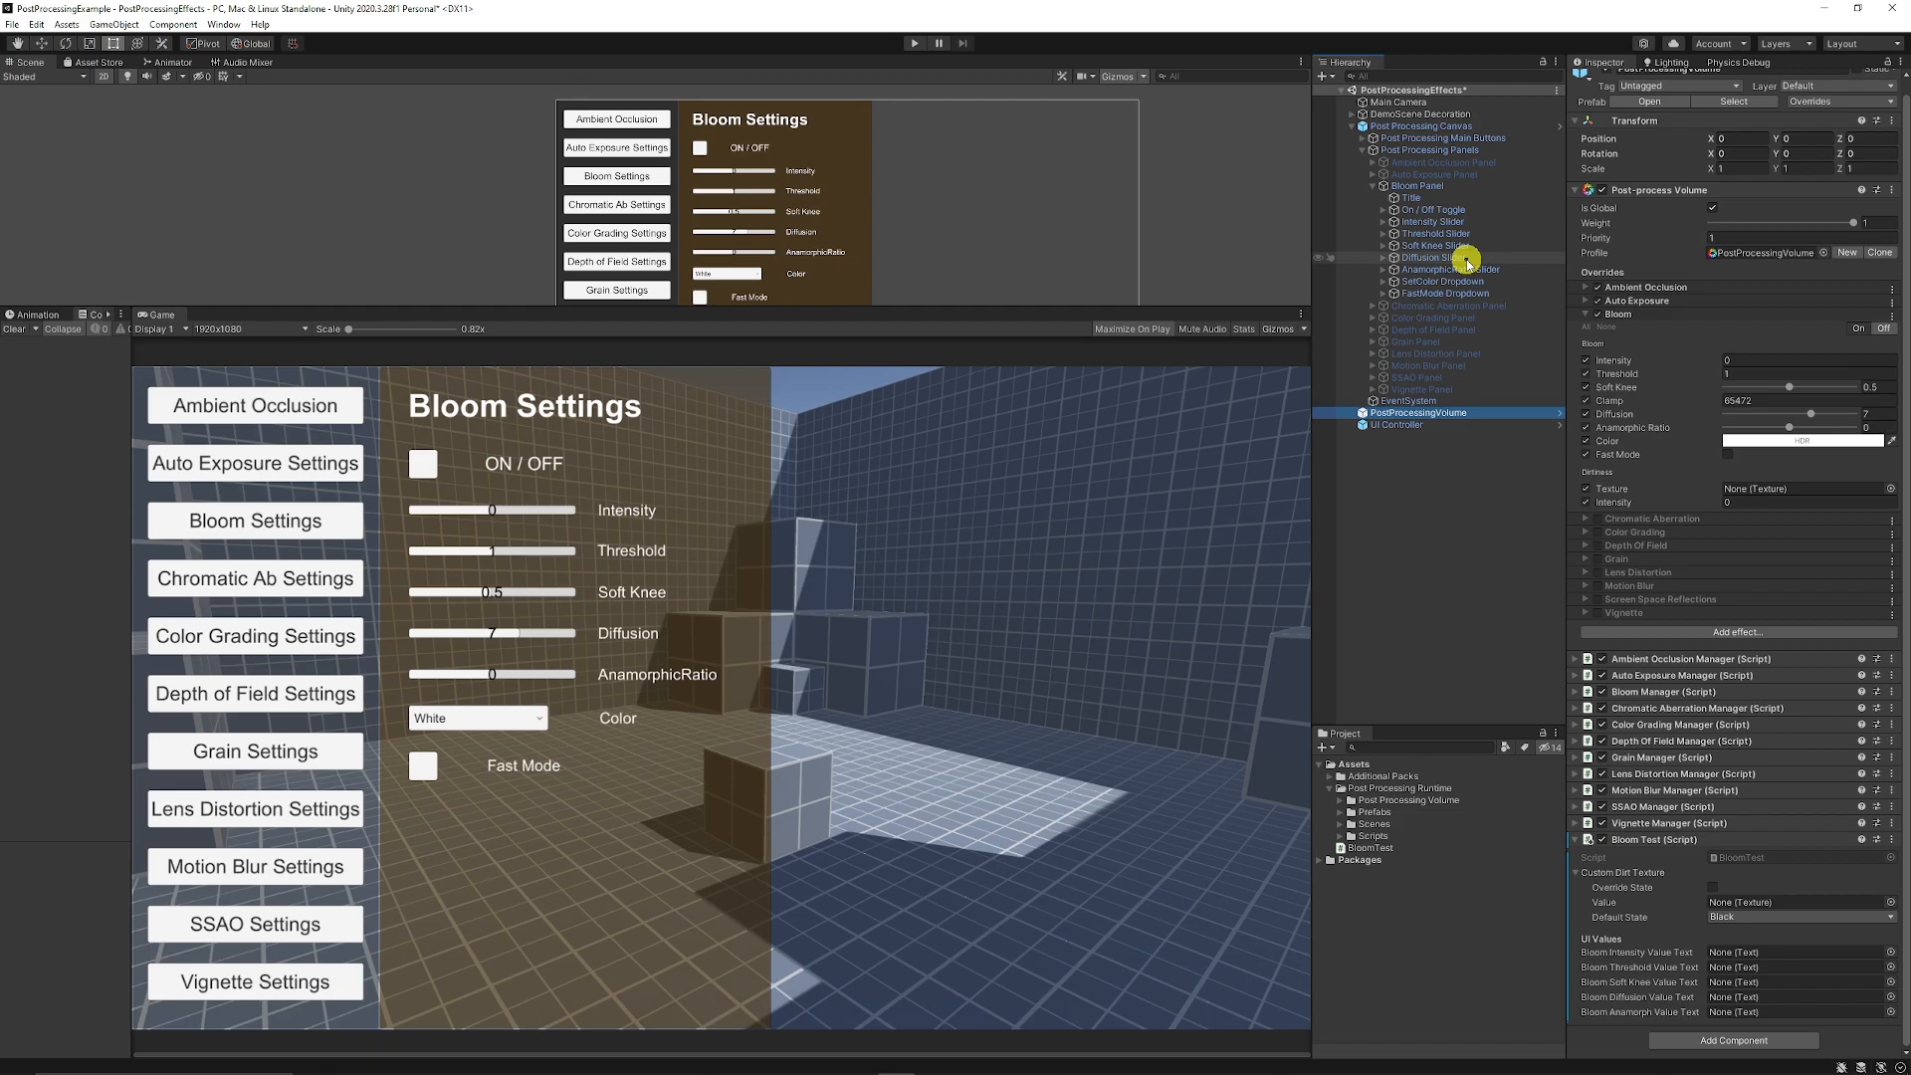
{"action": "left_click", "coordinate": [956, 41]}
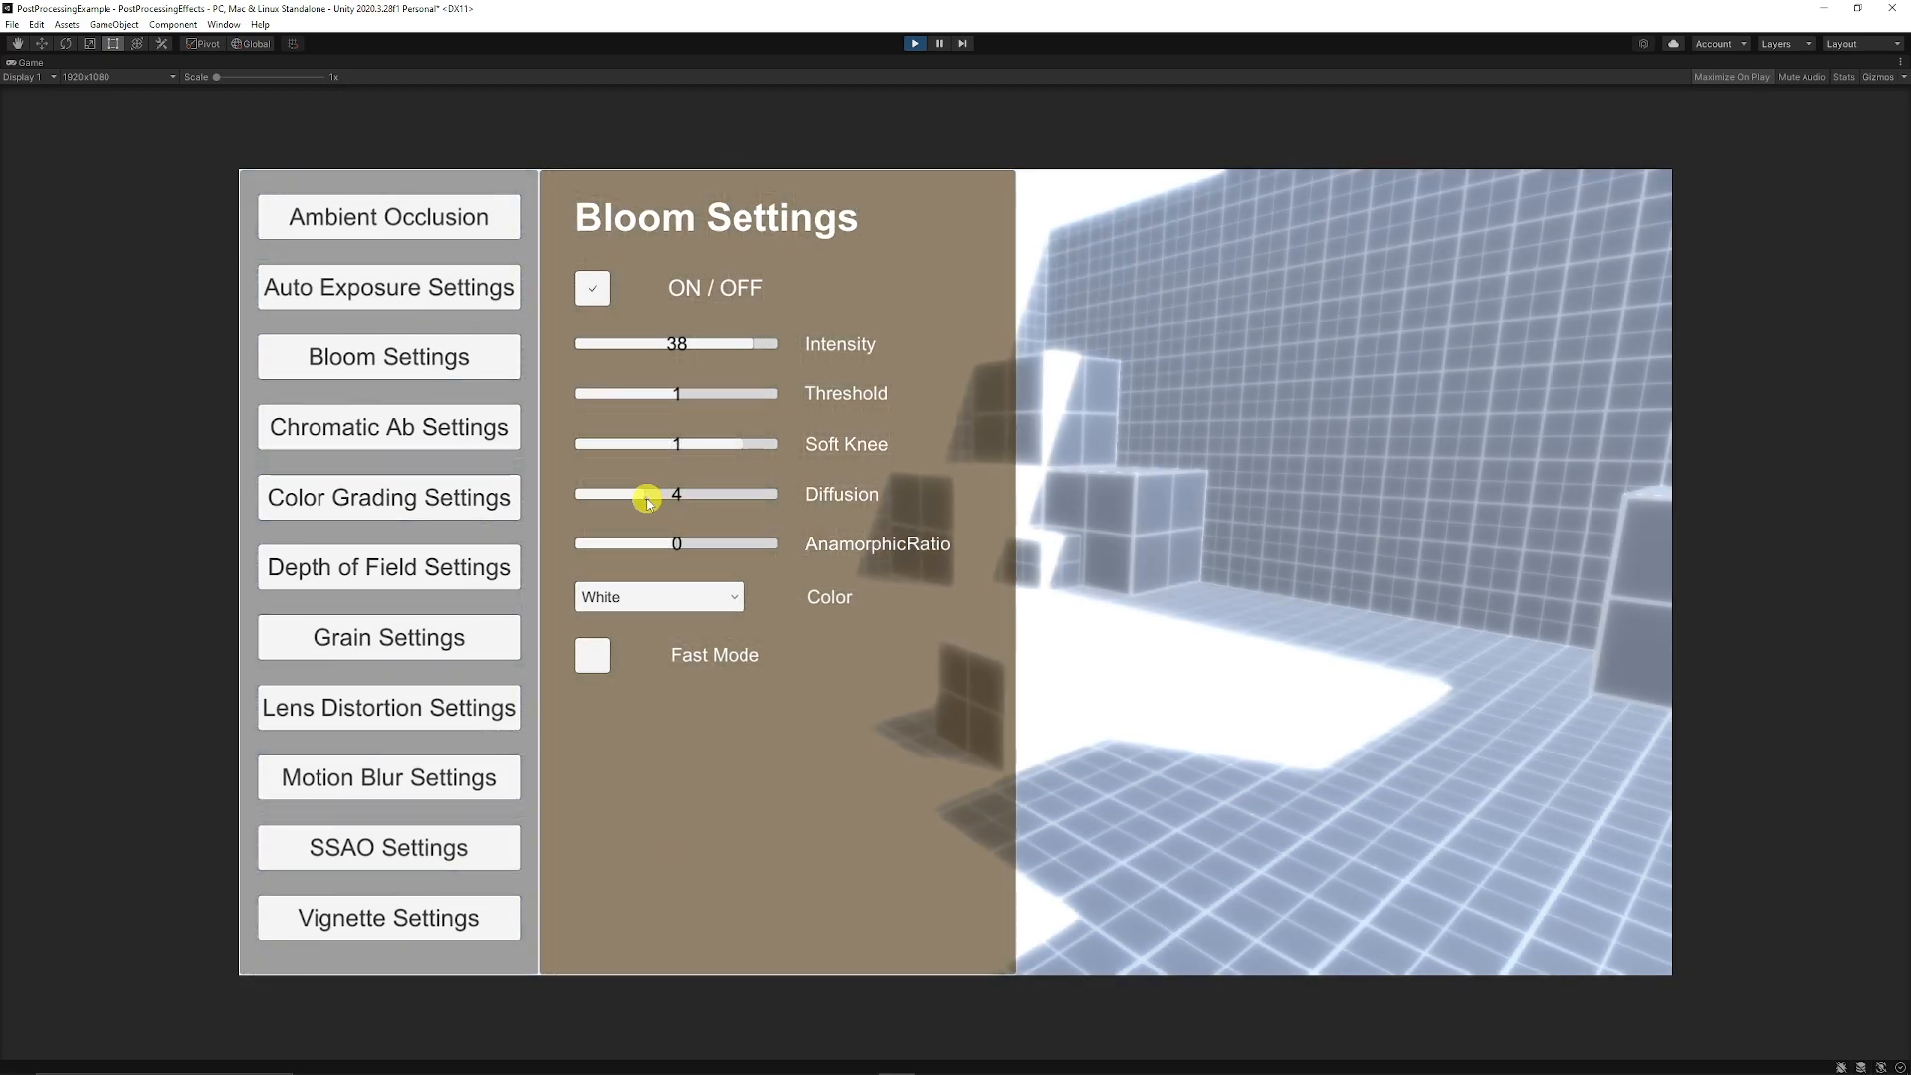
Switch the bloom colour to Red, then try another colour from the dropdown.
{"action": "left_click", "coordinate": [659, 597]}
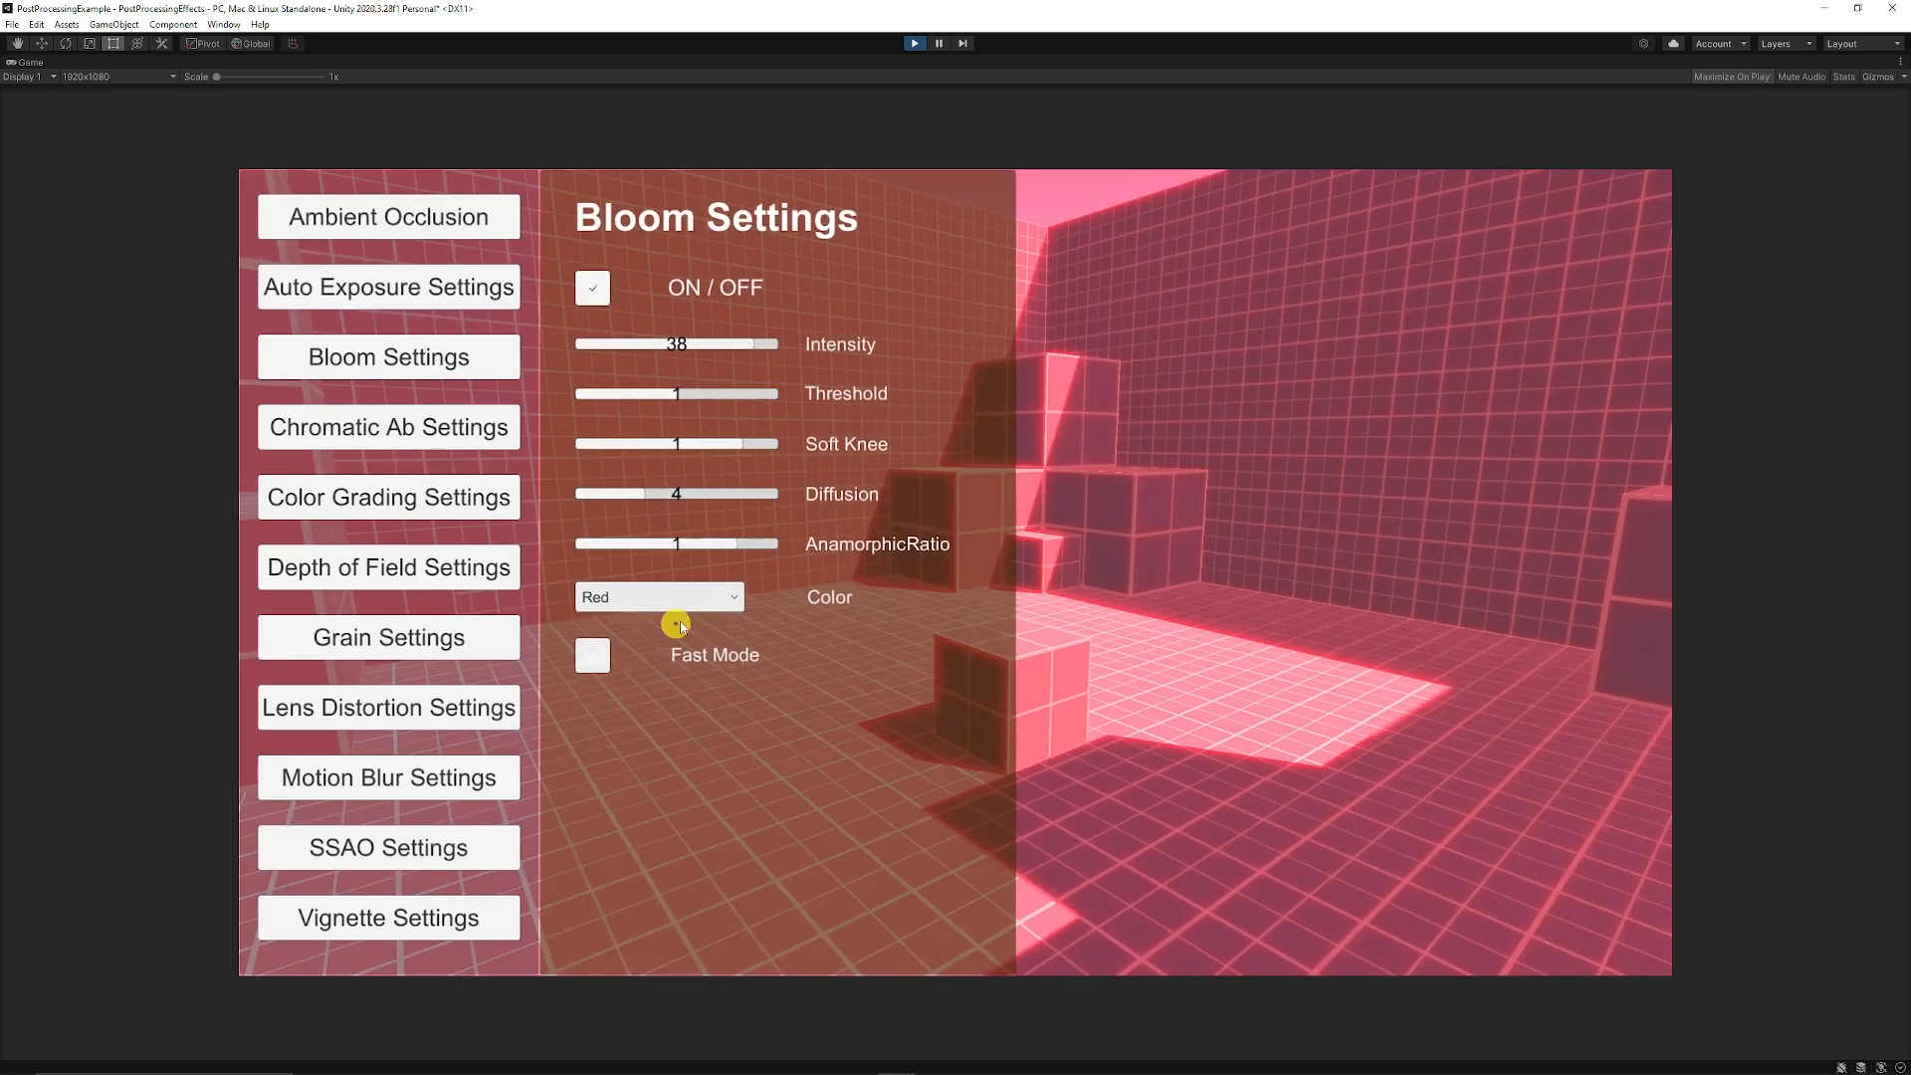
{"action": "left_click", "coordinate": [659, 597]}
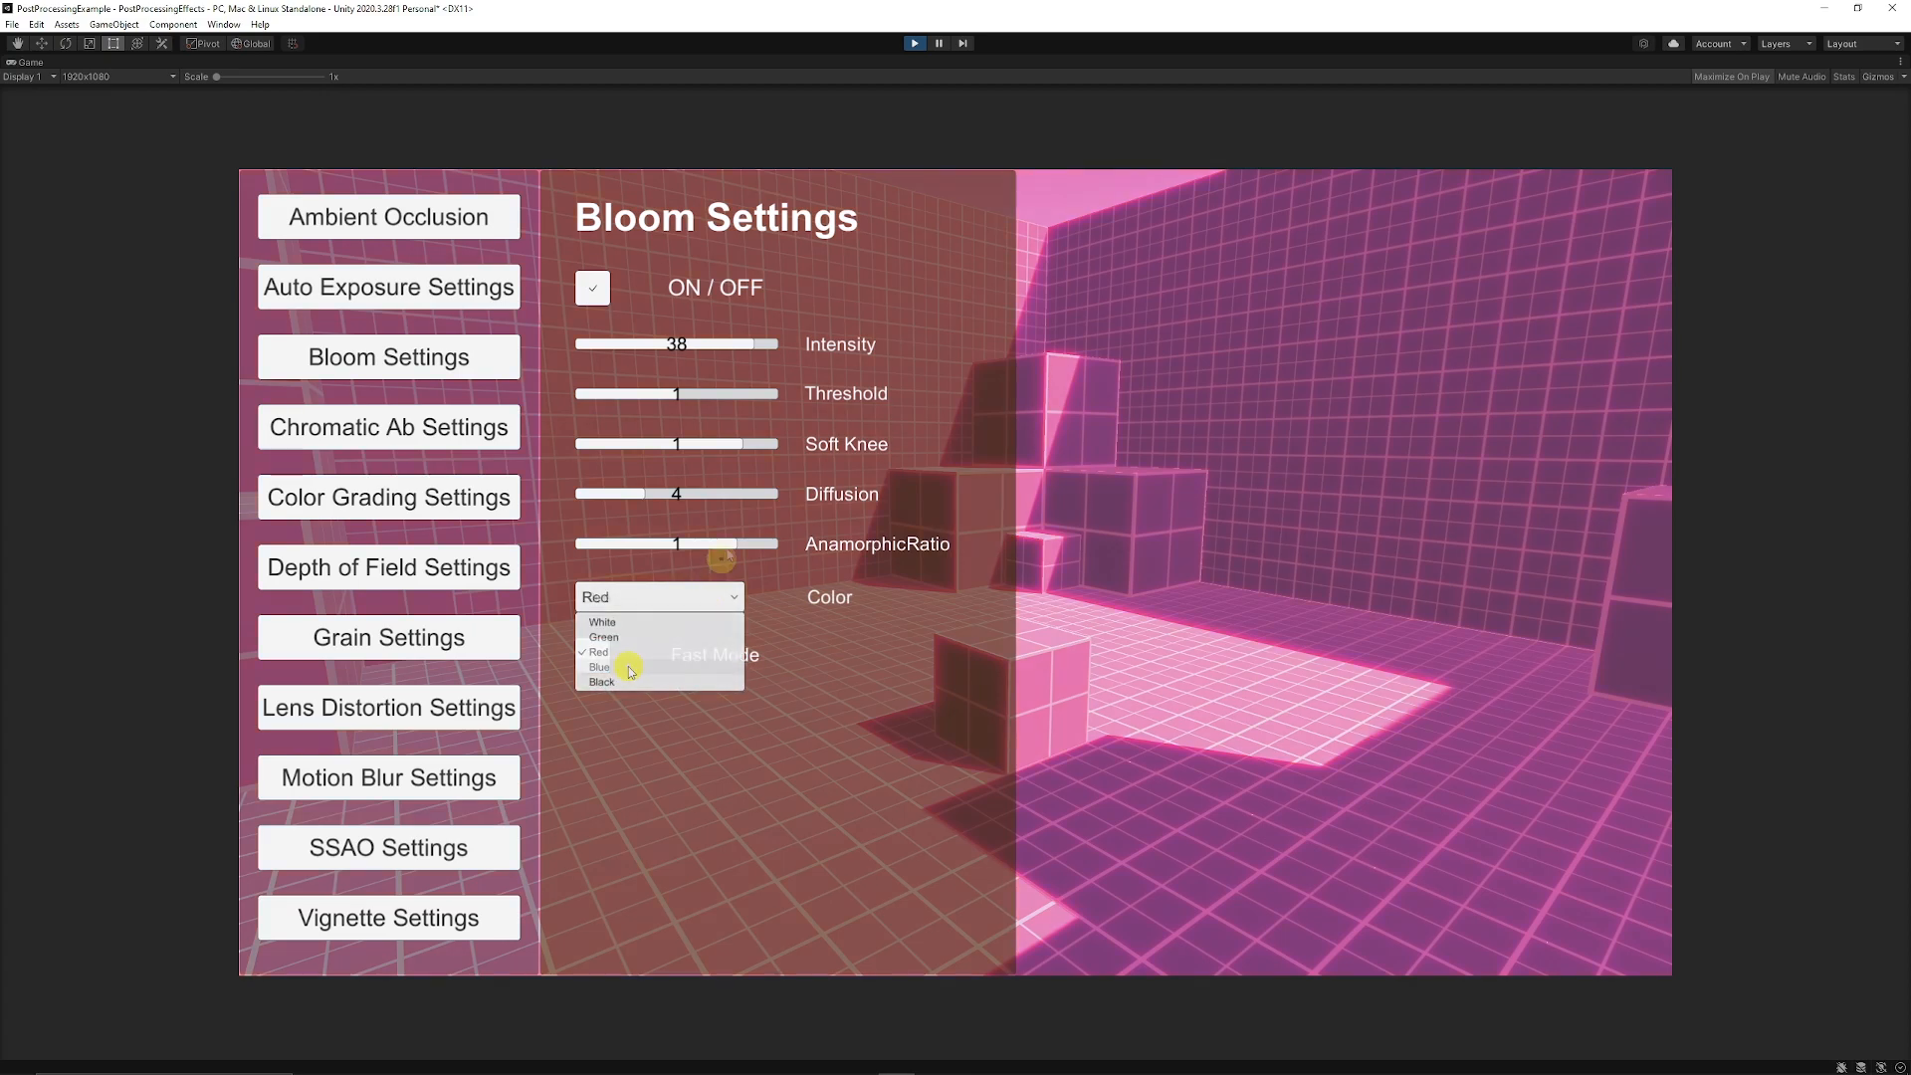
{"action": "left_click", "coordinate": [597, 666]}
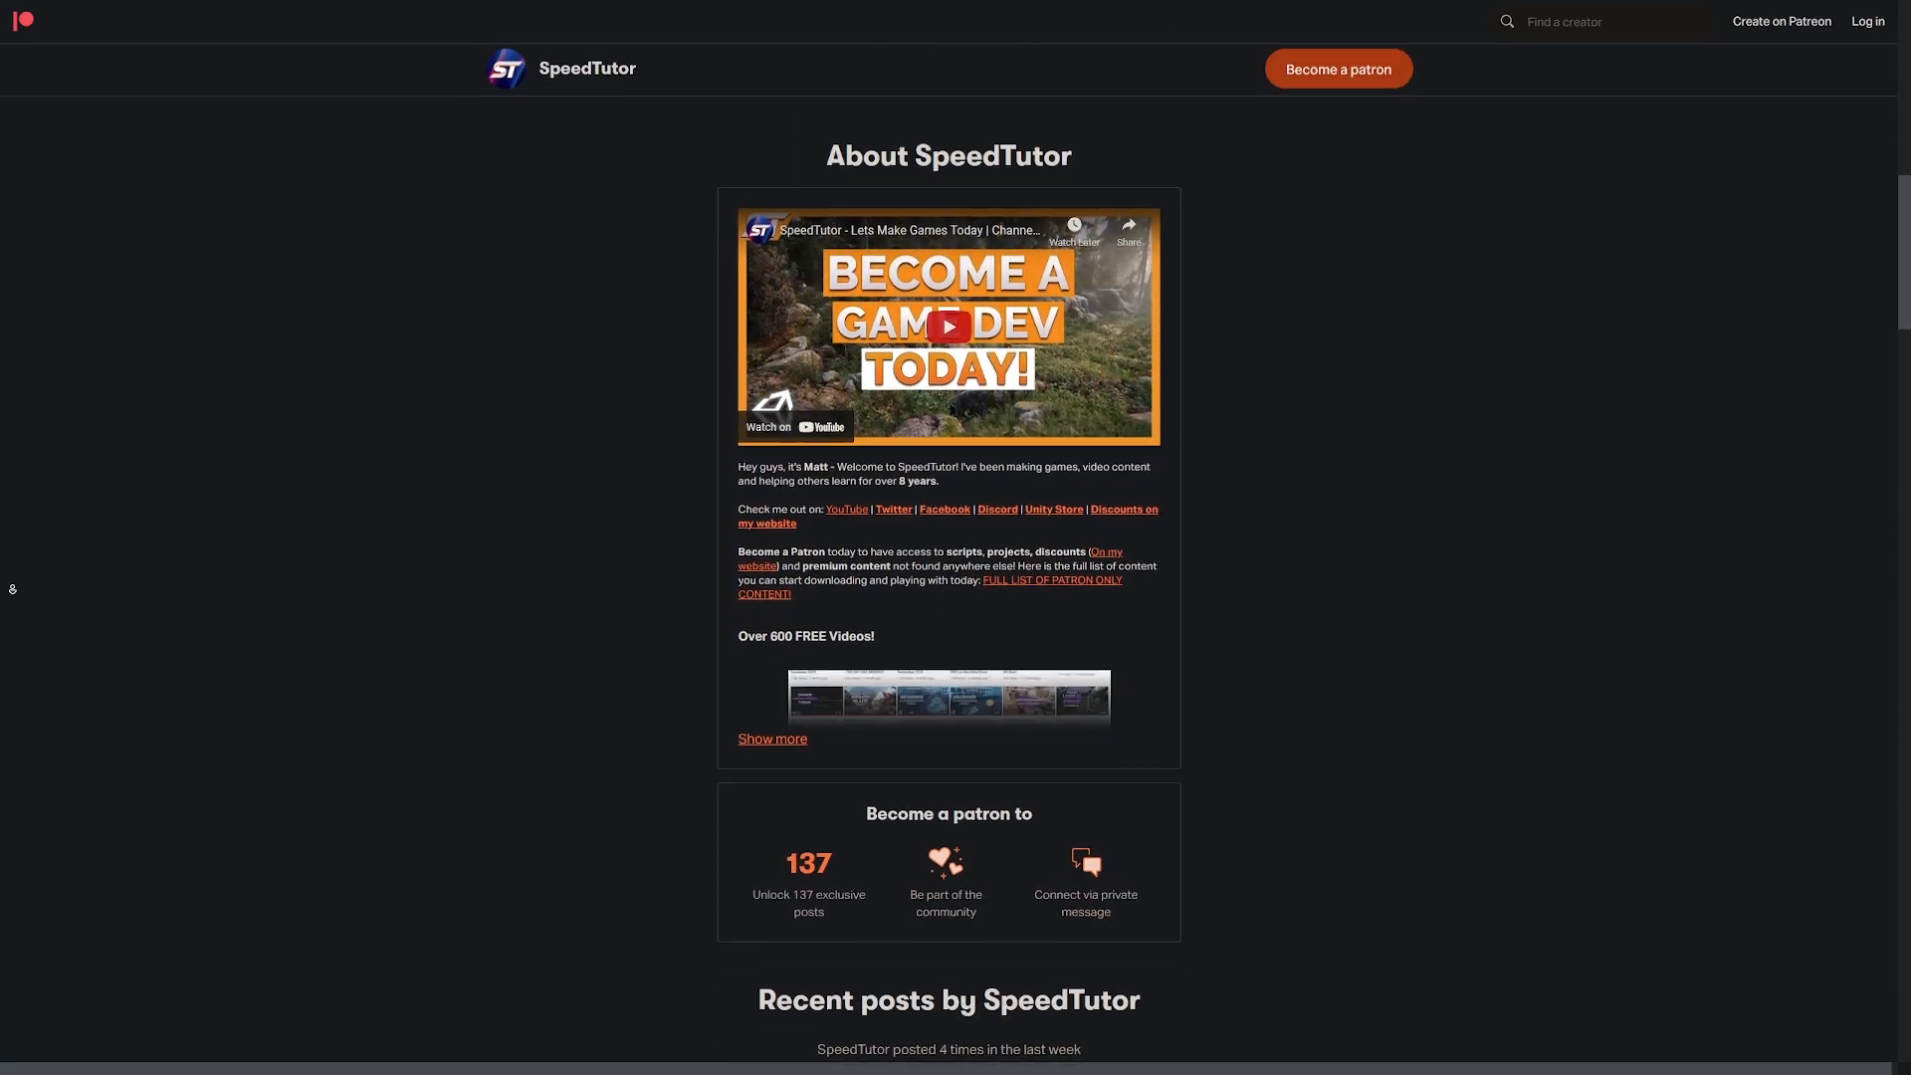
{"action": "scroll", "scroll_direction": "down", "scroll_amount": 3}
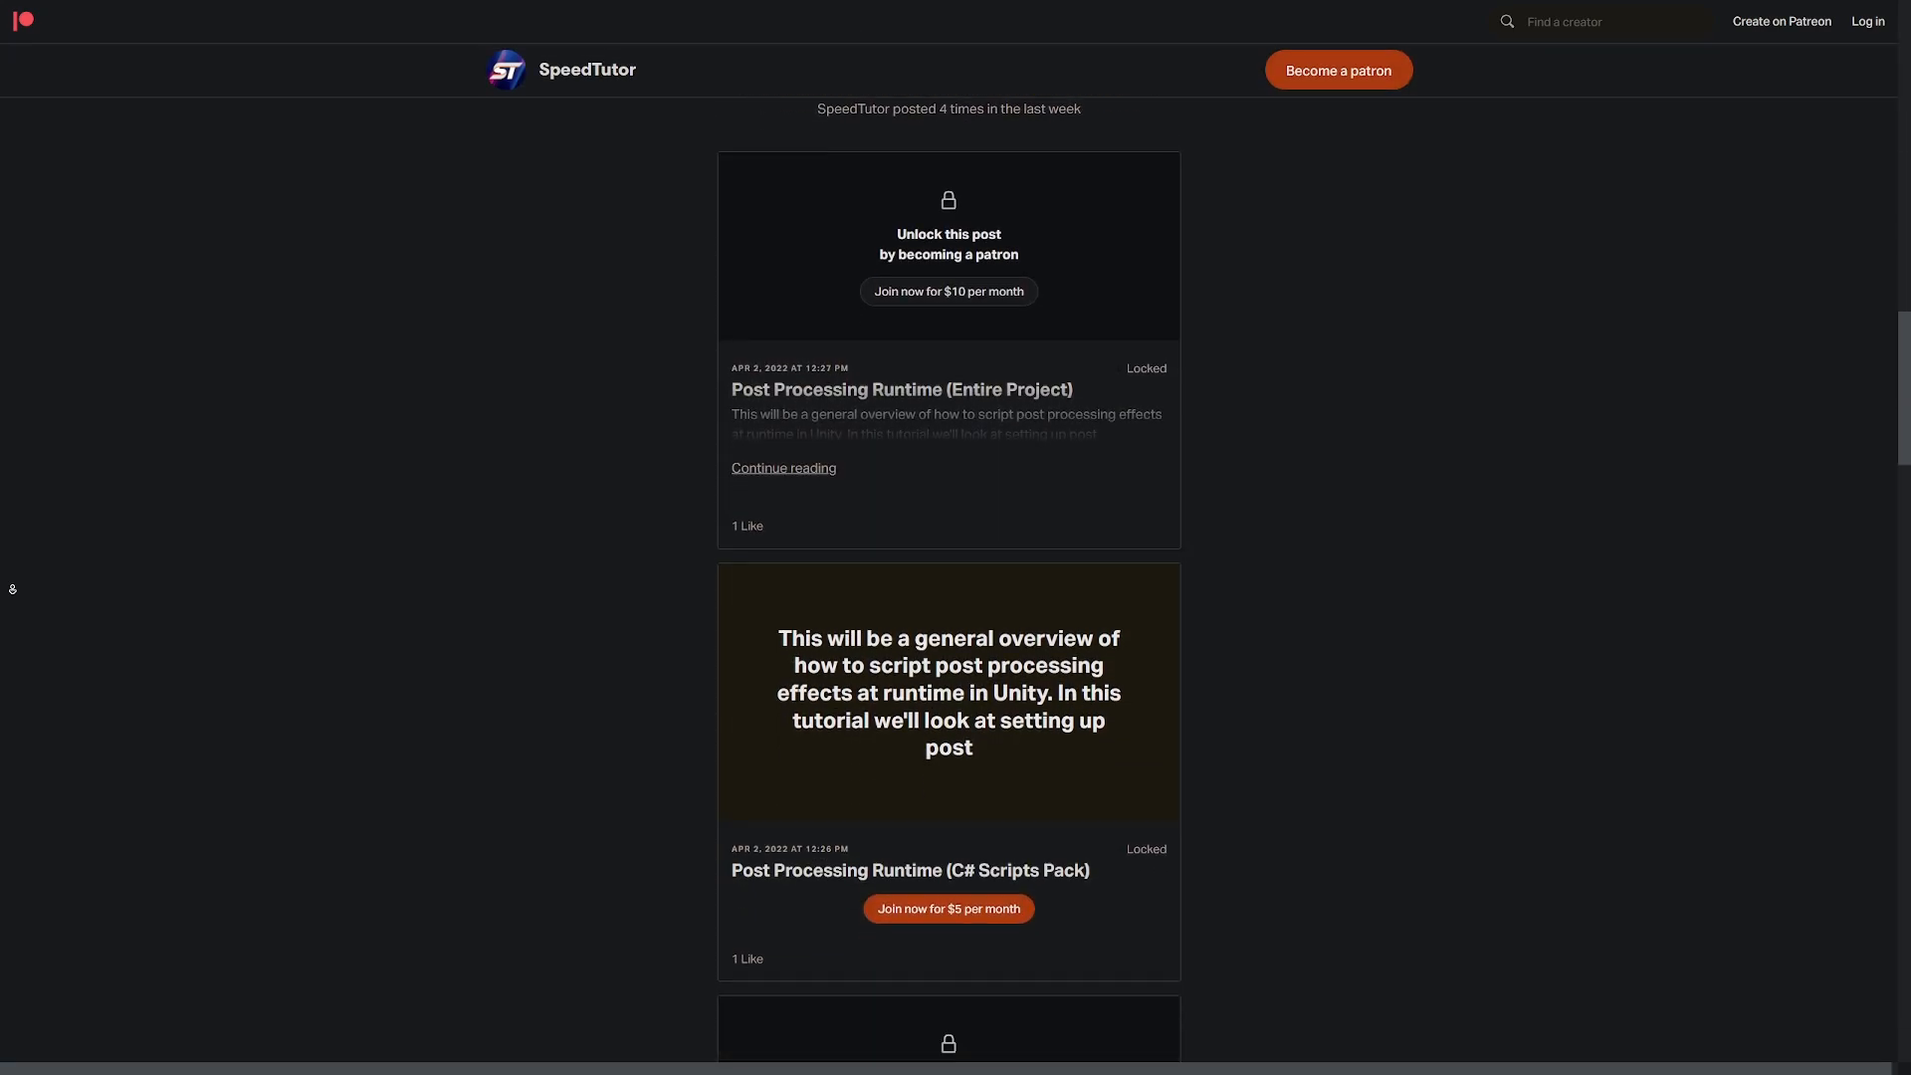
{"action": "scroll", "scroll_direction": "down", "scroll_amount": 3}
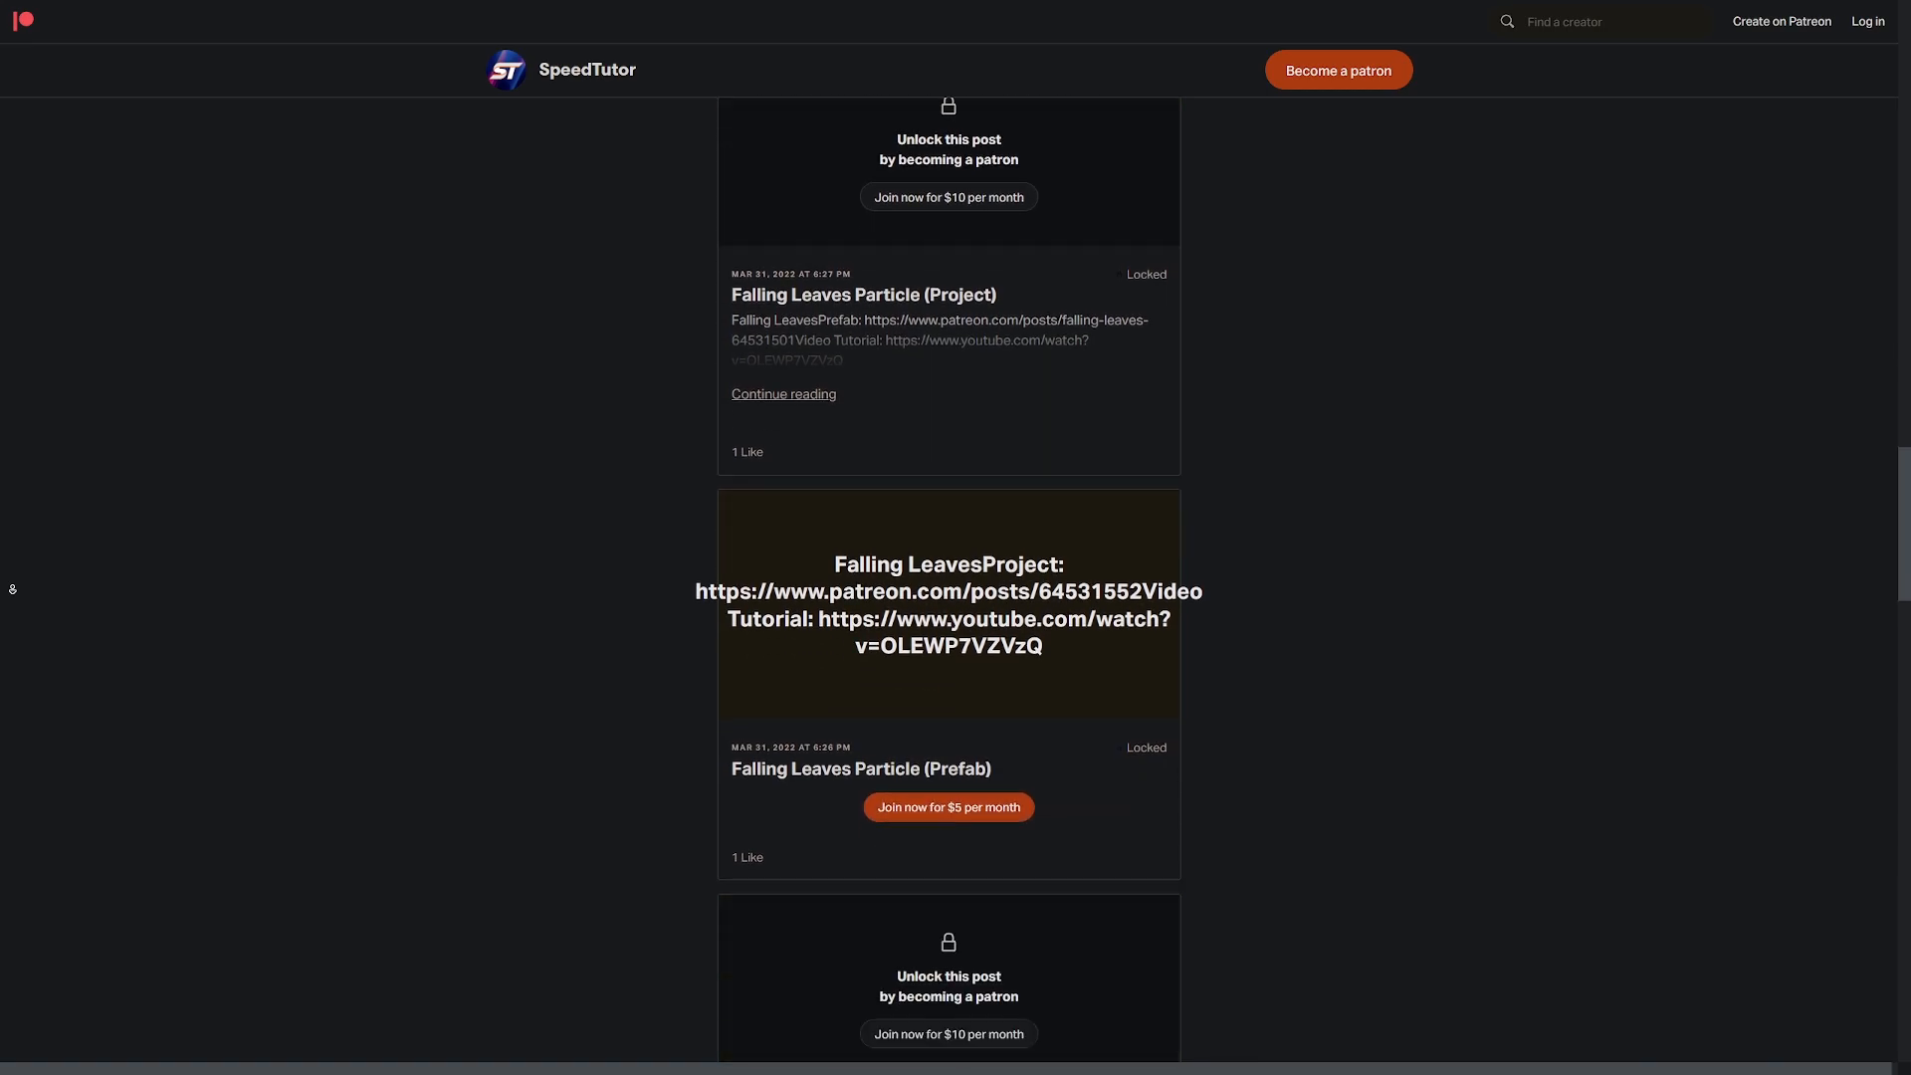
{"action": "scroll", "scroll_direction": "down", "scroll_amount": 3}
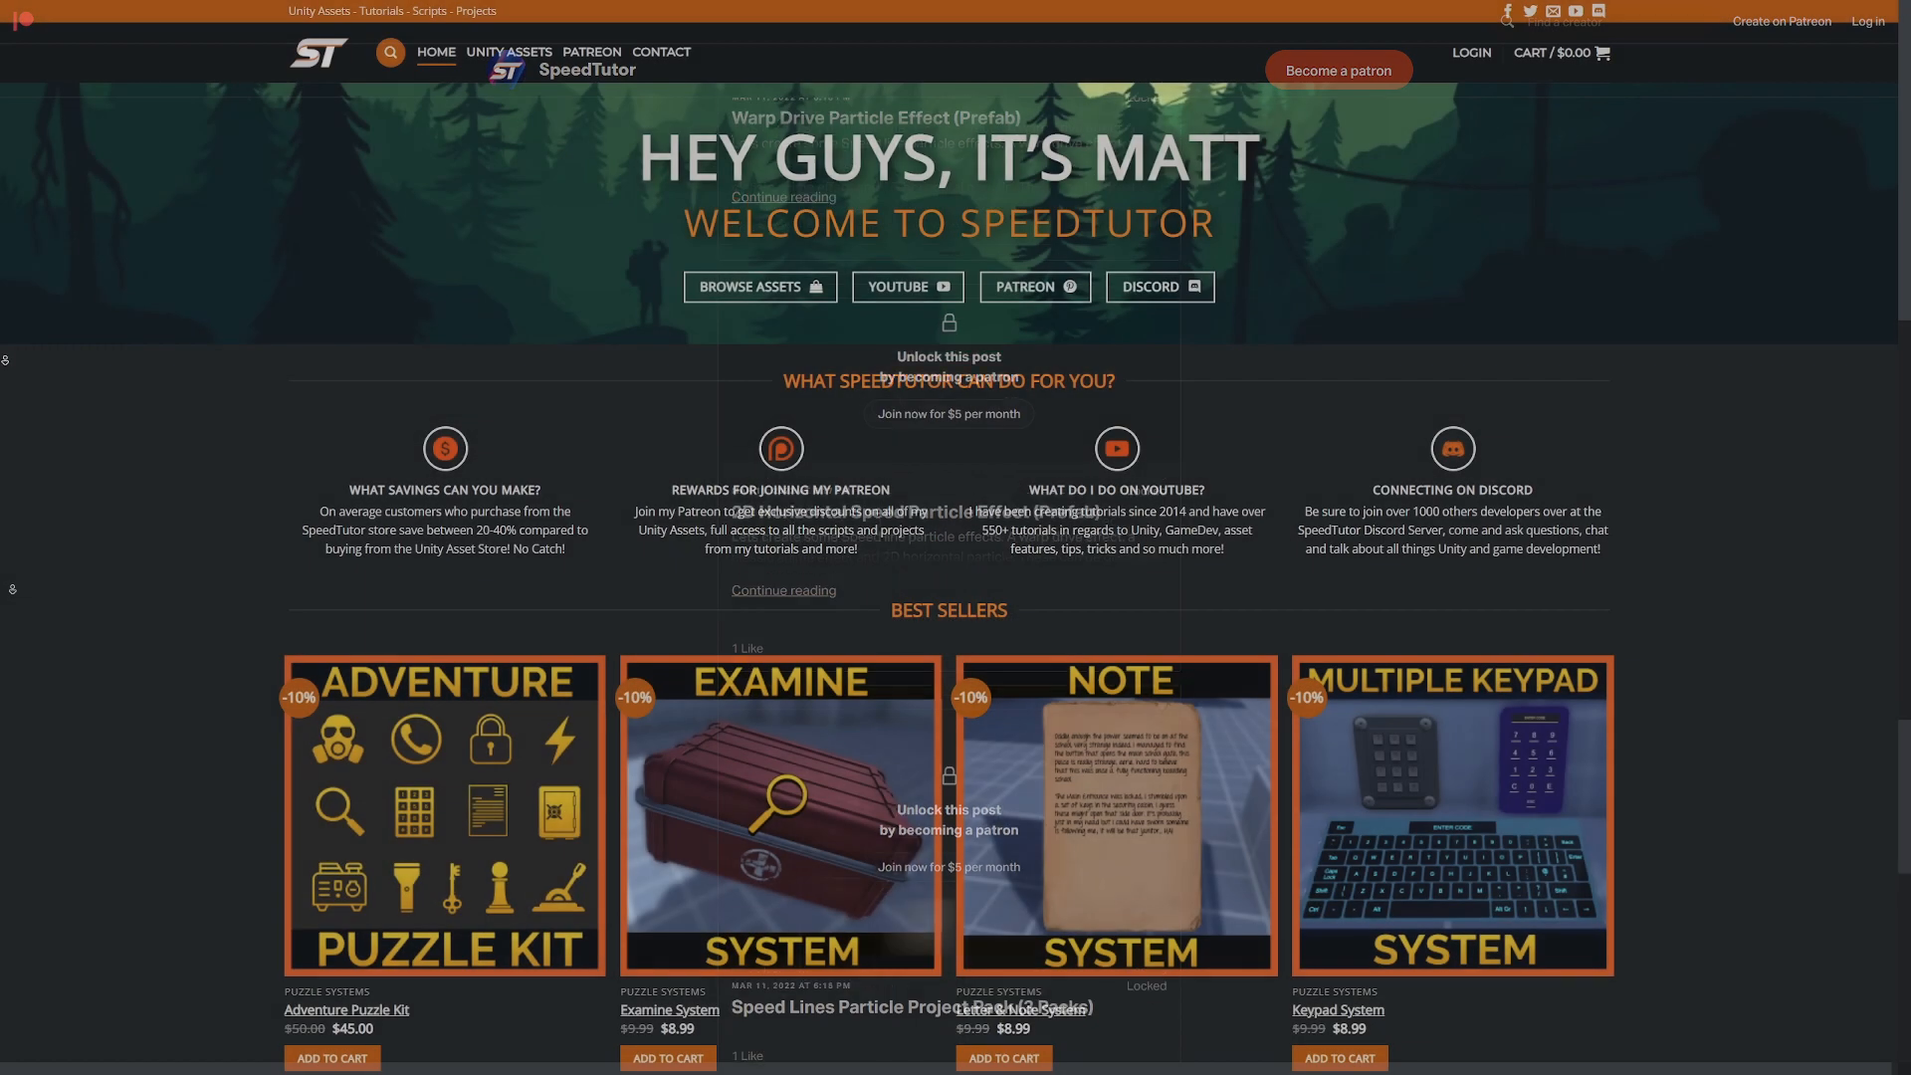
{"action": "scroll", "scroll_direction": "down", "scroll_amount": 3}
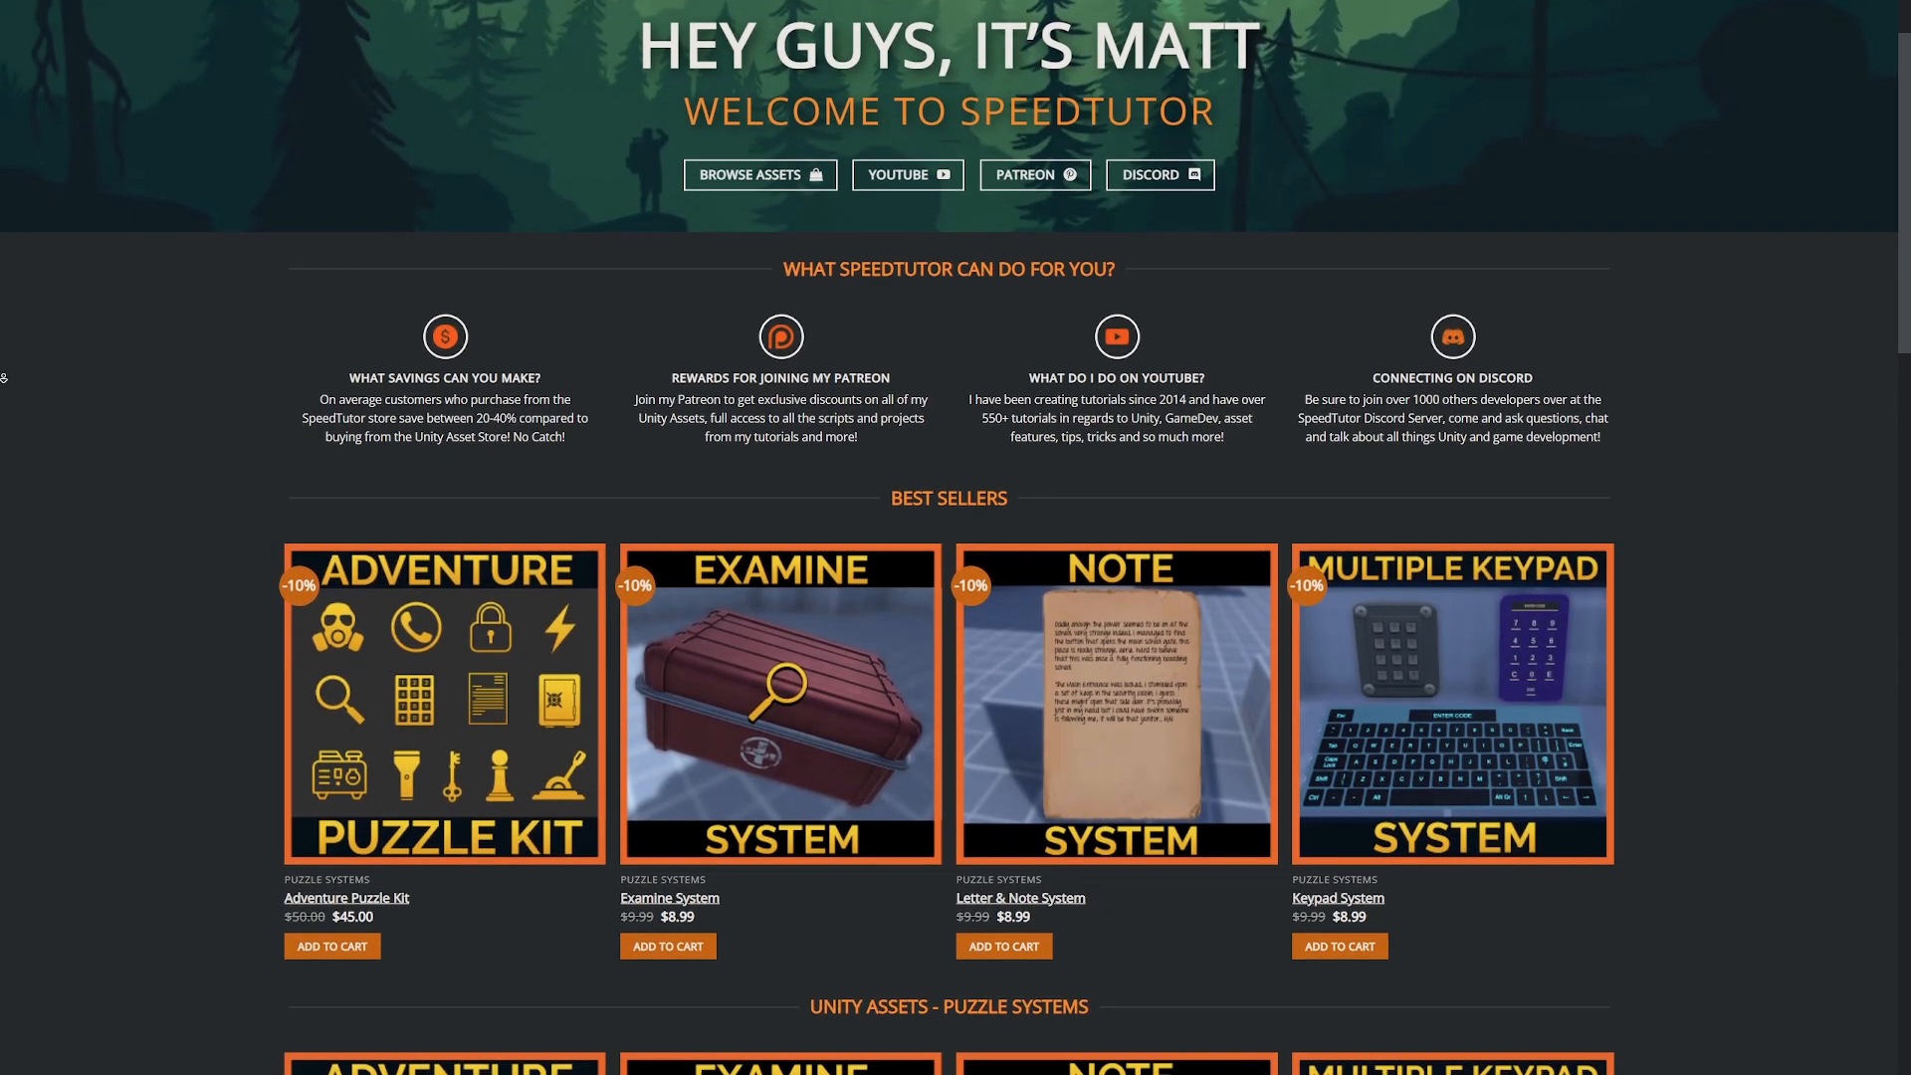
{"action": "scroll", "scroll_direction": "down", "scroll_amount": 3}
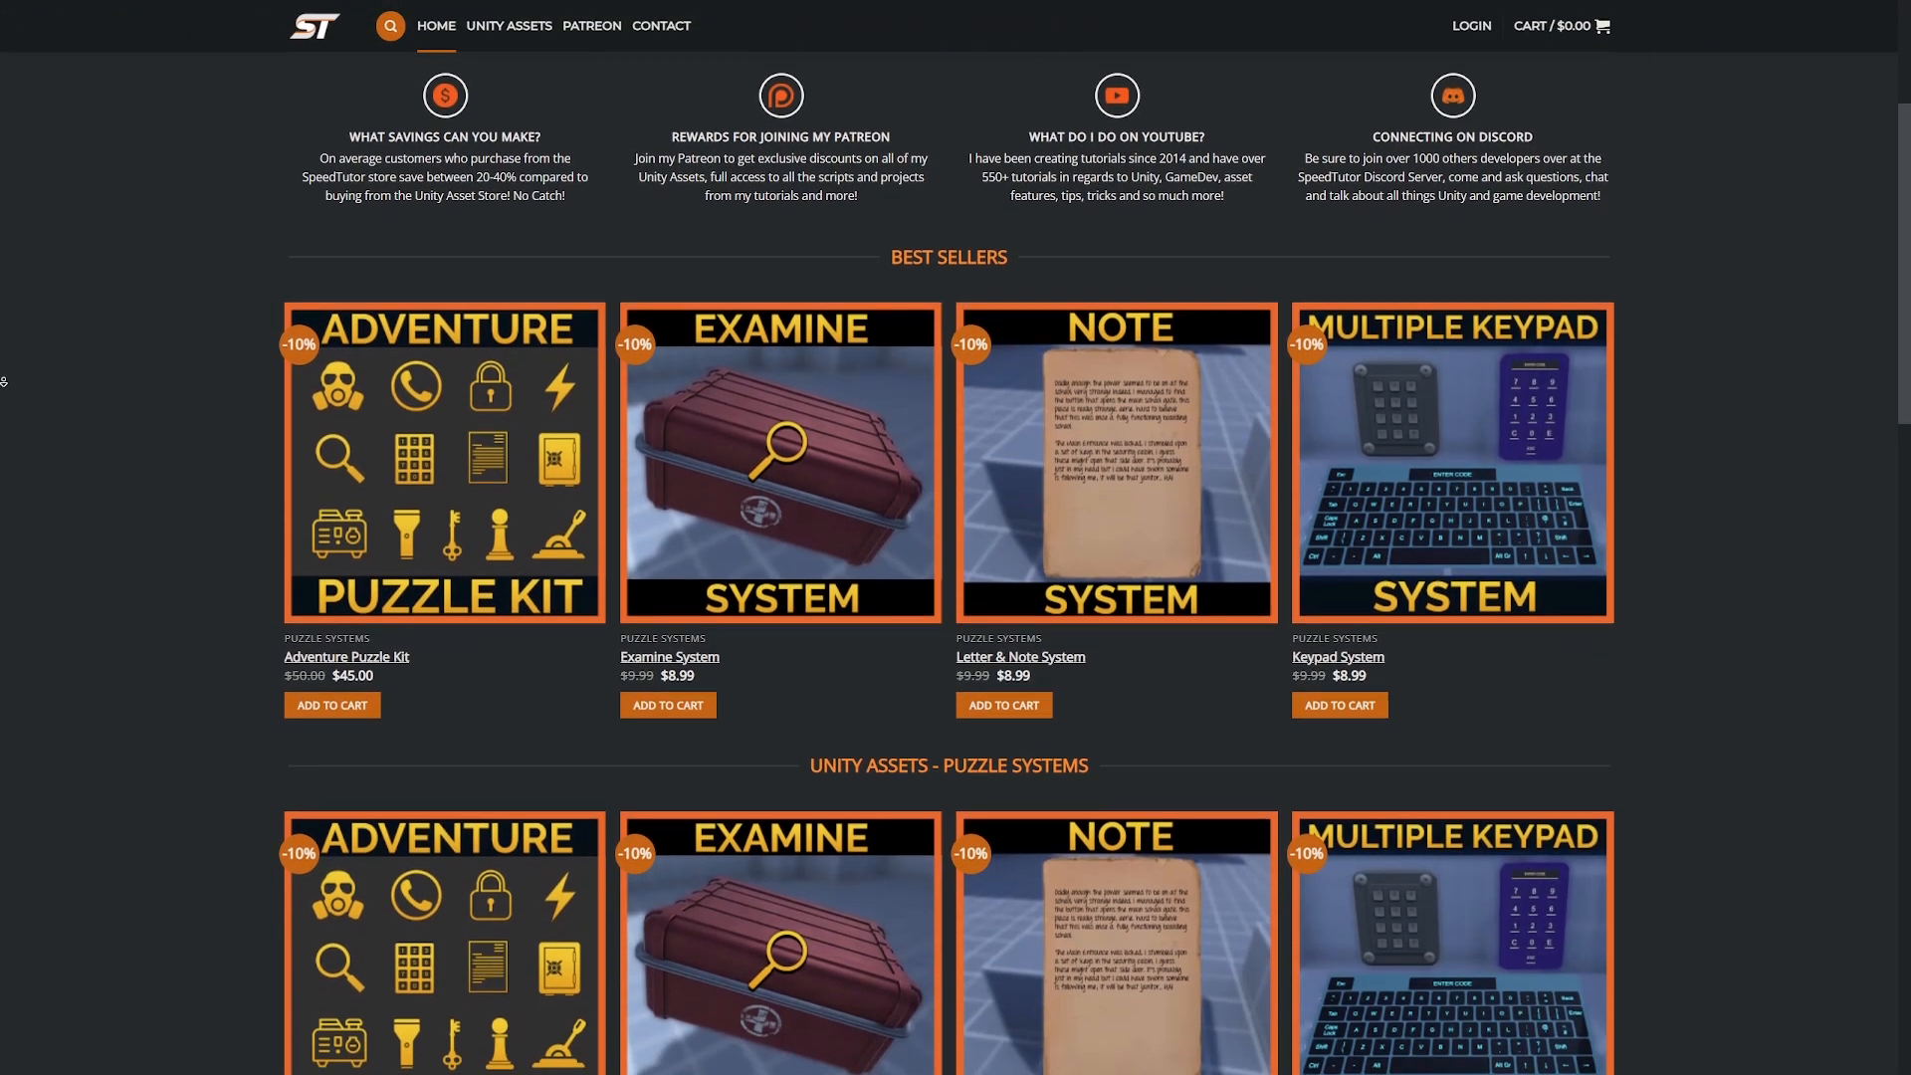
{"action": "scroll", "scroll_direction": "down", "scroll_amount": 3}
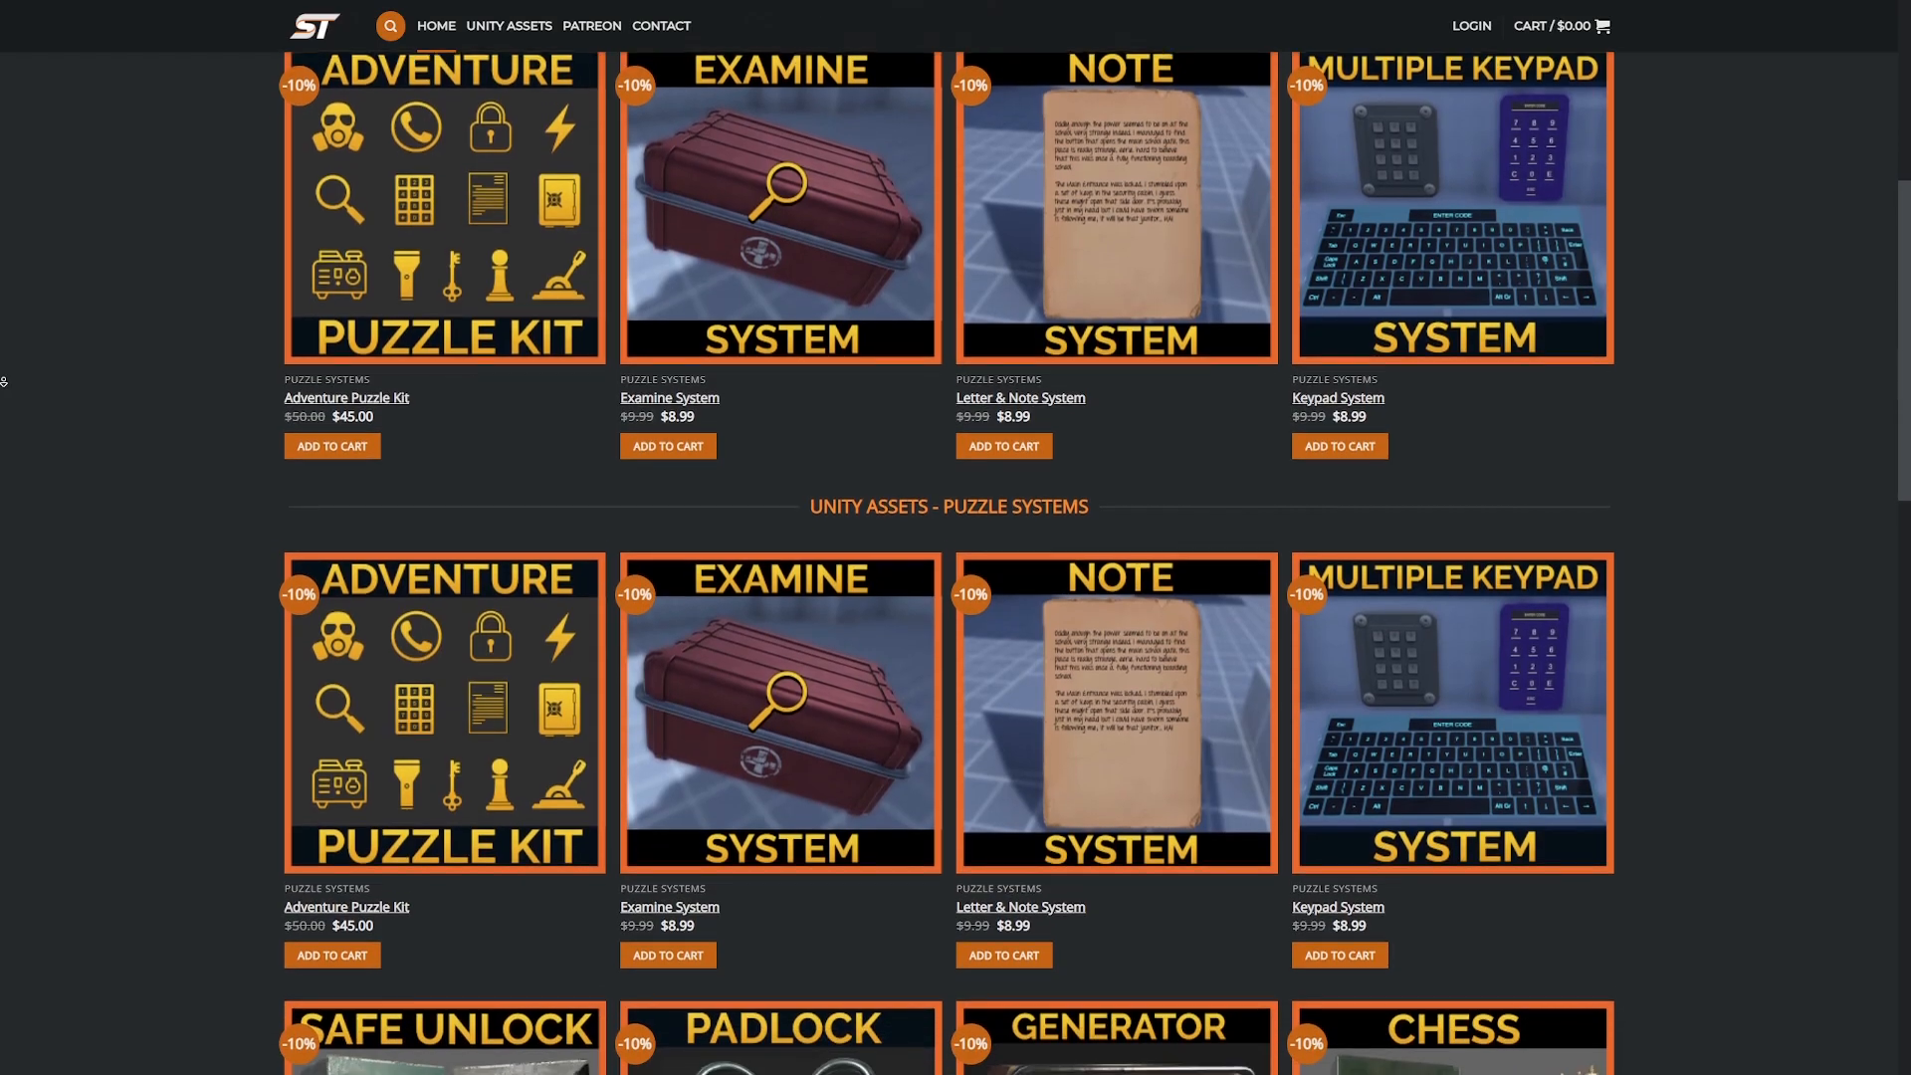